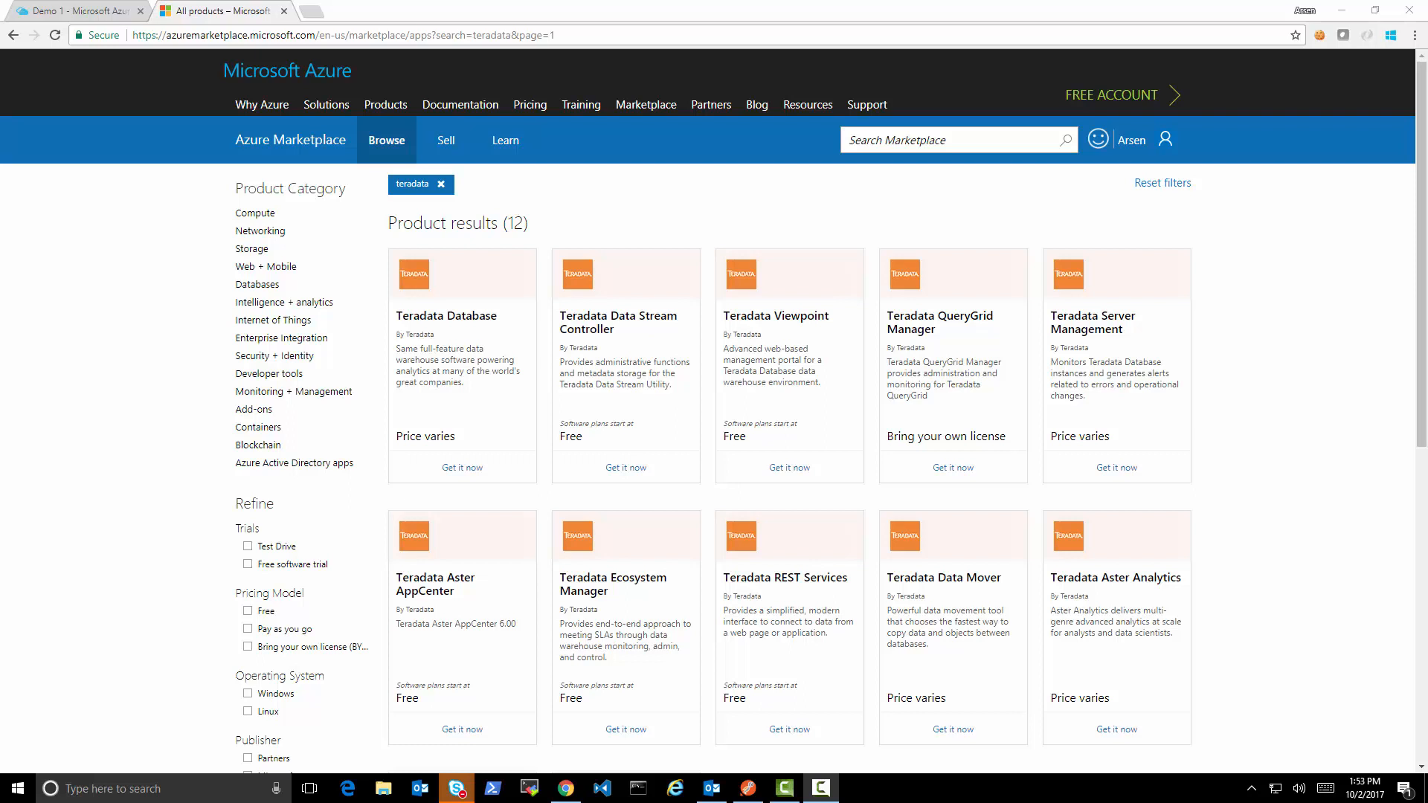
mouse_move(1275, 666)
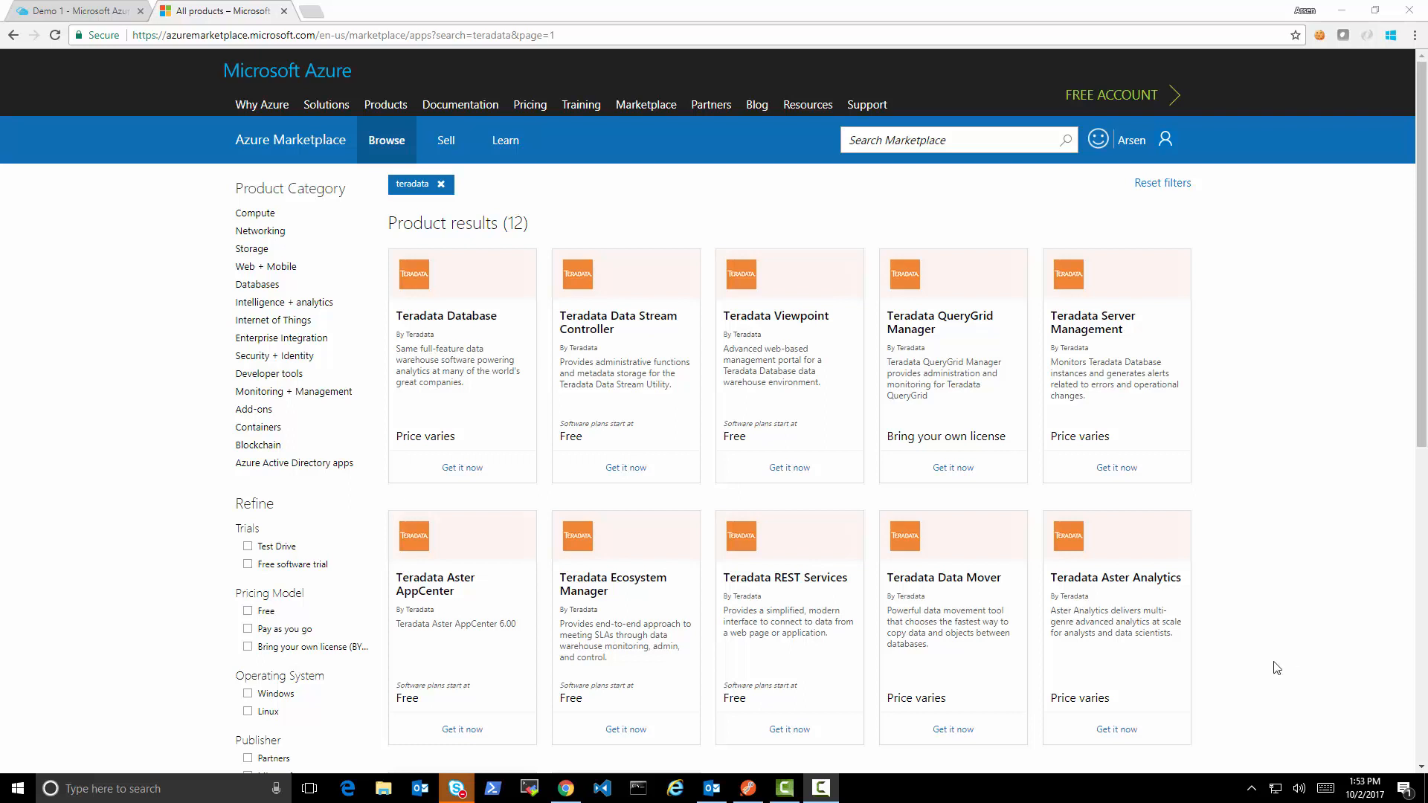
mouse_move(882, 153)
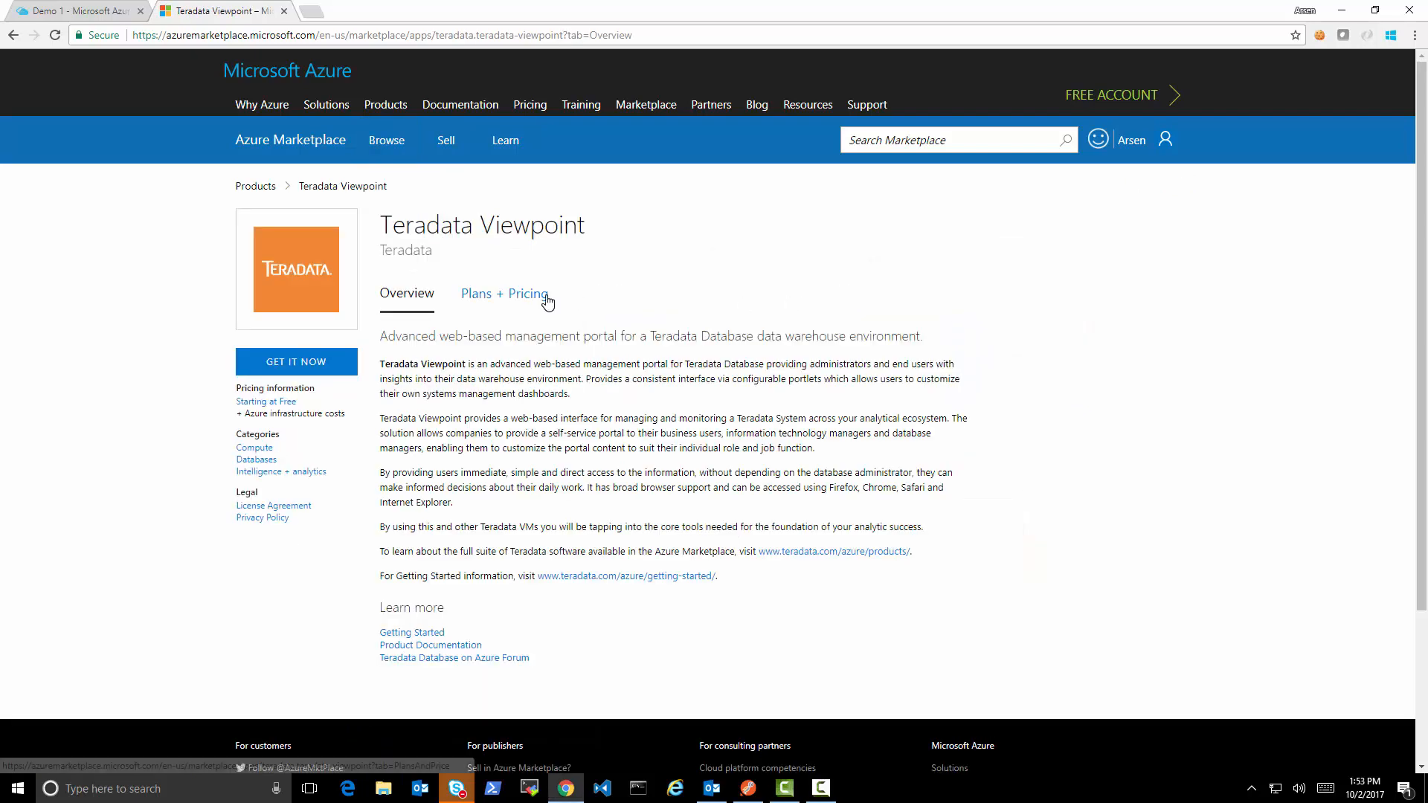
Step: Show Teradata Viewpoint's Plans + Pricing and dismiss the feedback survey
left_click(506, 293)
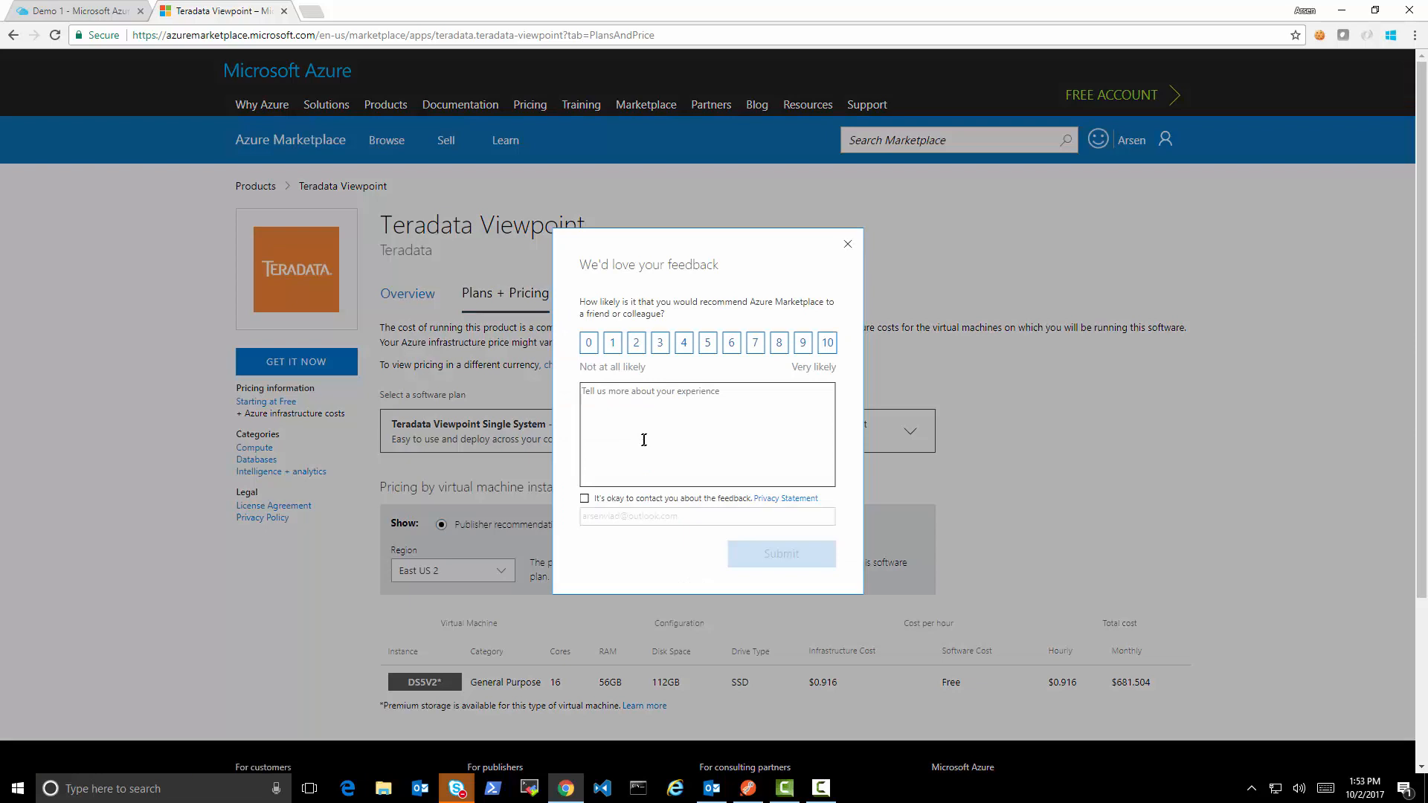
mouse_move(848, 246)
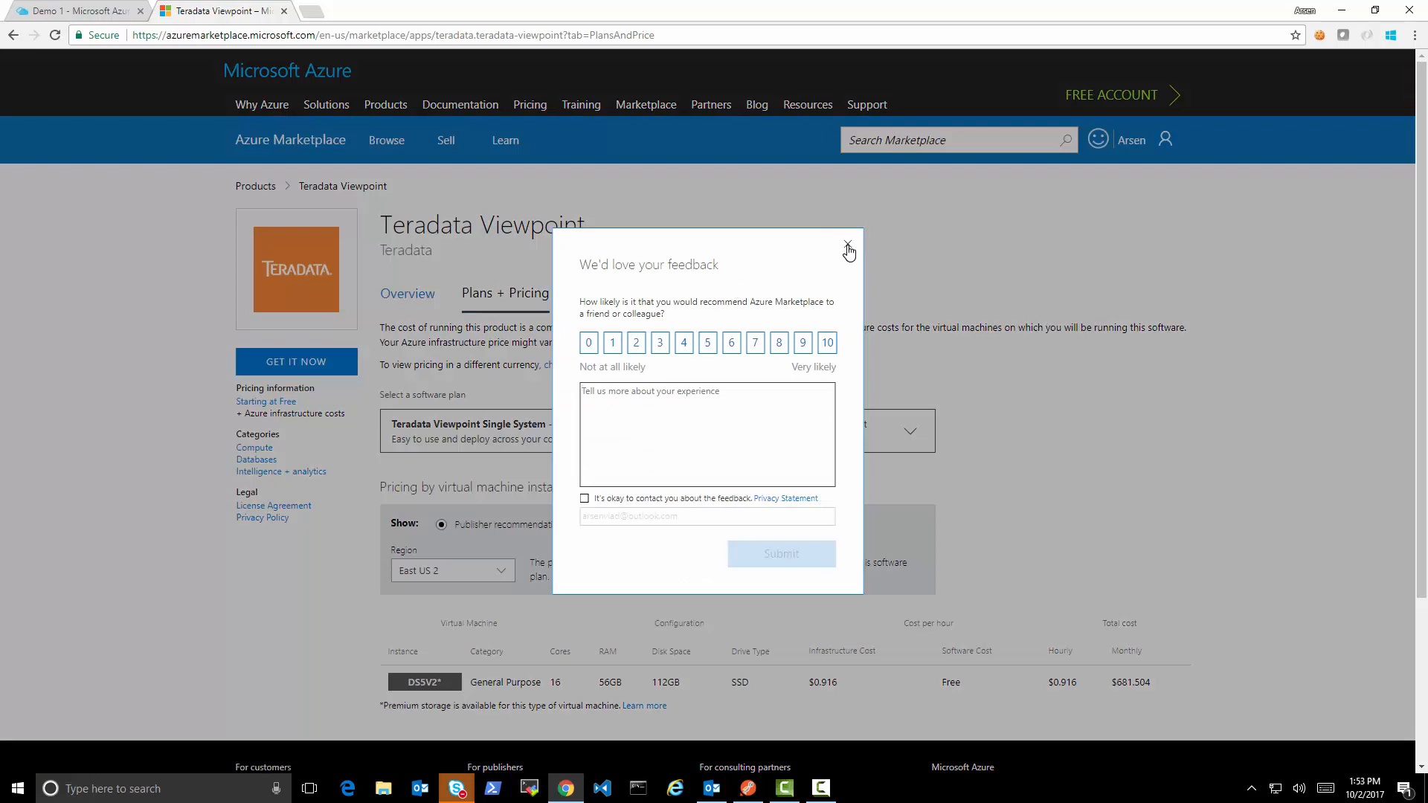
left_click(848, 247)
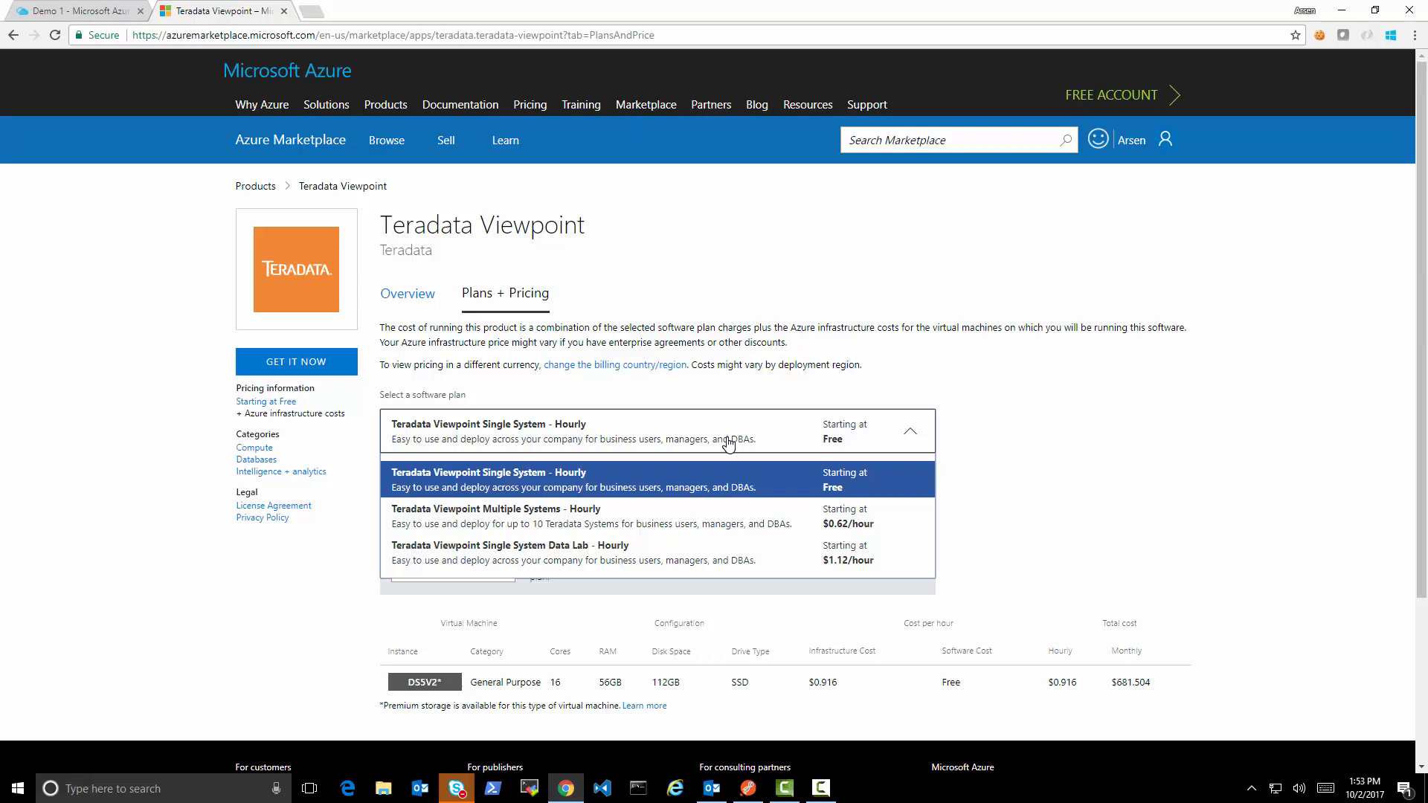
mouse_move(705, 476)
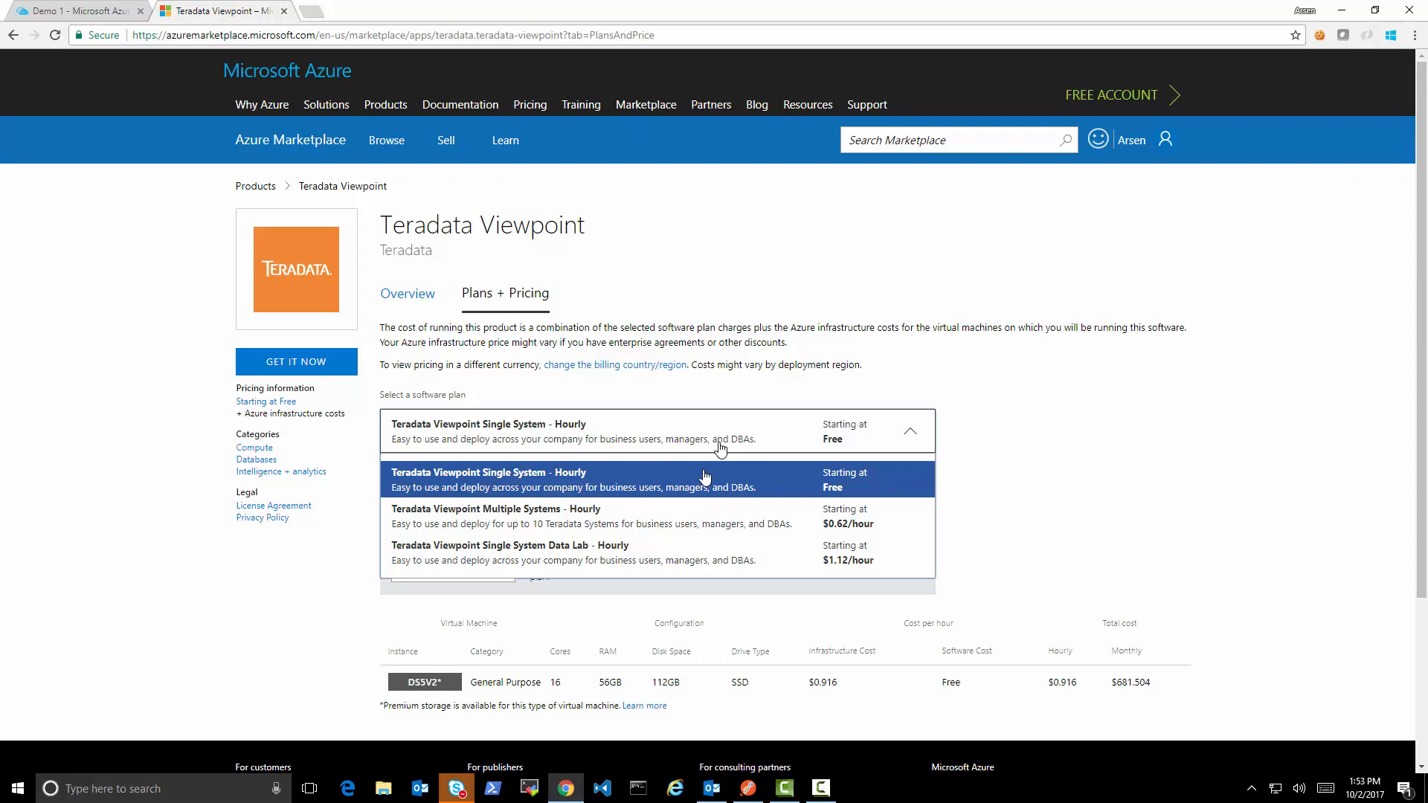
mouse_move(319, 372)
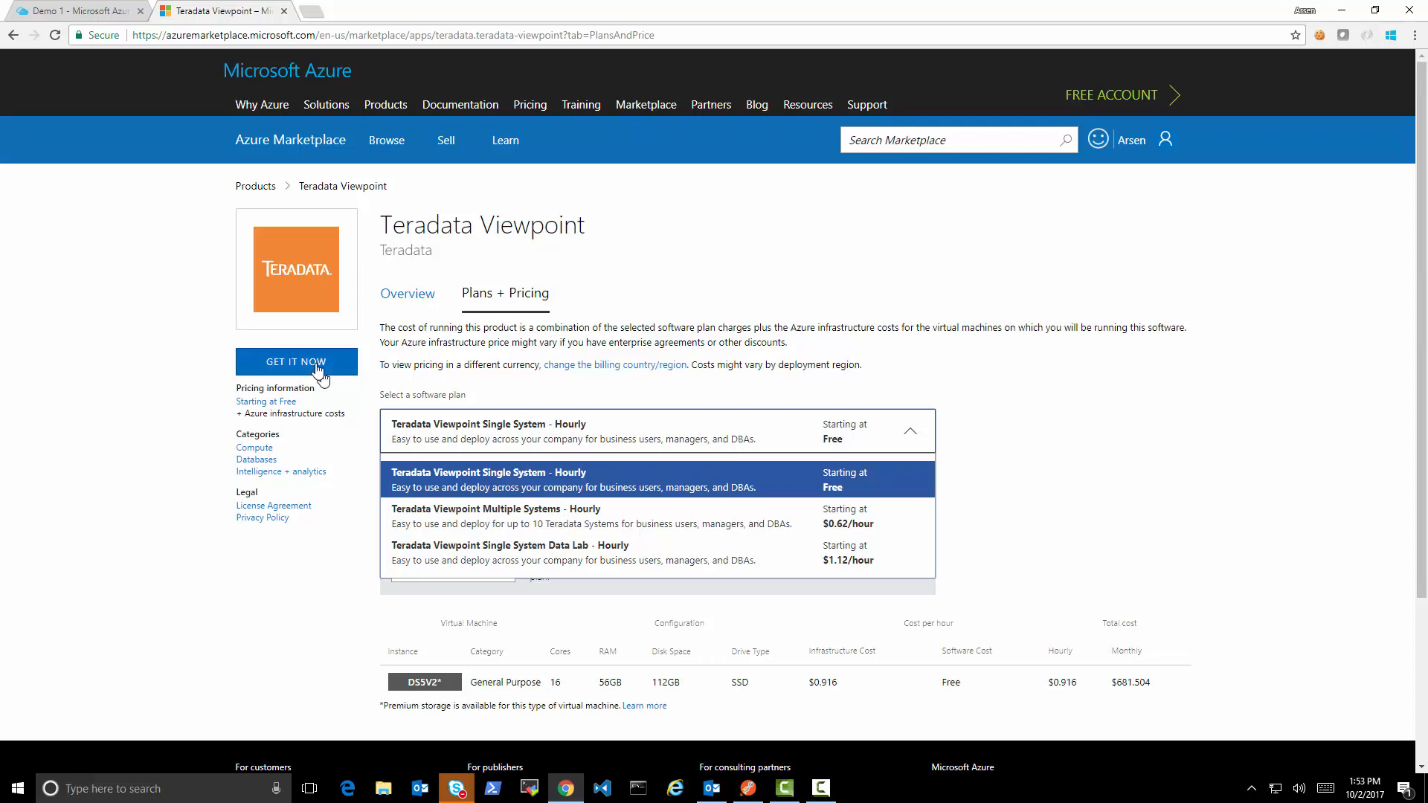
mouse_move(309, 366)
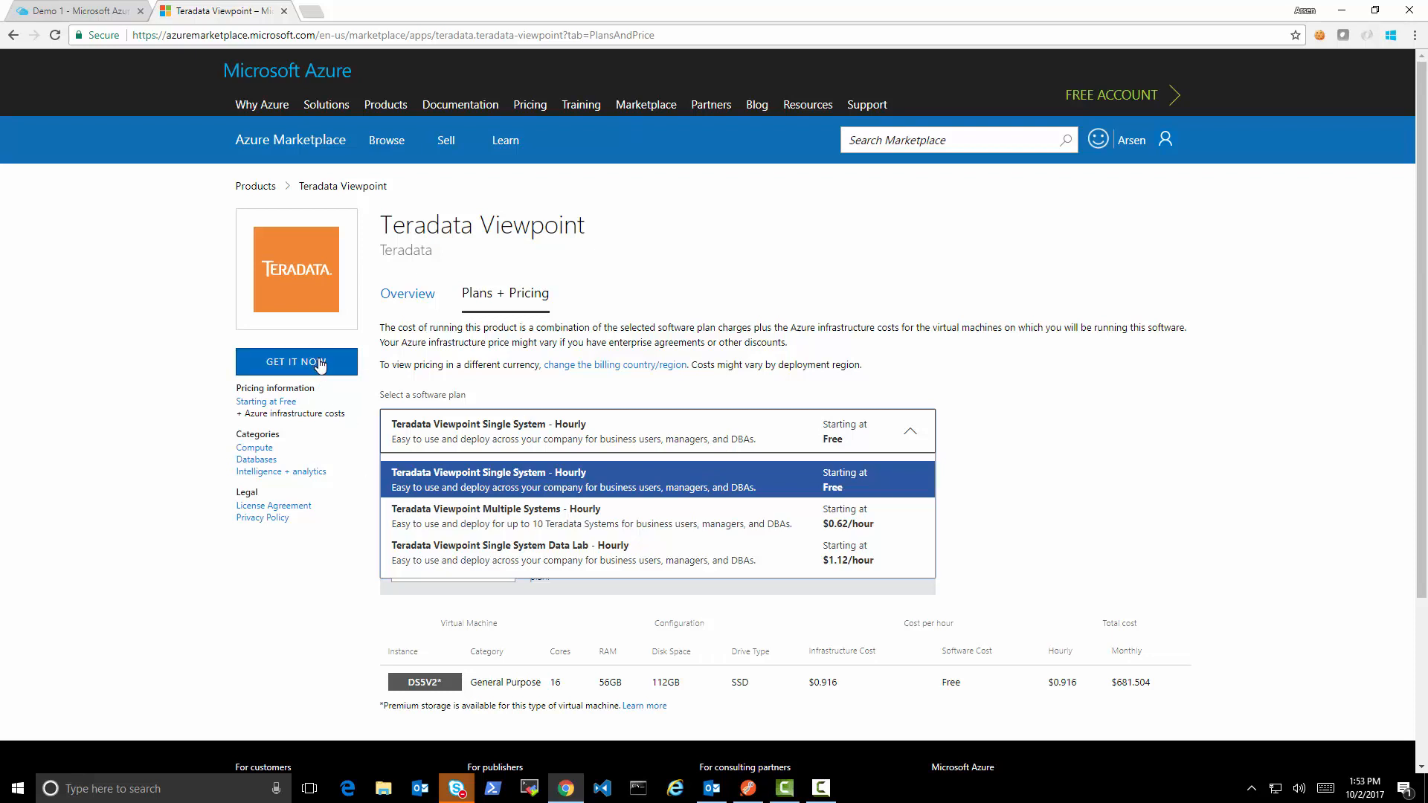
mouse_move(812, 480)
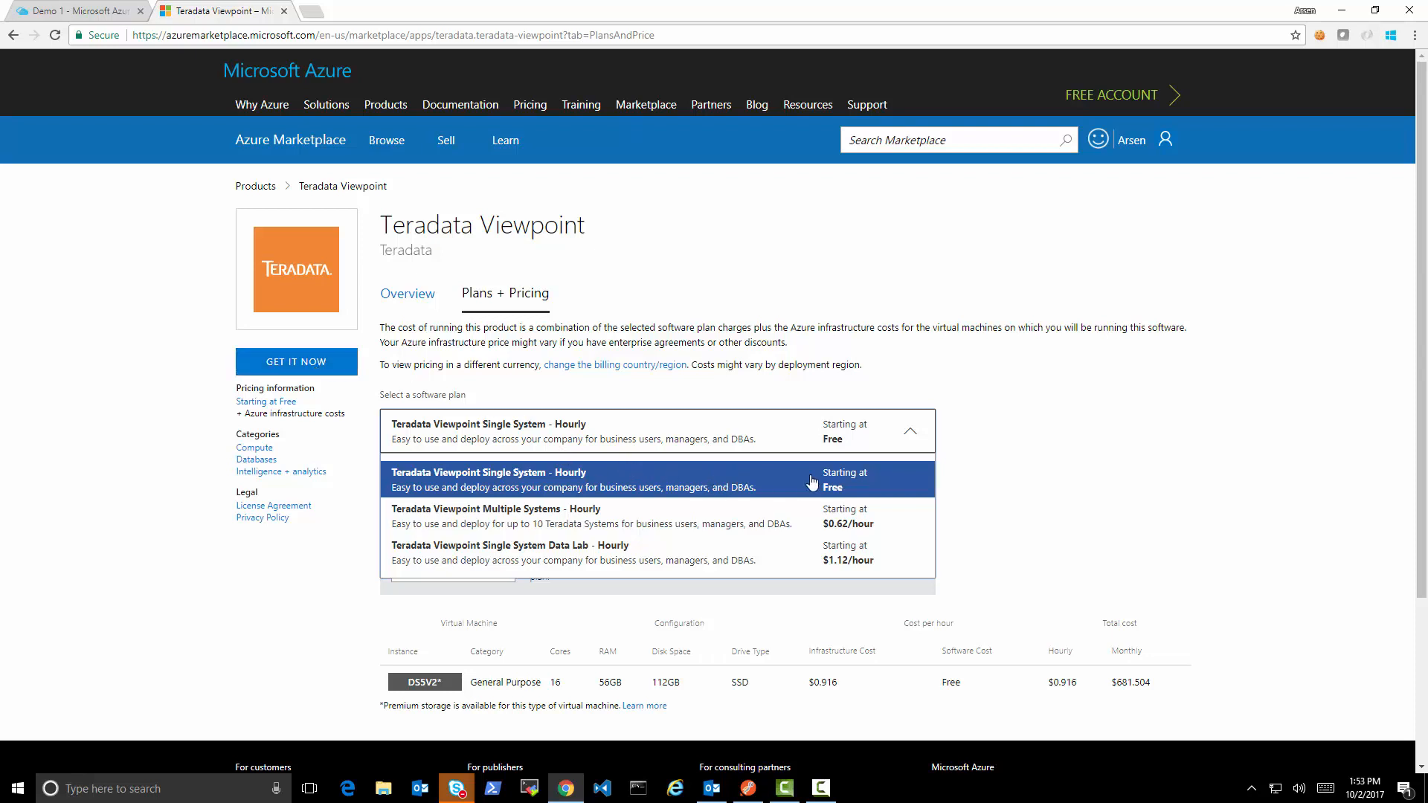
mouse_move(832, 485)
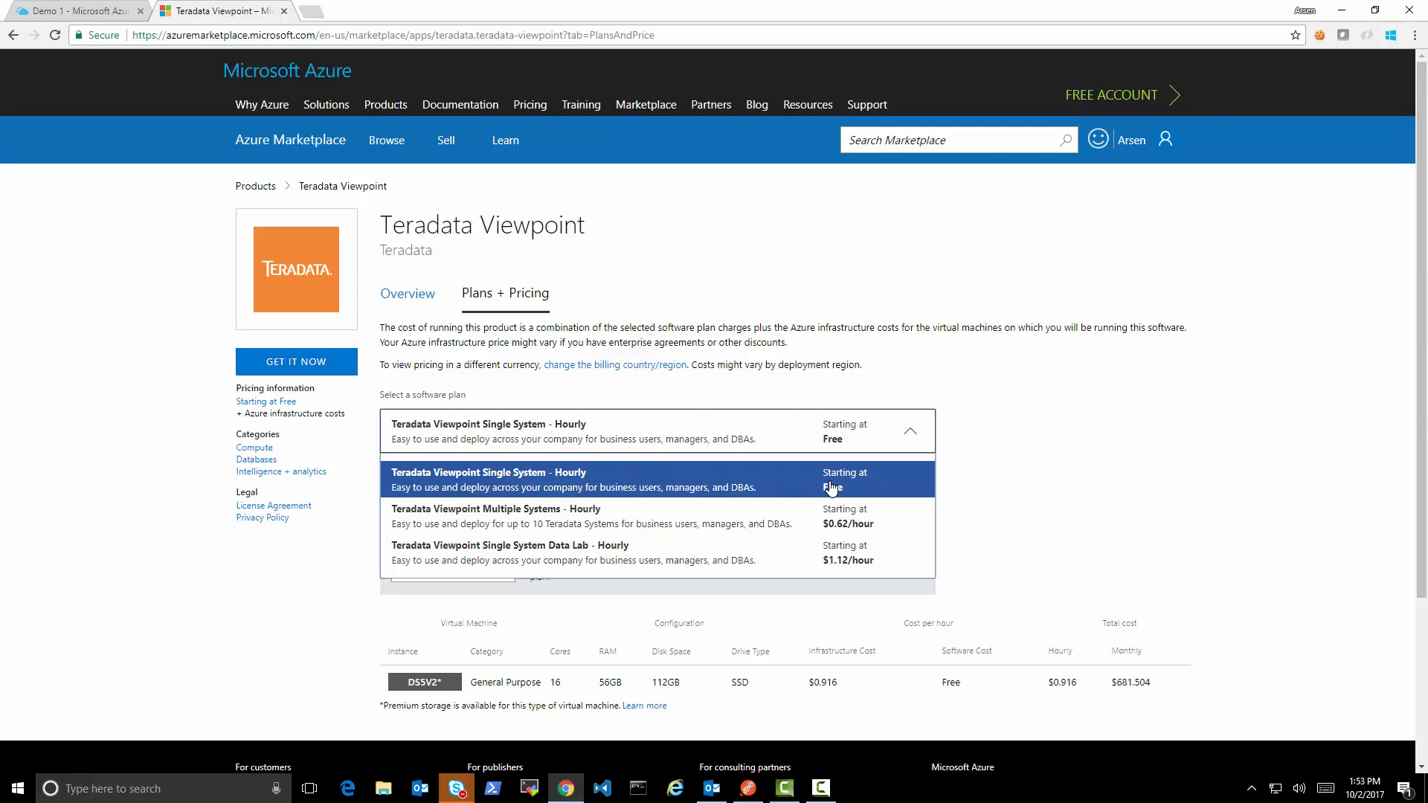
mouse_move(205, 107)
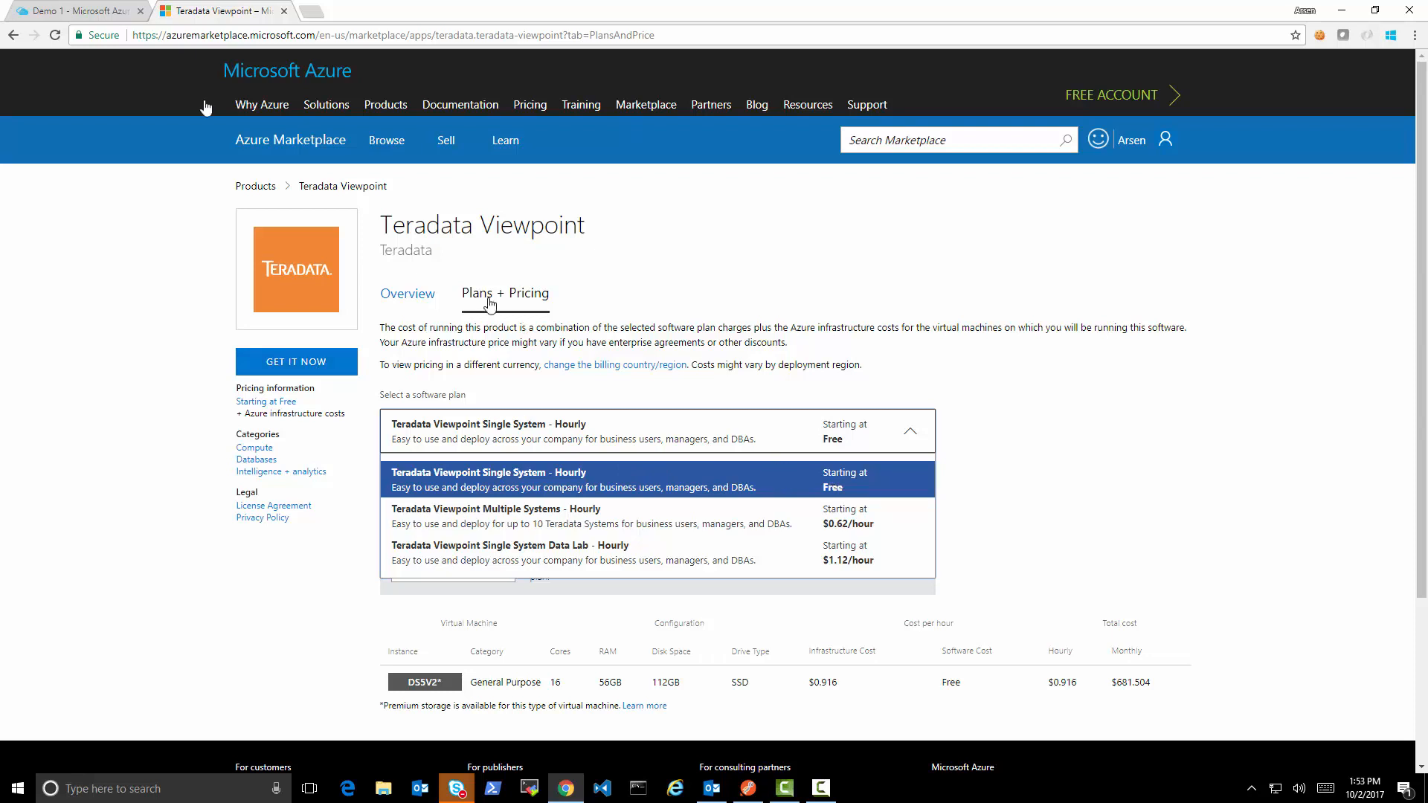
Step: Return to the Azure portal Cloud Shell and enlarge it to show the image list headers
left_click(67, 12)
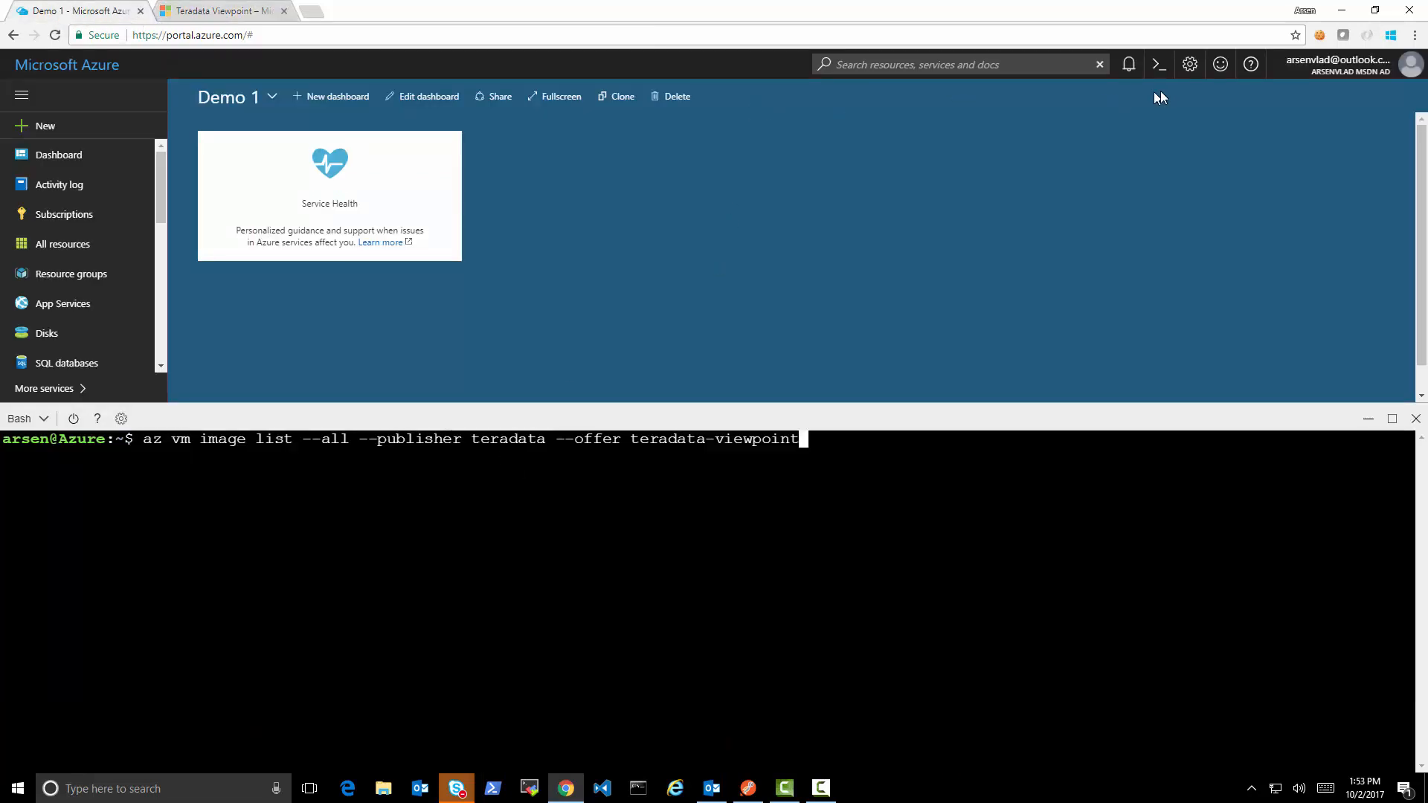
mouse_move(1158, 64)
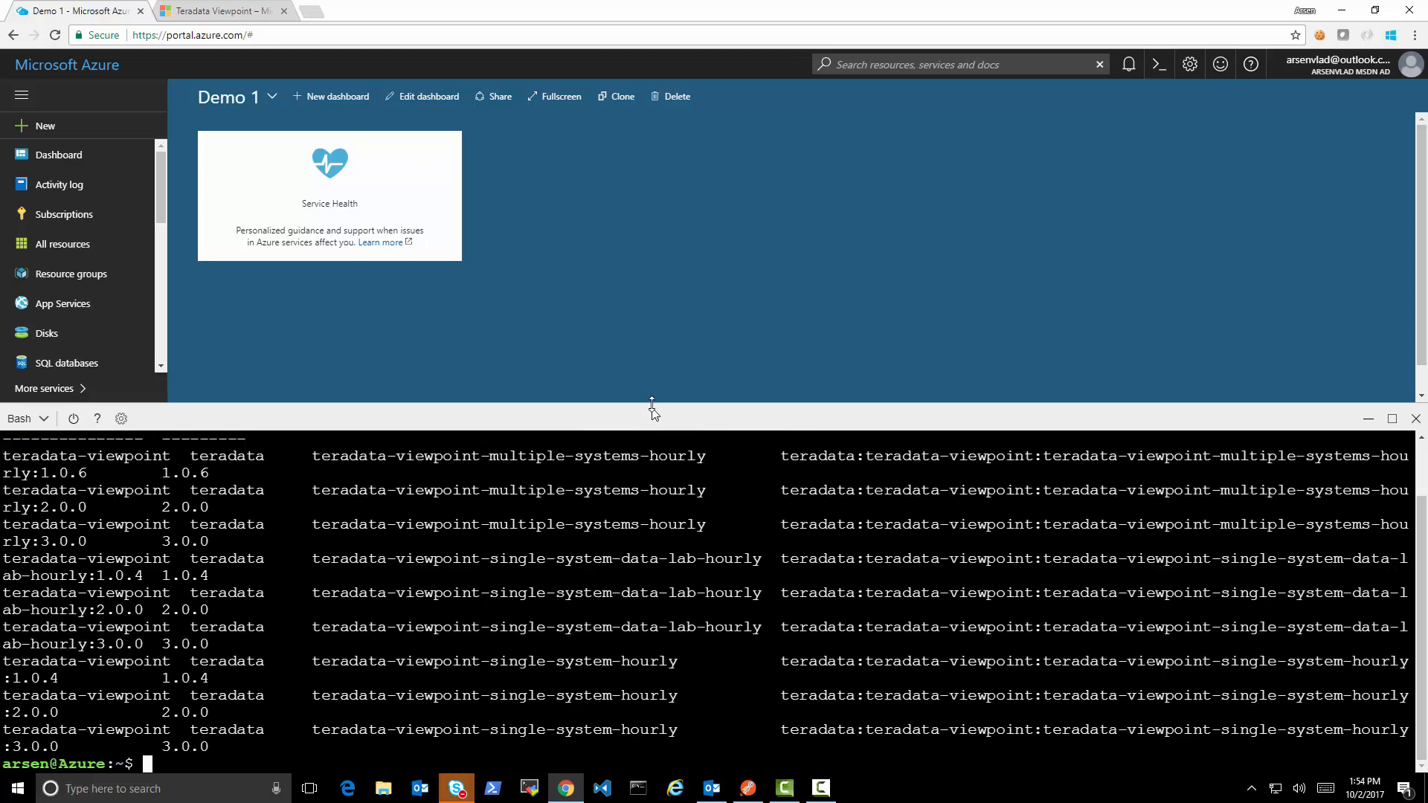
mouse_move(664, 405)
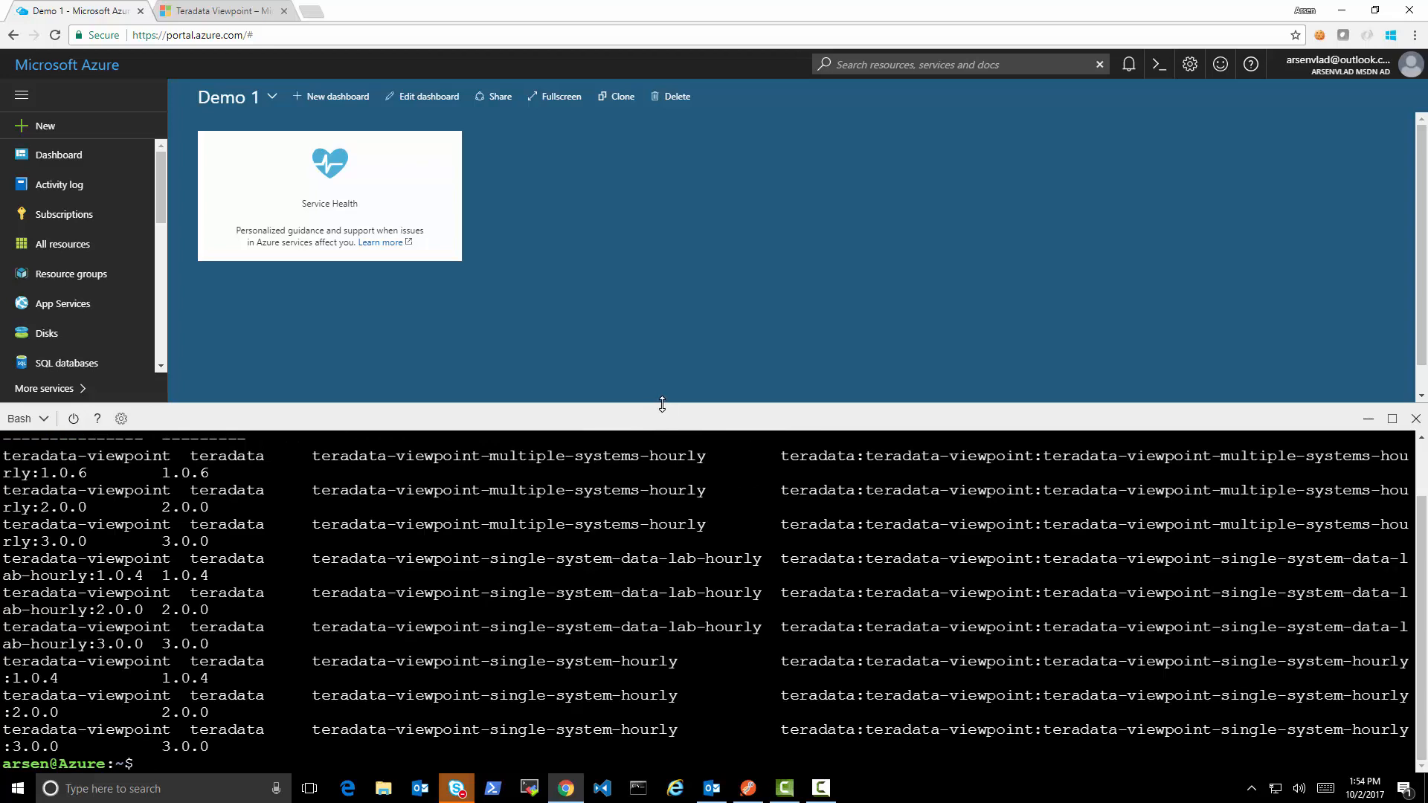
left_click_drag(662, 405, 650, 353)
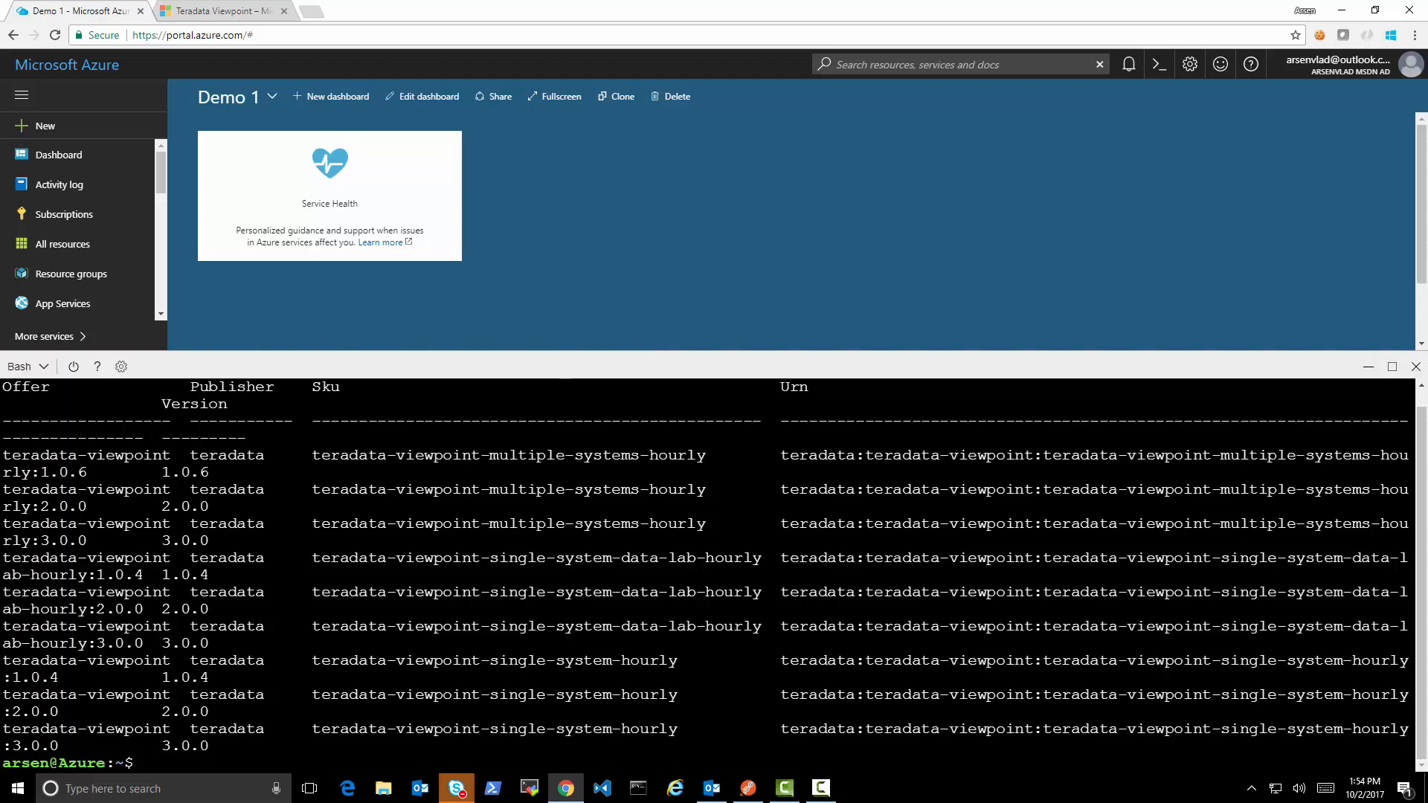
Step: Create resource group aveula-rg in eastus2 with az group create
type("az group cr")
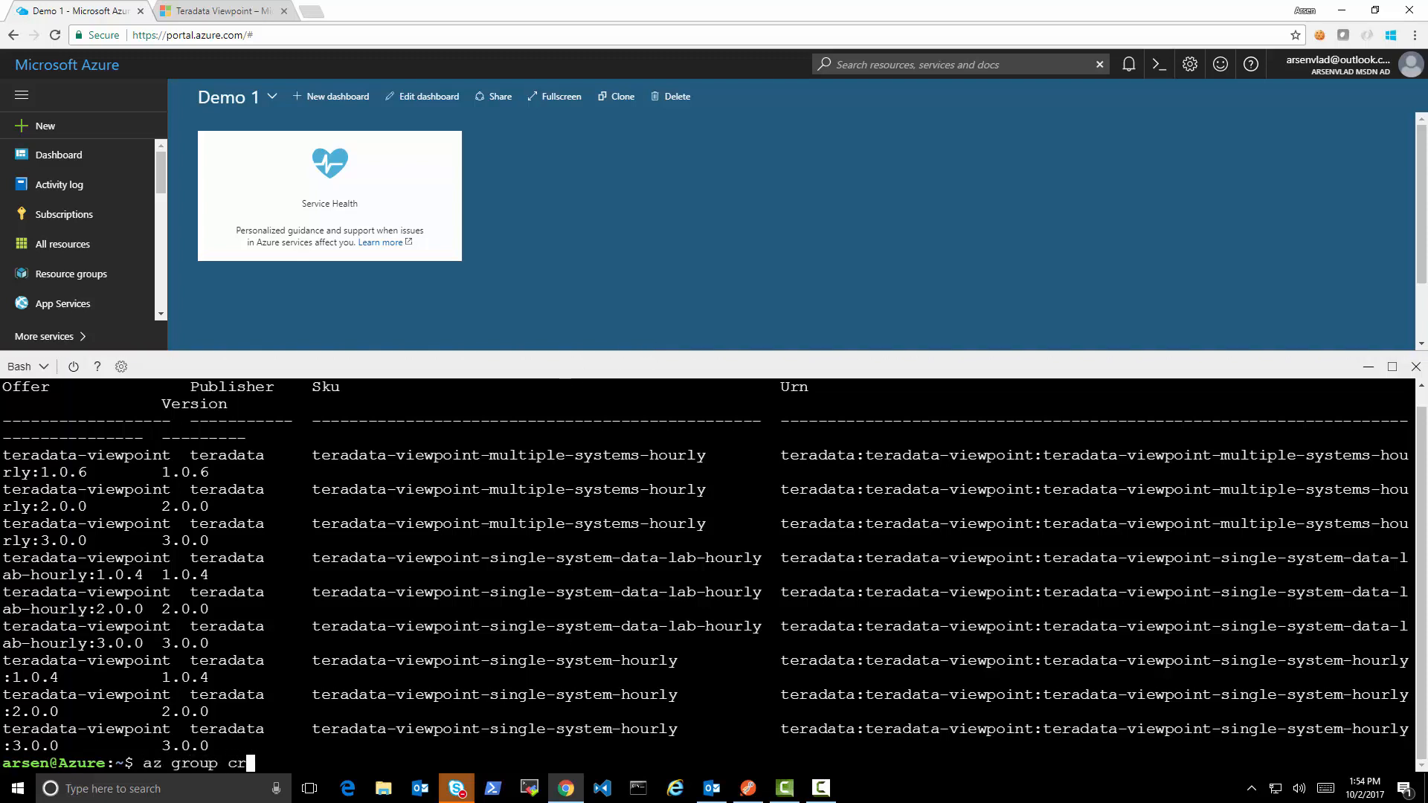
type("eate --name")
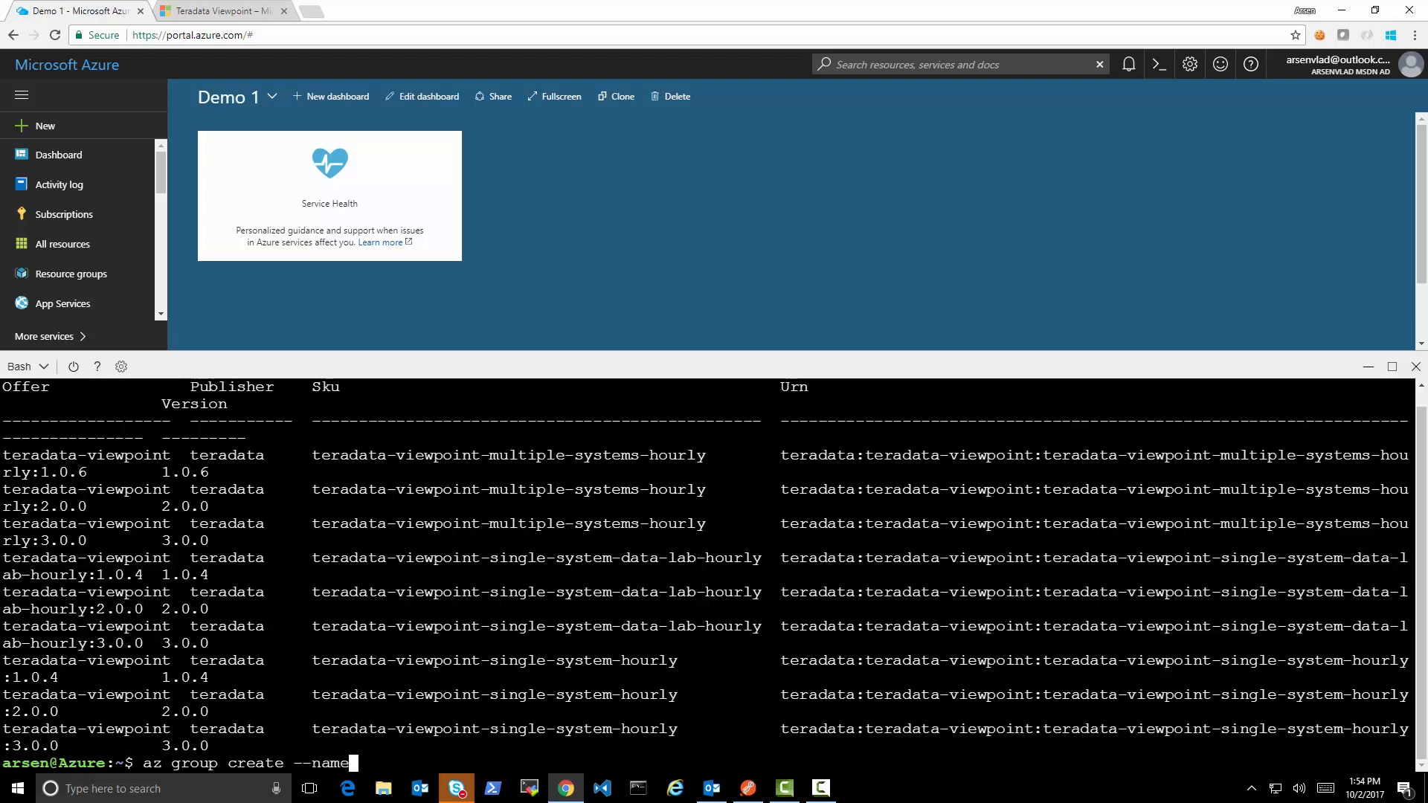
type("aveula-rg")
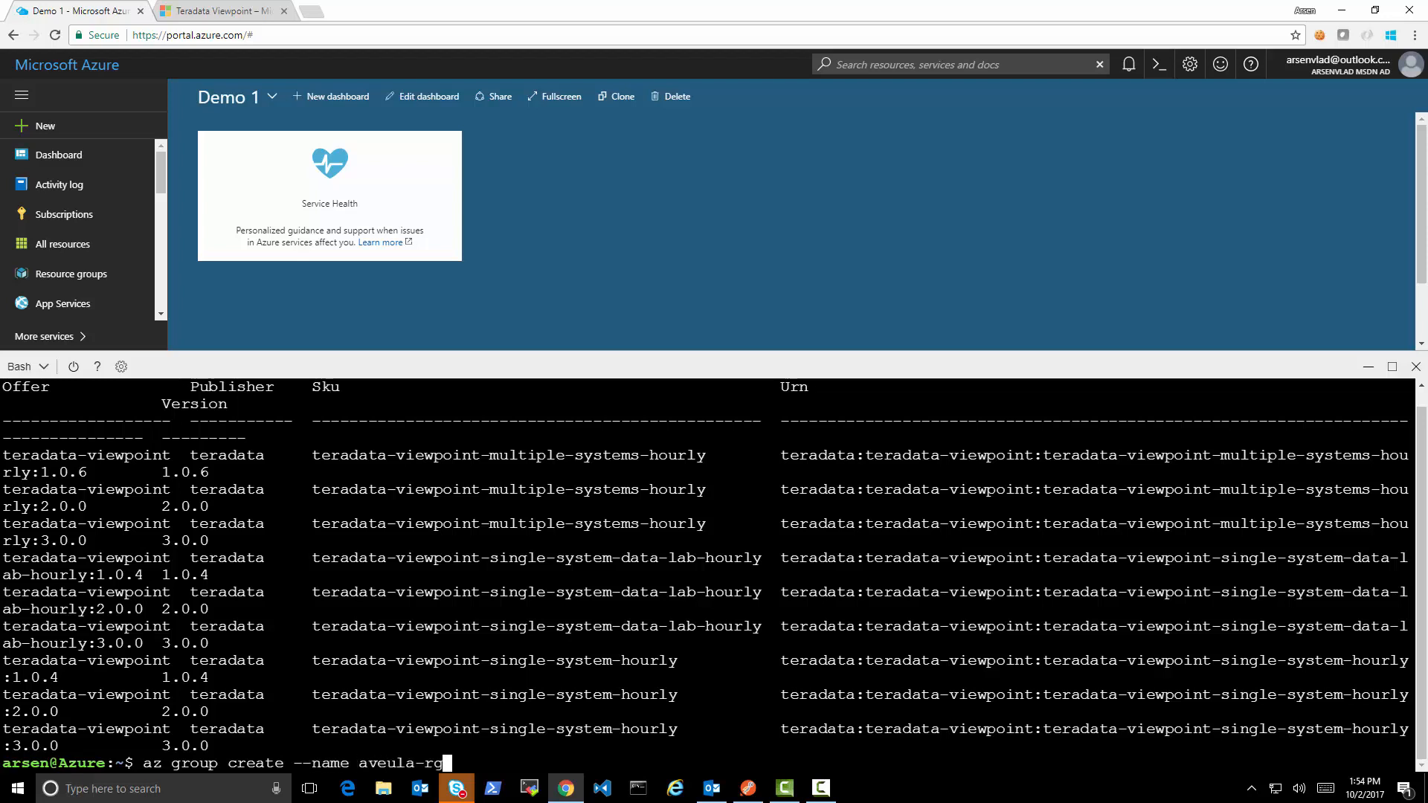
type("--location eastus2")
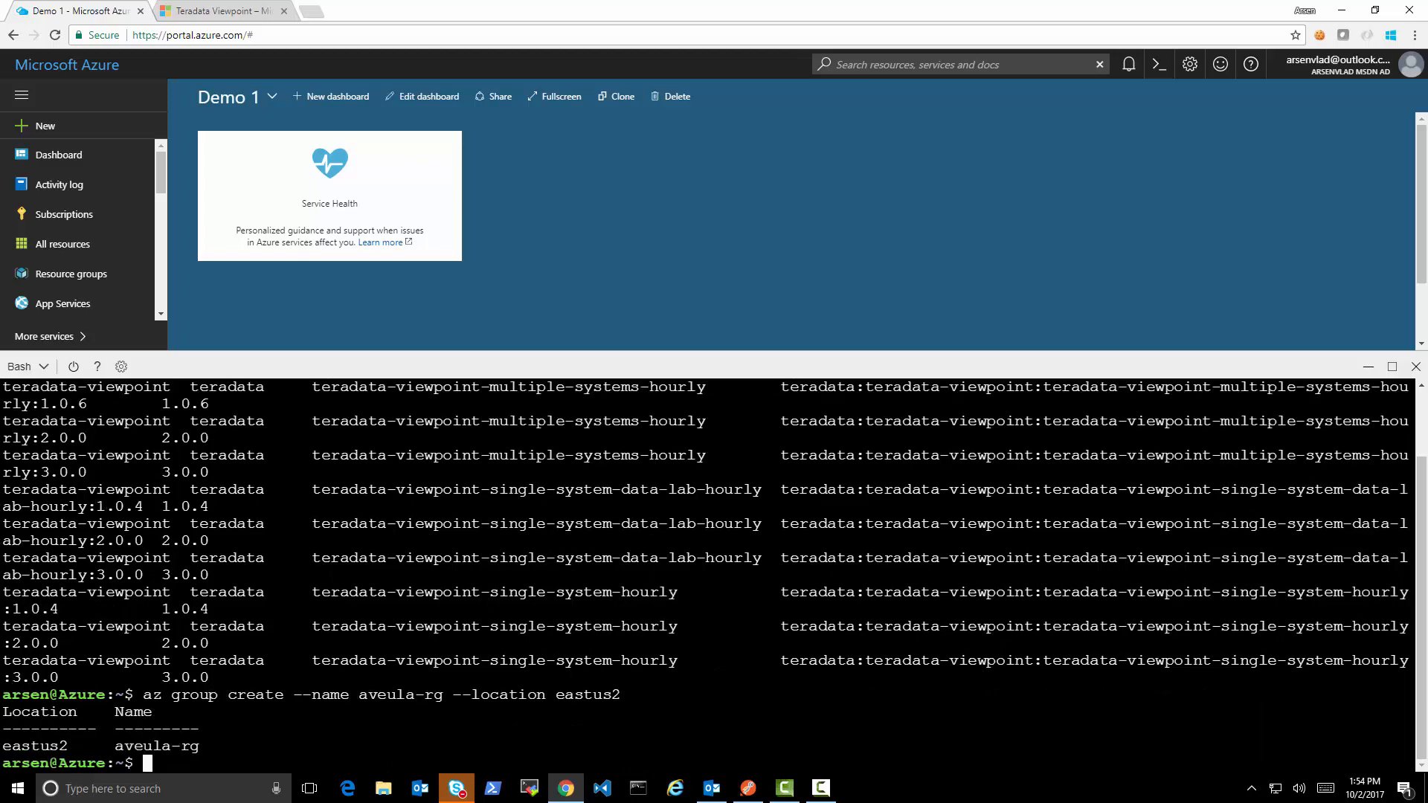
Step: Run az vm create for aveula-vm in aveula-rg from the teradata-viewpoint single-system hourly:latest image
type("az vm")
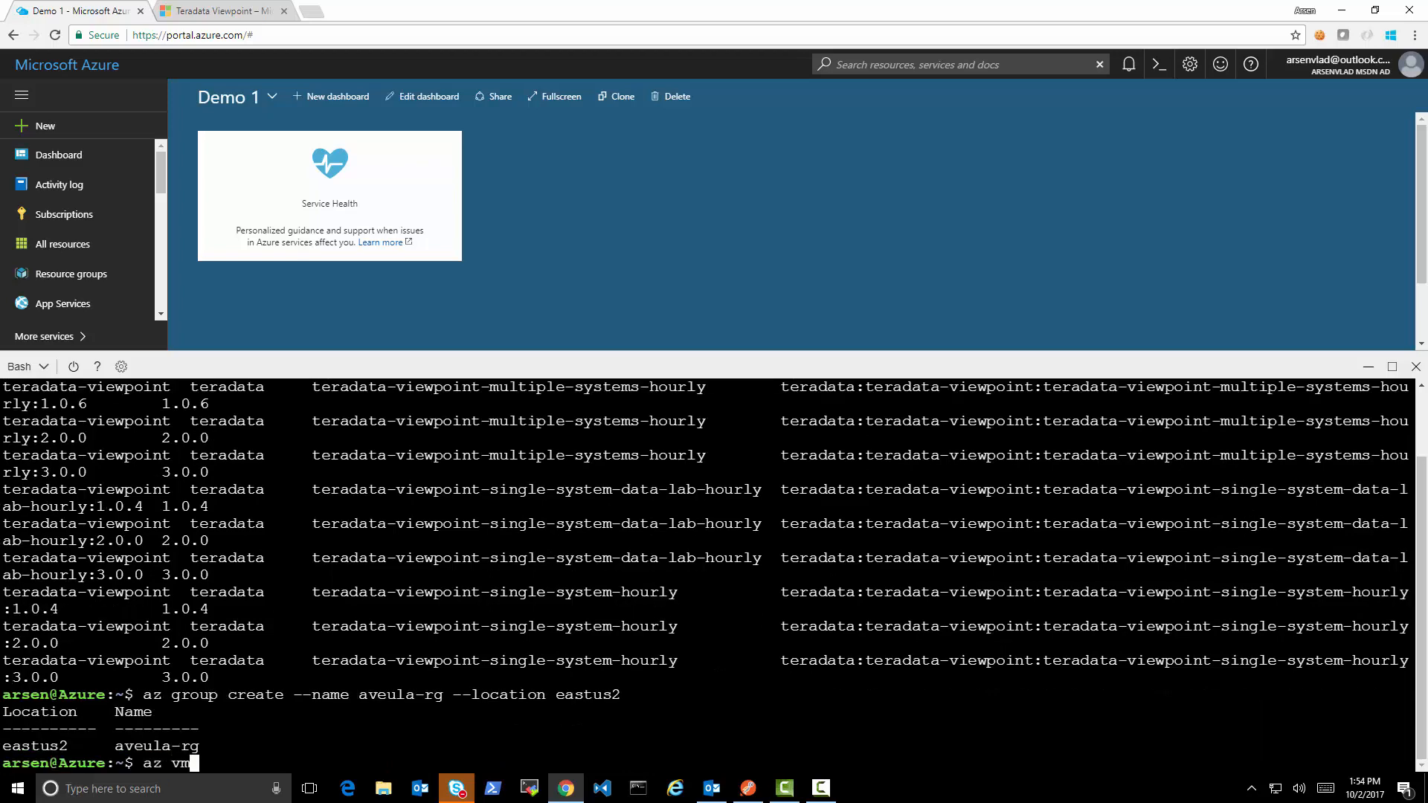
type("create --name aveula-vm")
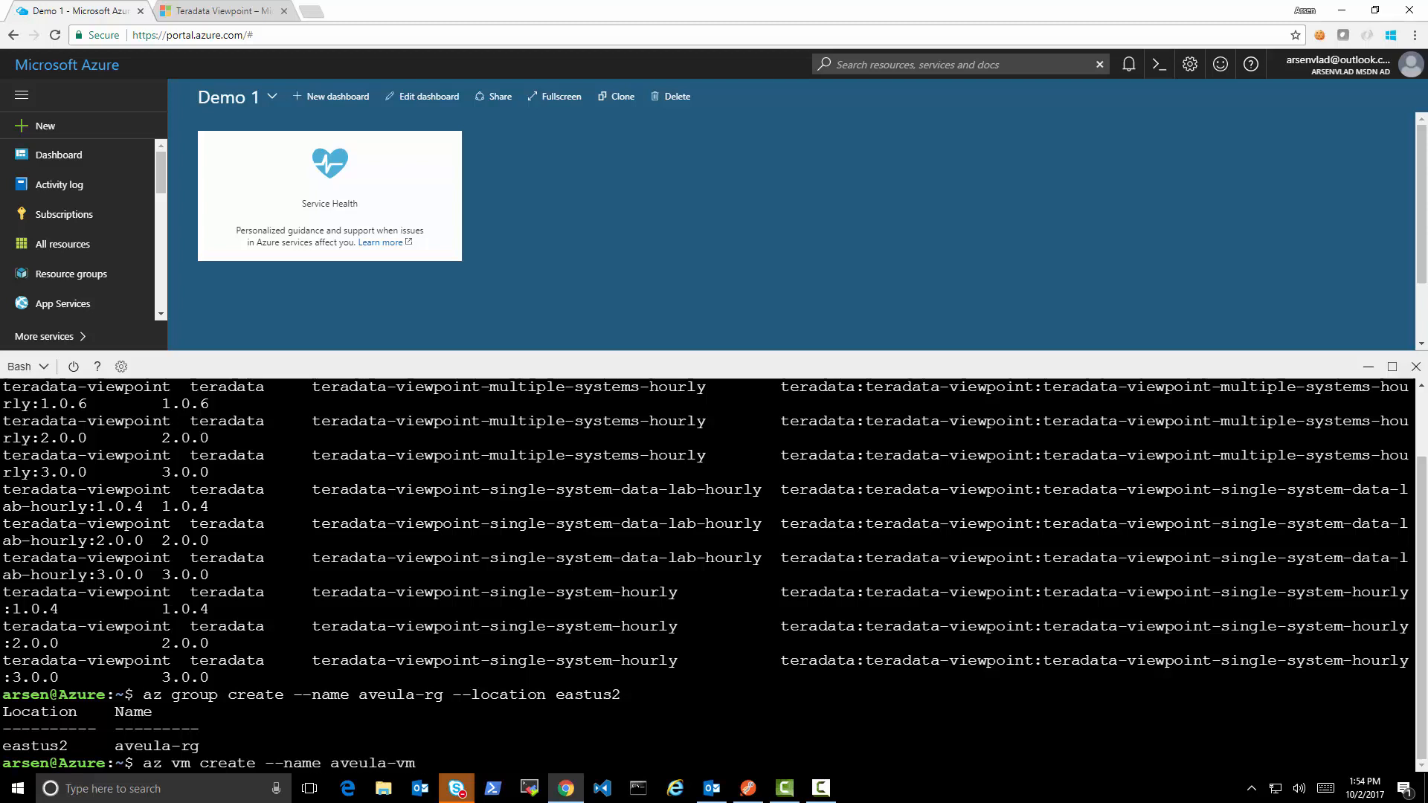
type("--location east")
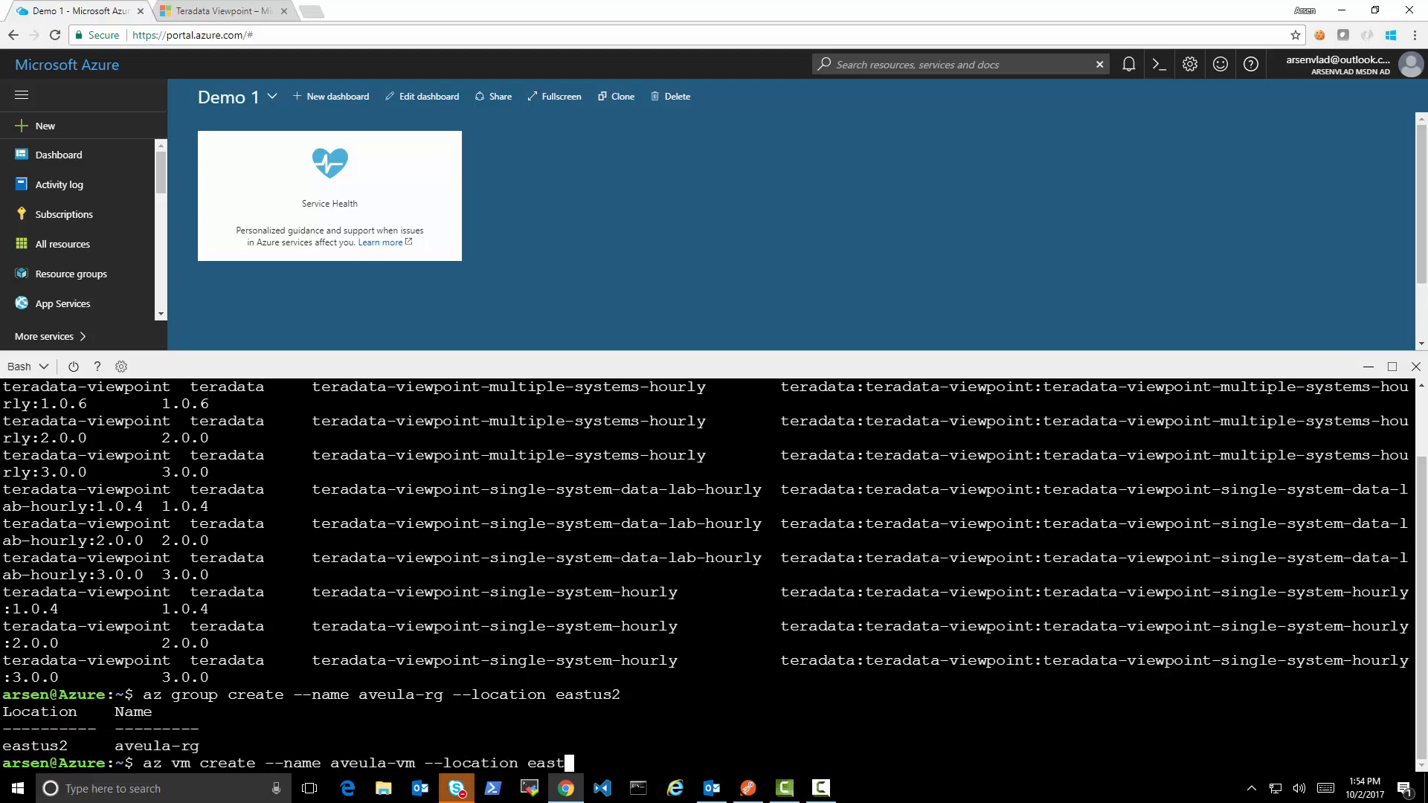
type("us2 --resource-group aveul")
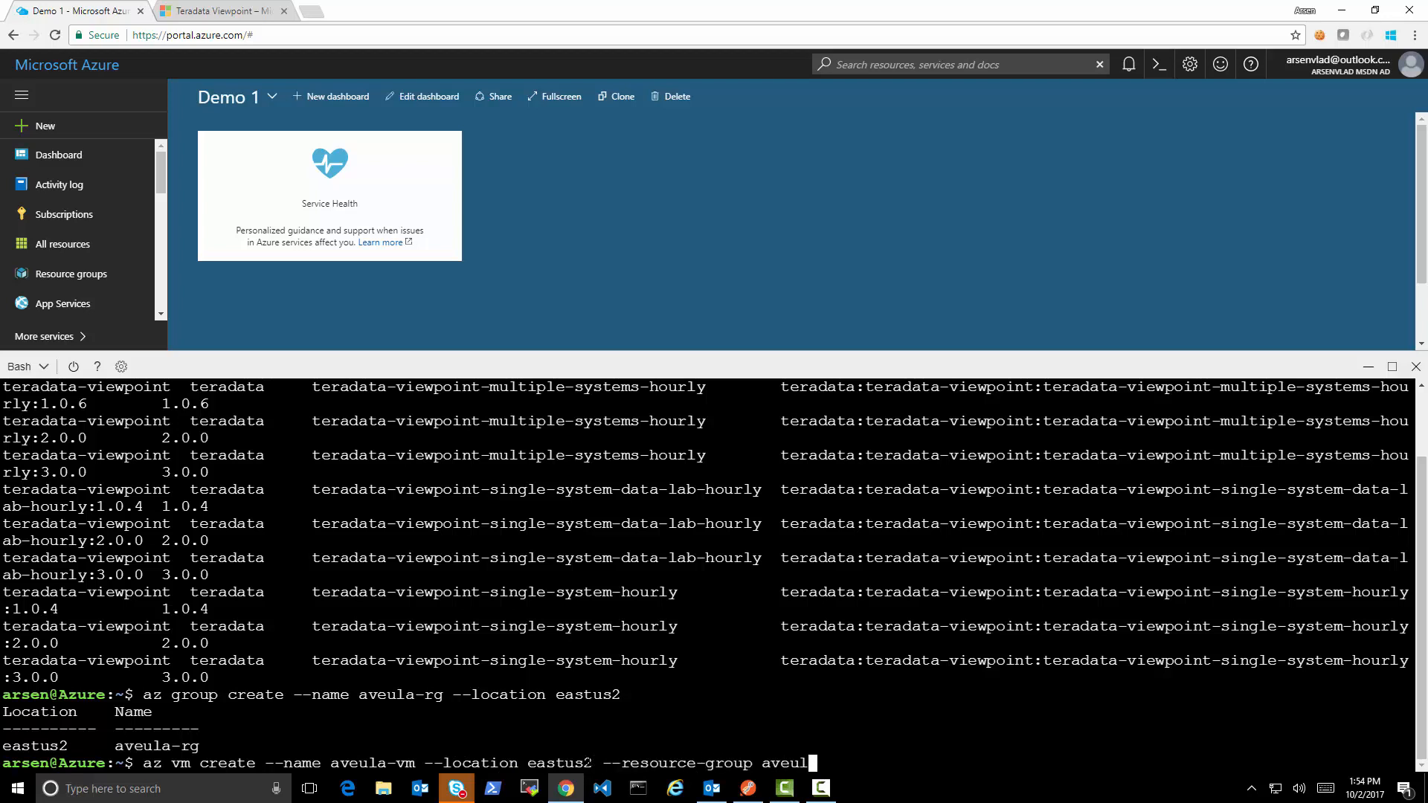
type("-rg")
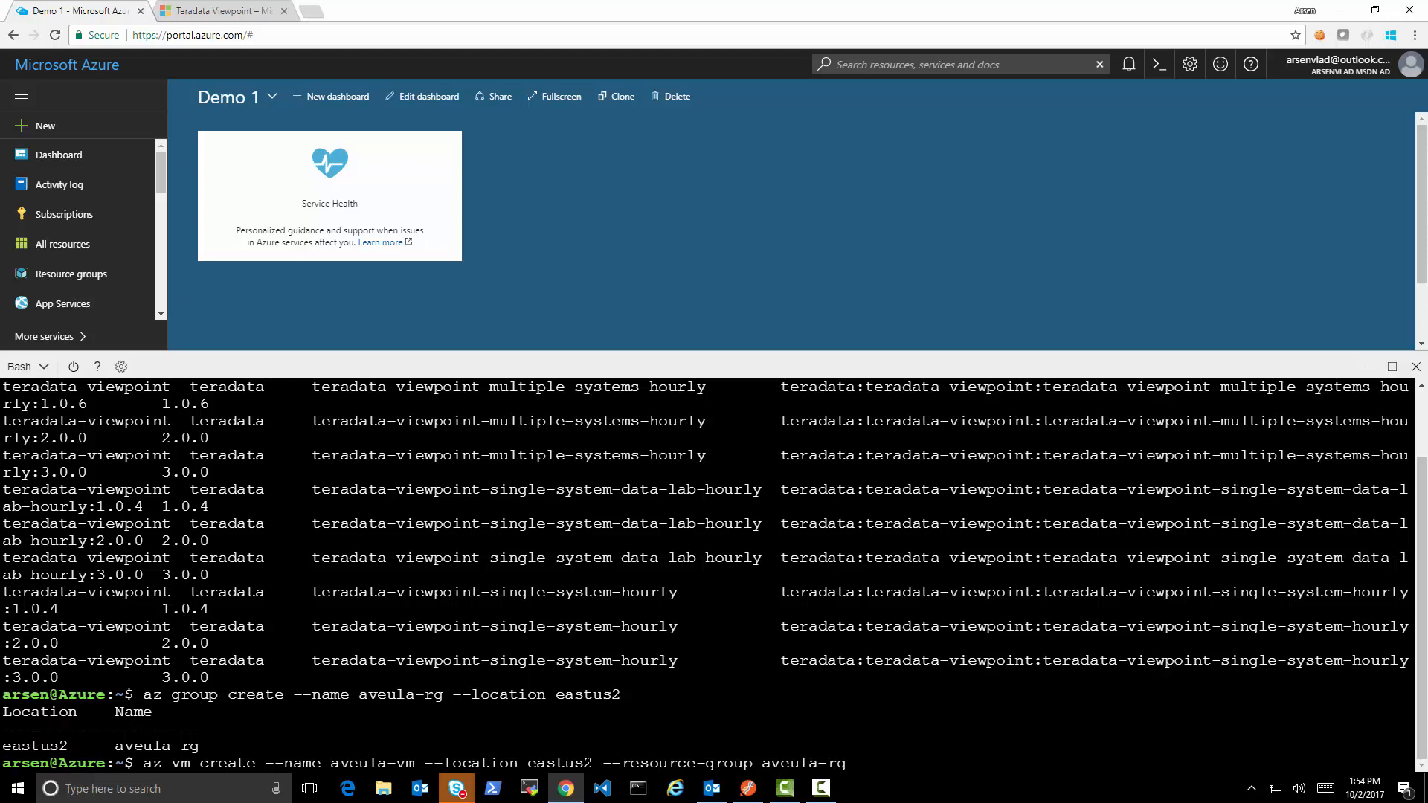
type("--image teradata:")
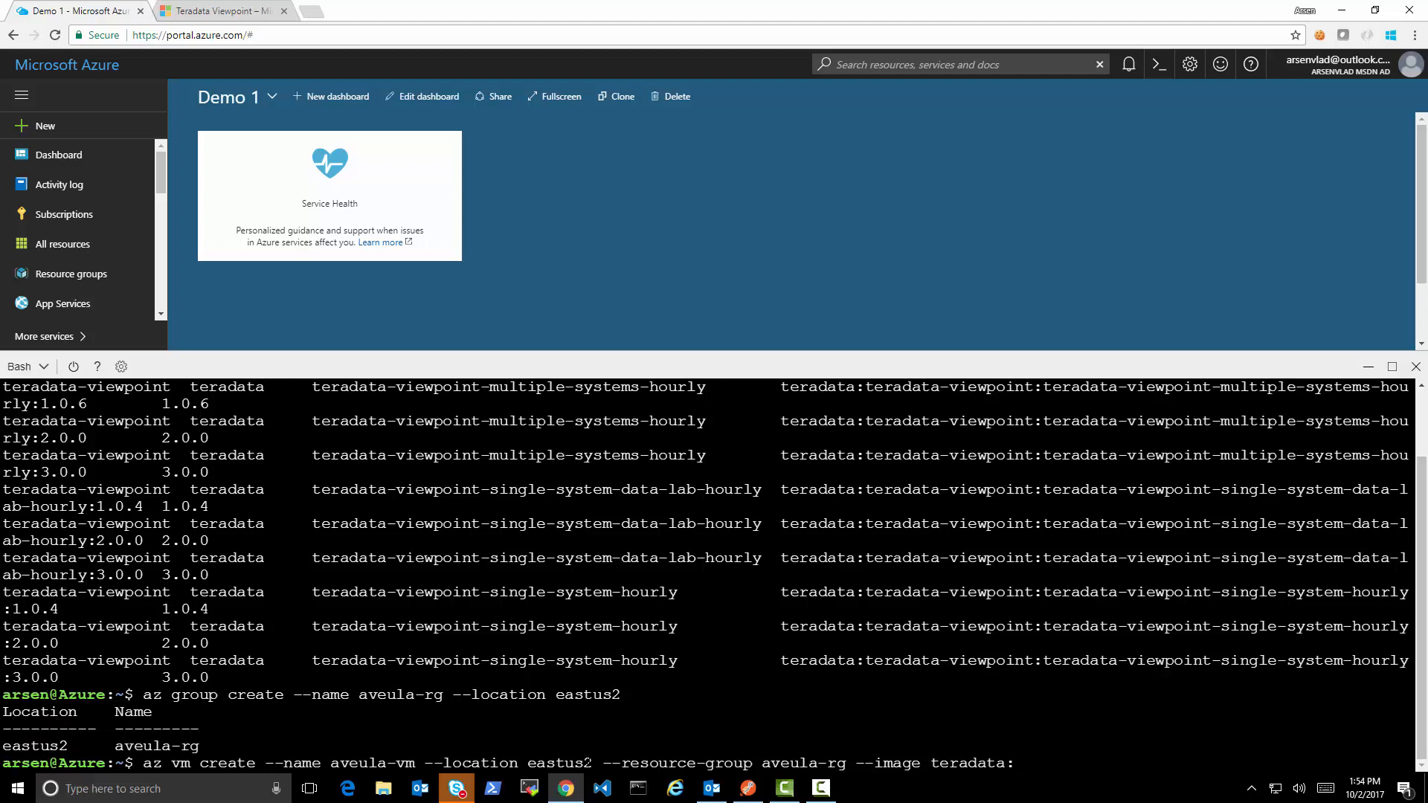
type("teradata-vi")
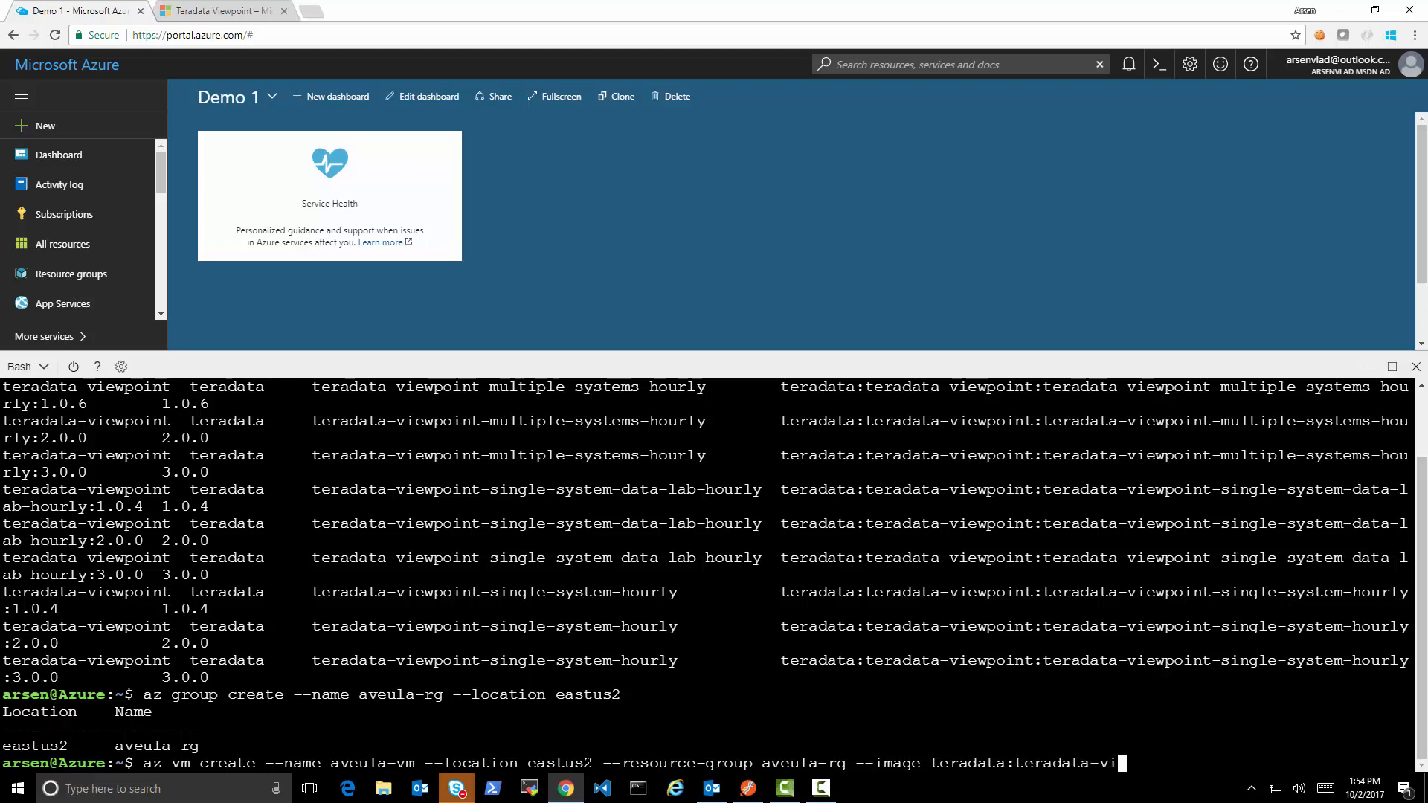
type("ewpoint:teradata-viewpoint-single-system-")
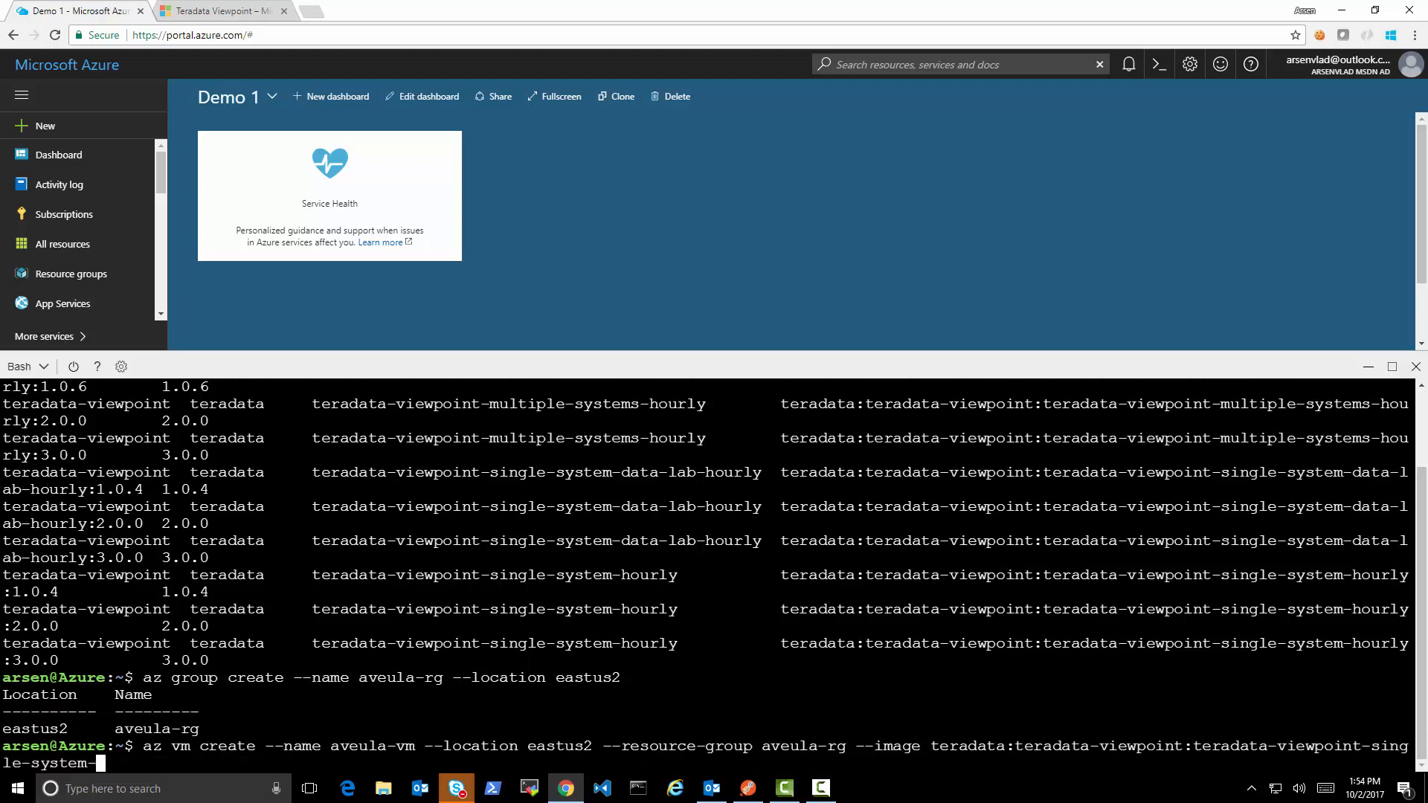
type("hourly")
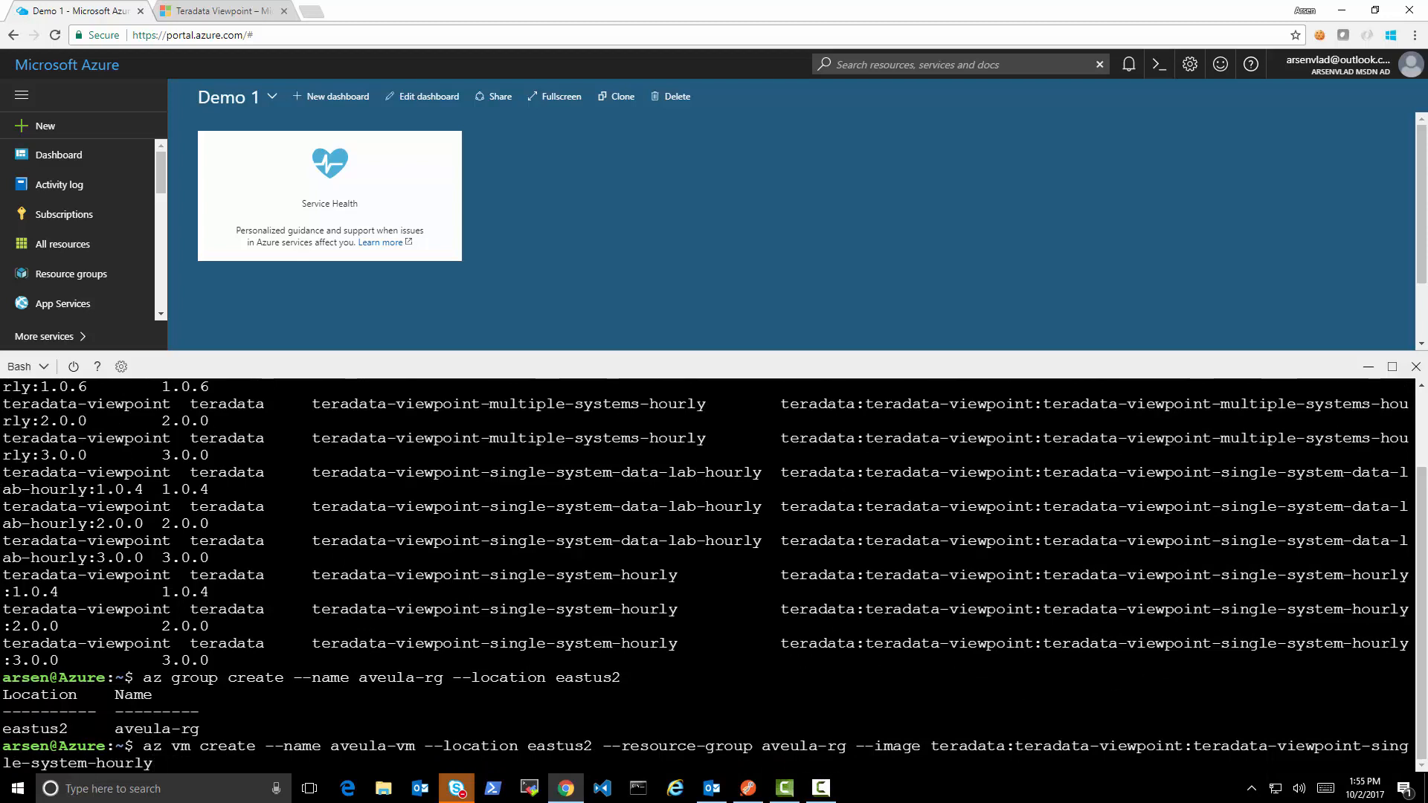
type(":latest --")
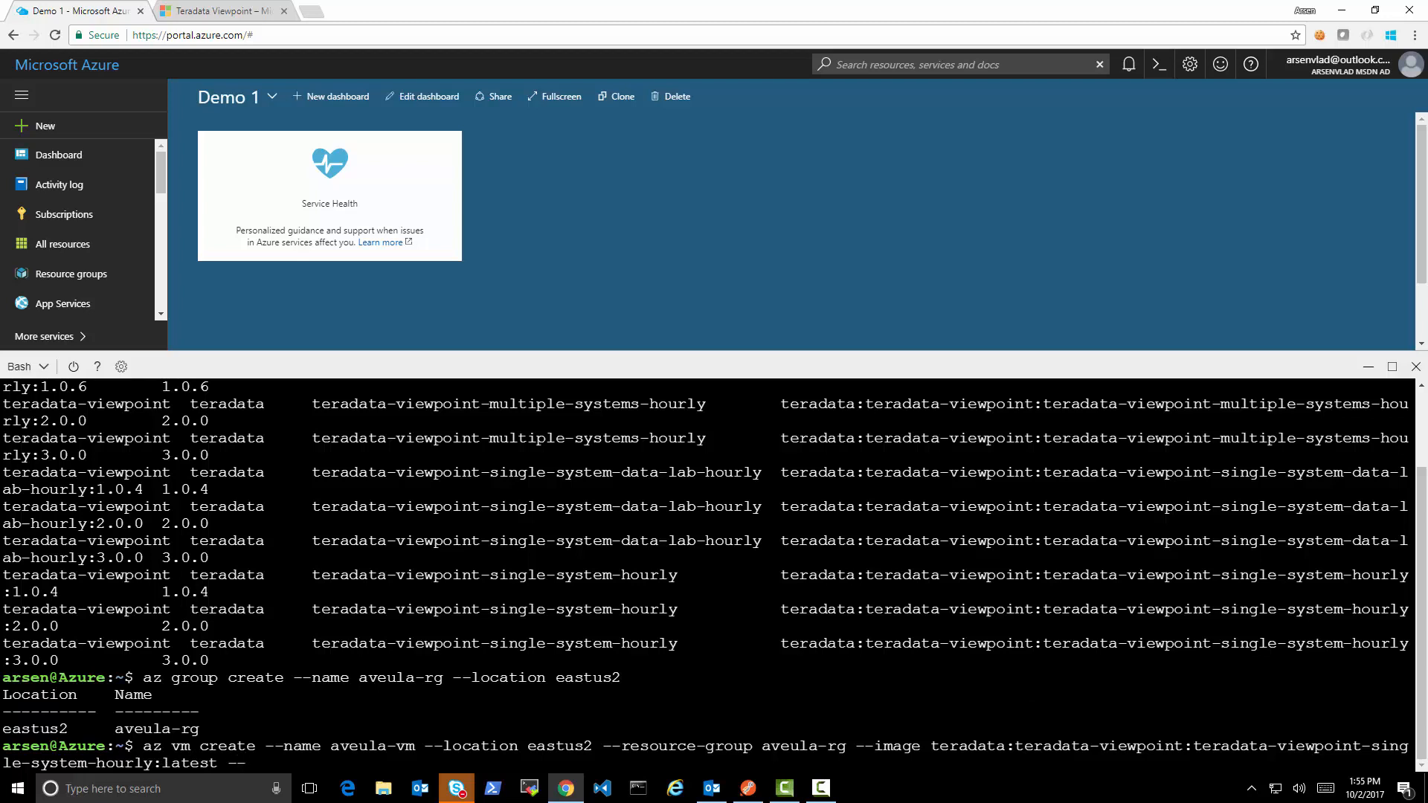
type("g")
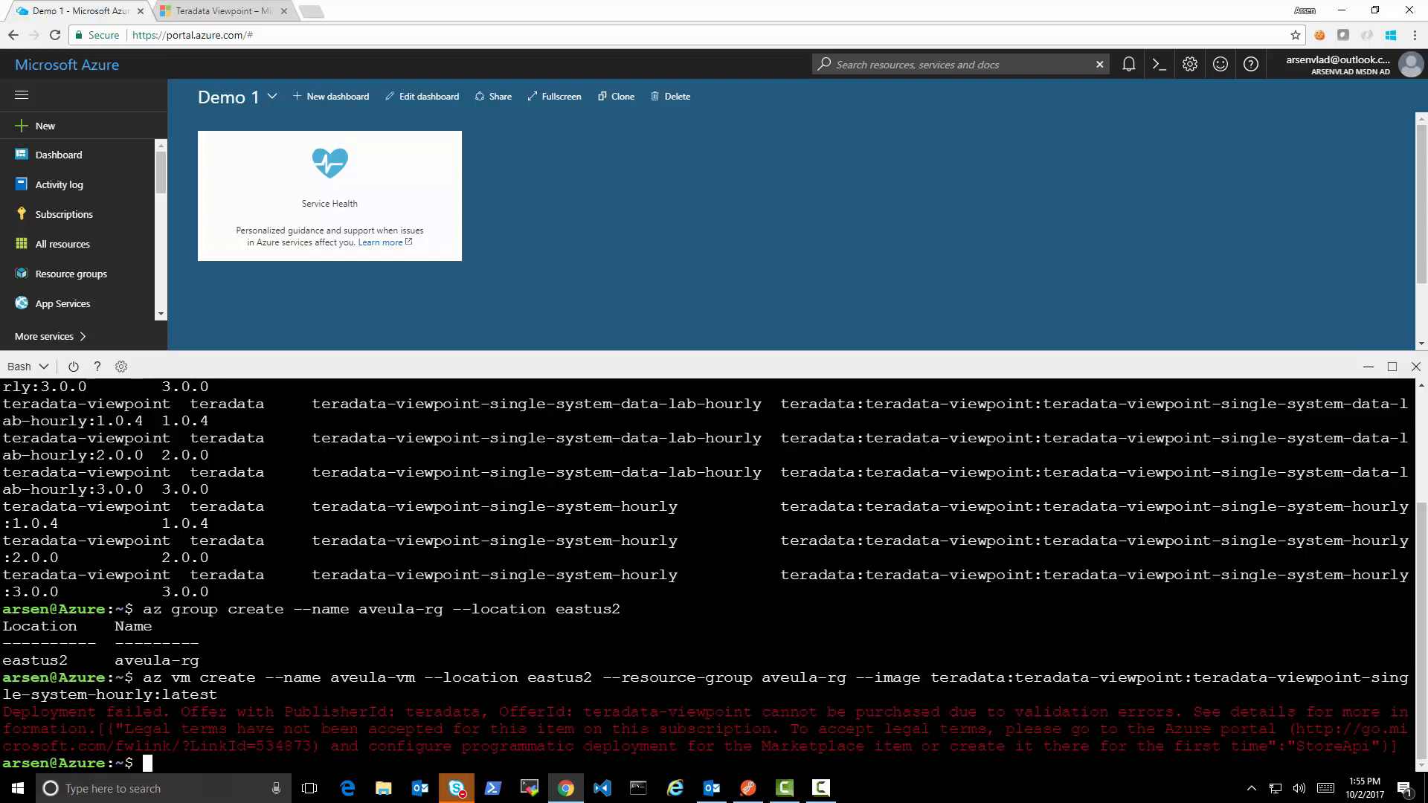
mouse_move(748, 753)
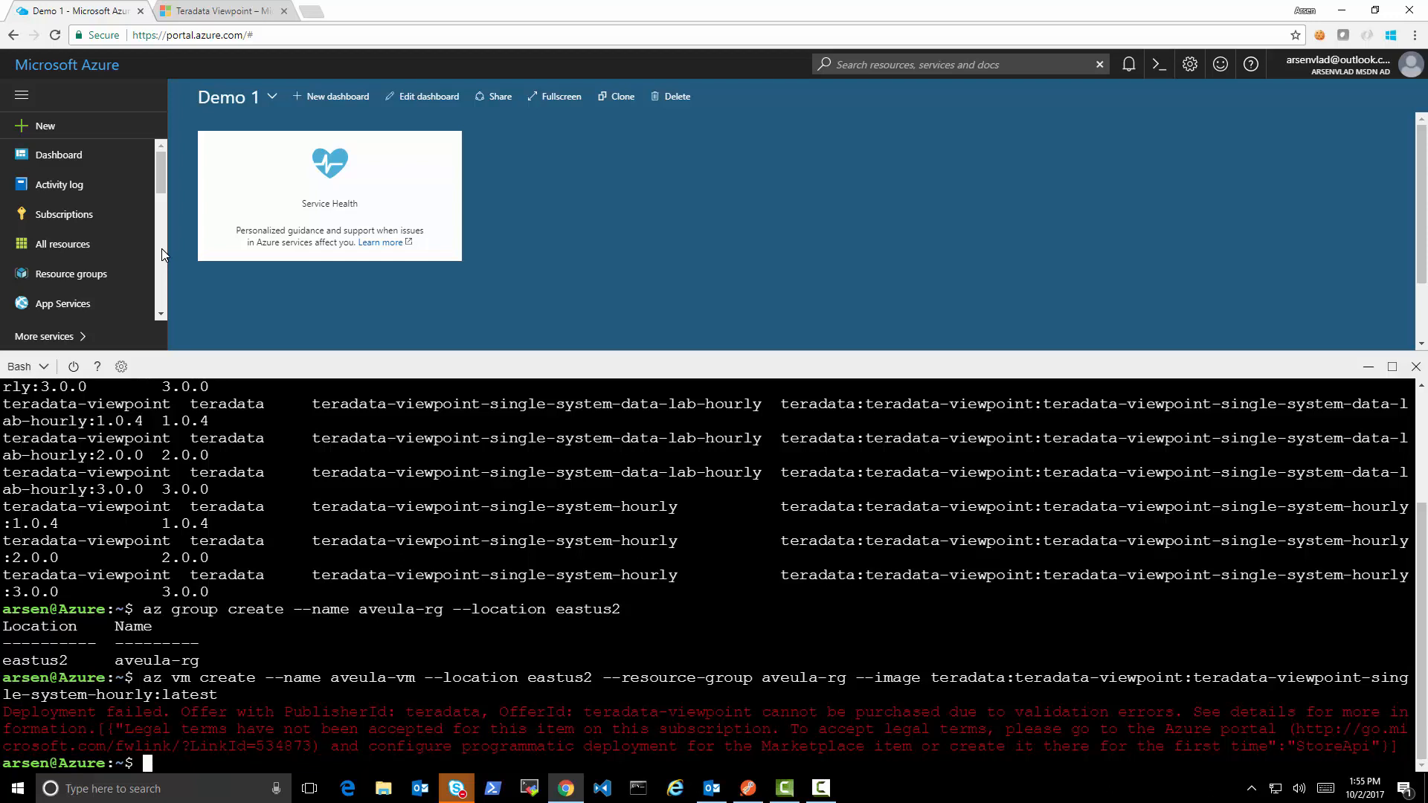
mouse_move(67, 216)
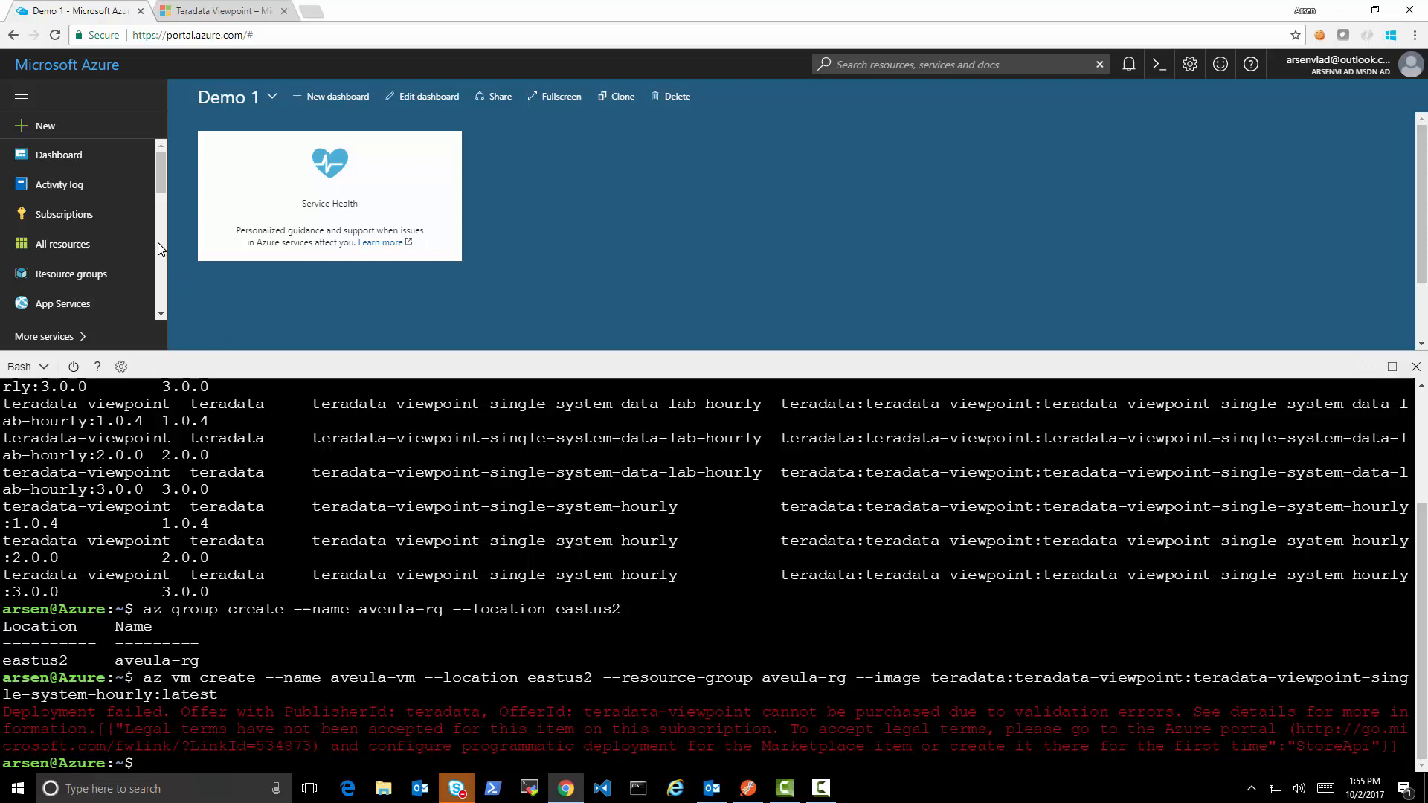
mouse_move(62, 215)
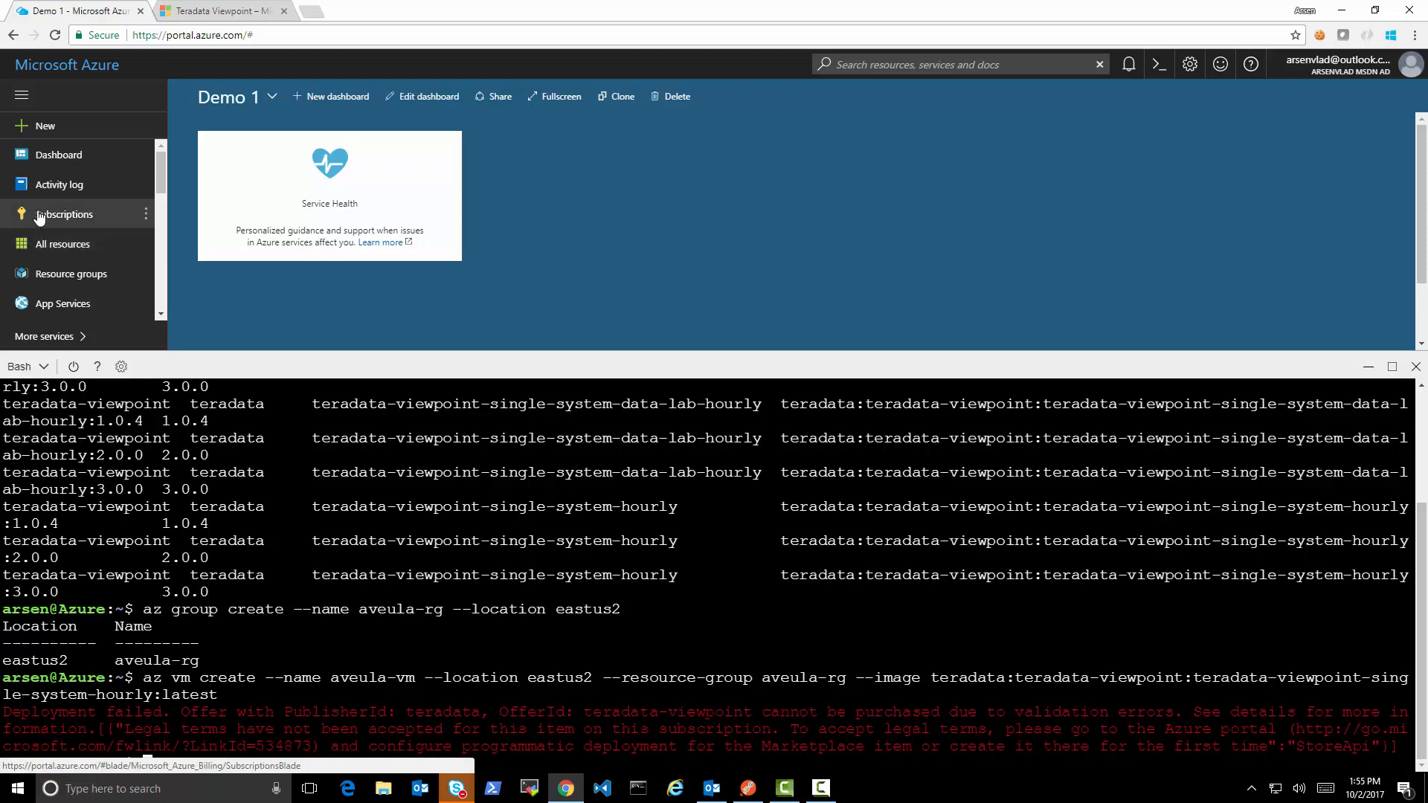
mouse_move(40, 216)
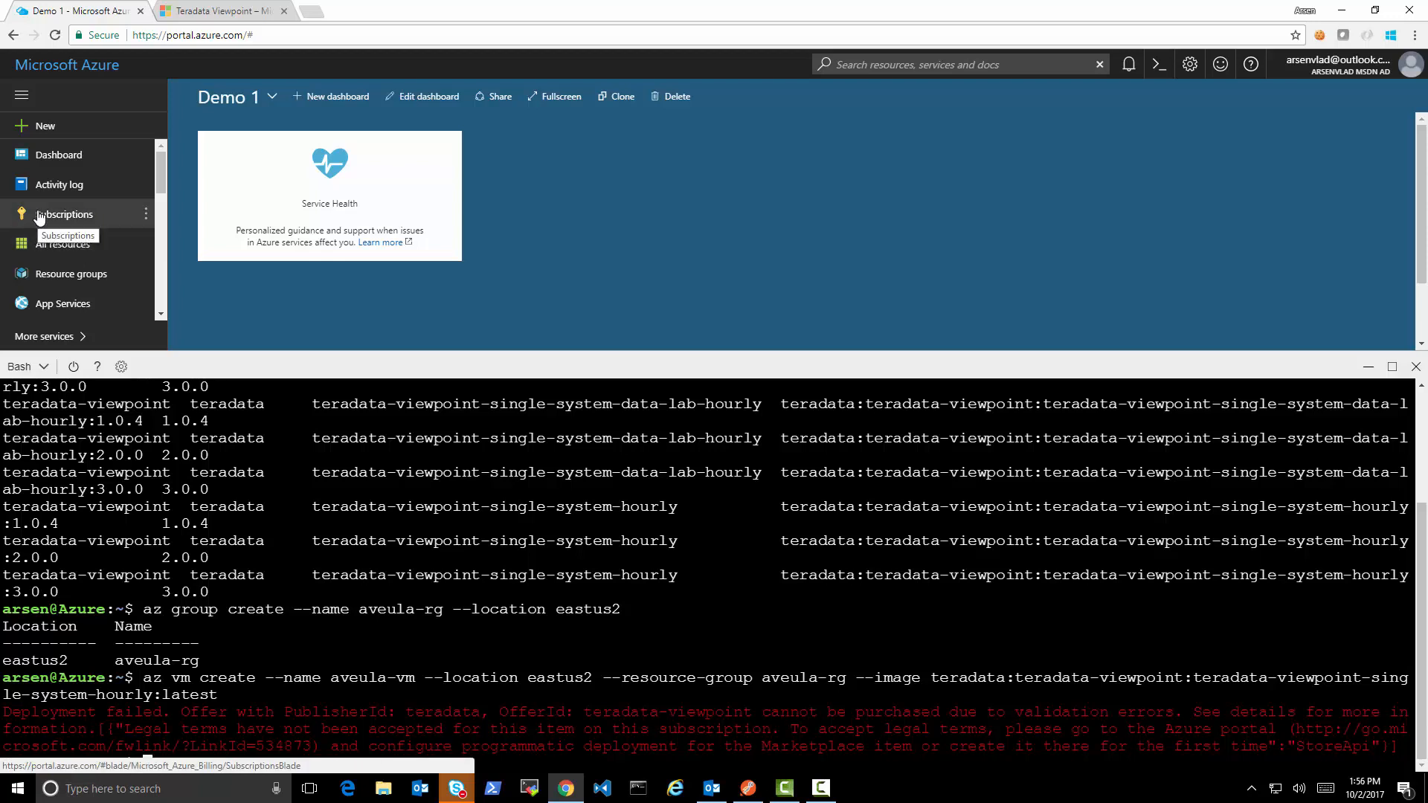
Step: Check the subscriptions list, then start a new Marketplace resource searching for teradata viewpoint
left_click(66, 214)
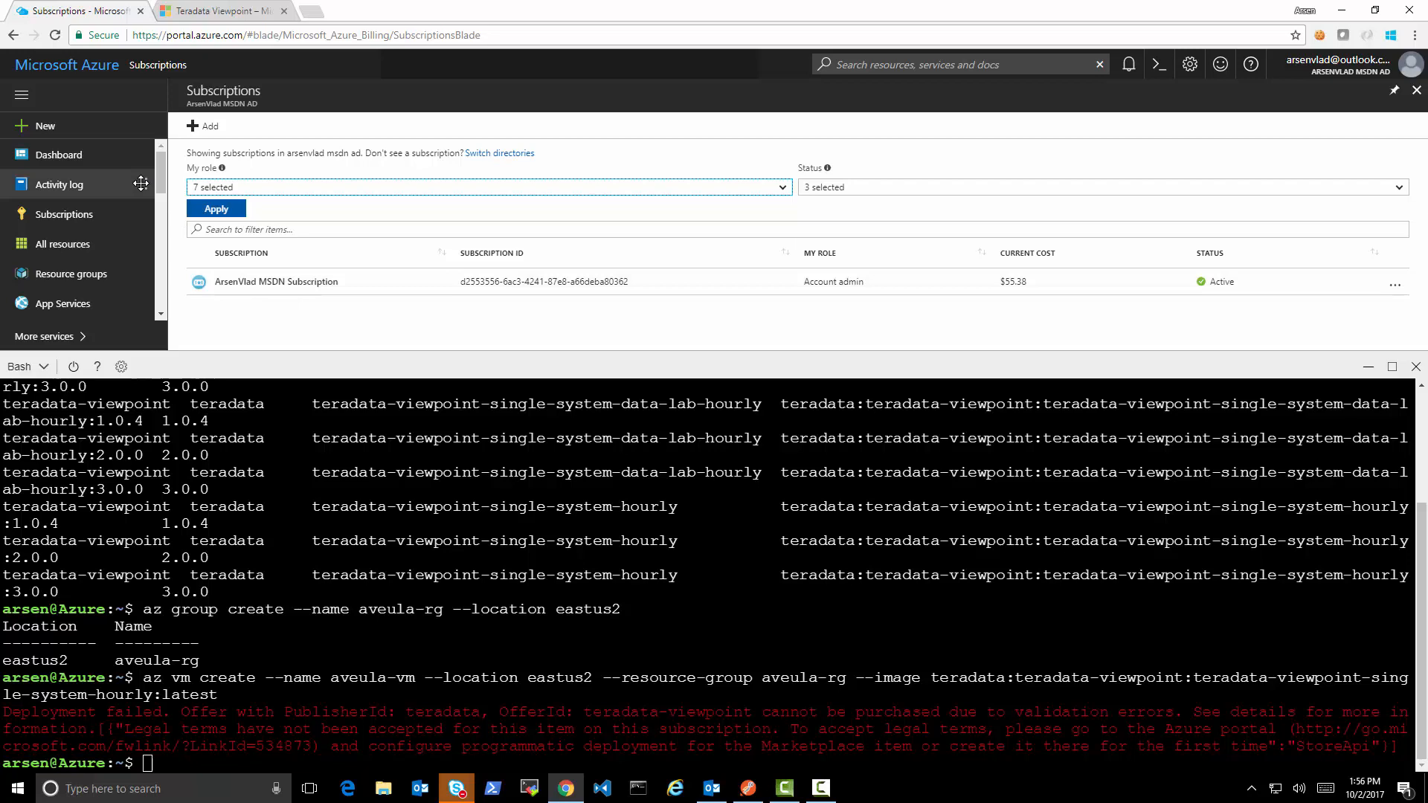
left_click(56, 155)
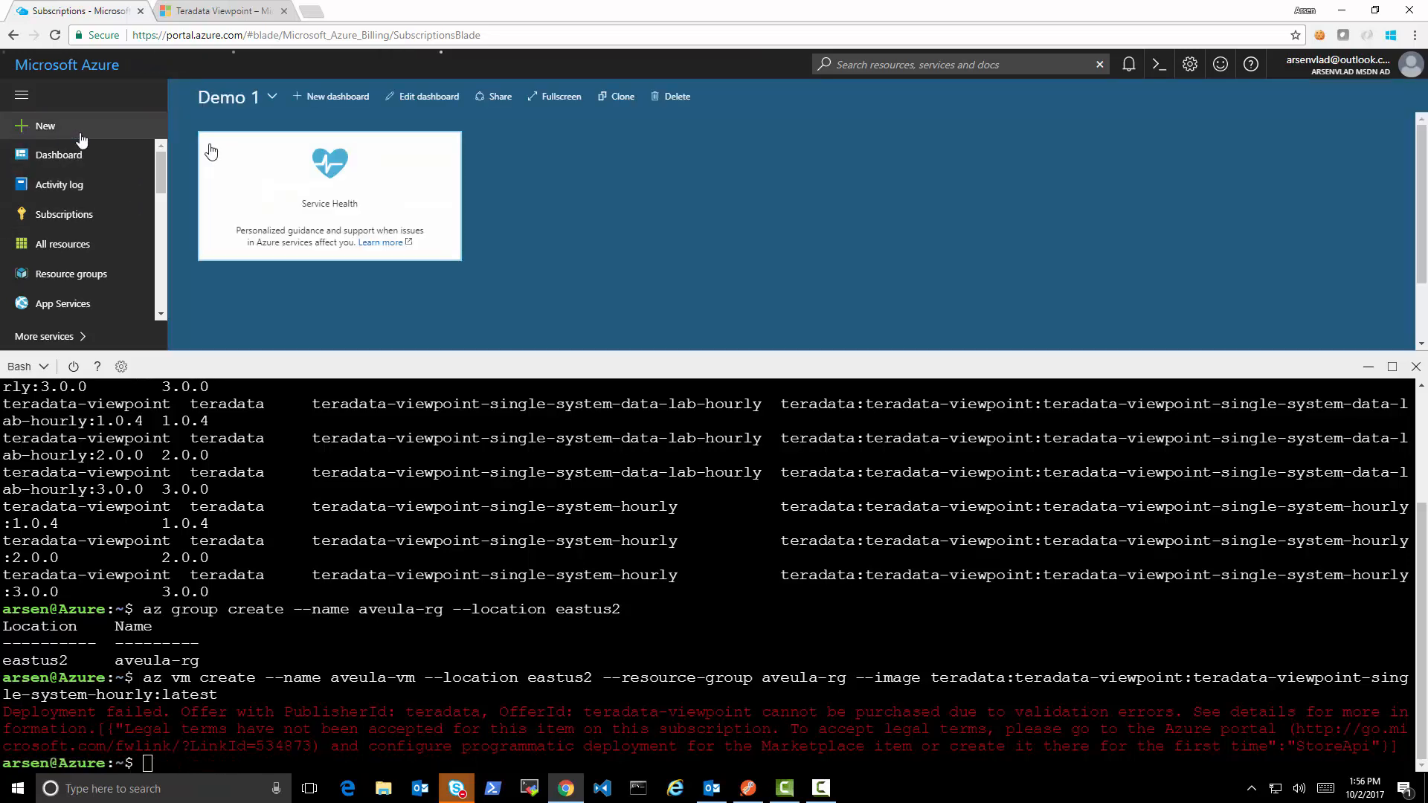
left_click(44, 125)
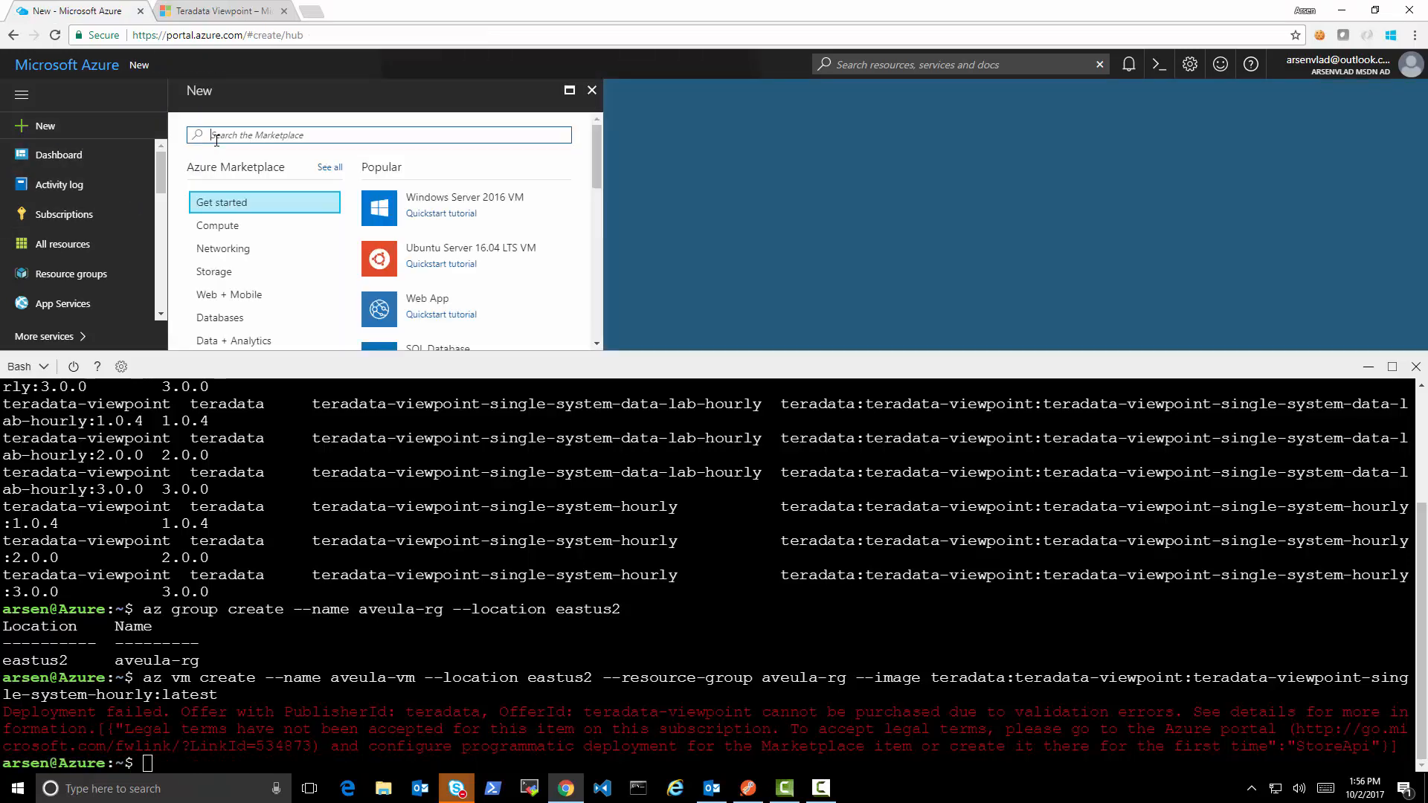
type("teradata viewpoing")
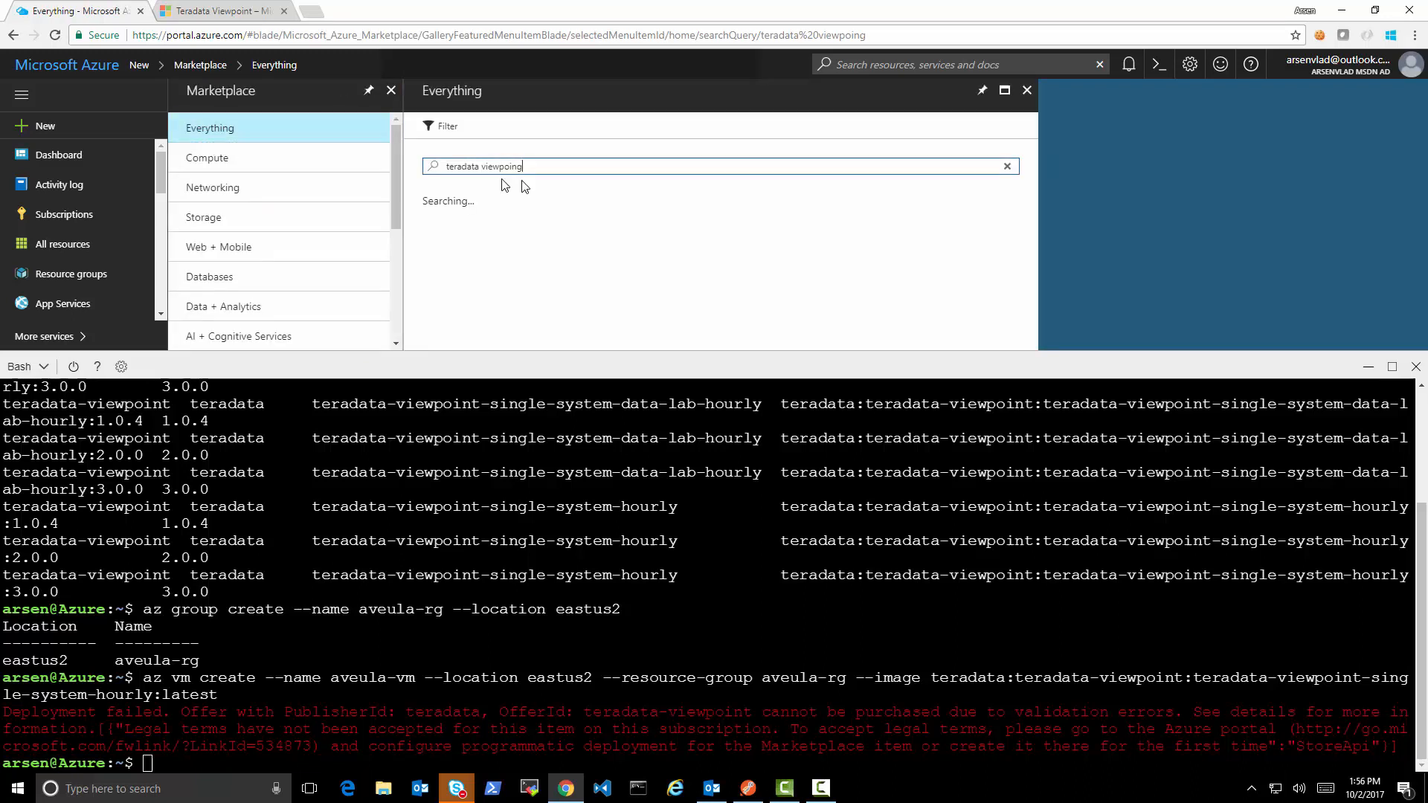
Step: Find the Teradata Viewpoint Single System - Hourly offer and bring up its programmatic deployment settings
key("Backspace")
type("t")
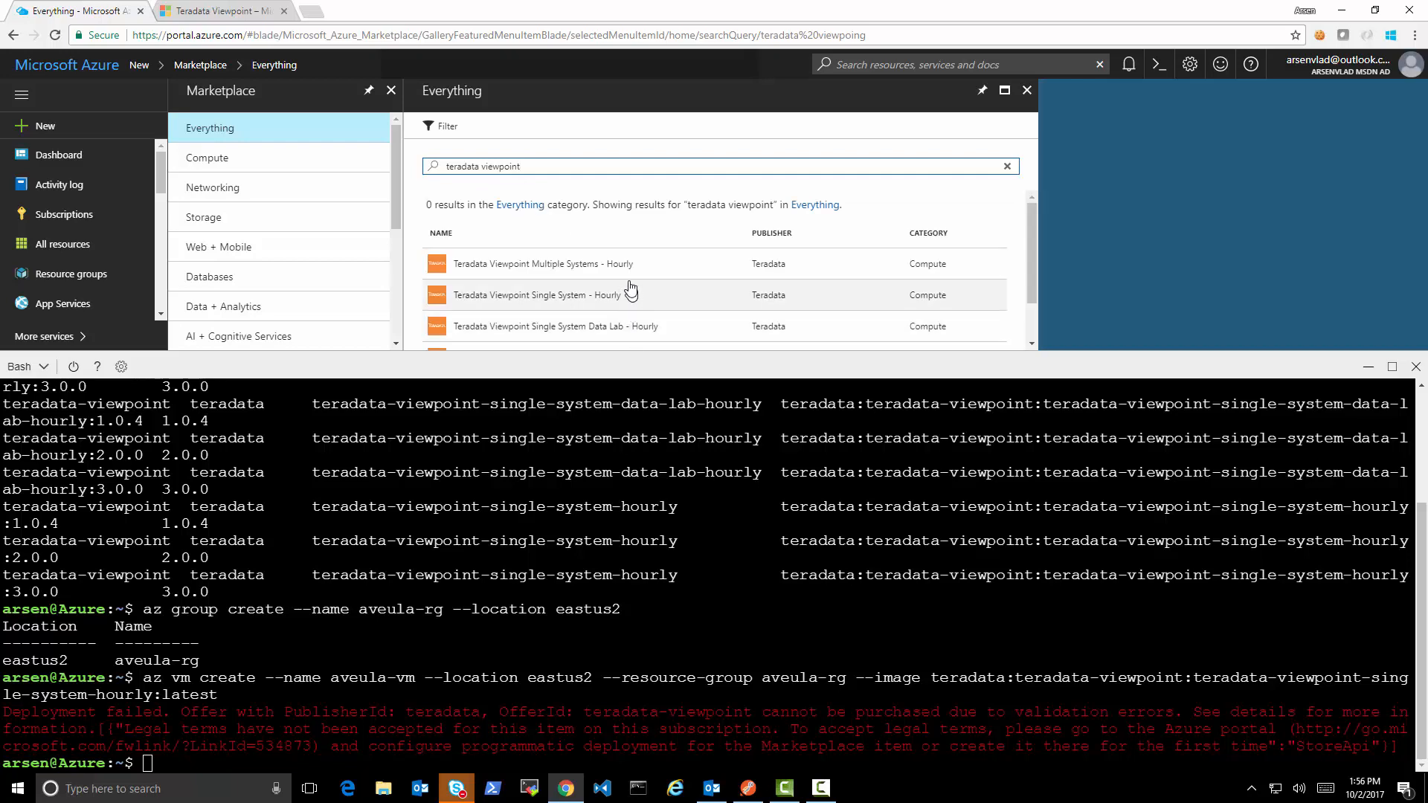
left_click(537, 295)
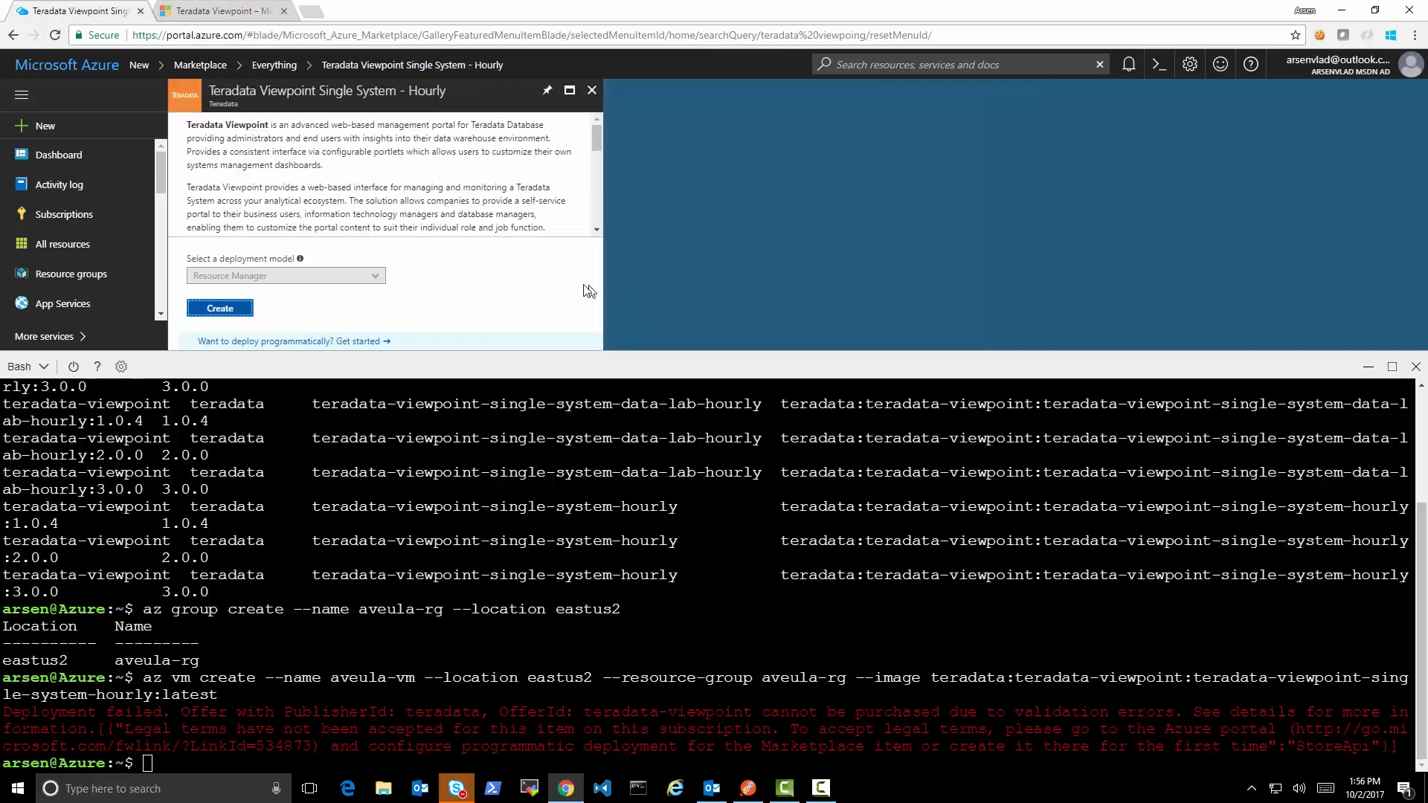
mouse_move(265, 342)
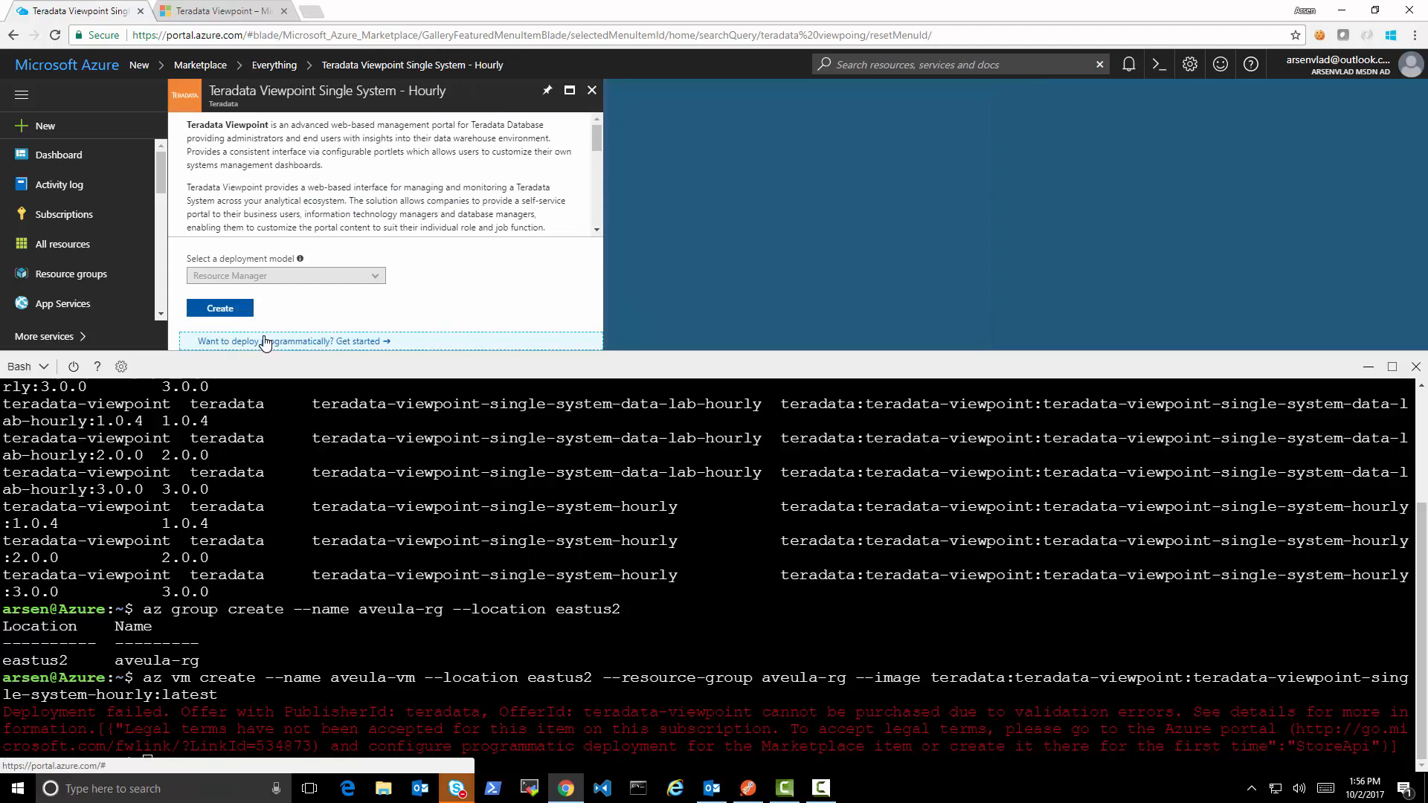
left_click(289, 341)
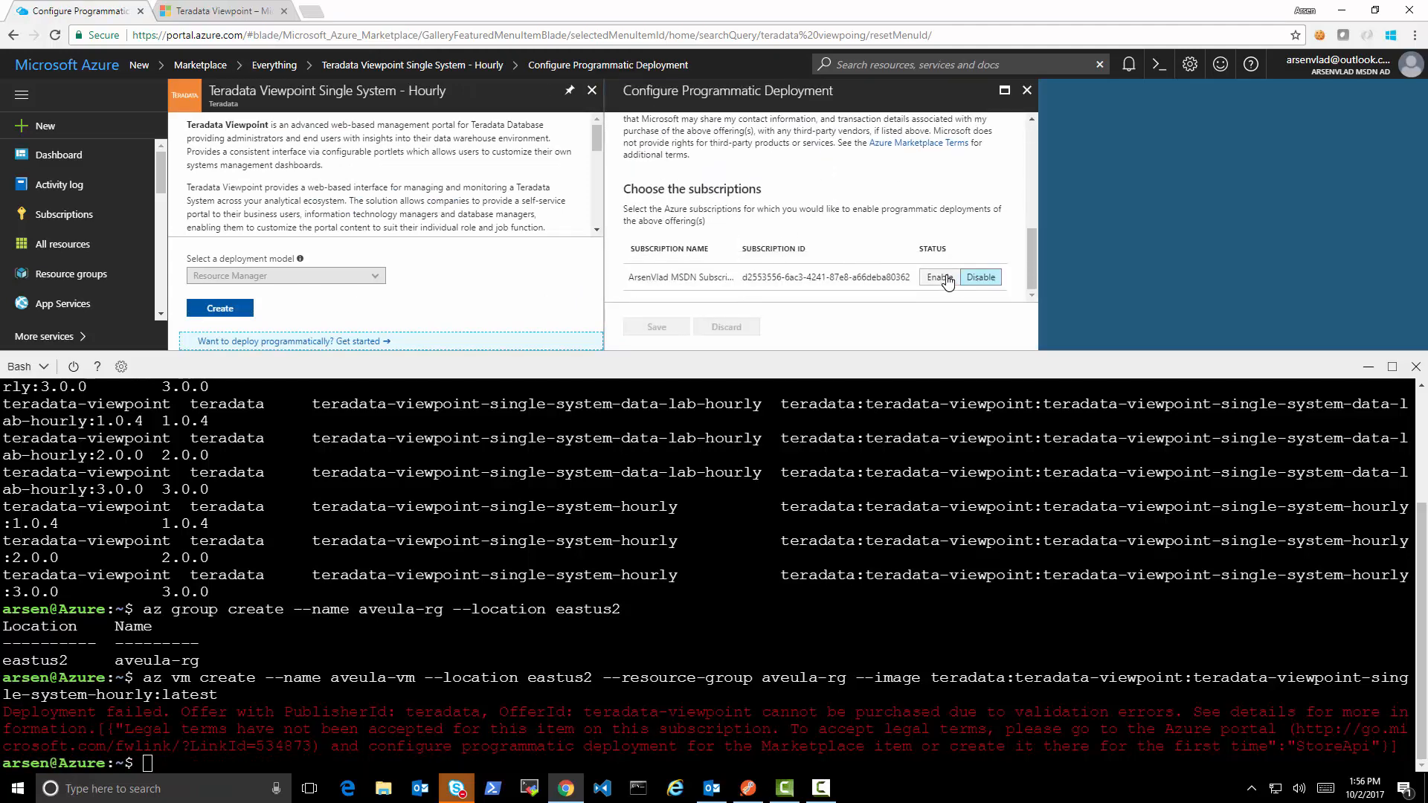
Step: Enable programmatic deployment for the subscription and save the setting
left_click(940, 277)
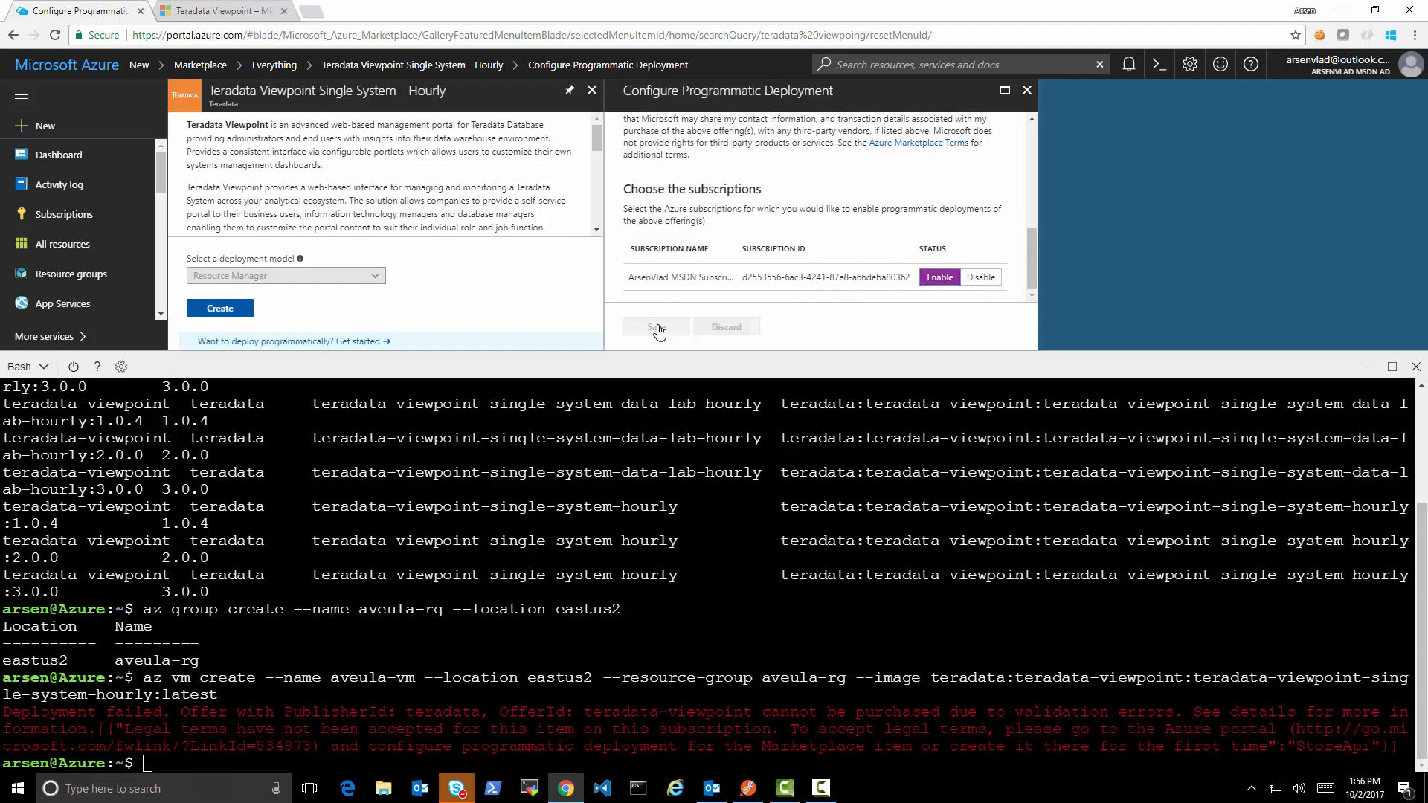
left_click(656, 326)
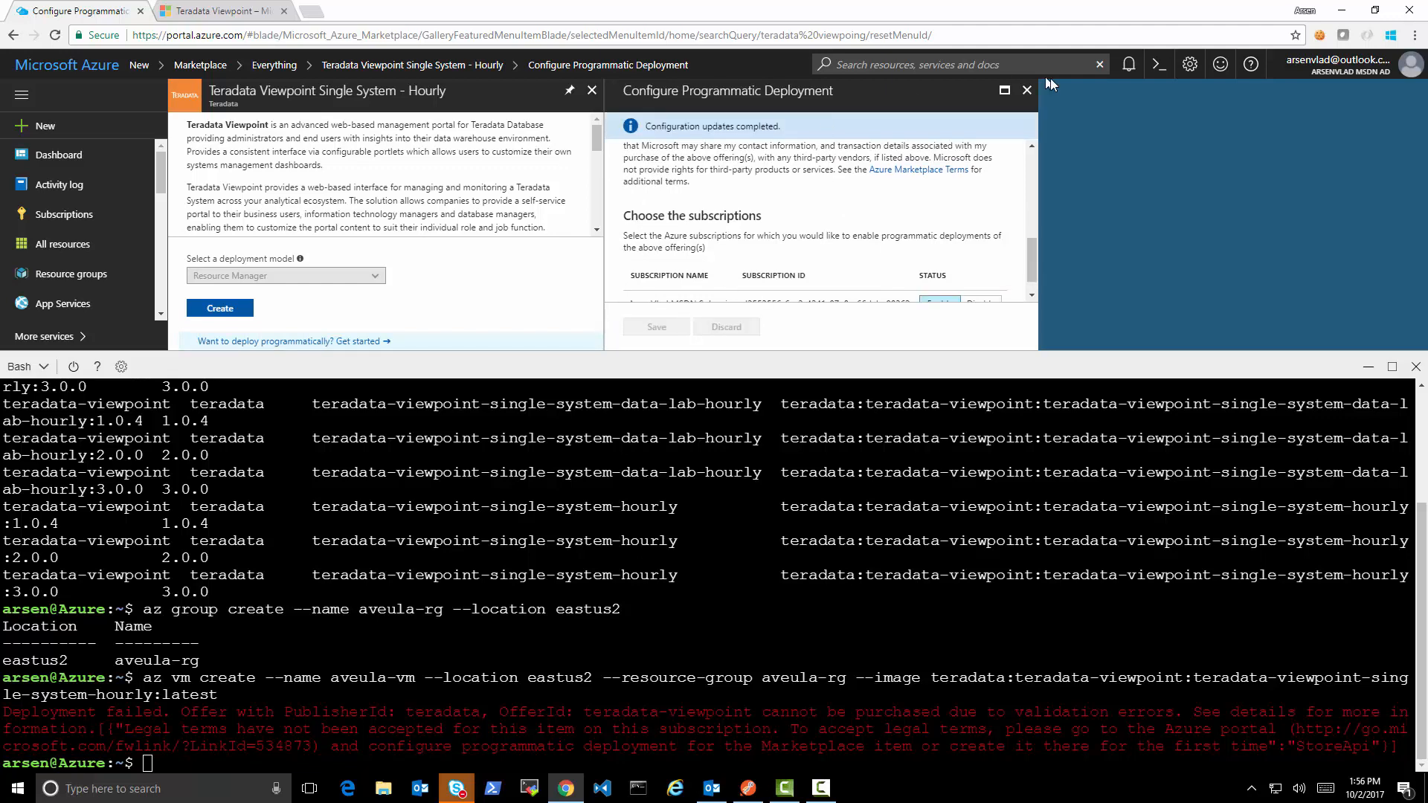
mouse_move(1026, 90)
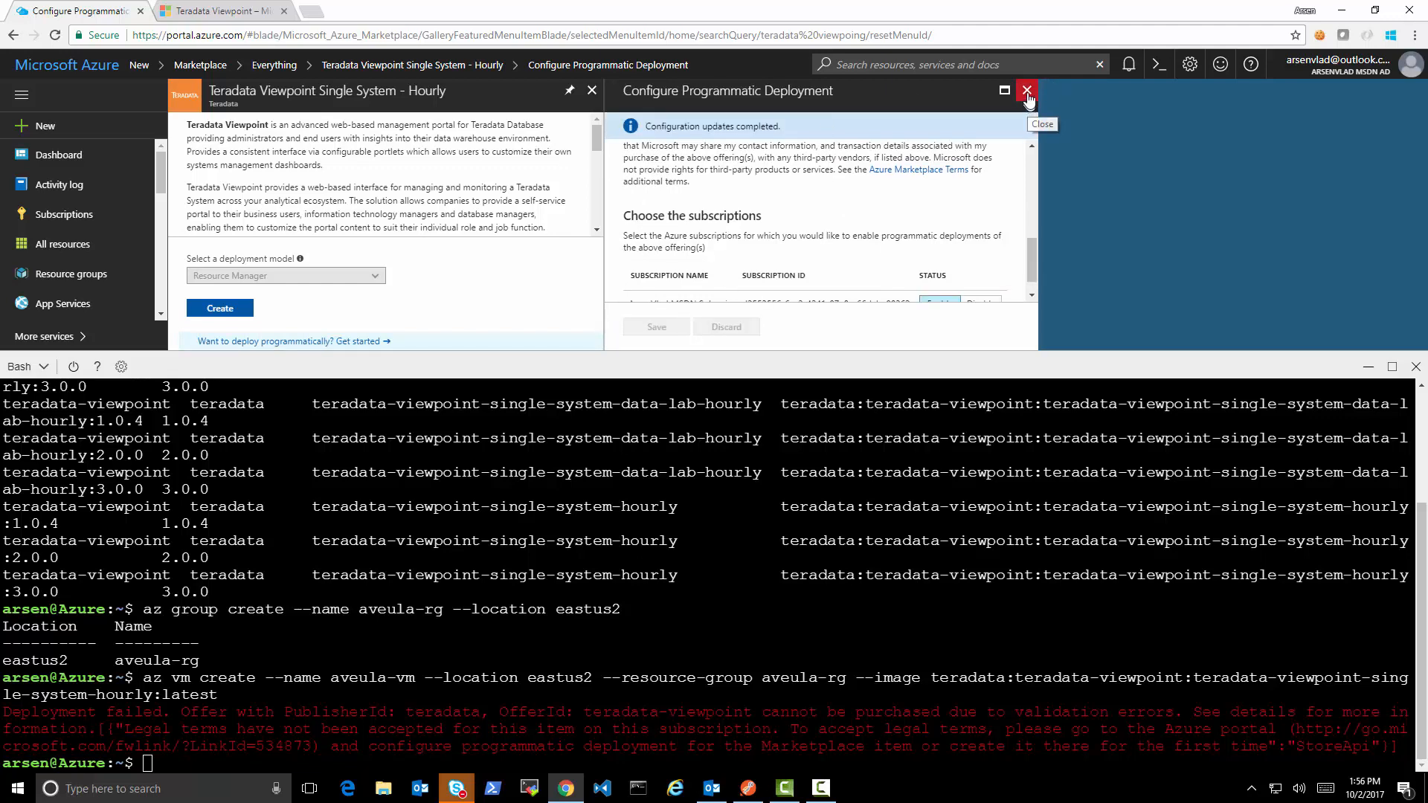
left_click(1028, 89)
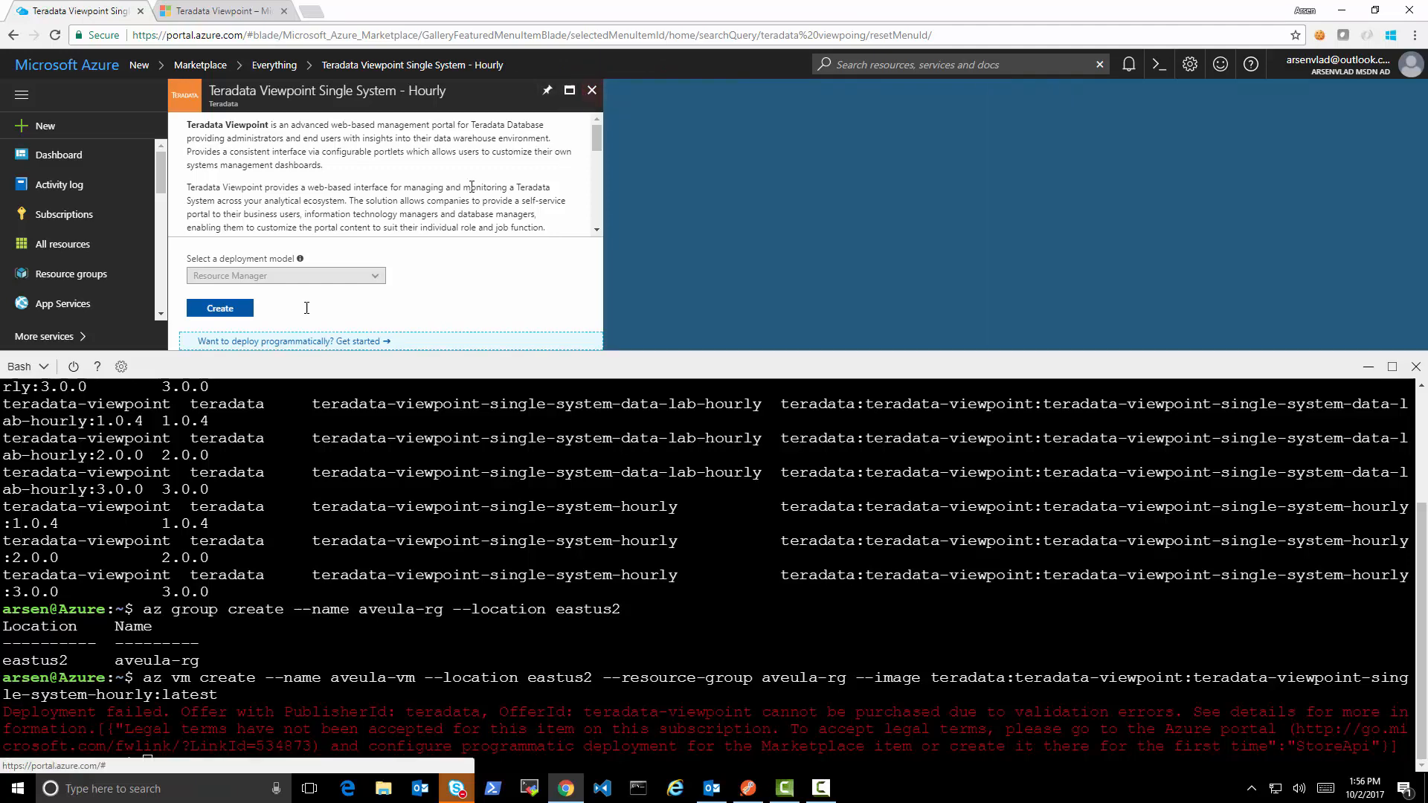
left_click(292, 341)
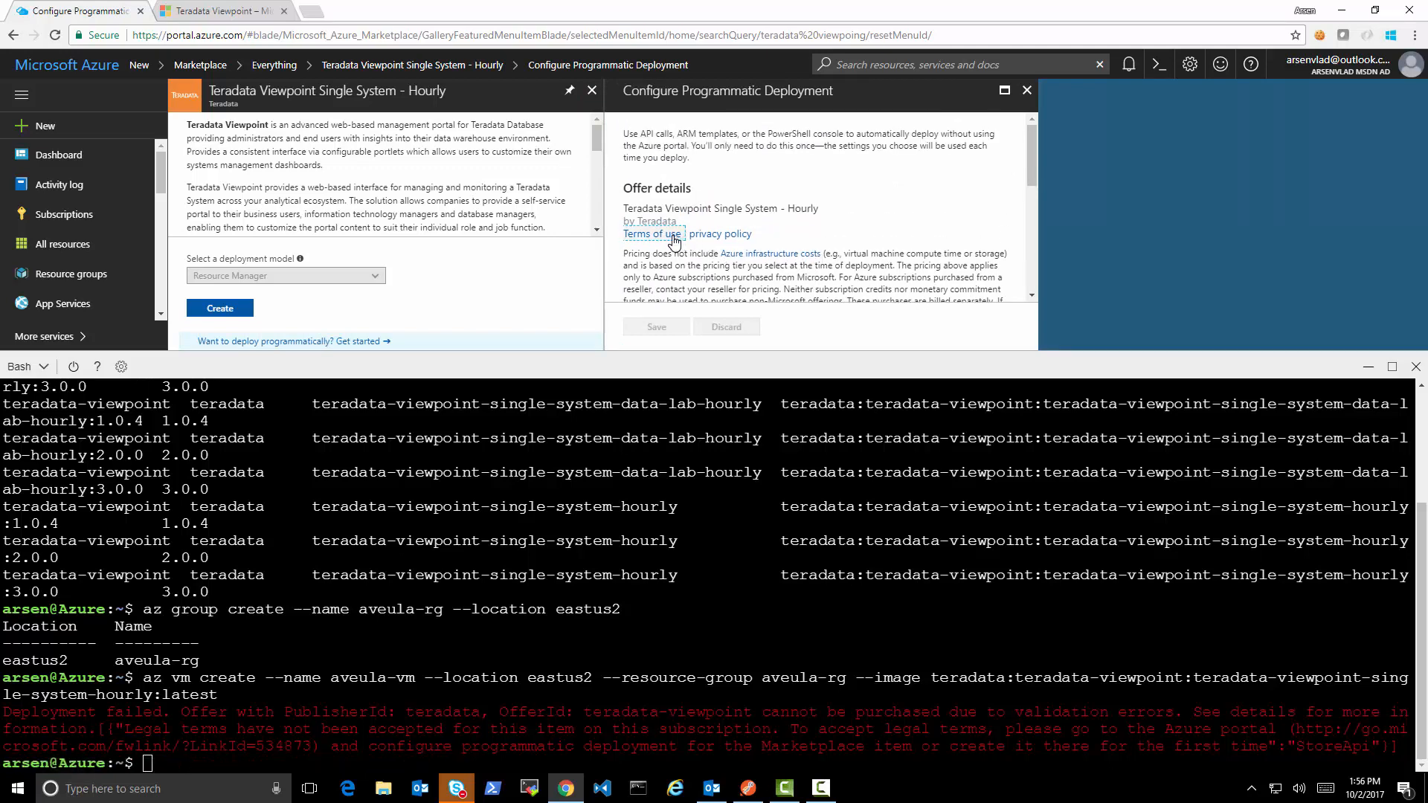
left_click(654, 234)
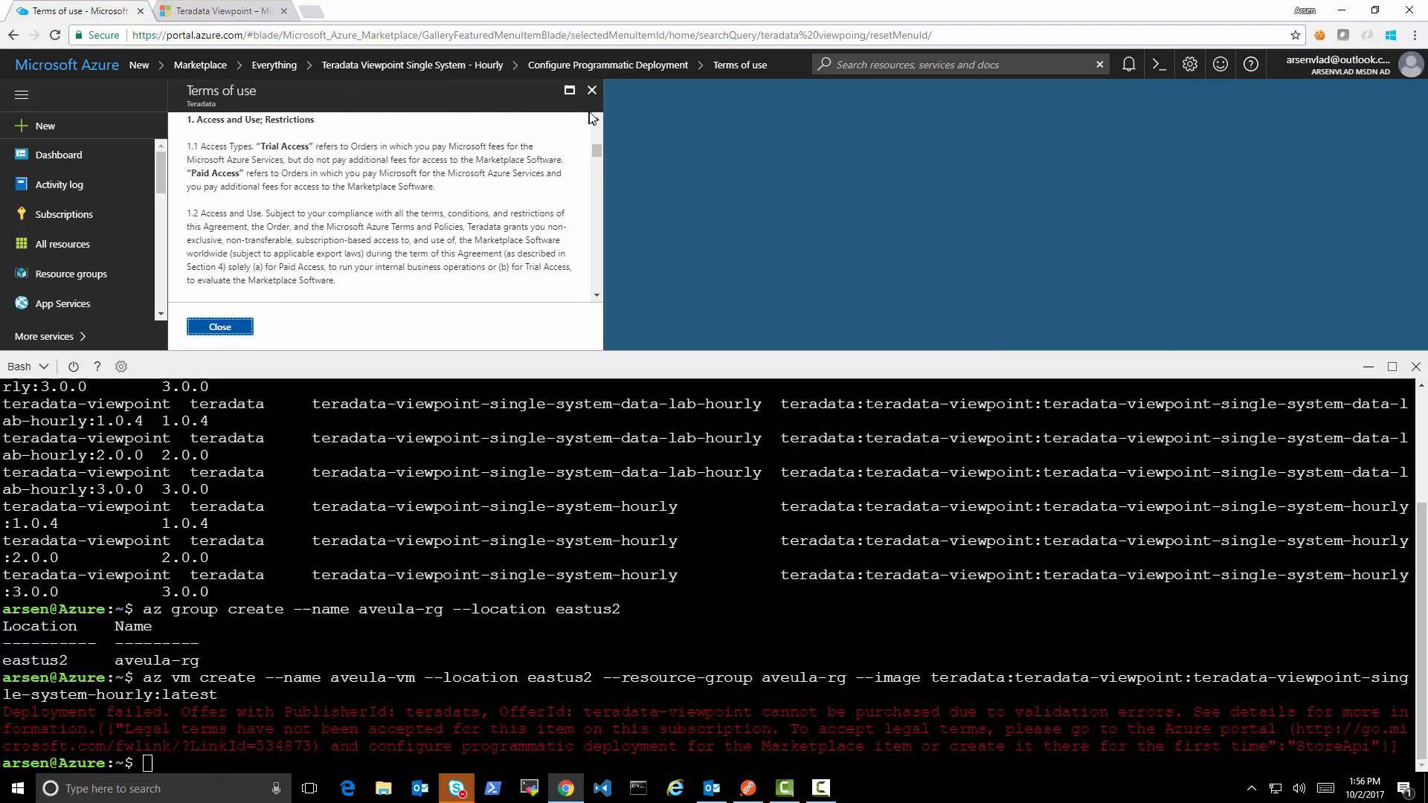
left_click(219, 325)
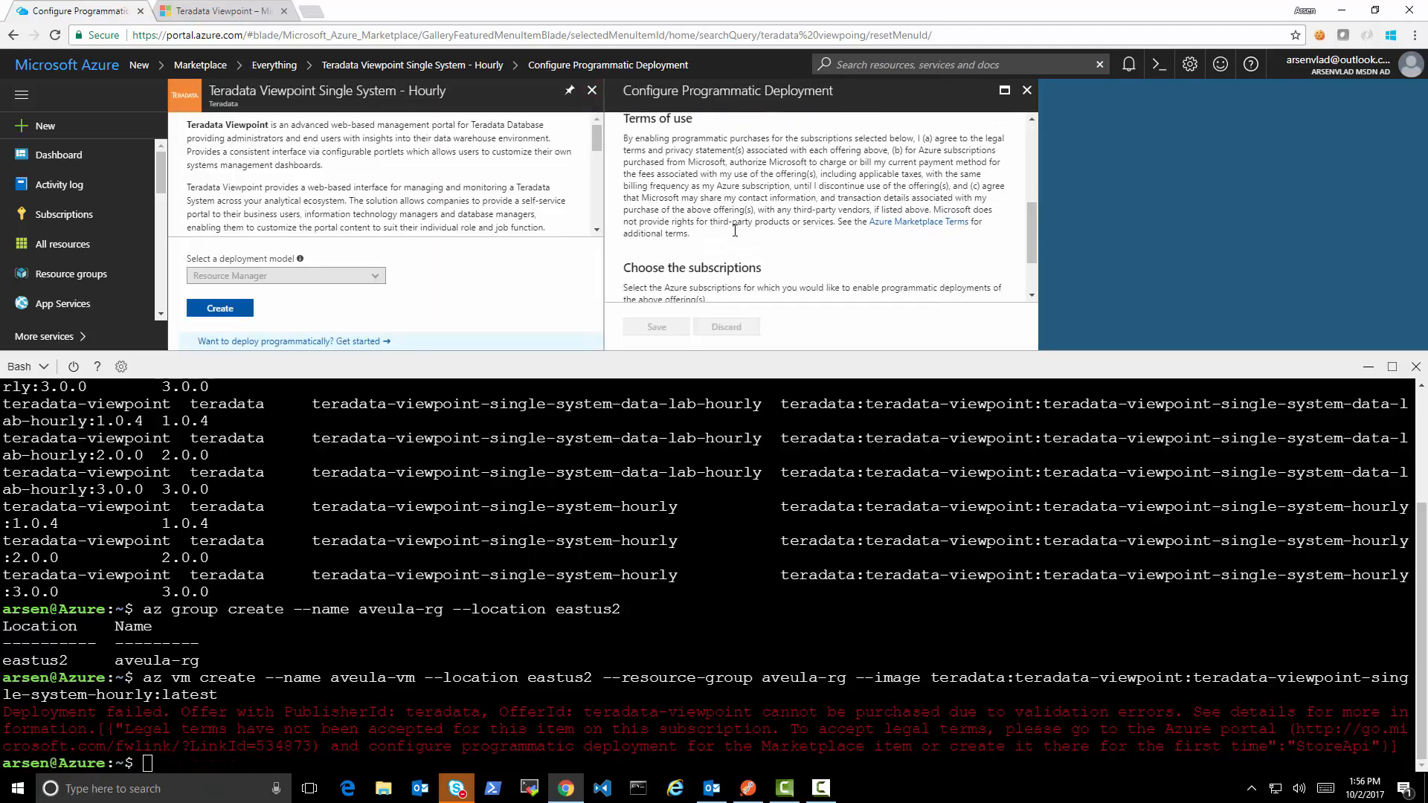
scroll("down", 3)
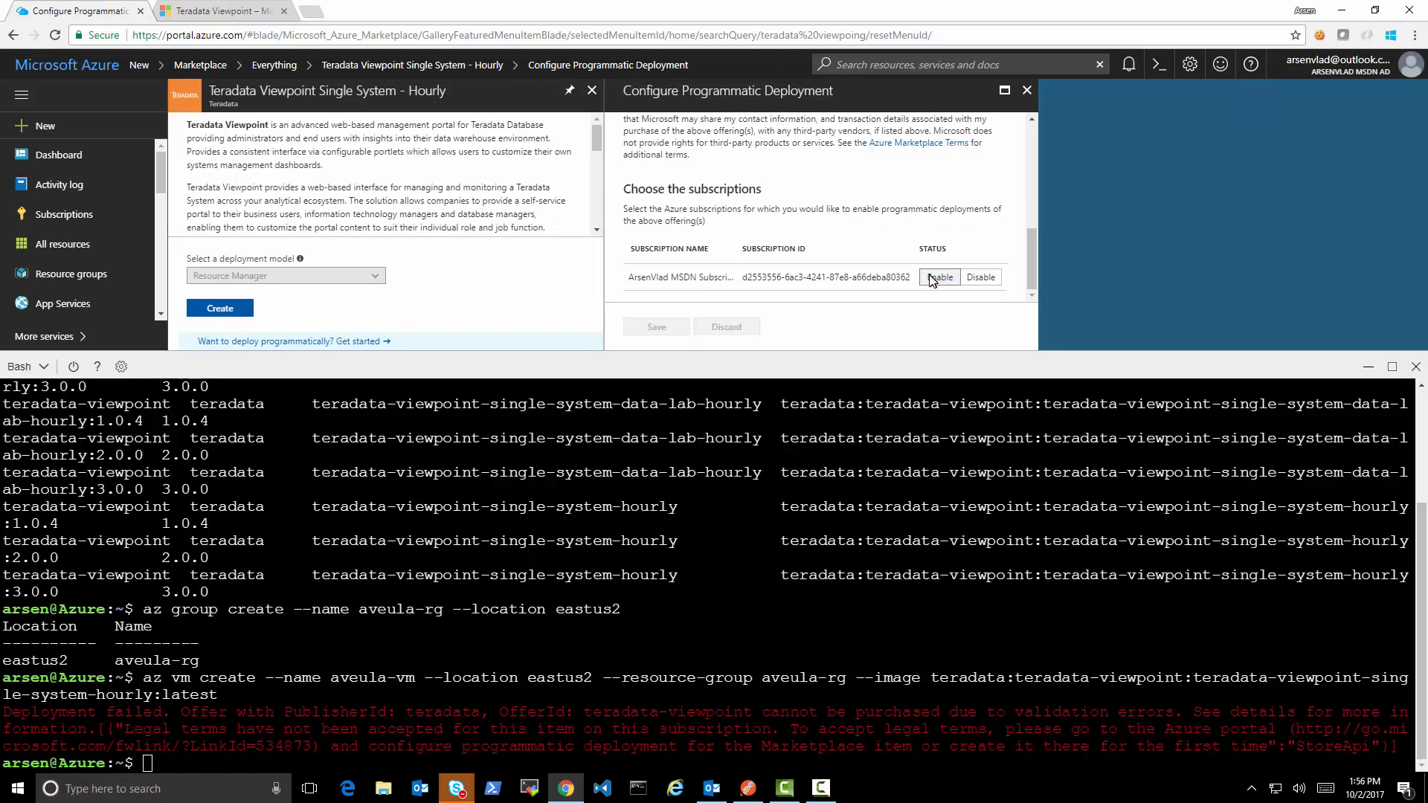
left_click(938, 277)
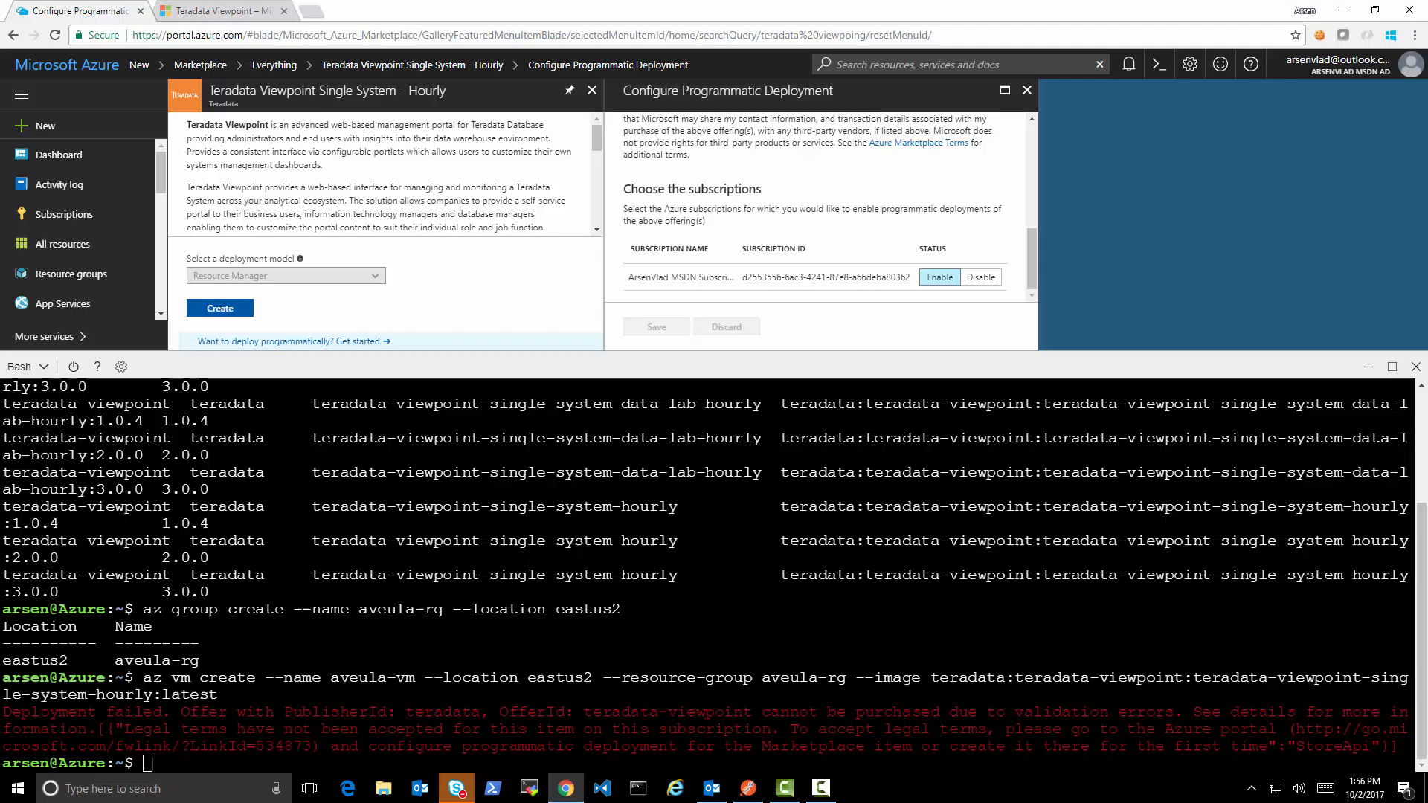
mouse_move(985, 119)
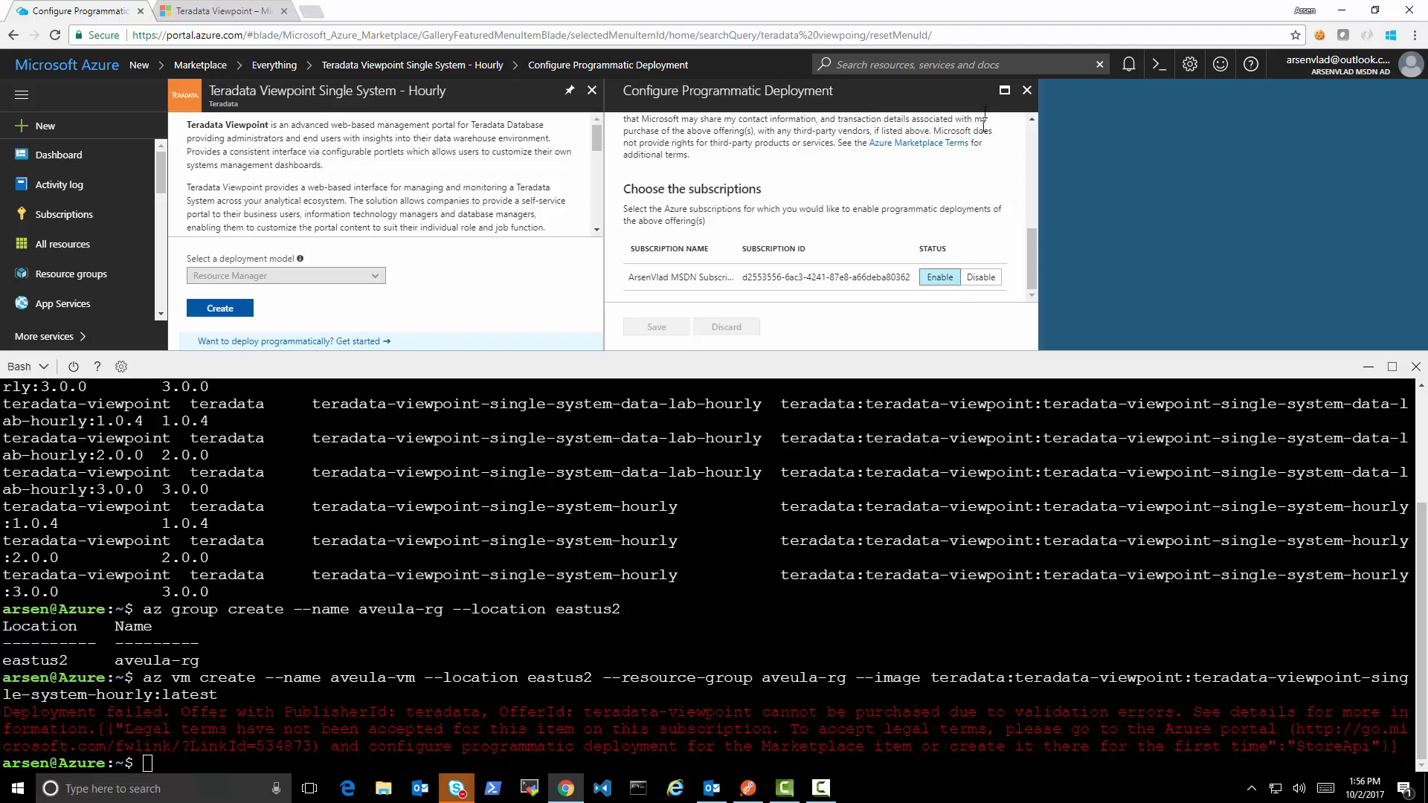
left_click(1027, 89)
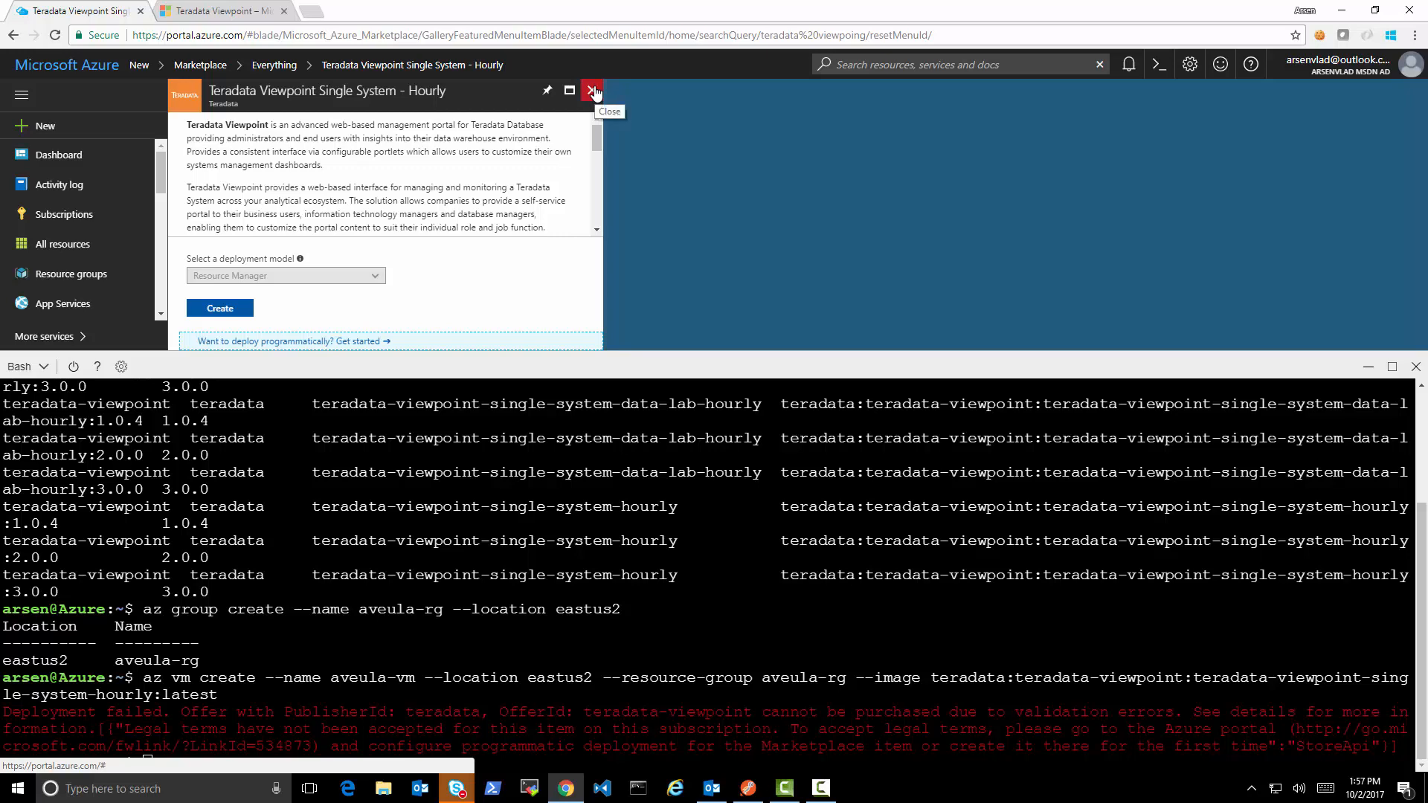
mouse_move(369, 330)
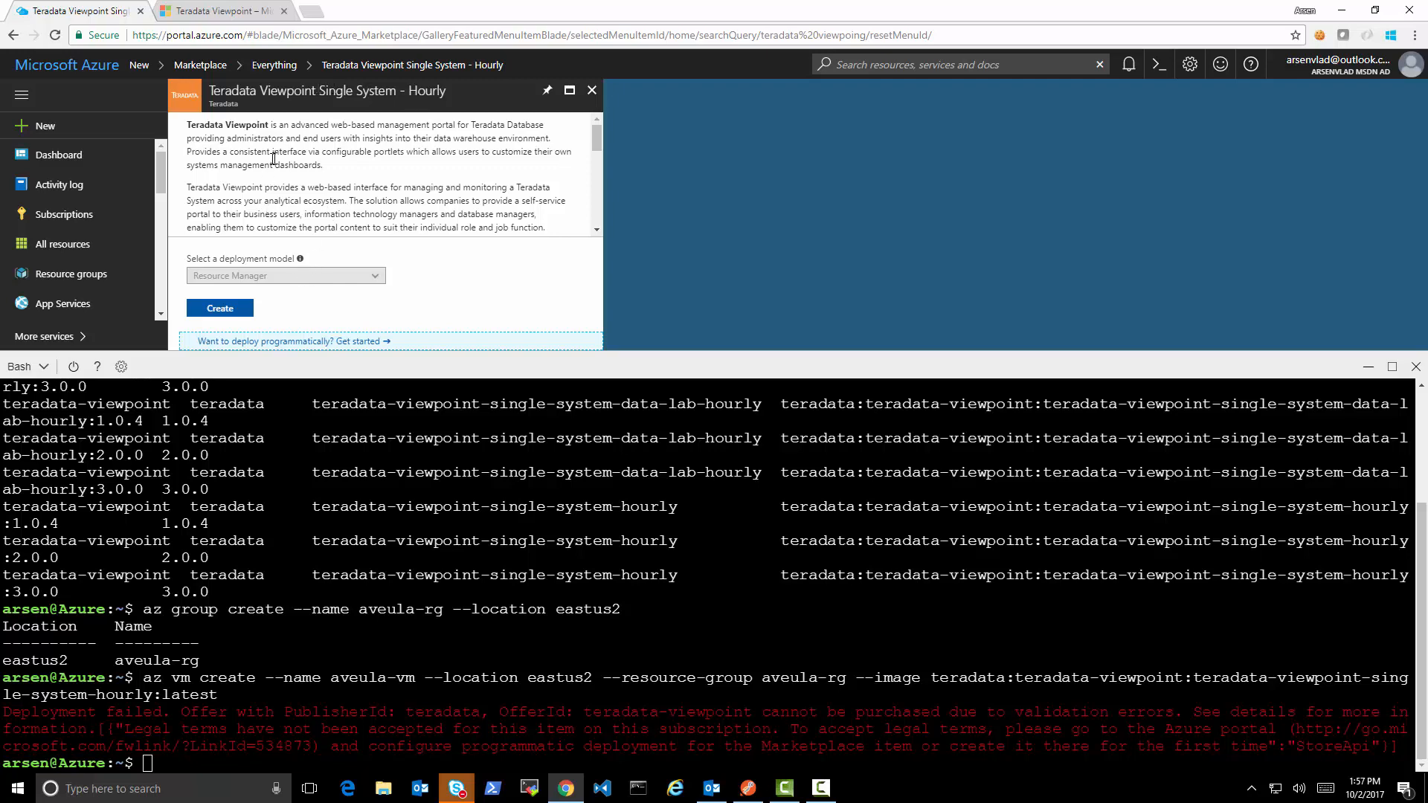
mouse_move(339, 345)
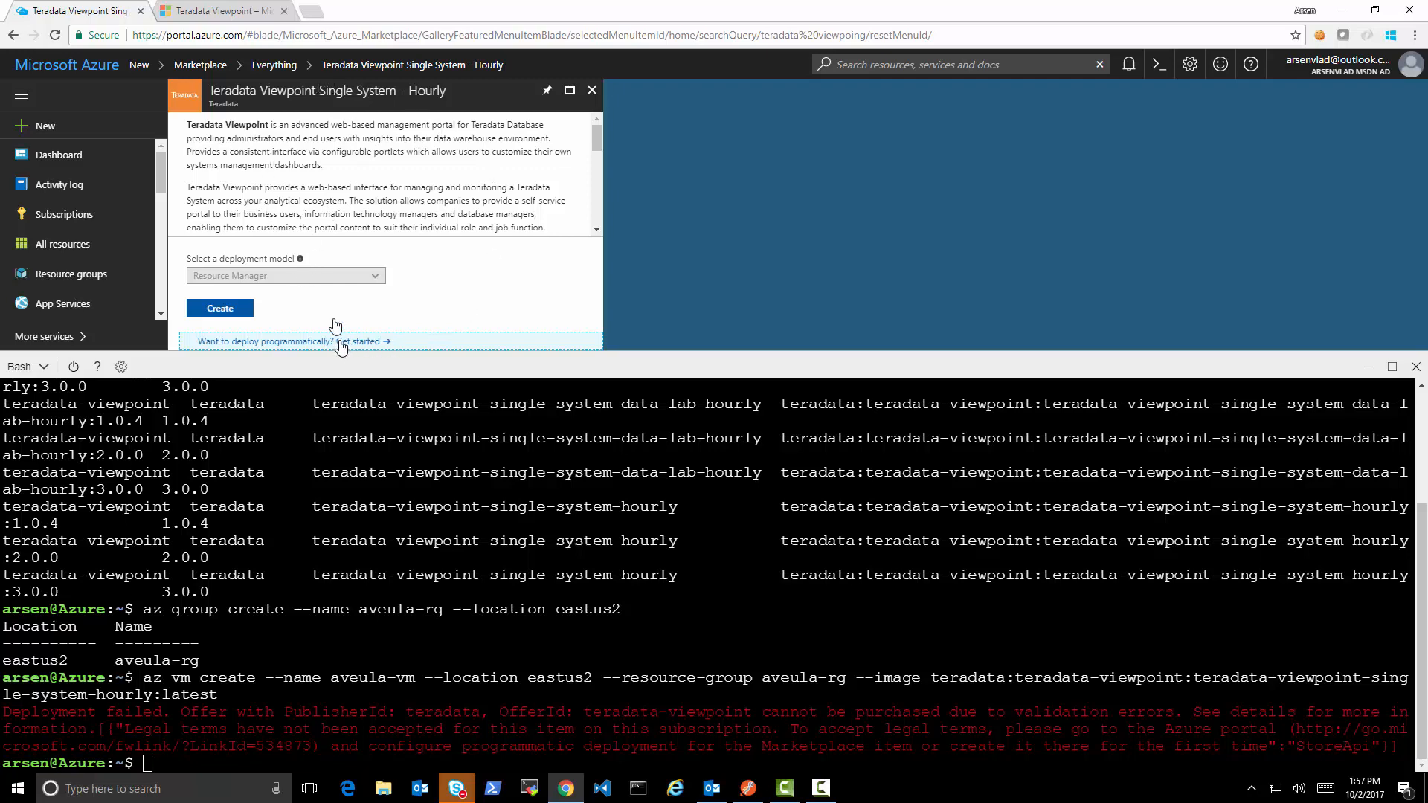
mouse_move(348, 280)
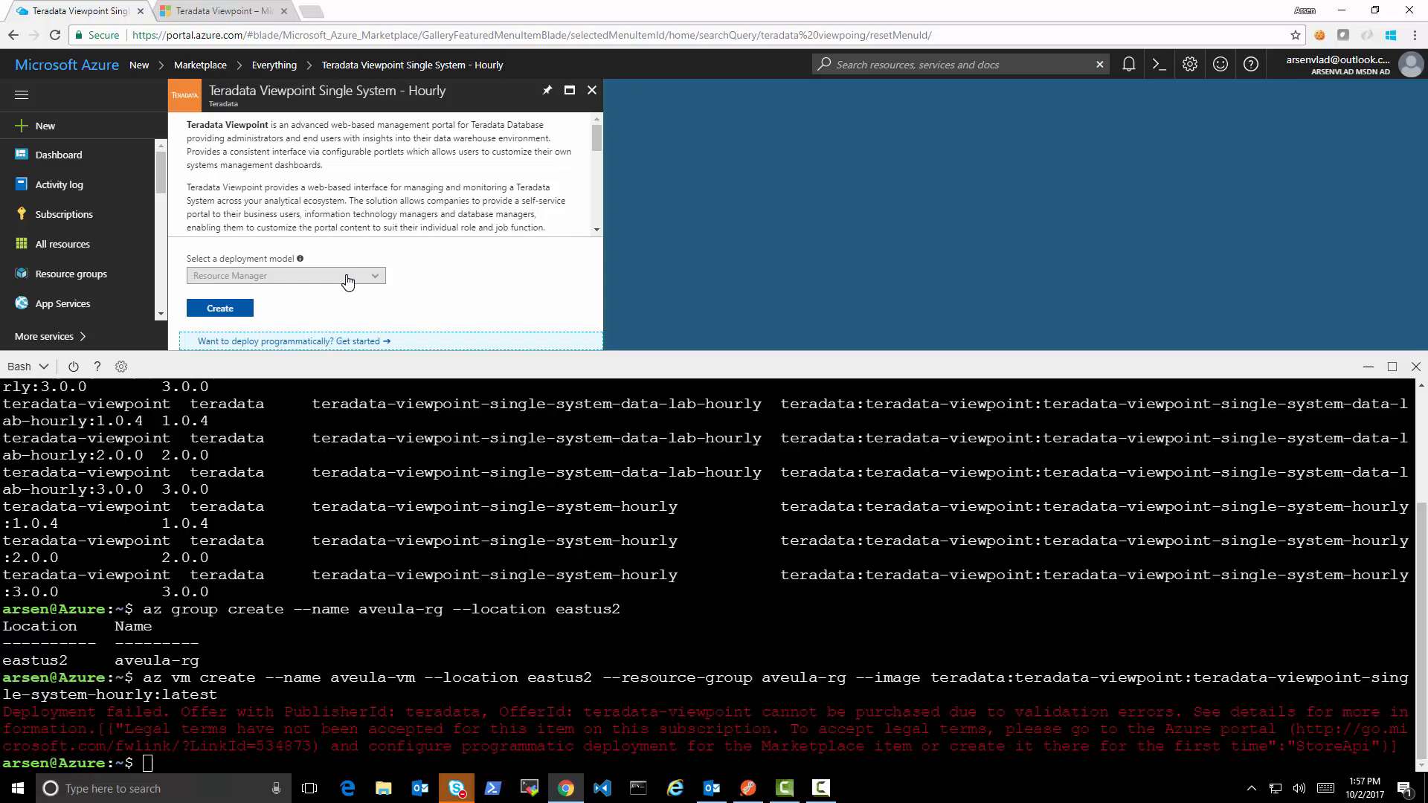
mouse_move(358, 348)
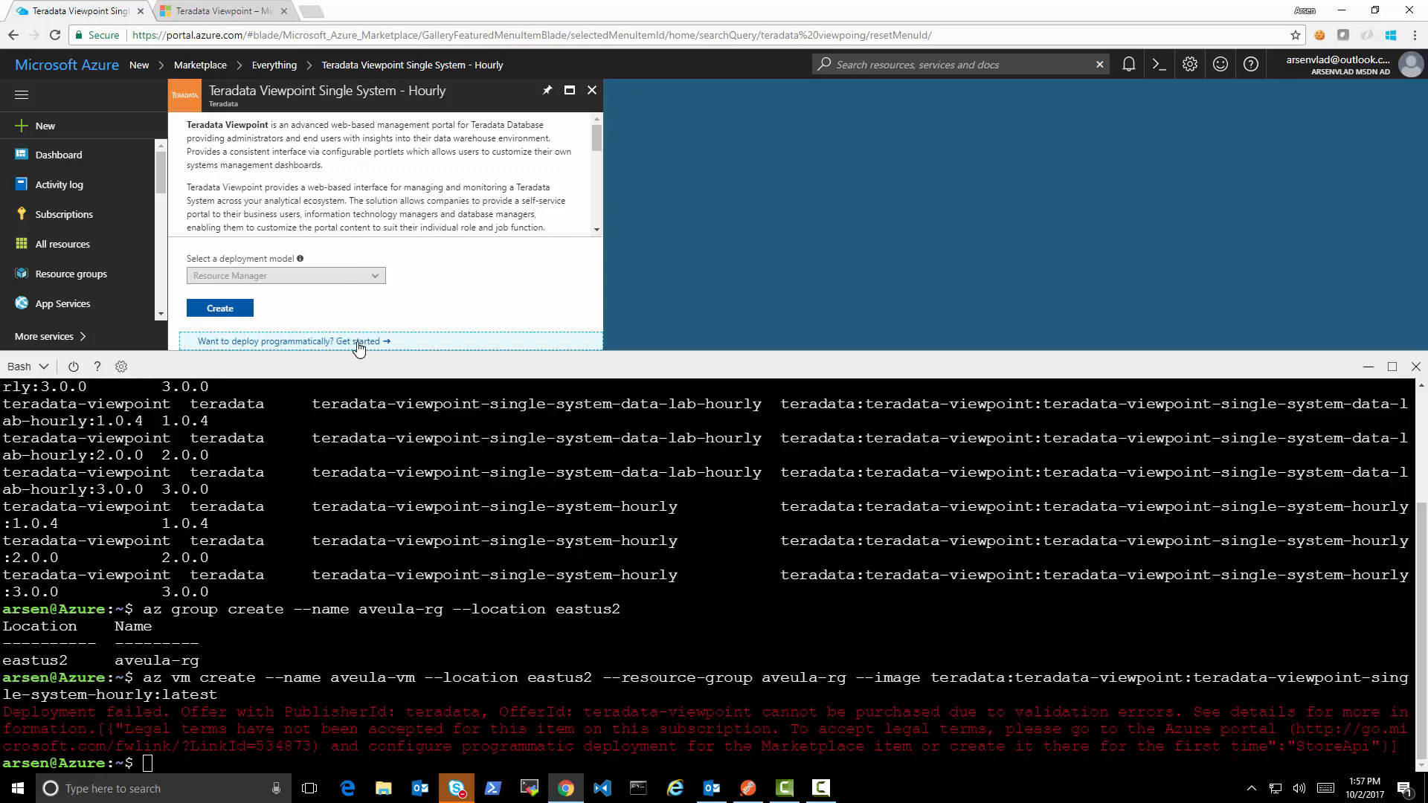
mouse_move(583, 107)
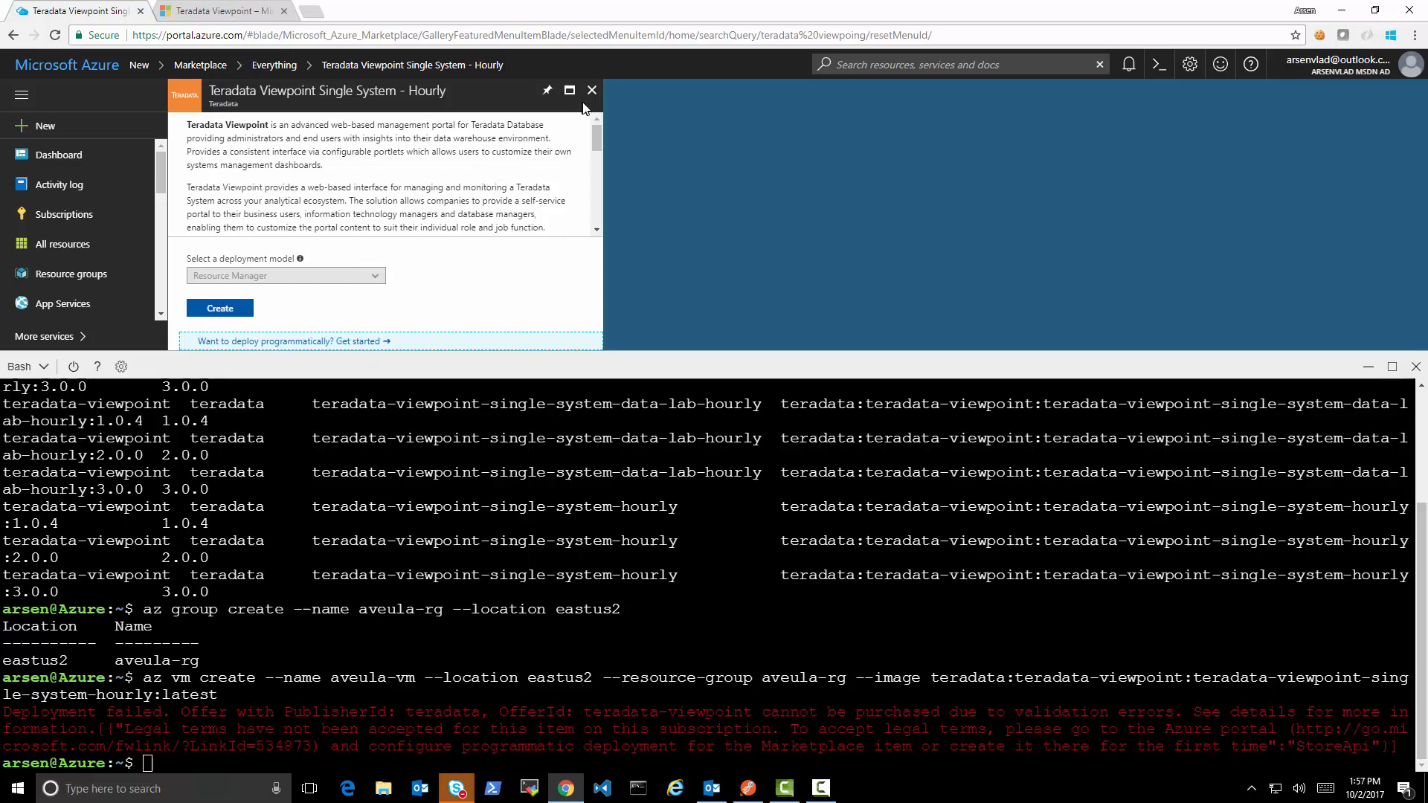
Step: Close the Teradata Viewpoint offer blade and the Everything search results
left_click(592, 89)
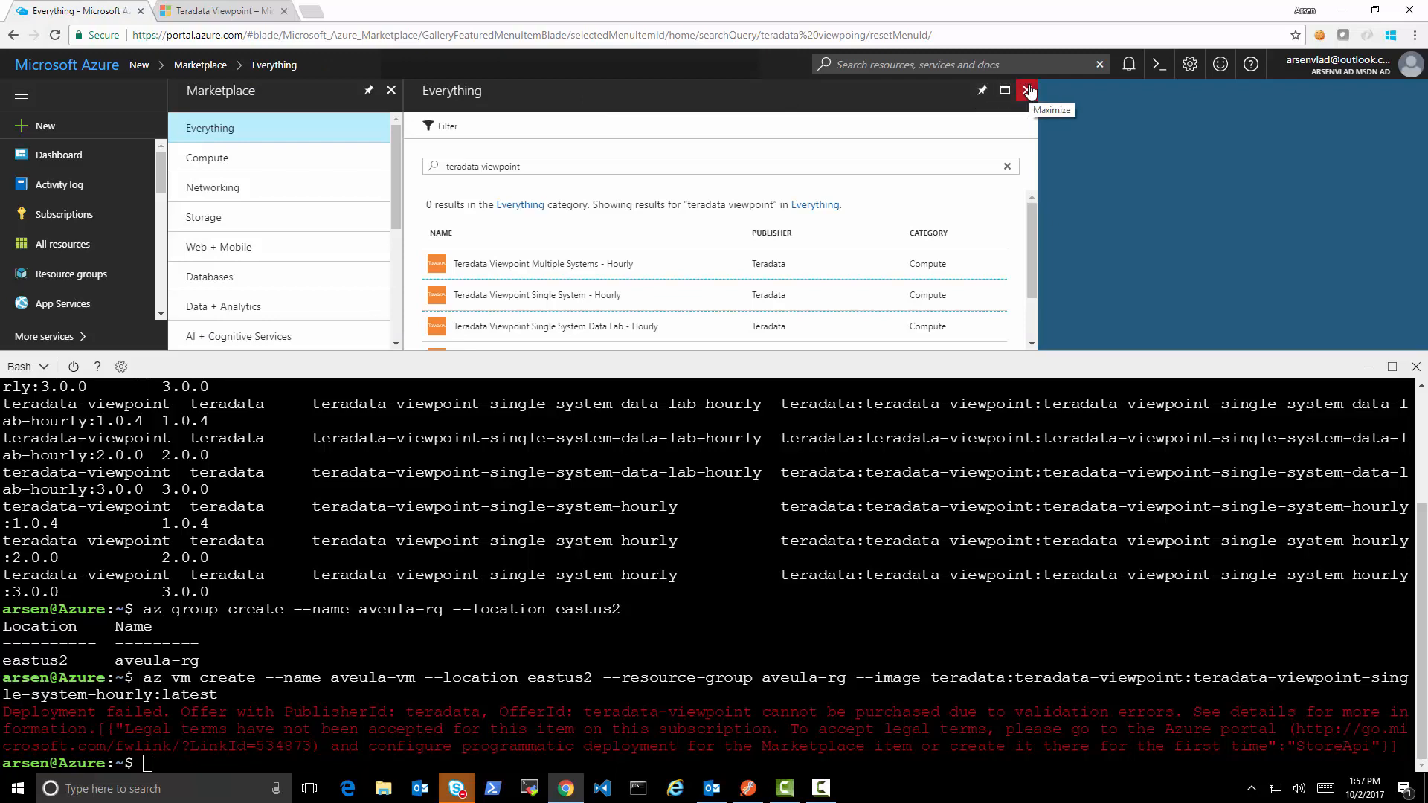
left_click(1026, 89)
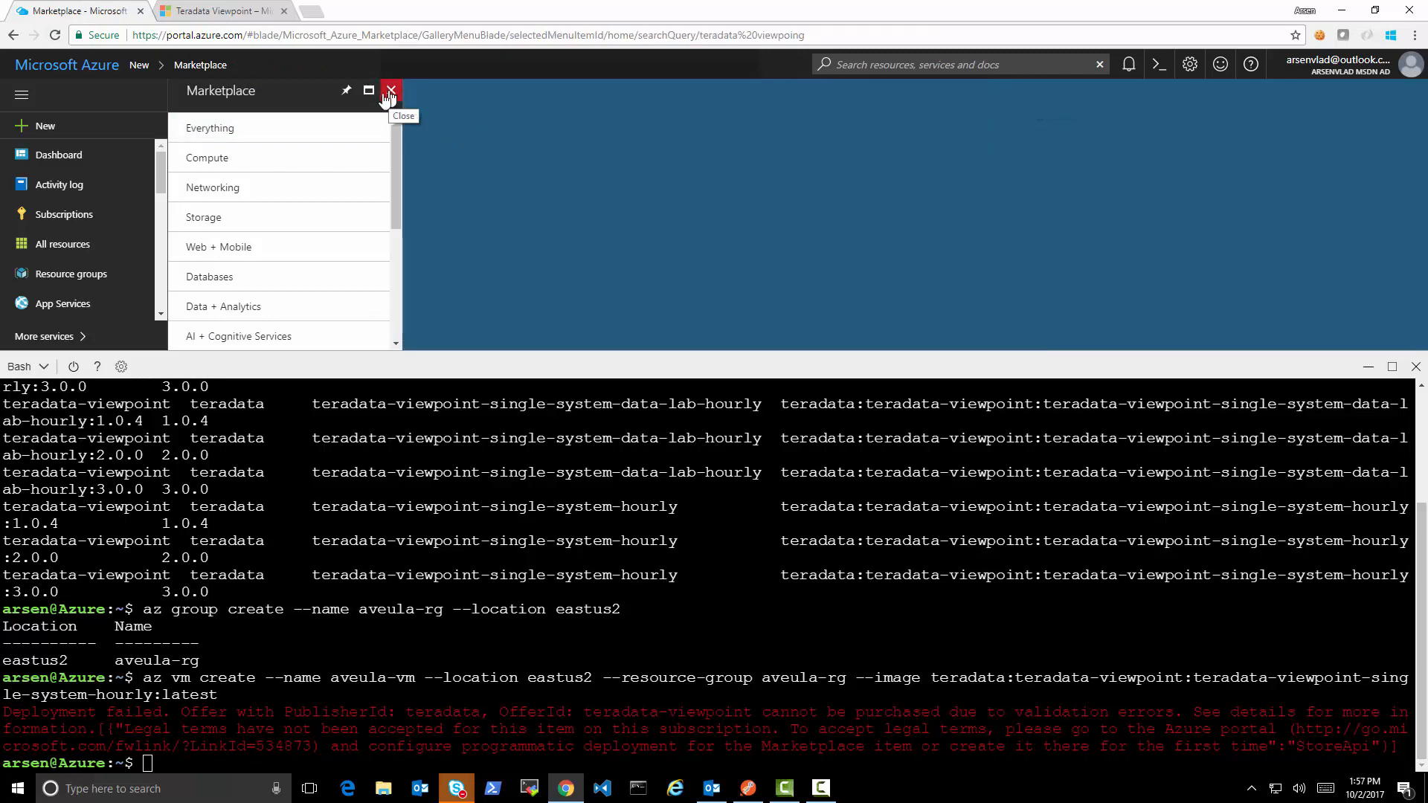
Step: Open the MSDN subscription's Programmatic deployment settings listing the Teradata offering
left_click(62, 214)
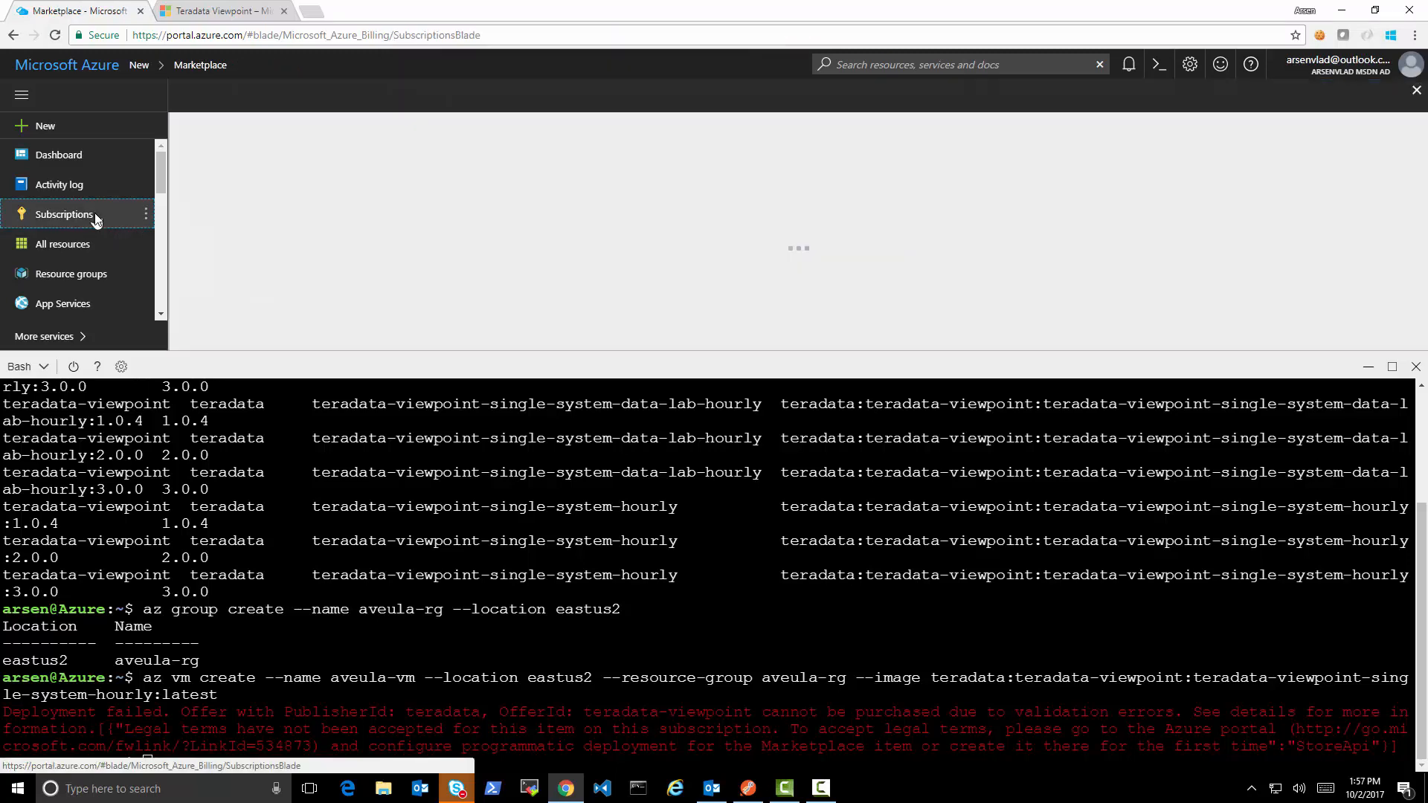
left_click(64, 214)
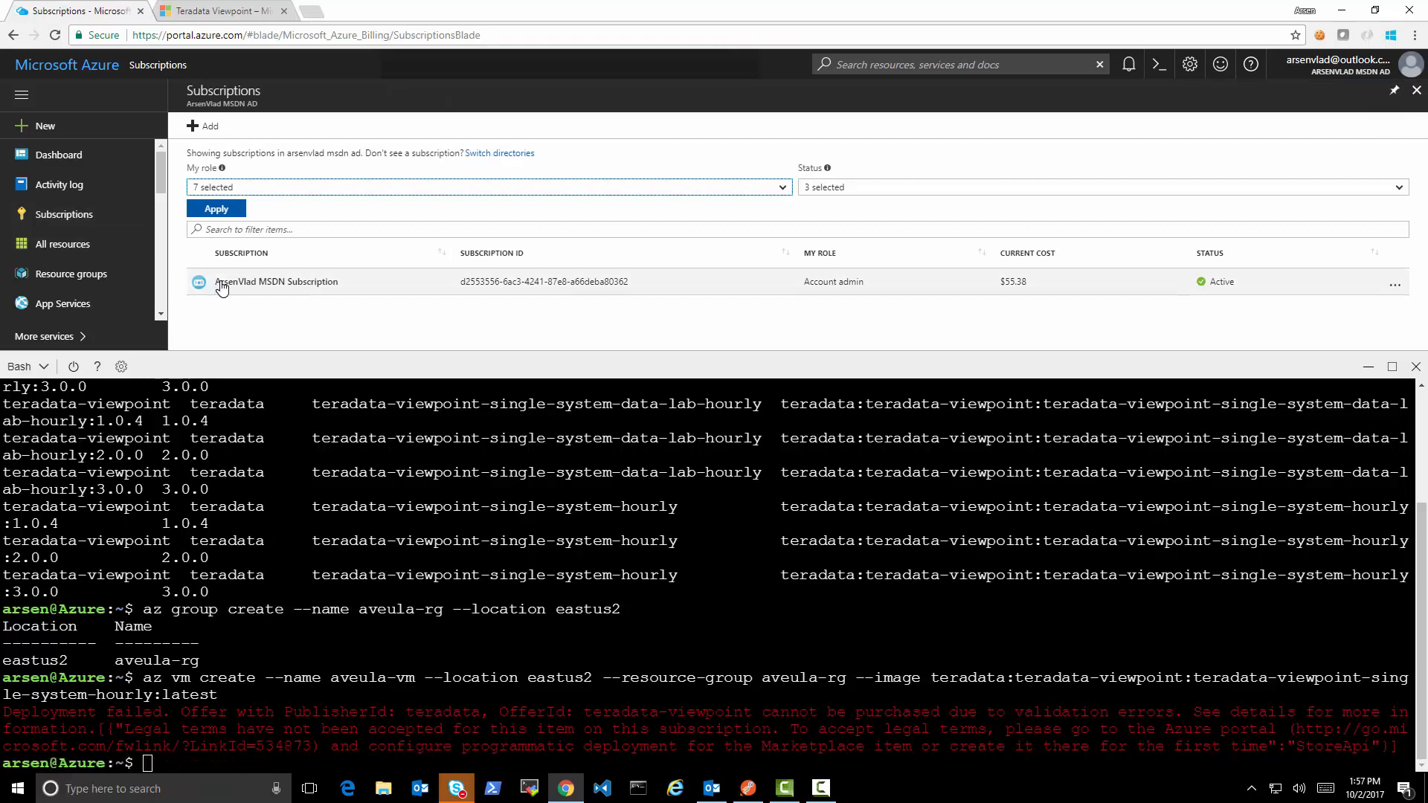
left_click(277, 283)
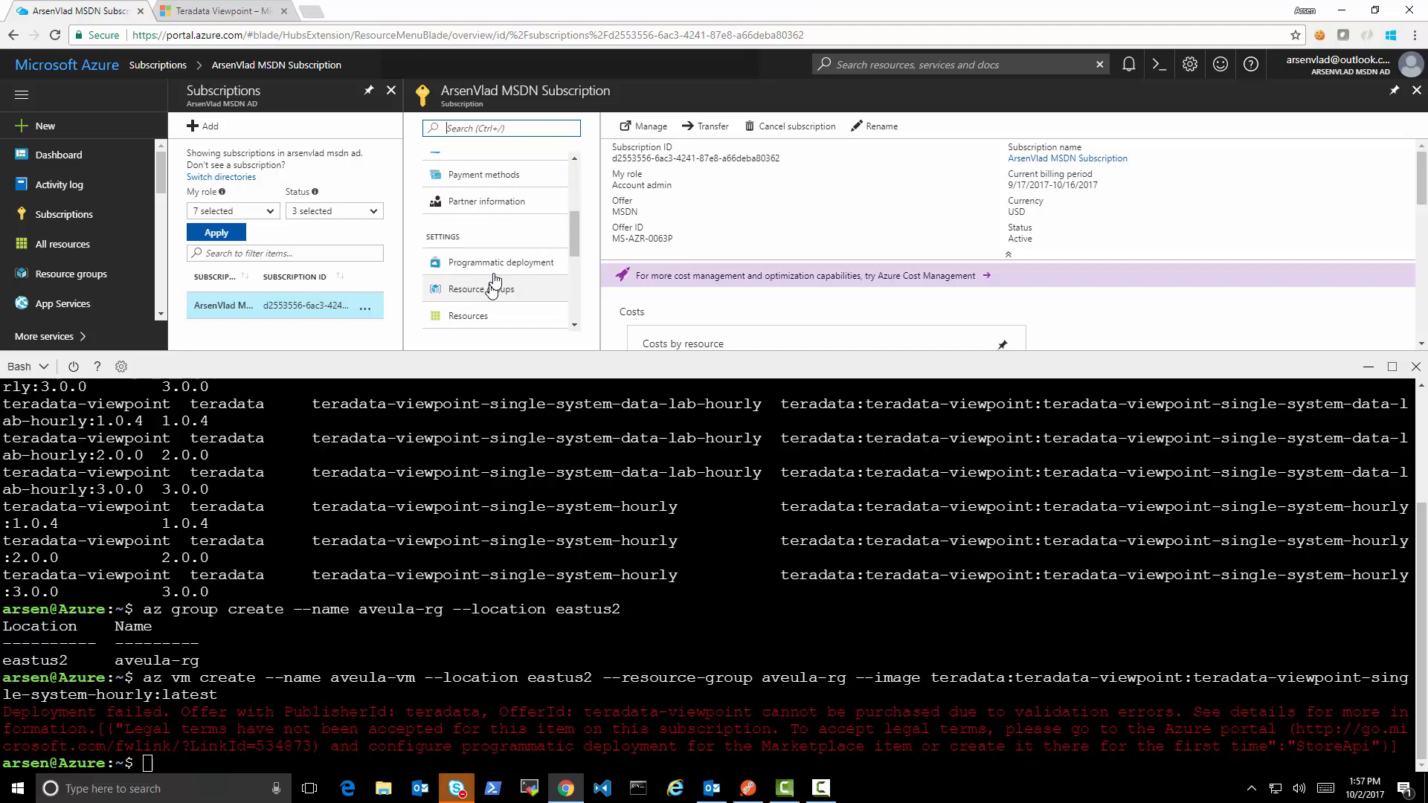
left_click(500, 262)
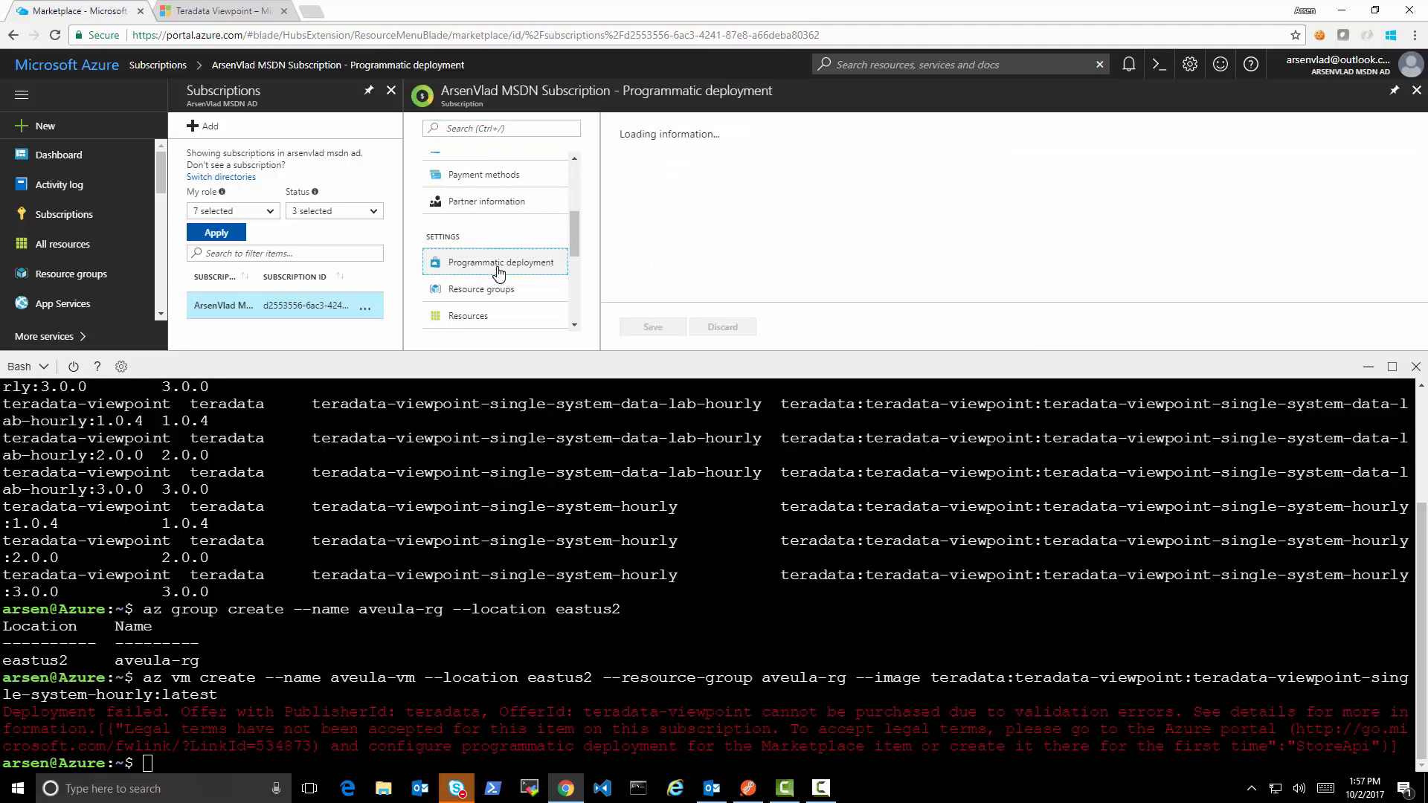
left_click(494, 262)
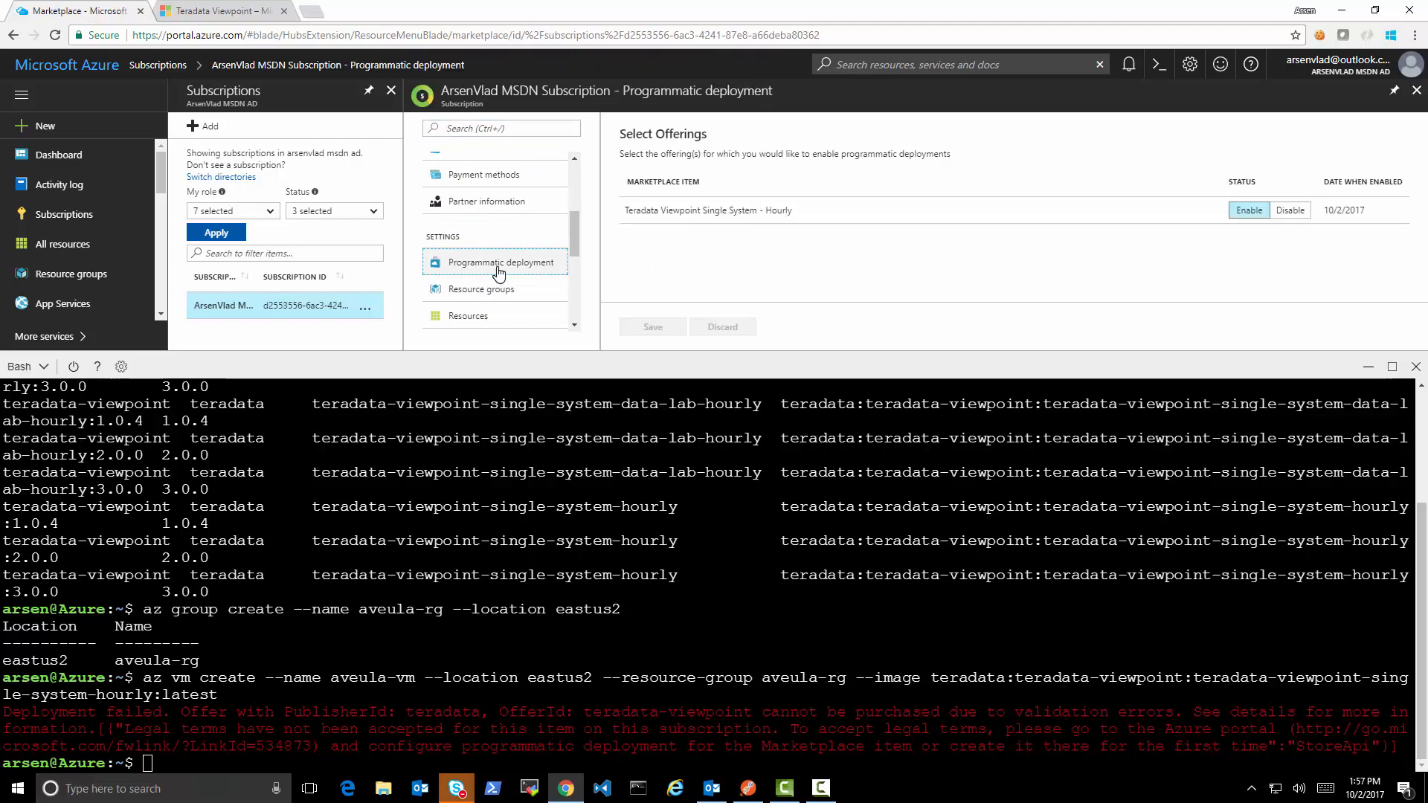
Step: Toggle the Teradata Viewpoint offering to Disable, then discard the unsaved change
left_click(1292, 211)
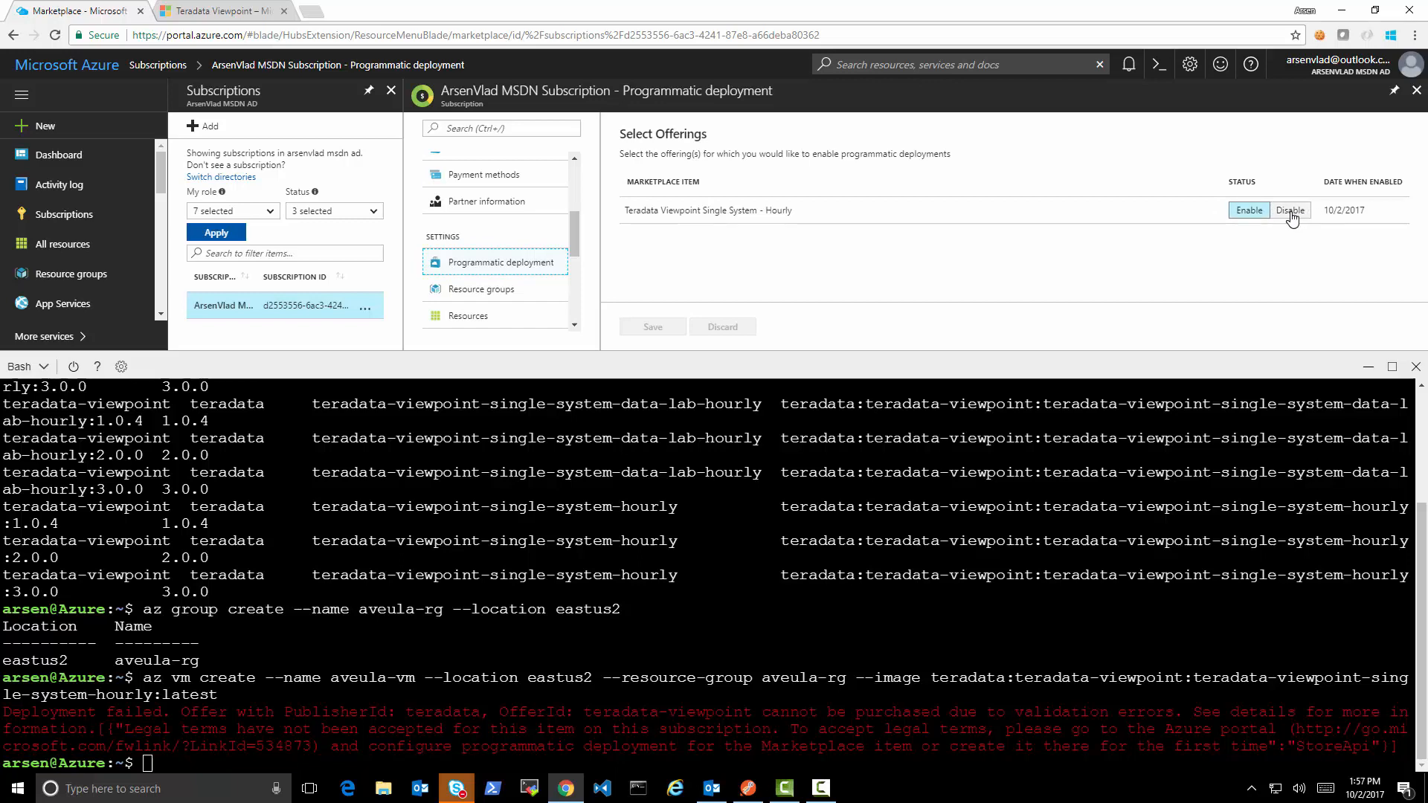
left_click(1292, 210)
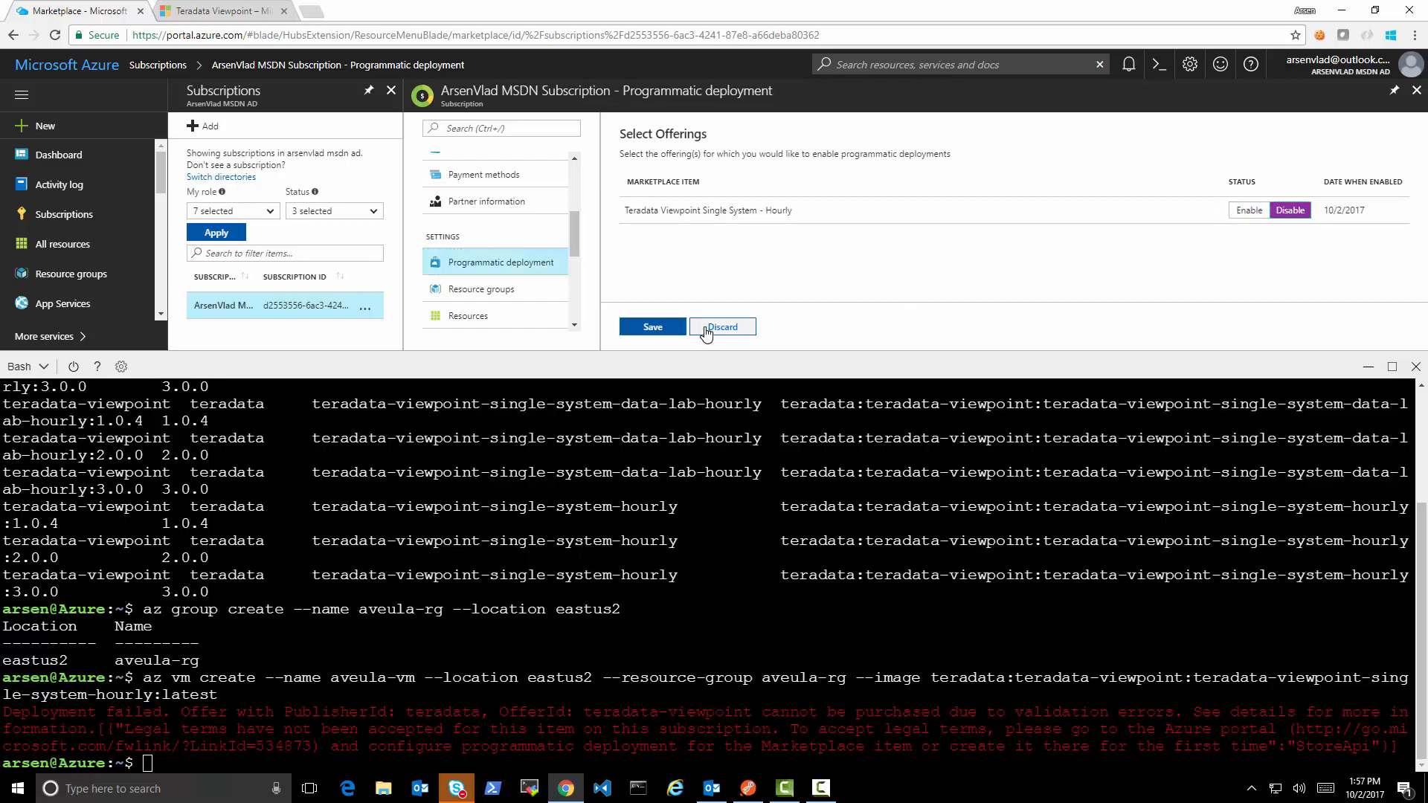
left_click(652, 326)
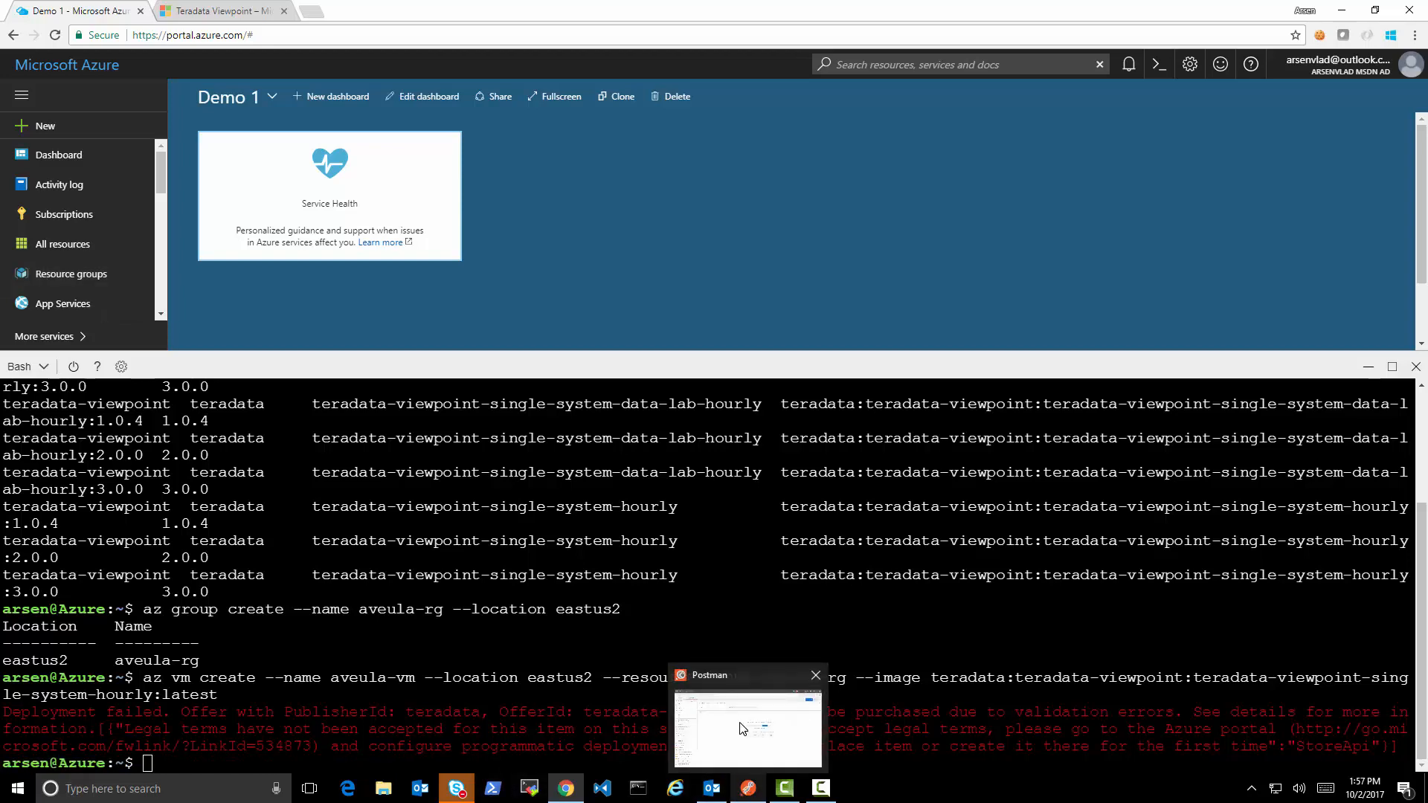
Step: Send the Token client_credentials request in Postman and check the test script storing ACCESS_TOKEN
left_click(744, 729)
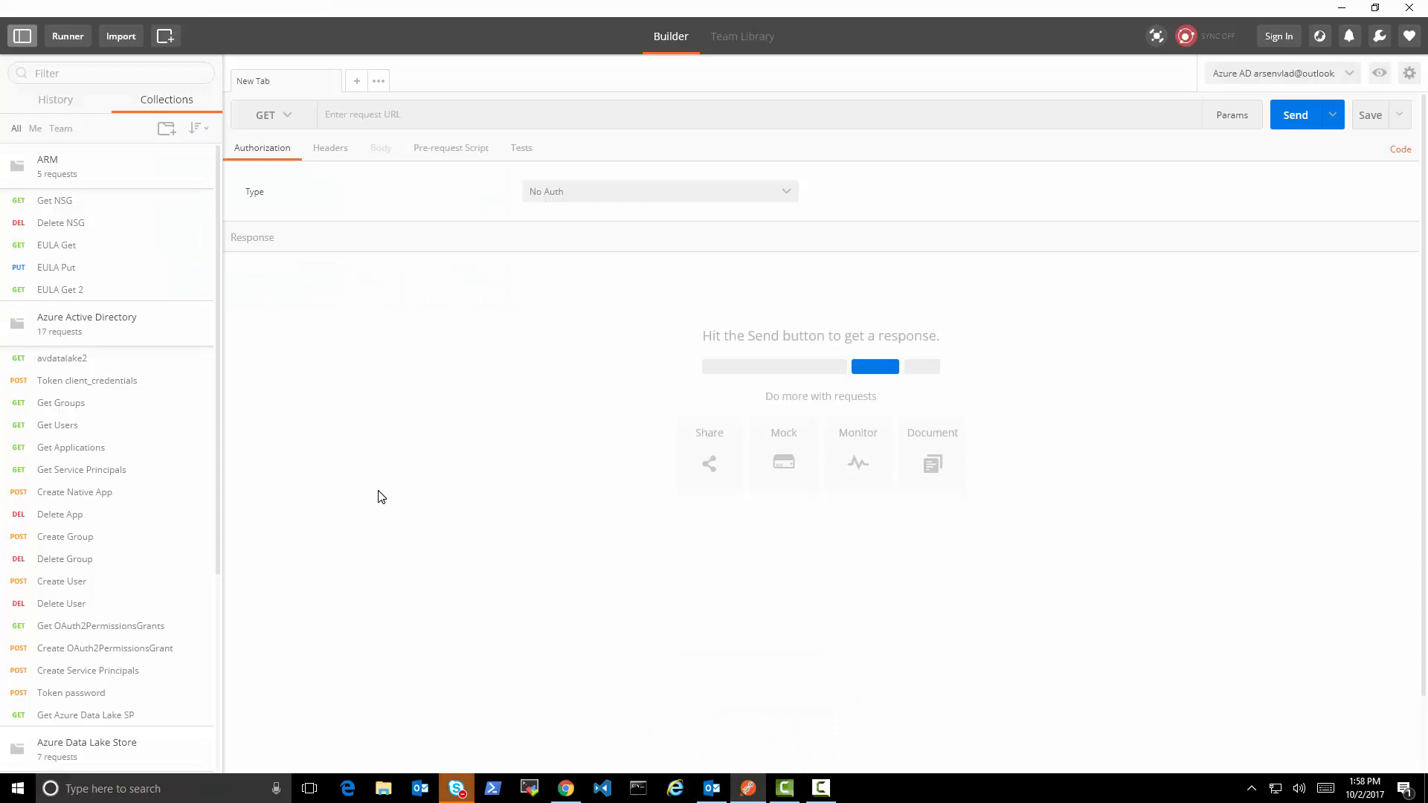
mouse_move(105, 384)
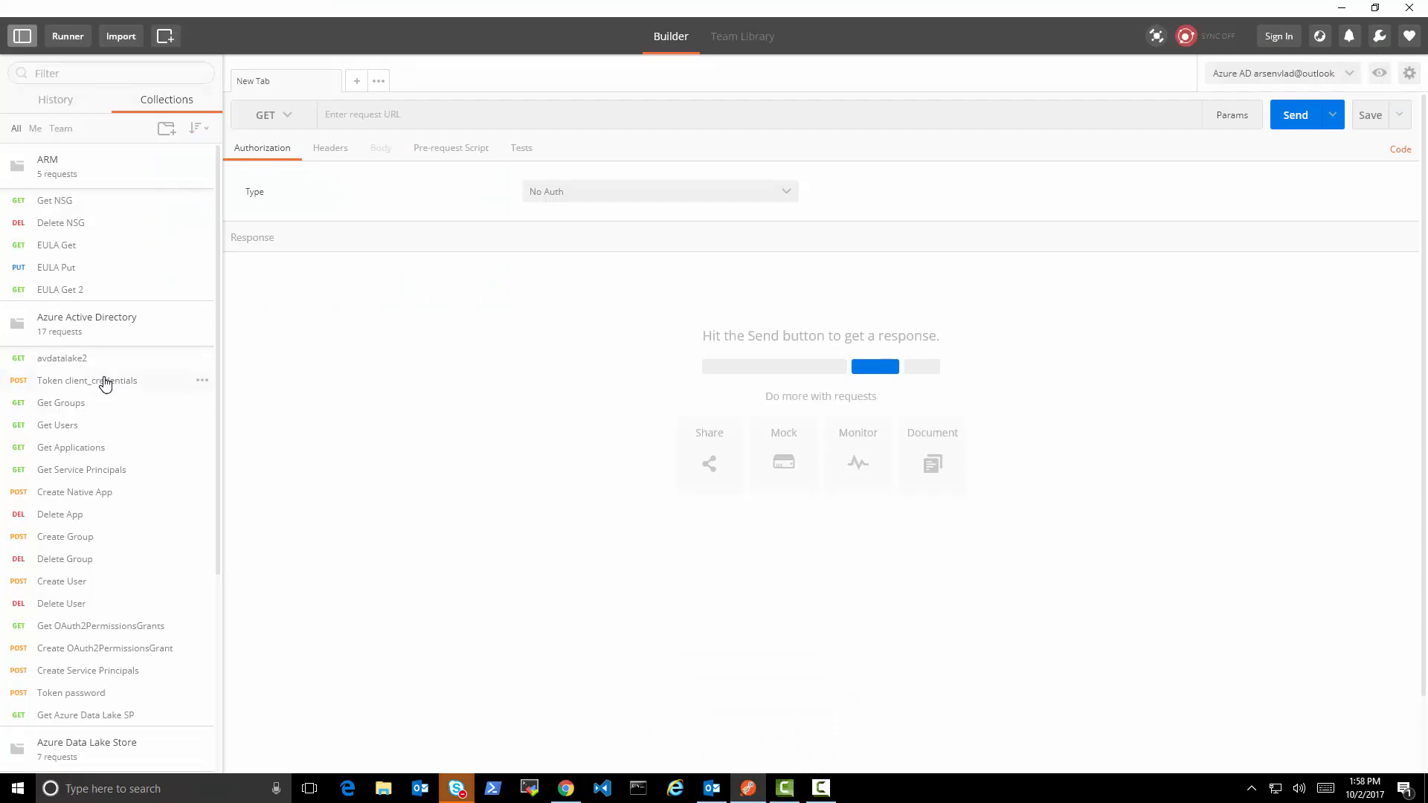
left_click(87, 381)
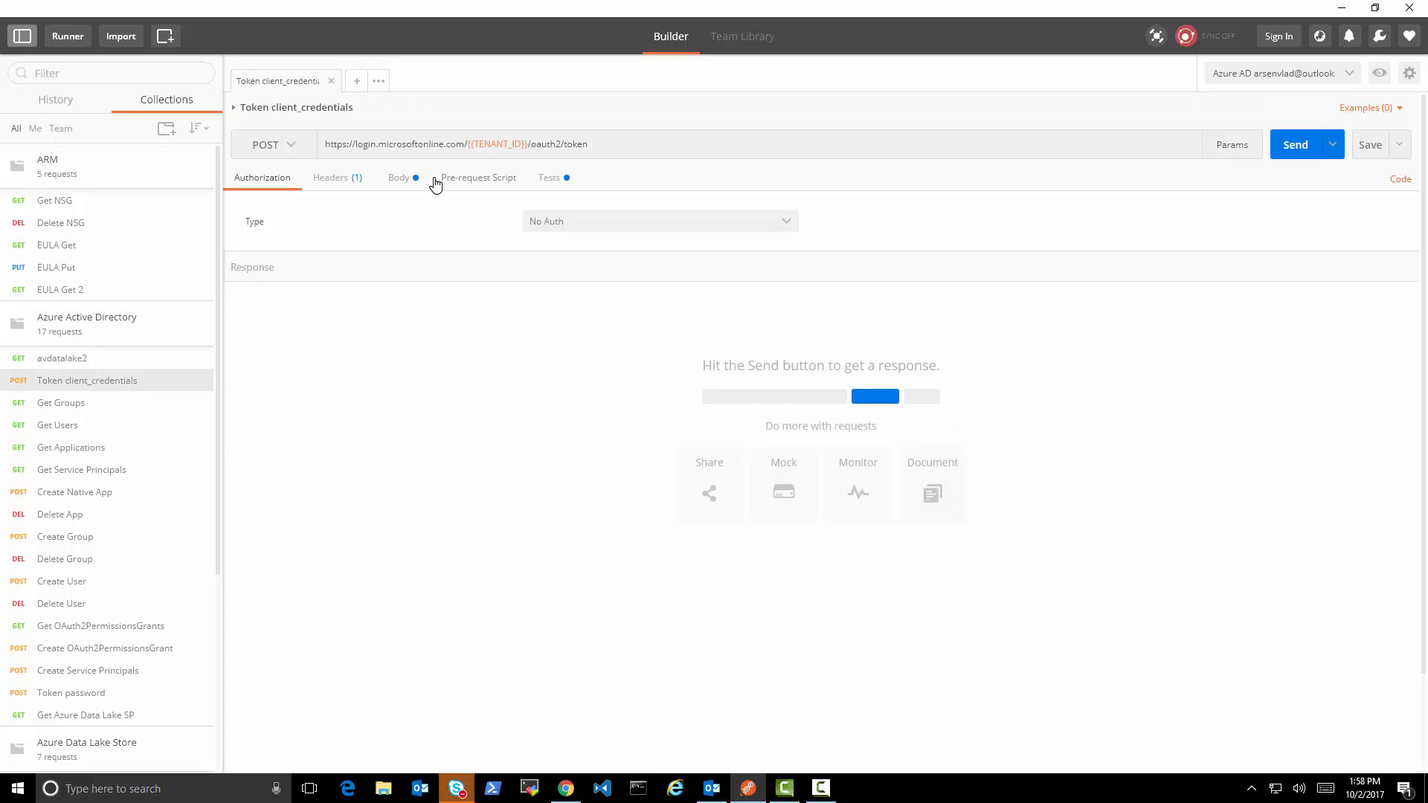
mouse_move(467, 160)
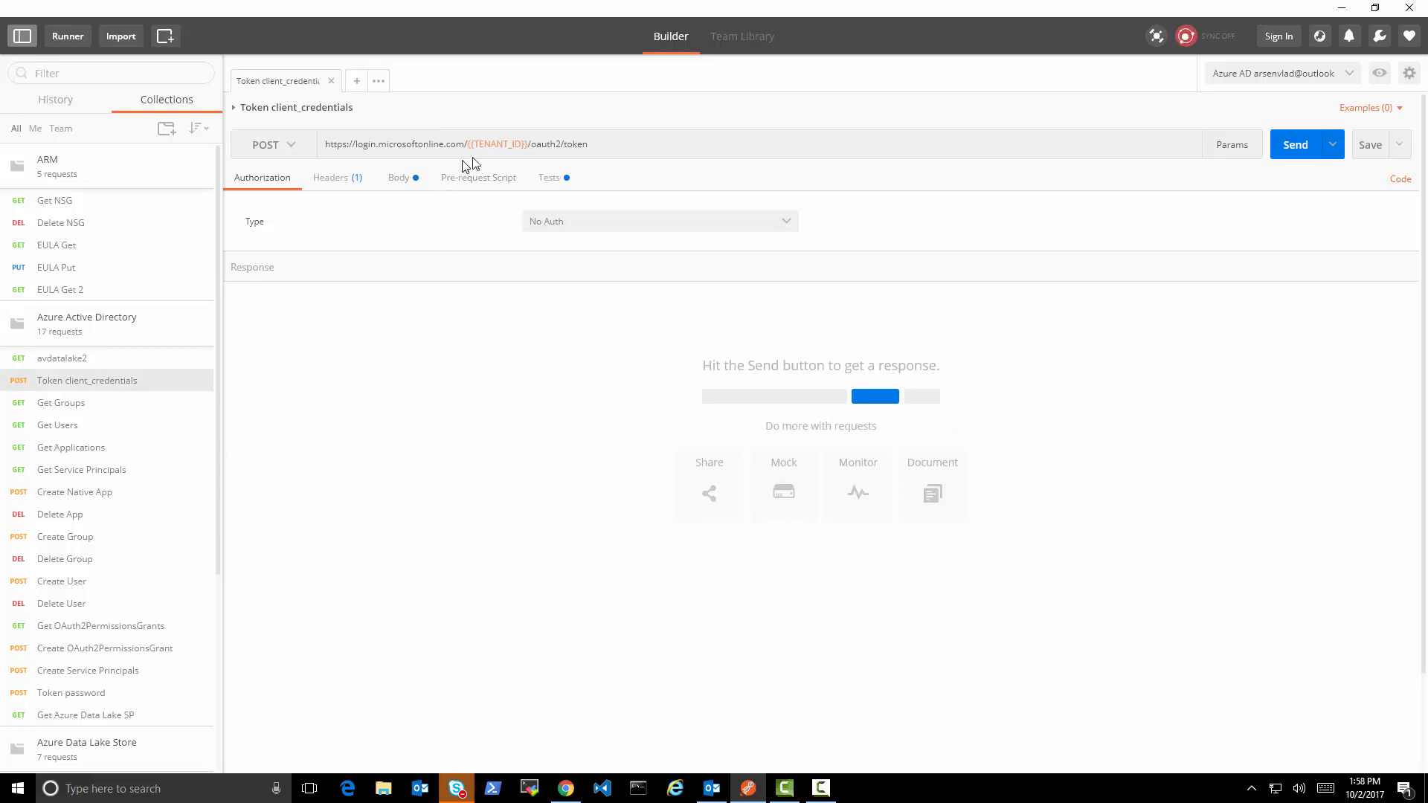
mouse_move(563, 154)
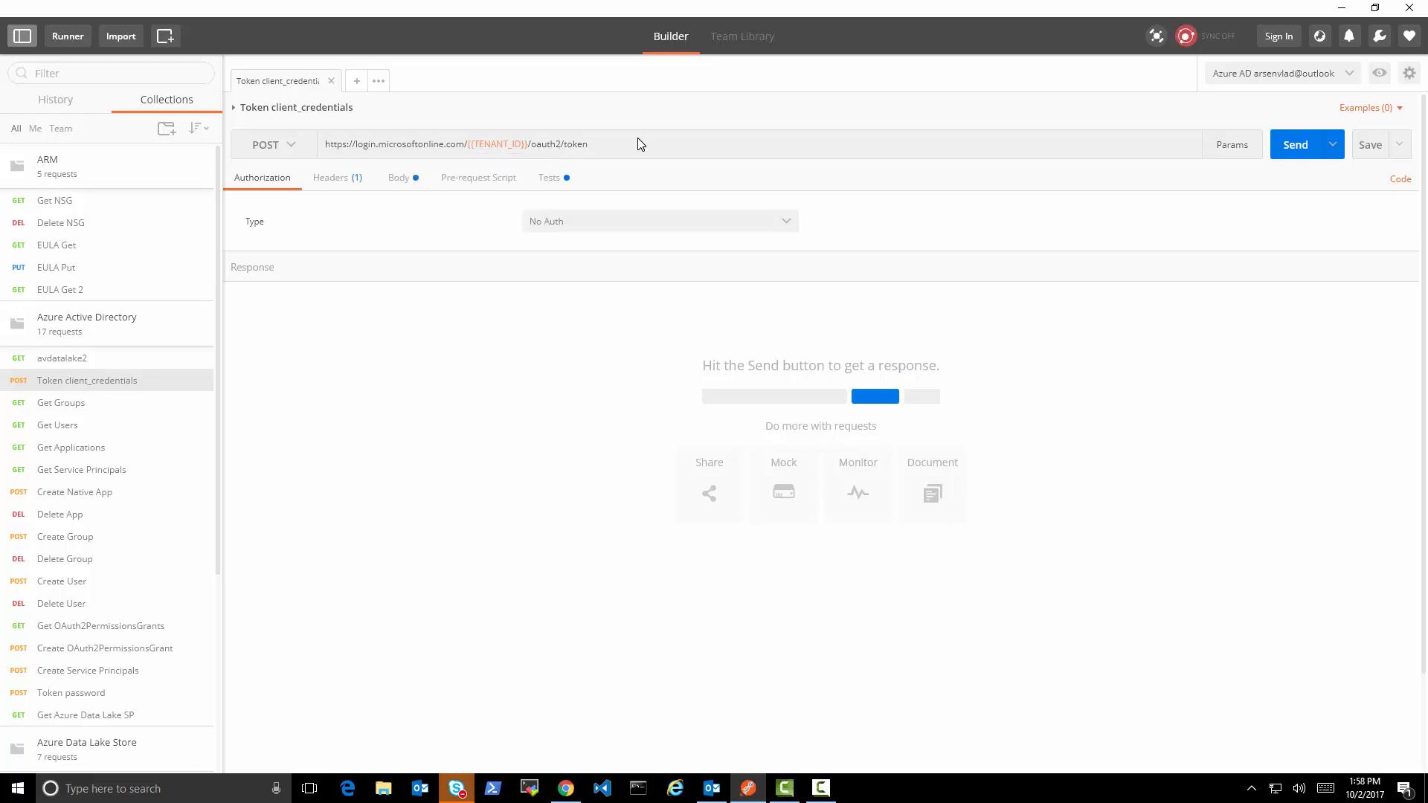
mouse_move(511, 188)
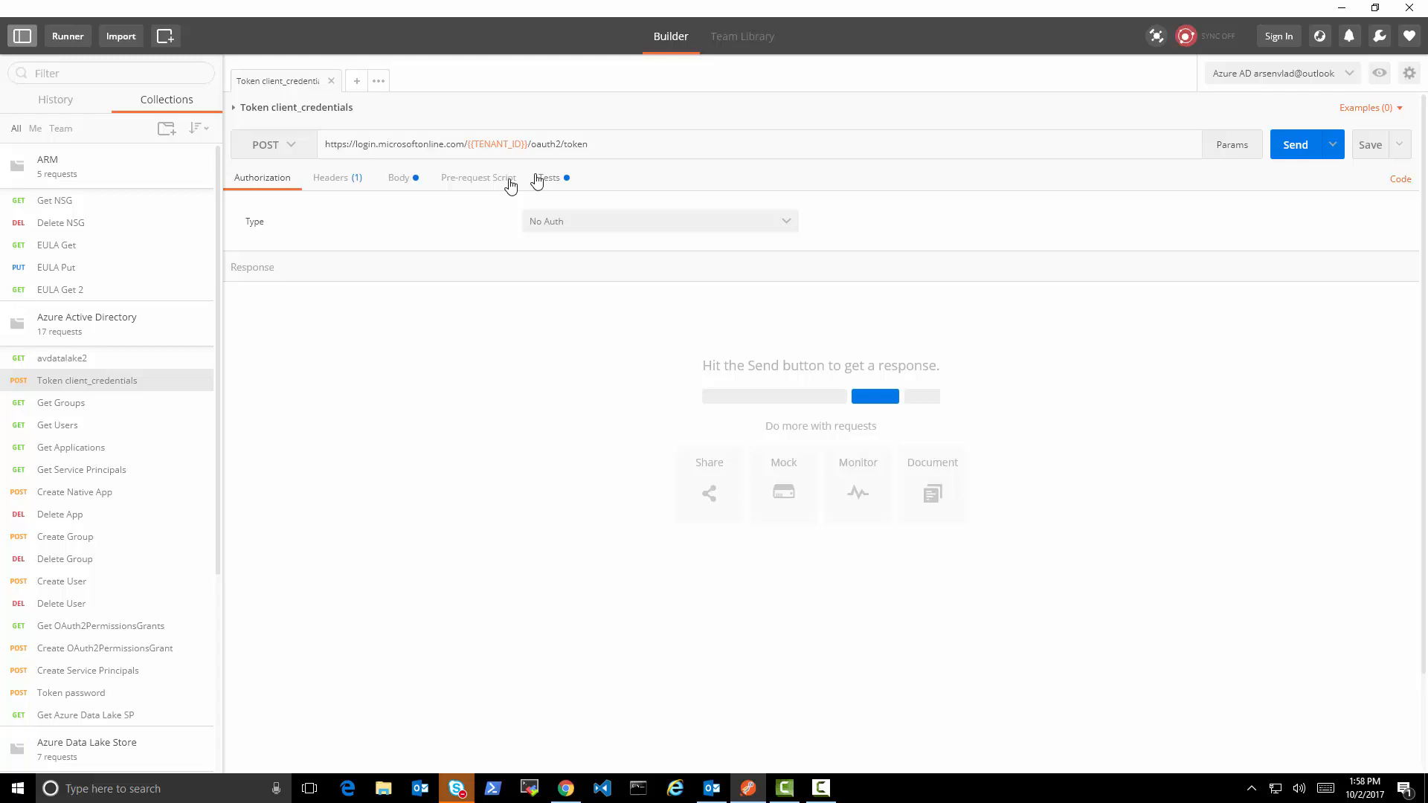
mouse_move(1285, 152)
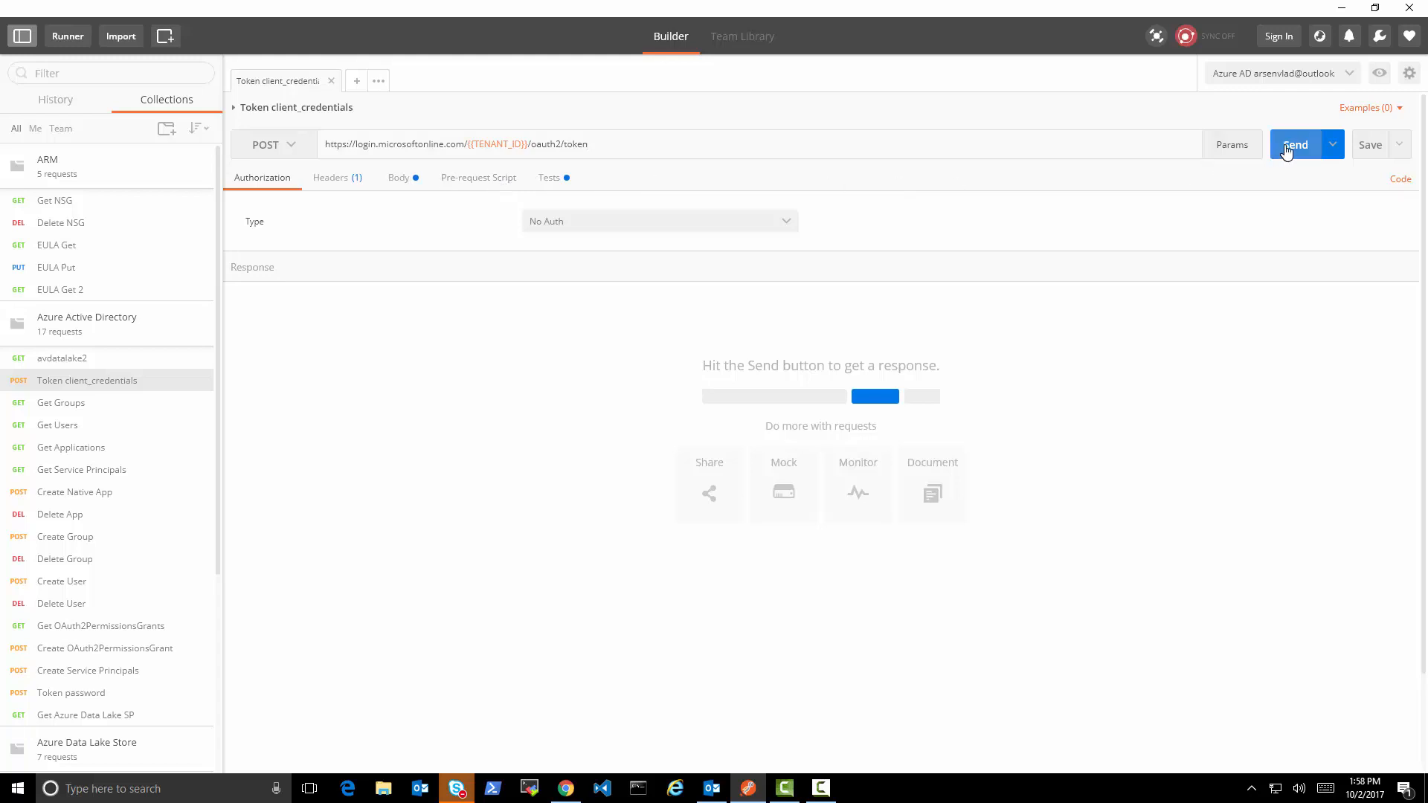
left_click(1294, 145)
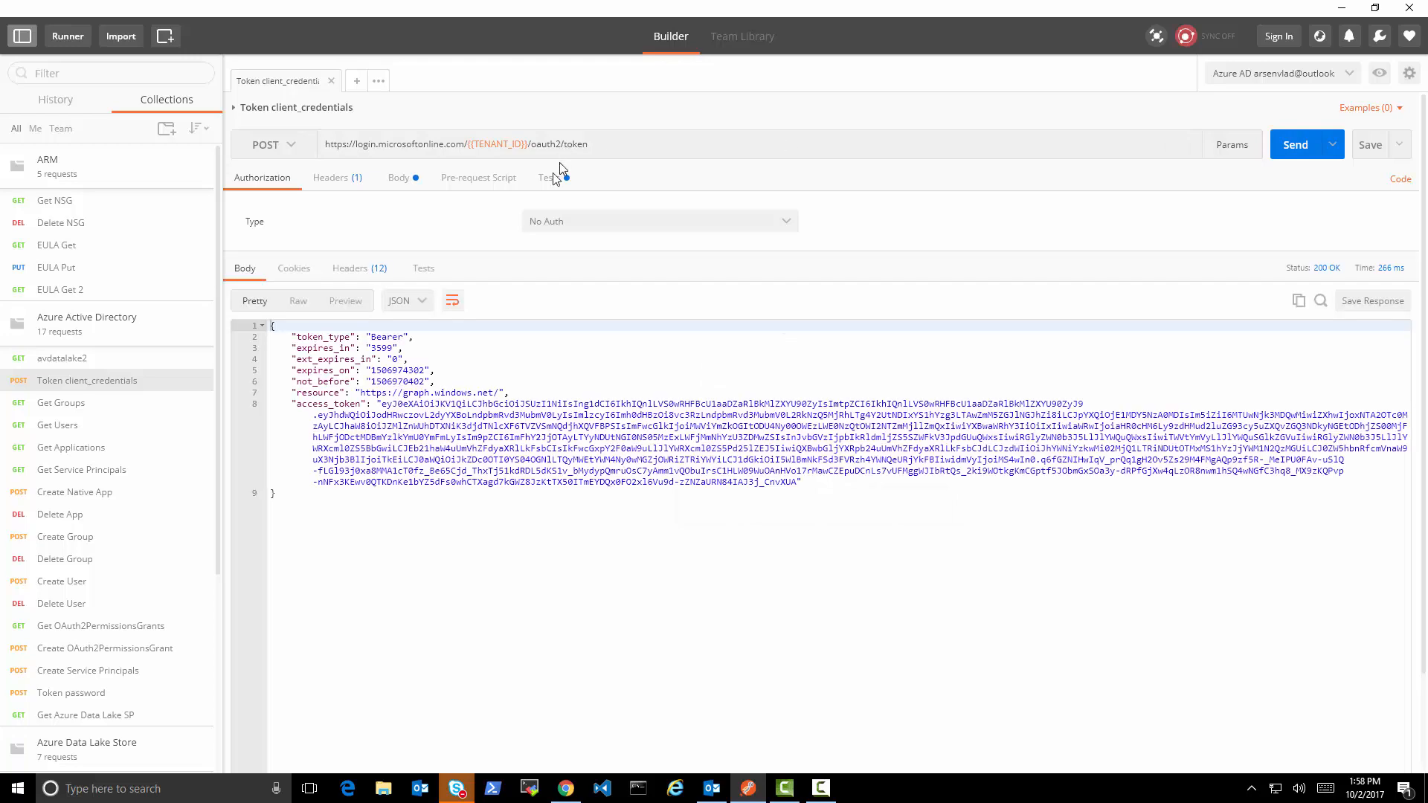
left_click(547, 177)
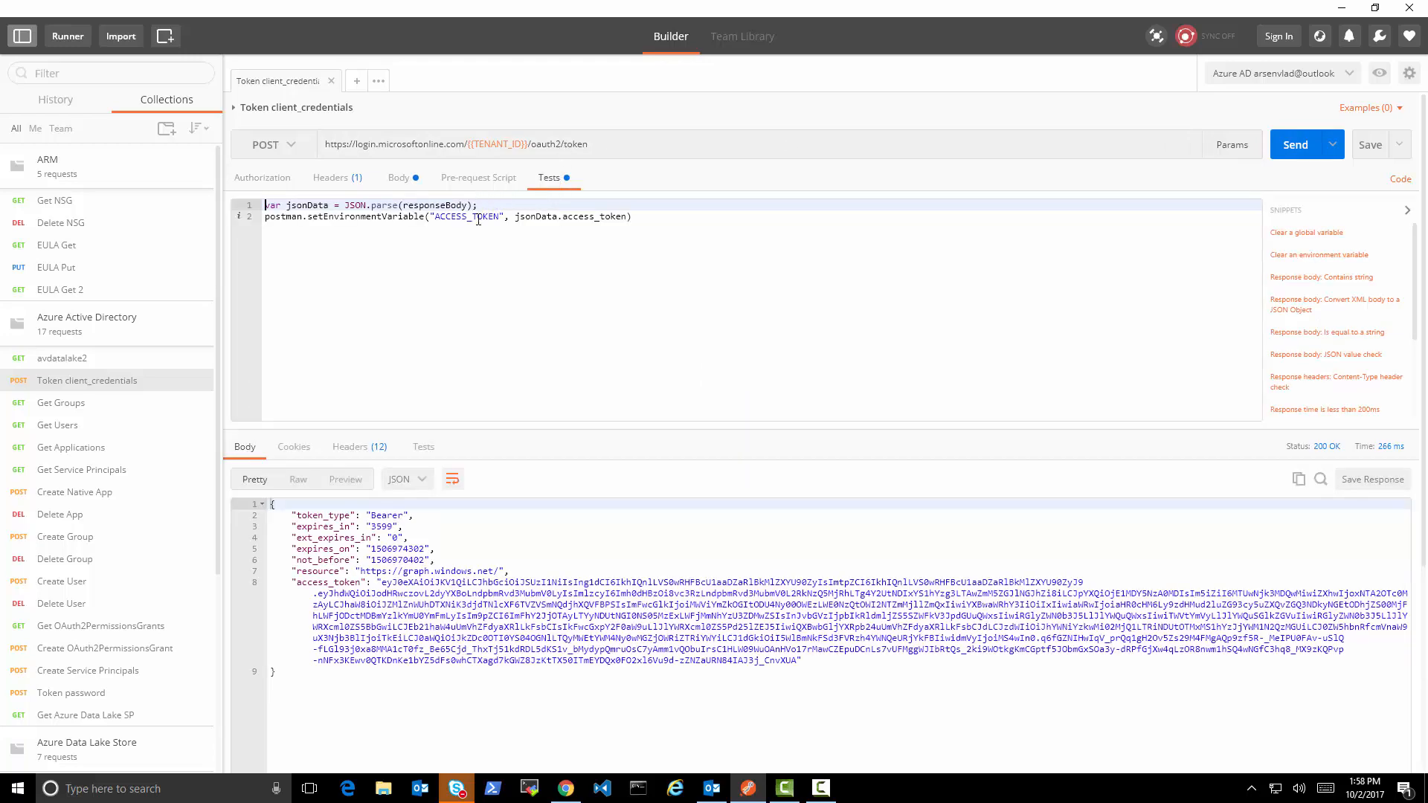
mouse_move(132, 262)
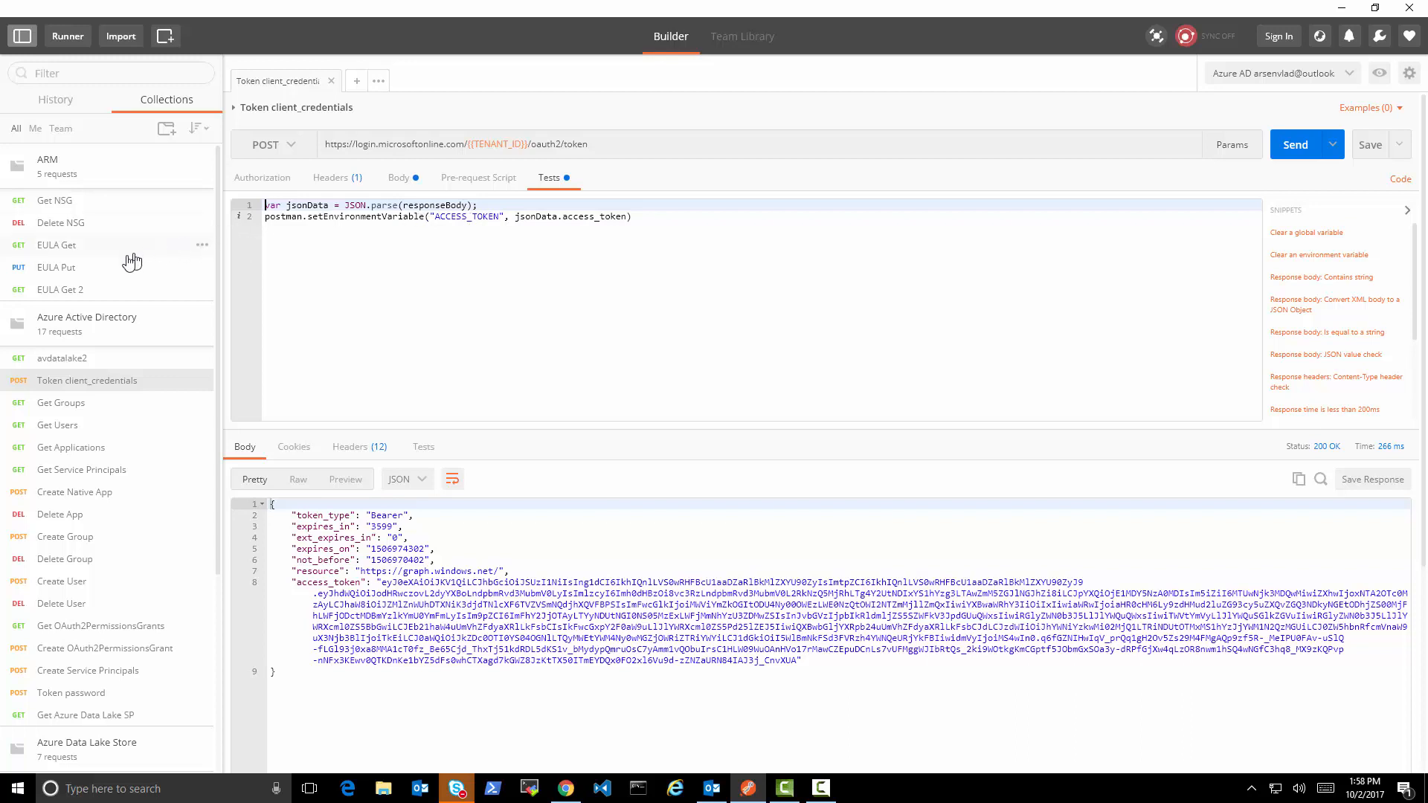
left_click(57, 244)
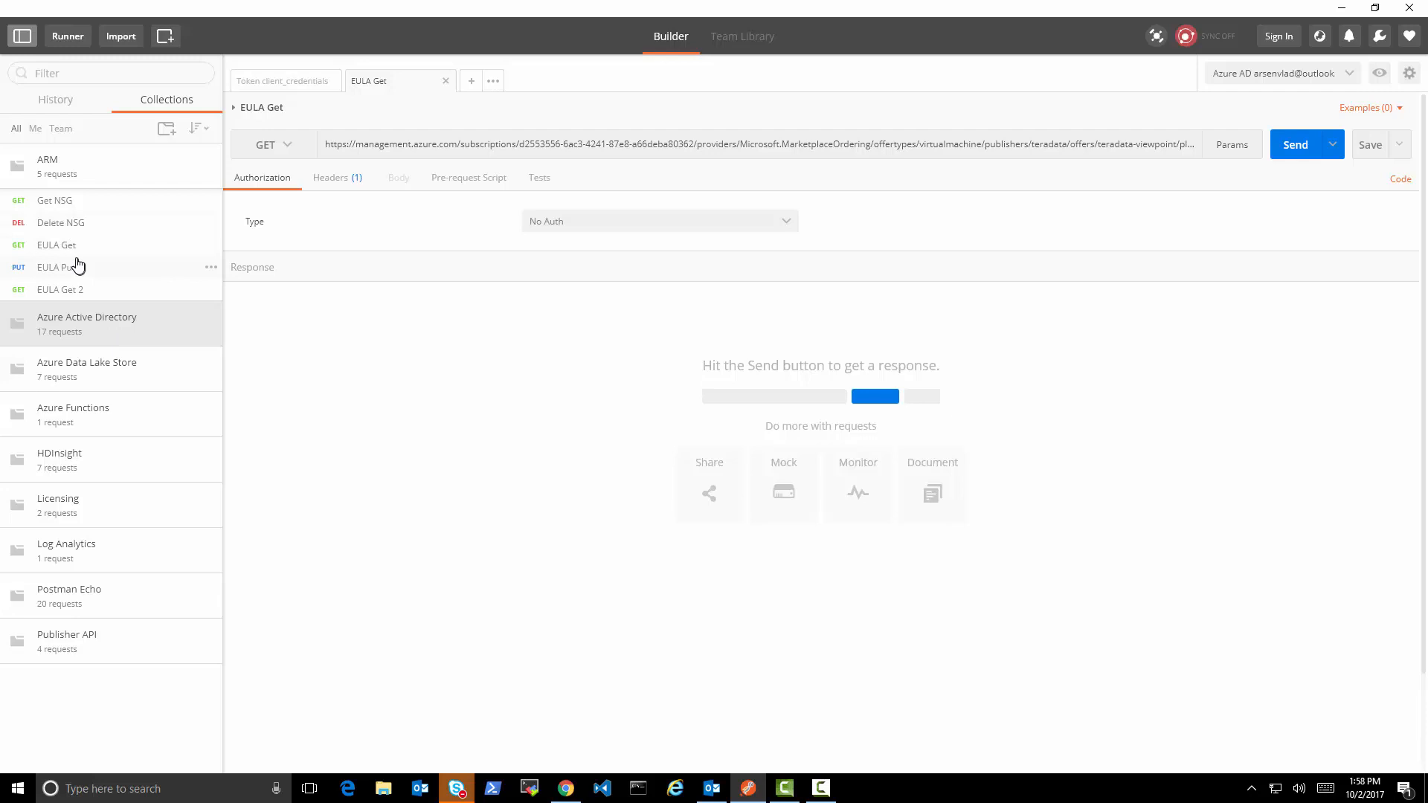
mouse_move(455, 152)
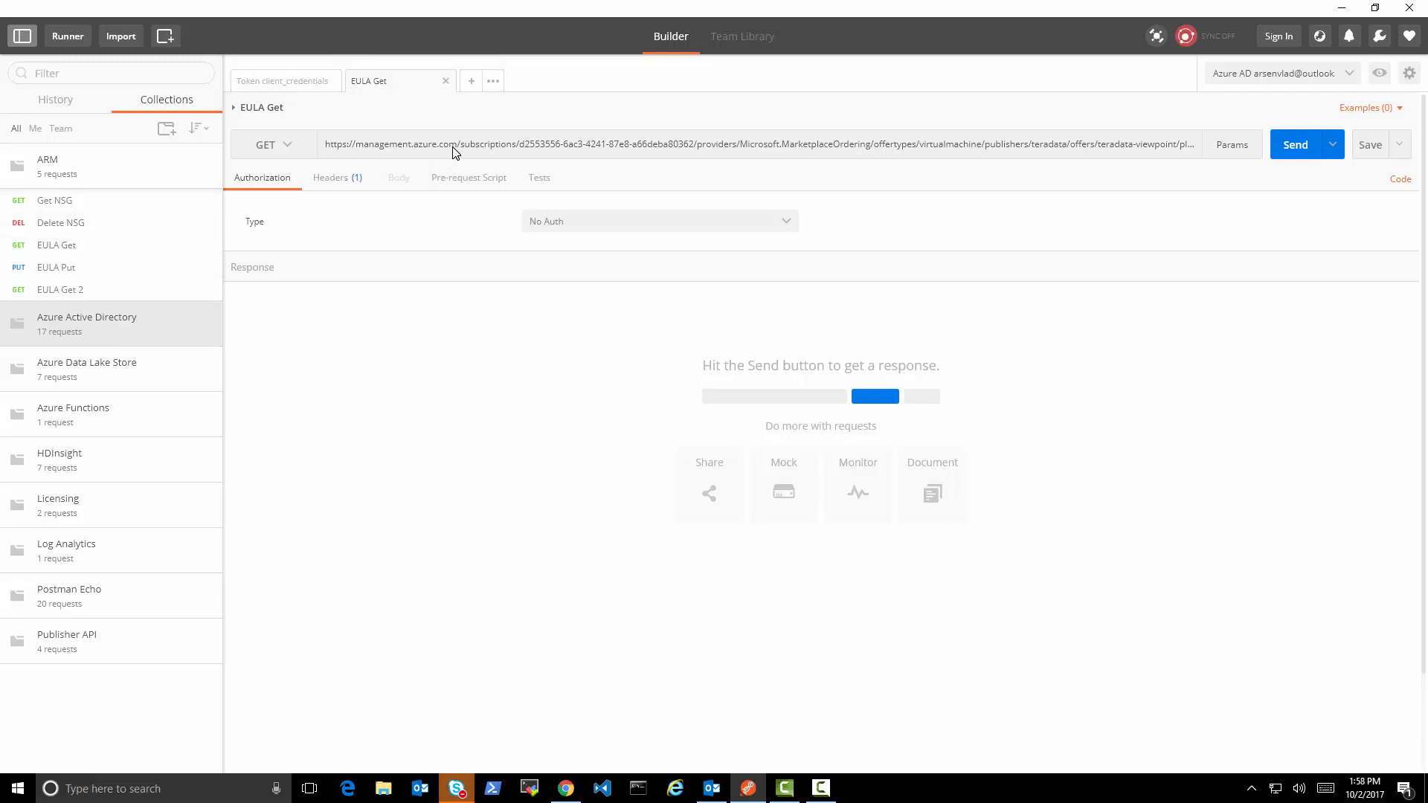
Step: Send the EULA Get request for the Viewpoint terms, getting a 401 wrong-audience error
left_click(455, 144)
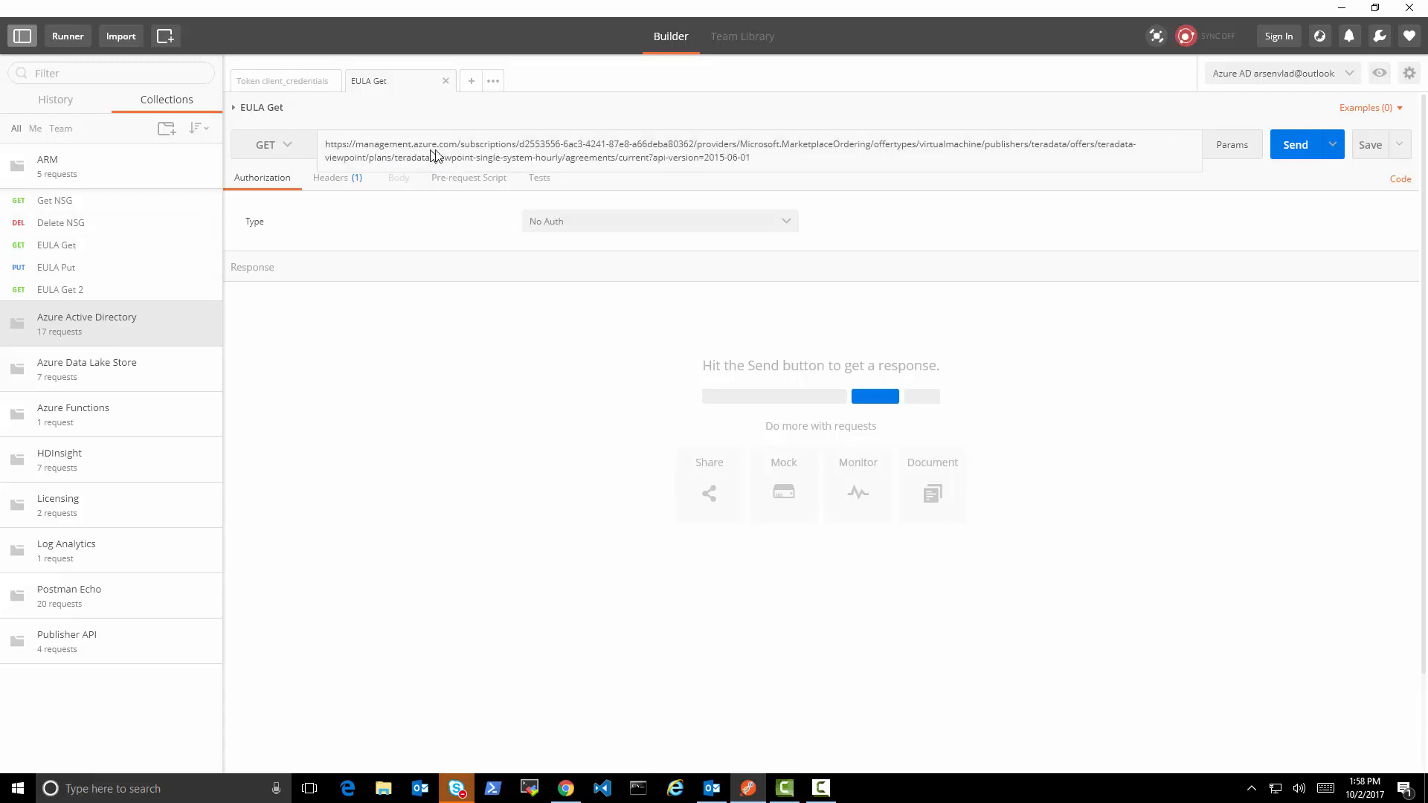
mouse_move(573, 151)
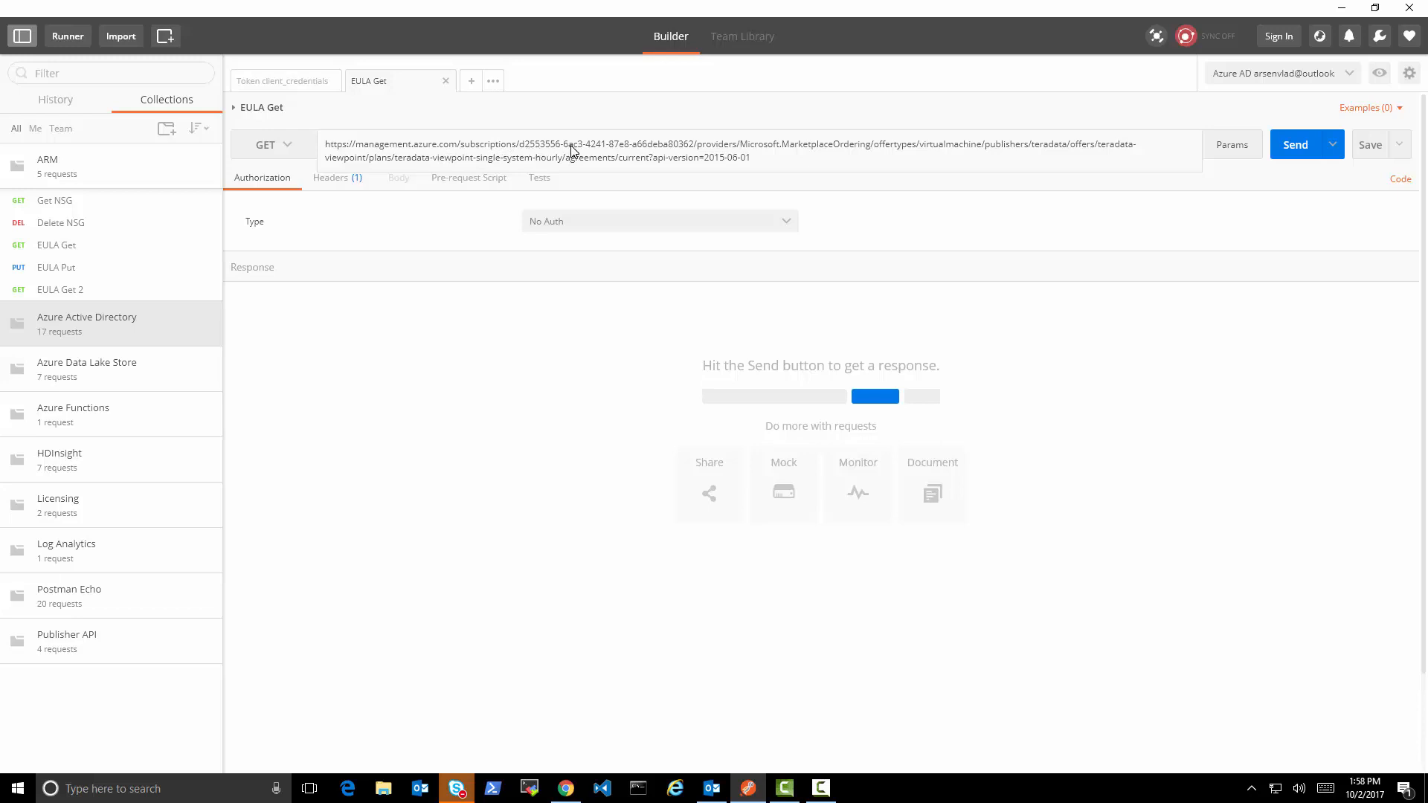
mouse_move(756, 147)
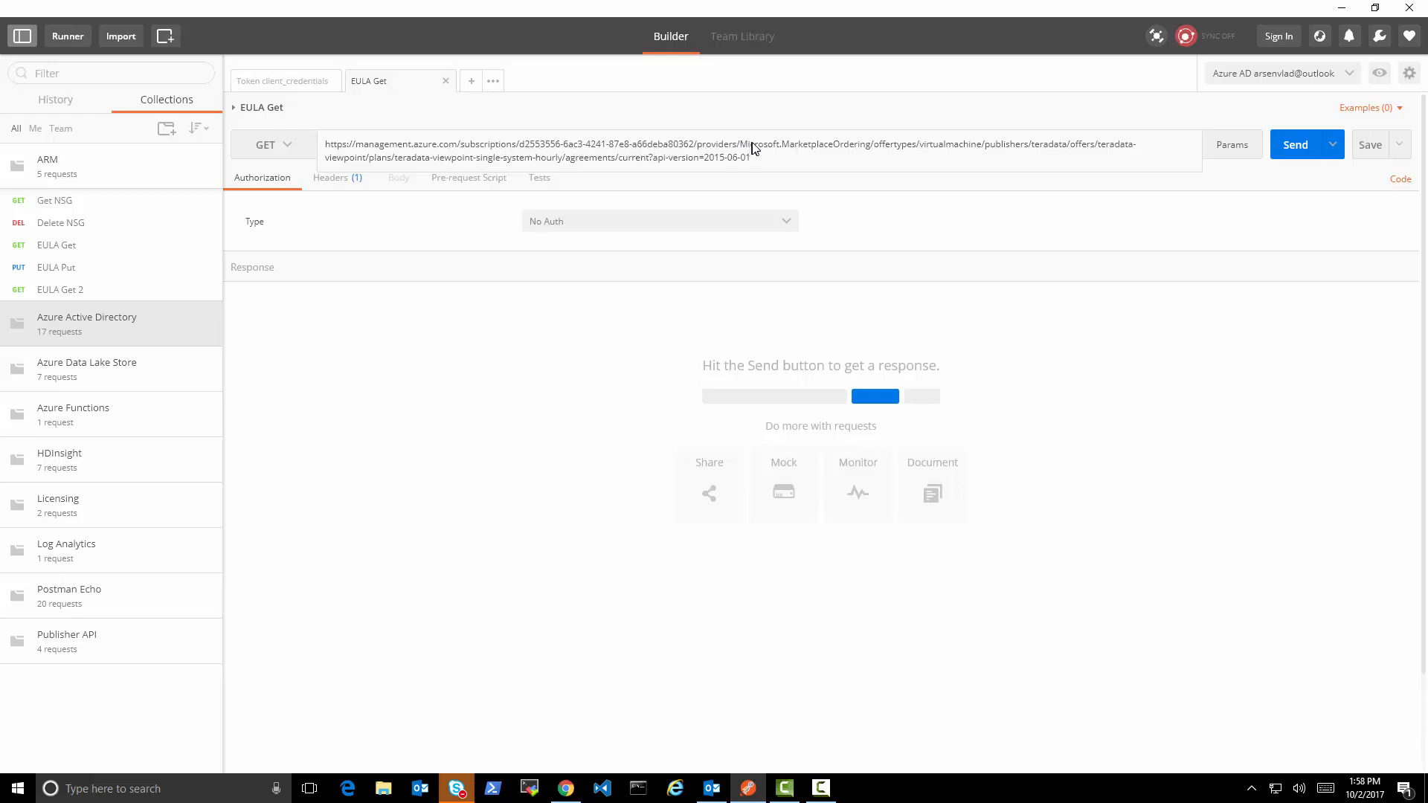
mouse_move(889, 153)
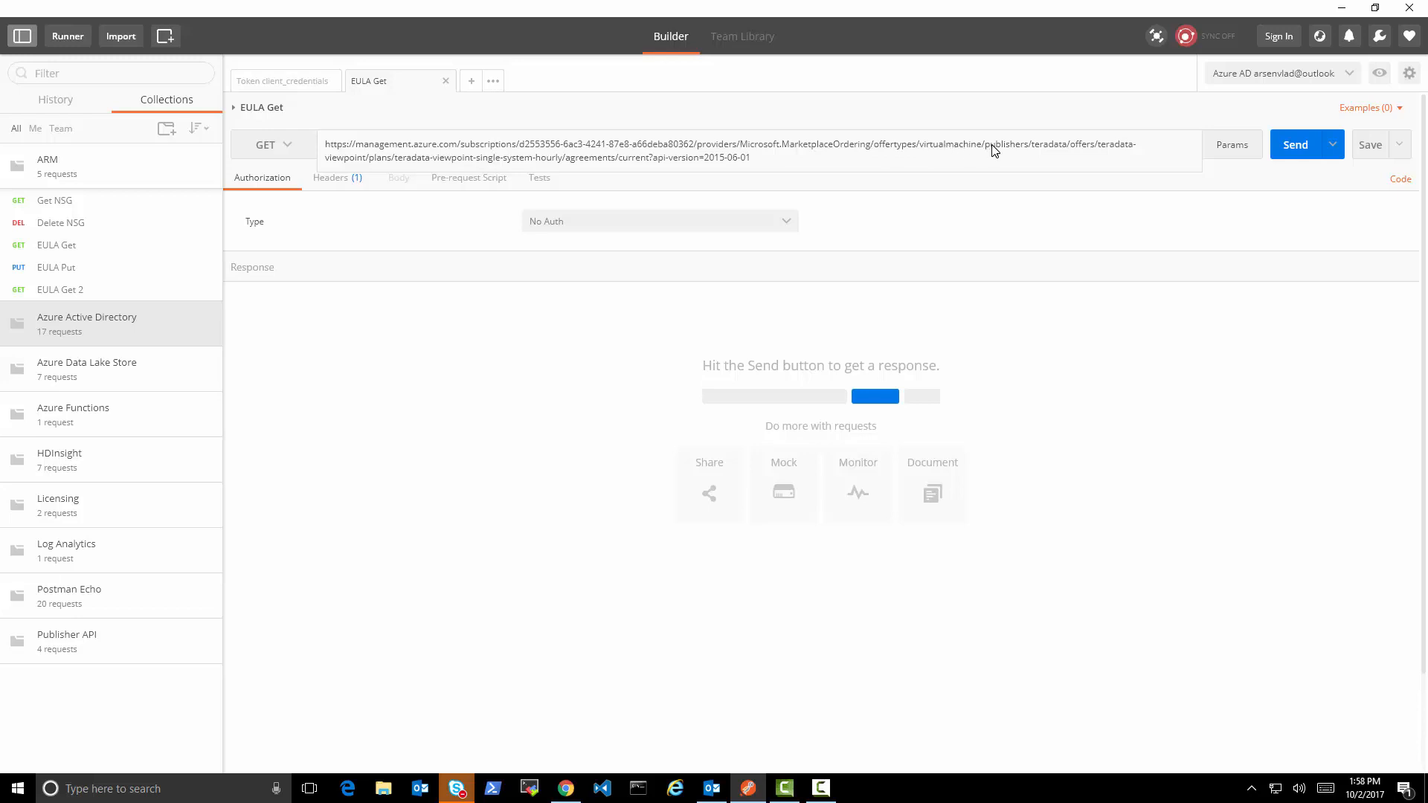
mouse_move(470, 192)
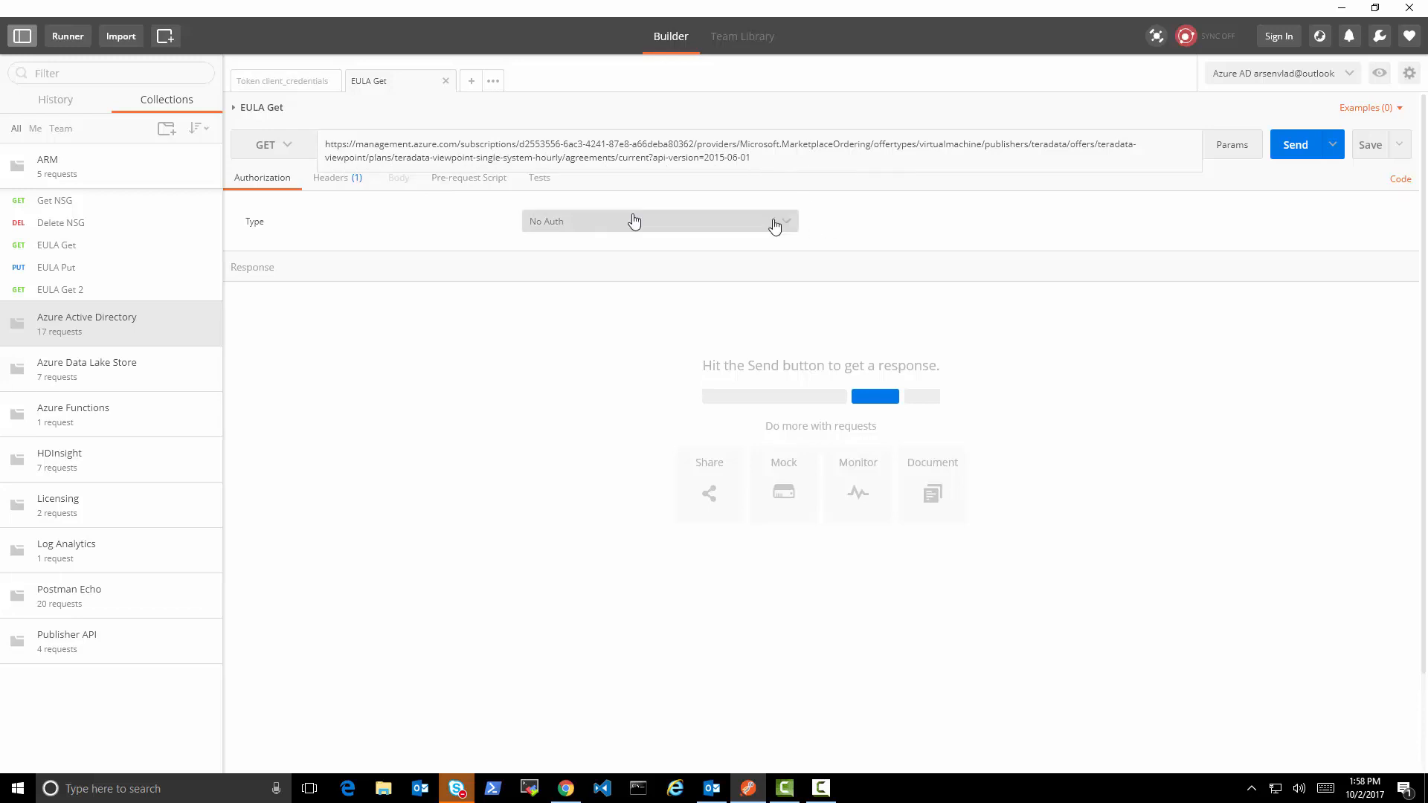
mouse_move(1318, 177)
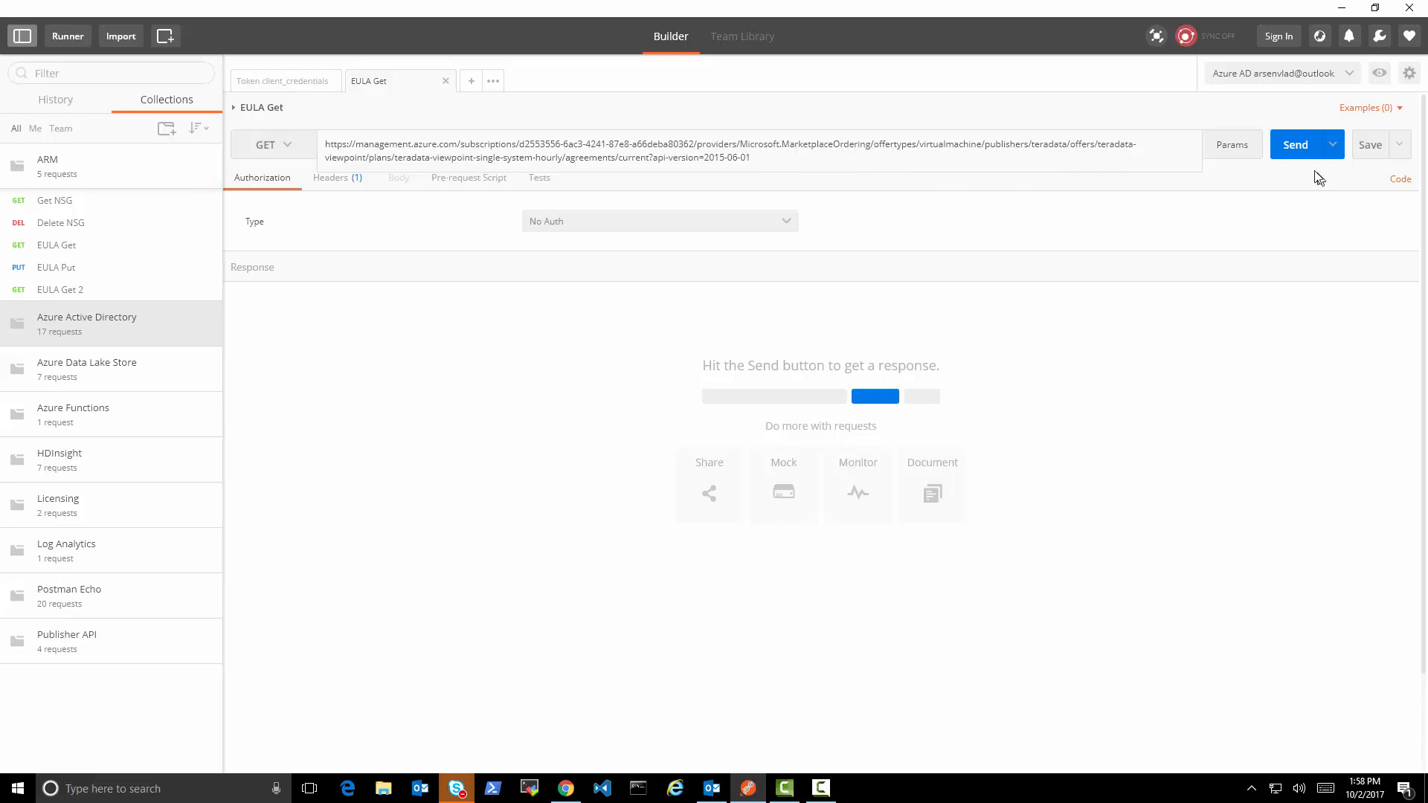
left_click(1294, 145)
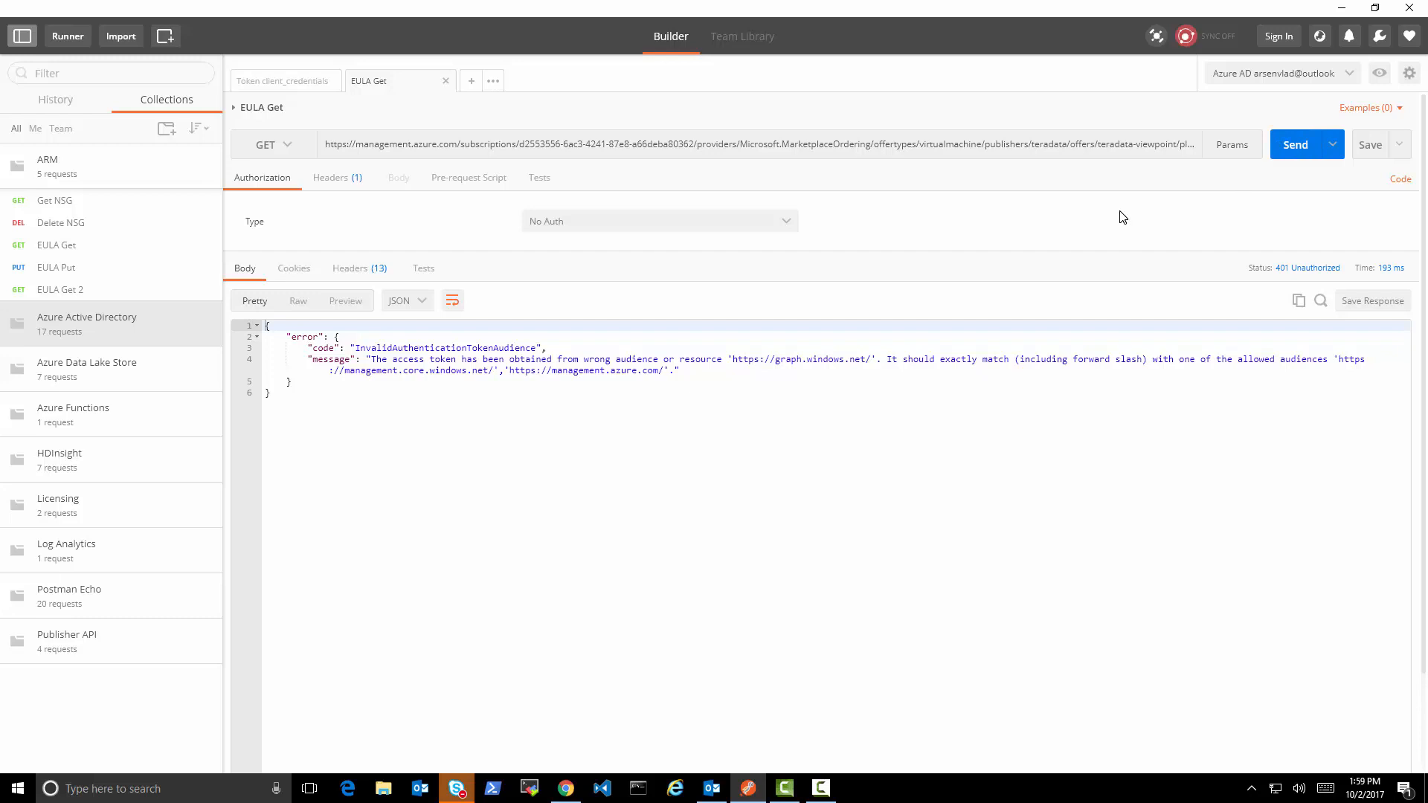
mouse_move(851, 369)
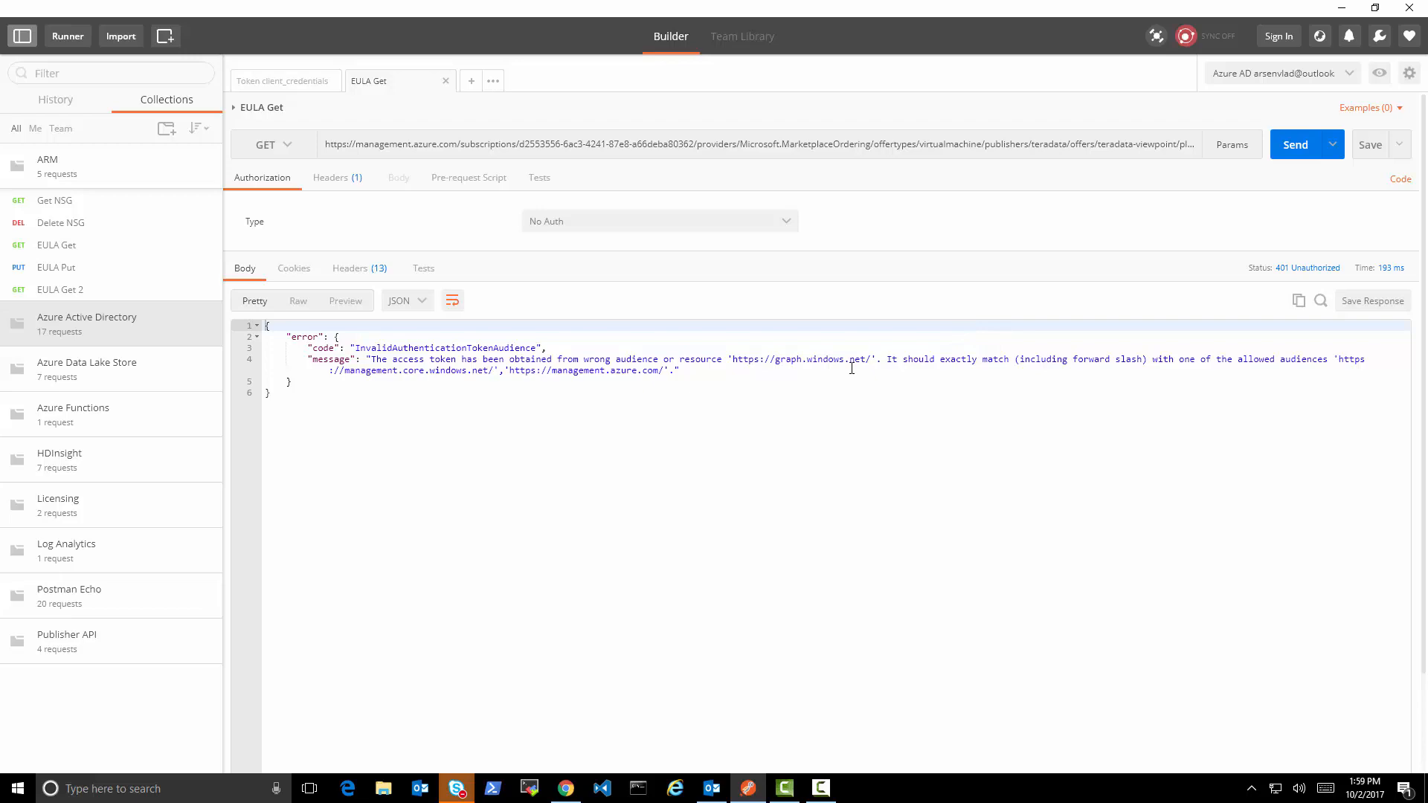
mouse_move(57, 333)
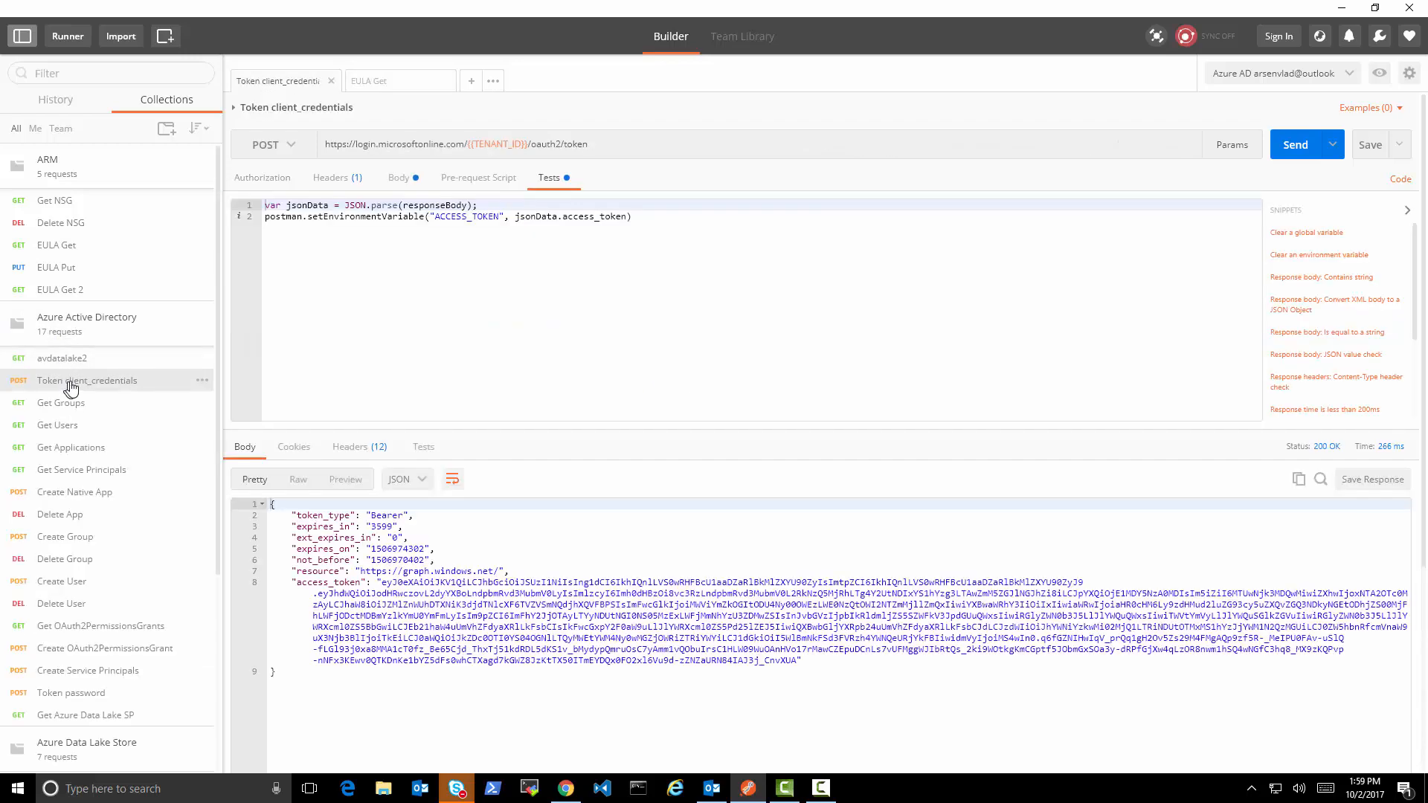
left_click(399, 177)
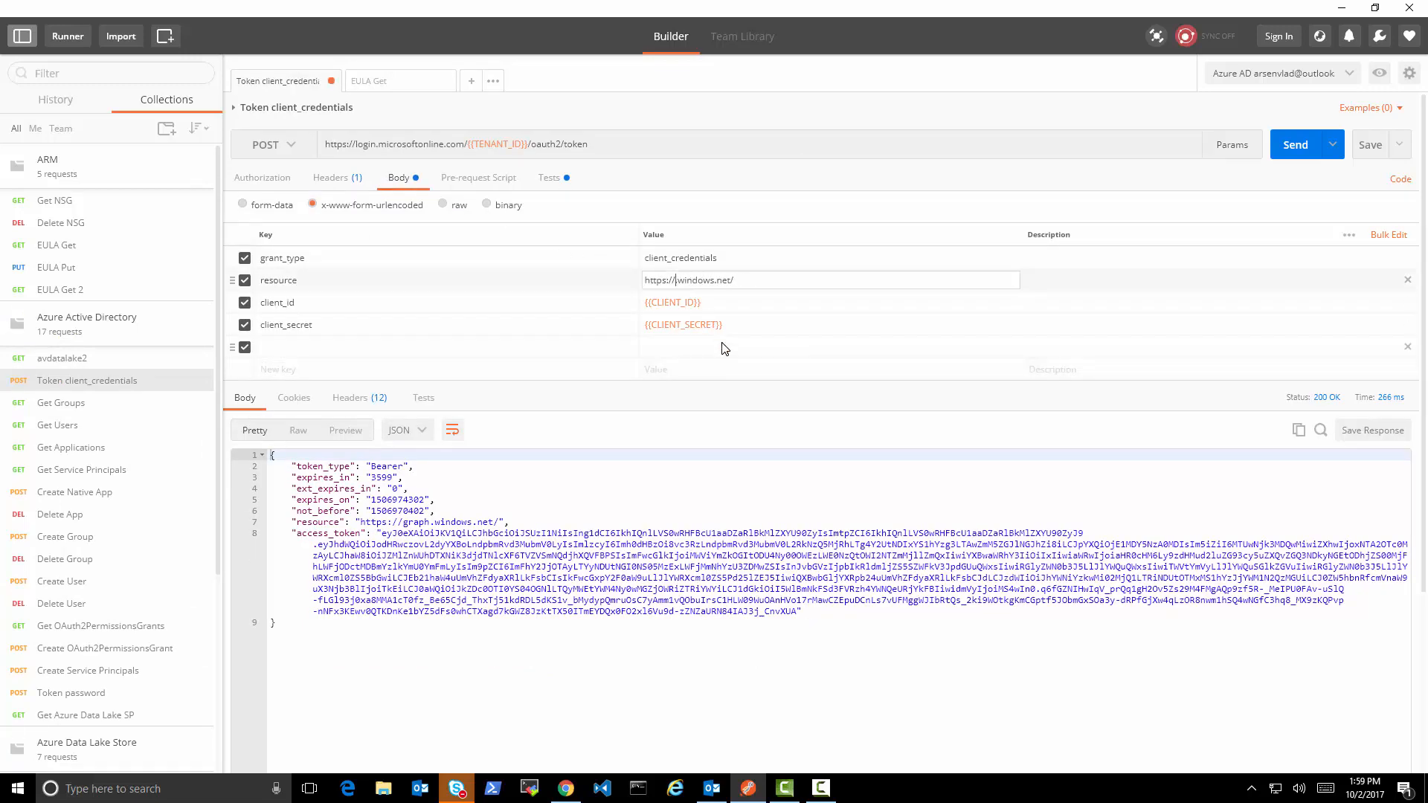
type("management")
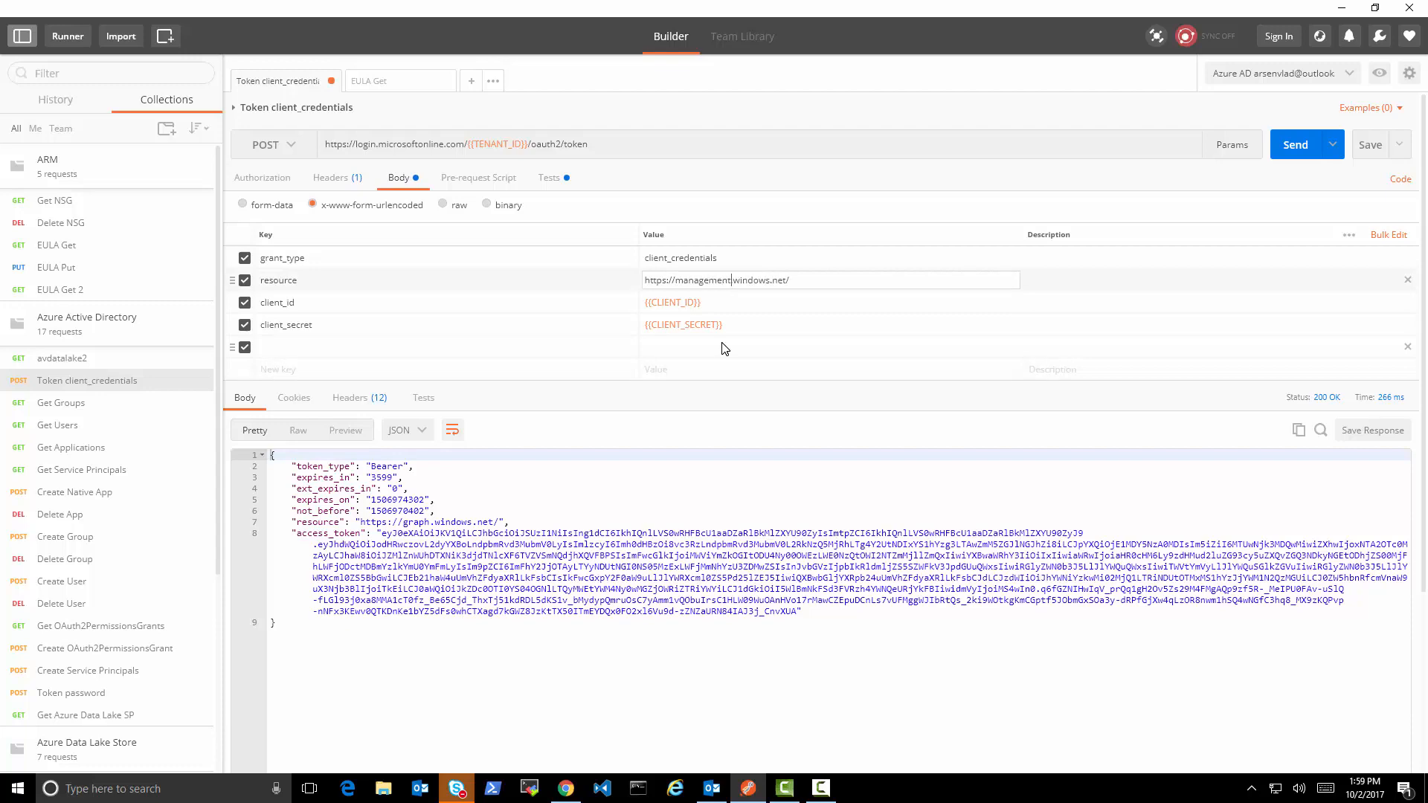
left_click(1294, 144)
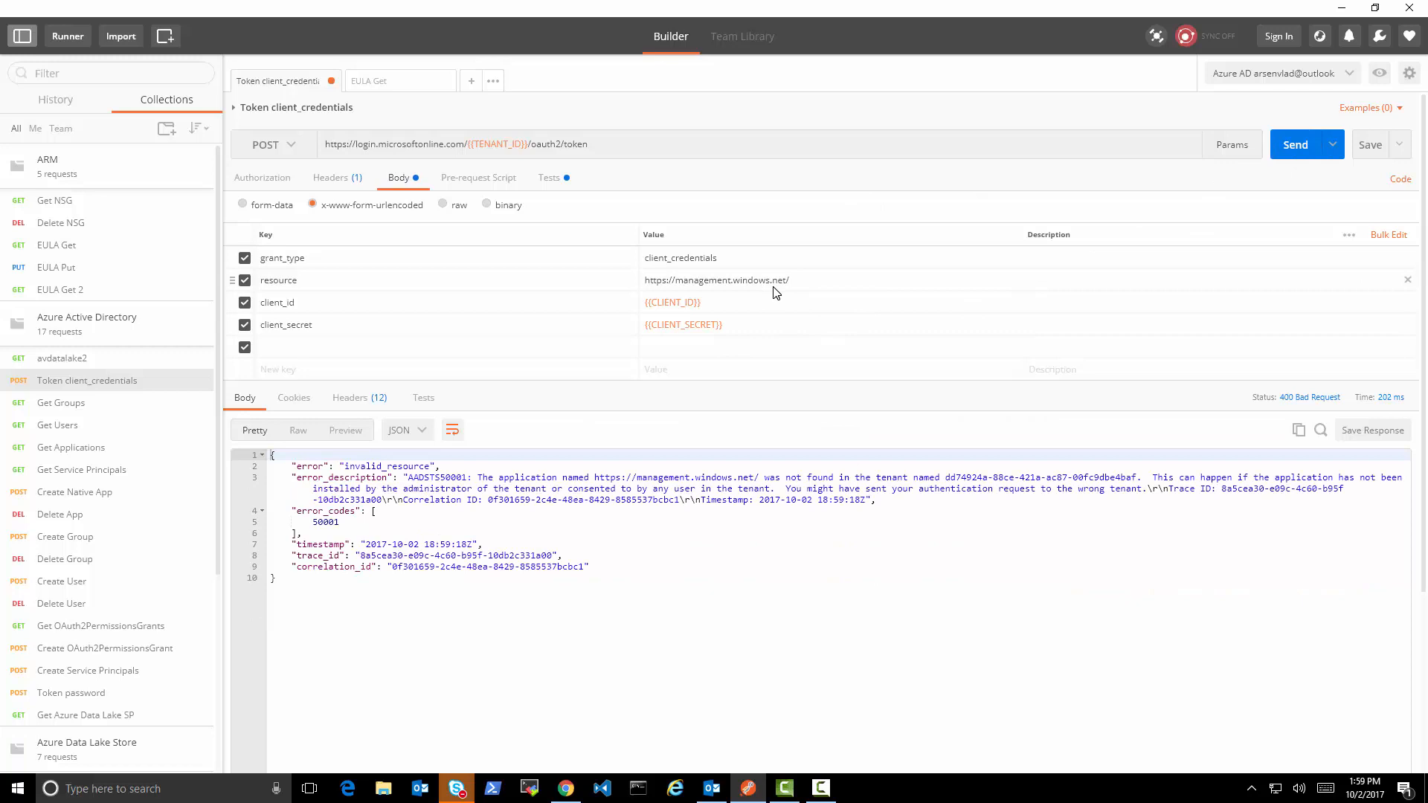
left_click(756, 279)
type("azure.com")
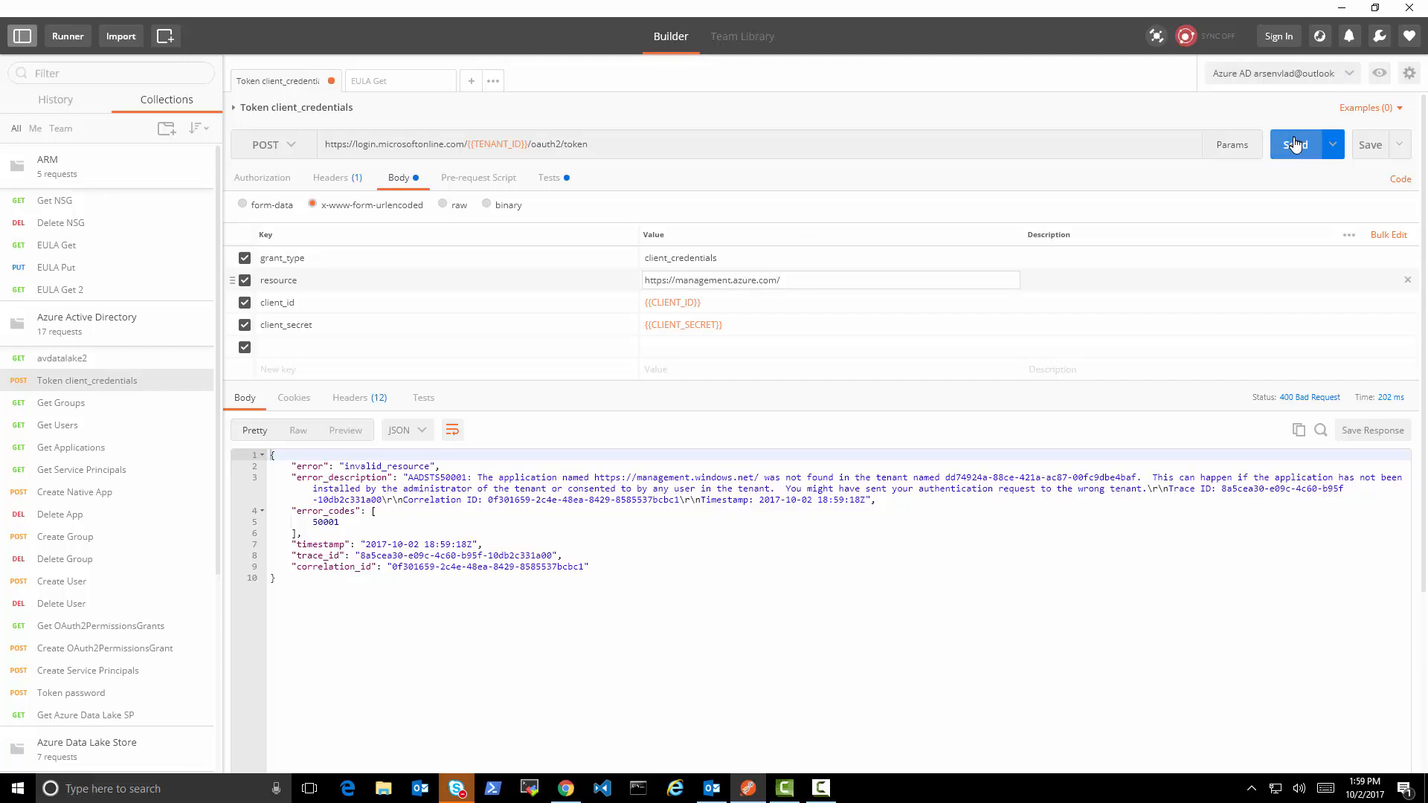
left_click(1295, 144)
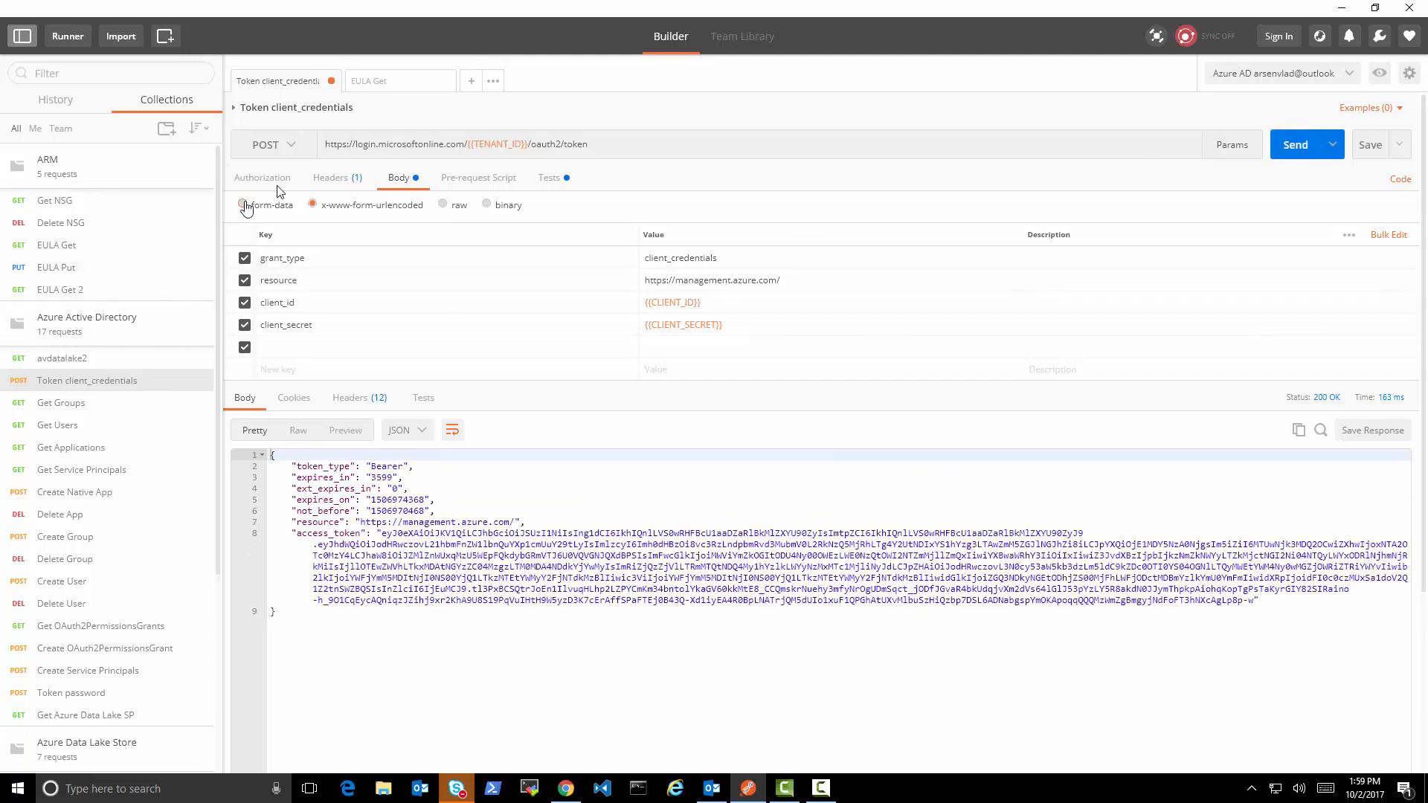
left_click(369, 81)
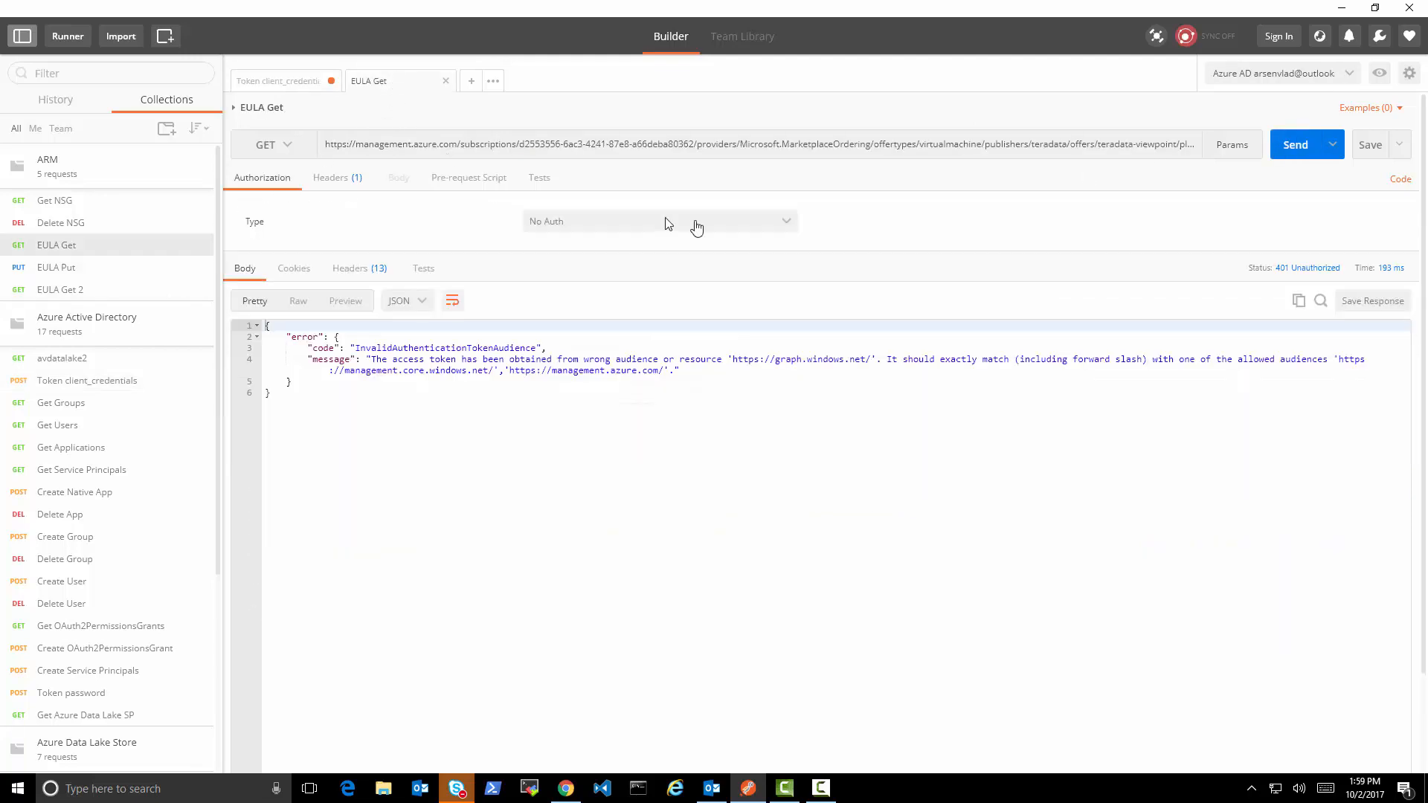
Step: Re-send the EULA Get request with the new token and receive the Viewpoint terms with accepted false
left_click(1295, 145)
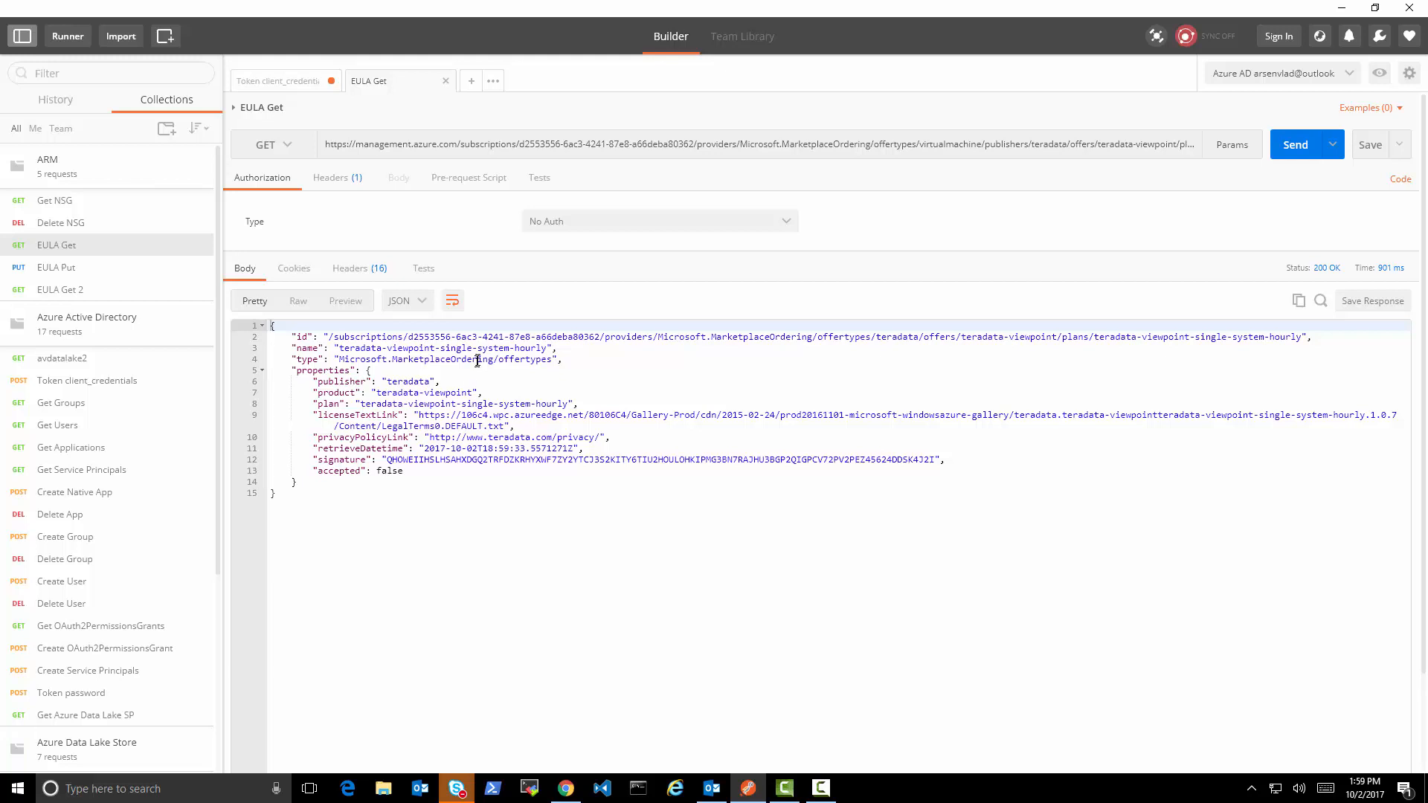
mouse_move(403, 457)
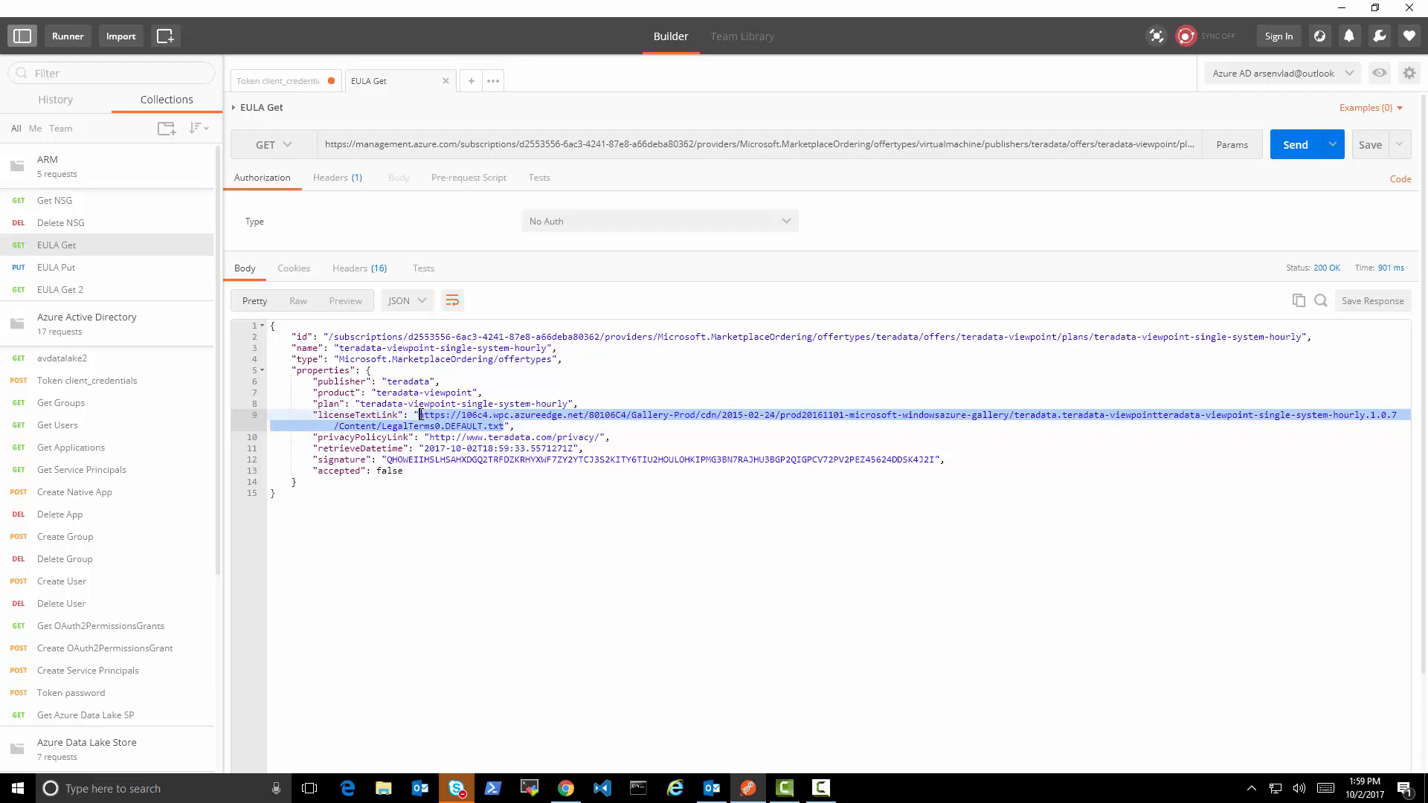
mouse_move(637, 648)
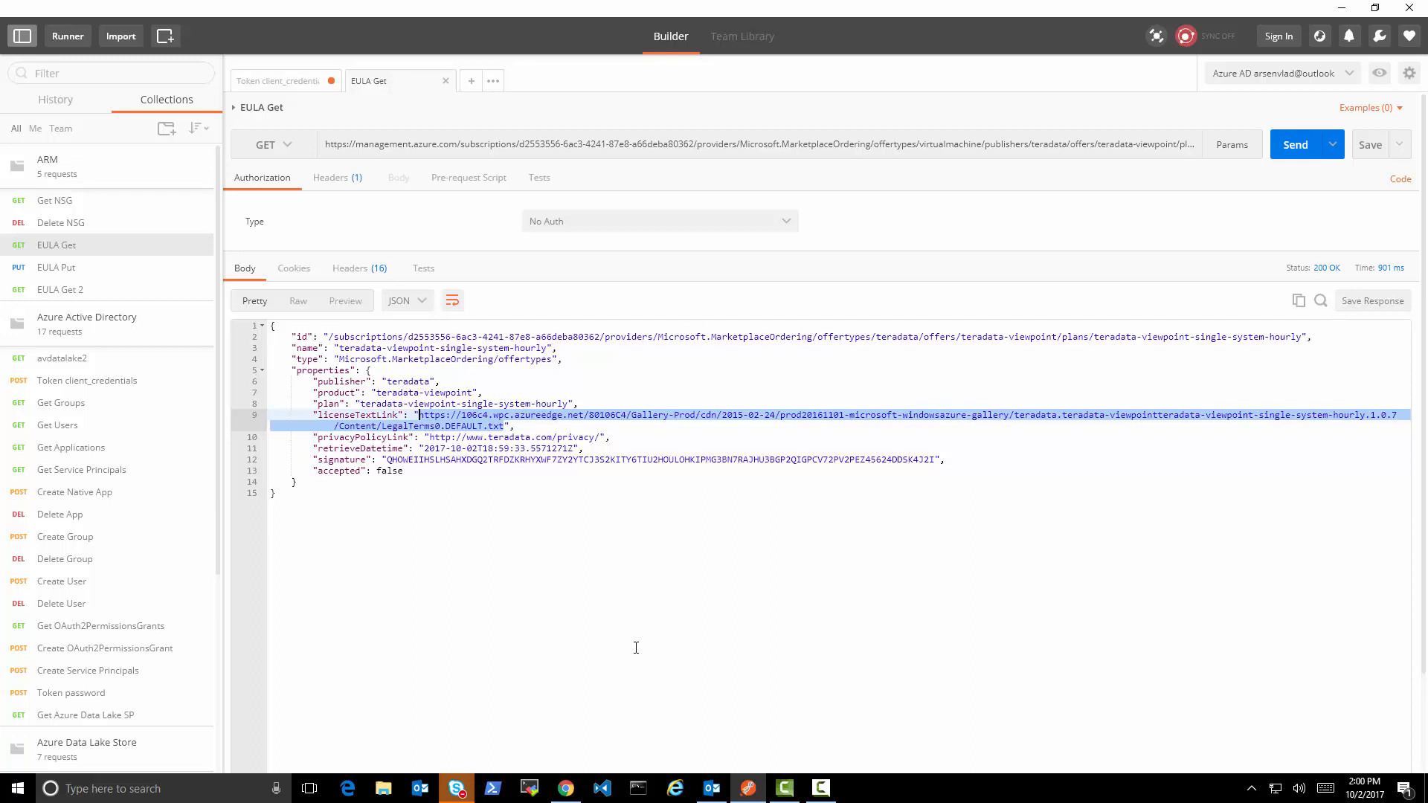
mouse_move(566, 452)
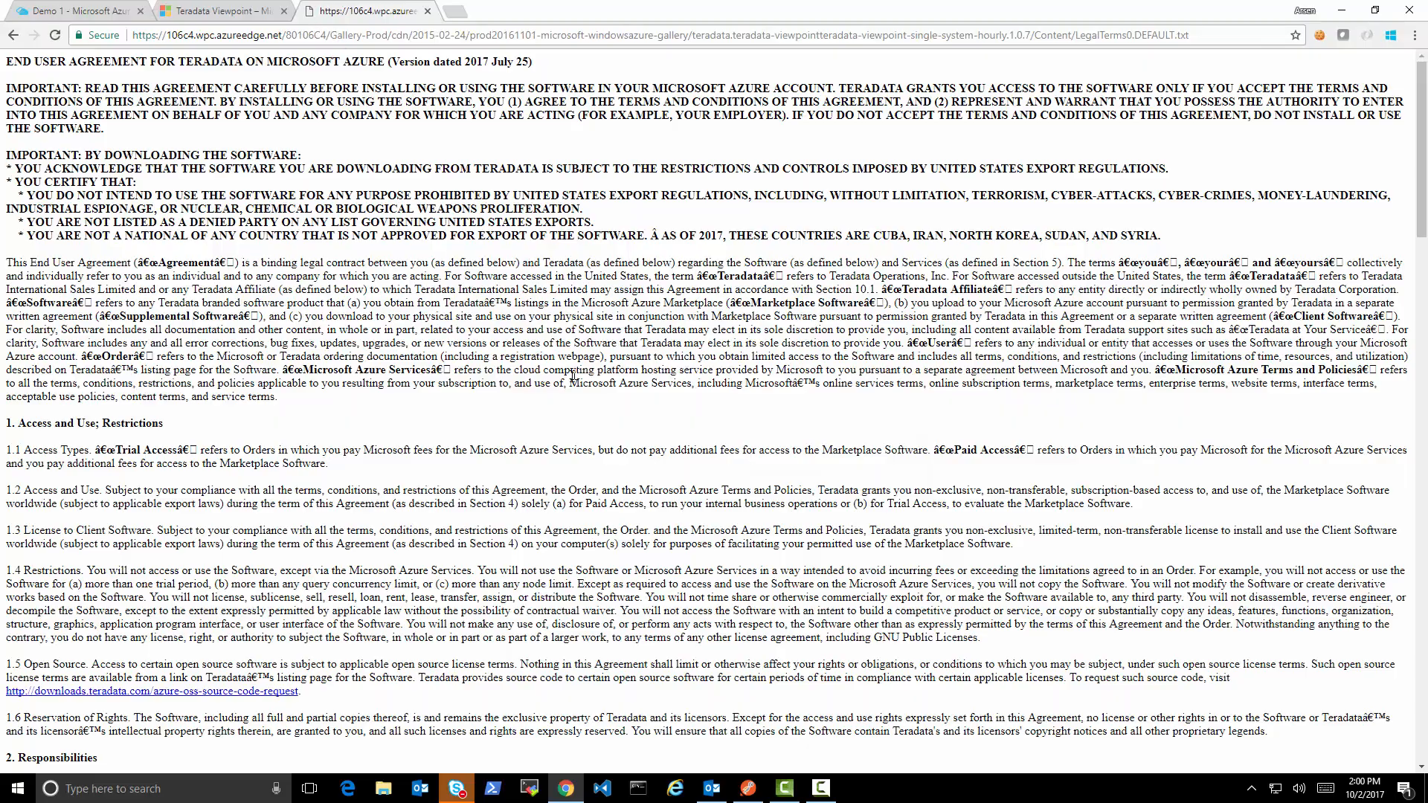
Step: Scroll down through the Teradata end user agreement page in Chrome
scroll("down", 3)
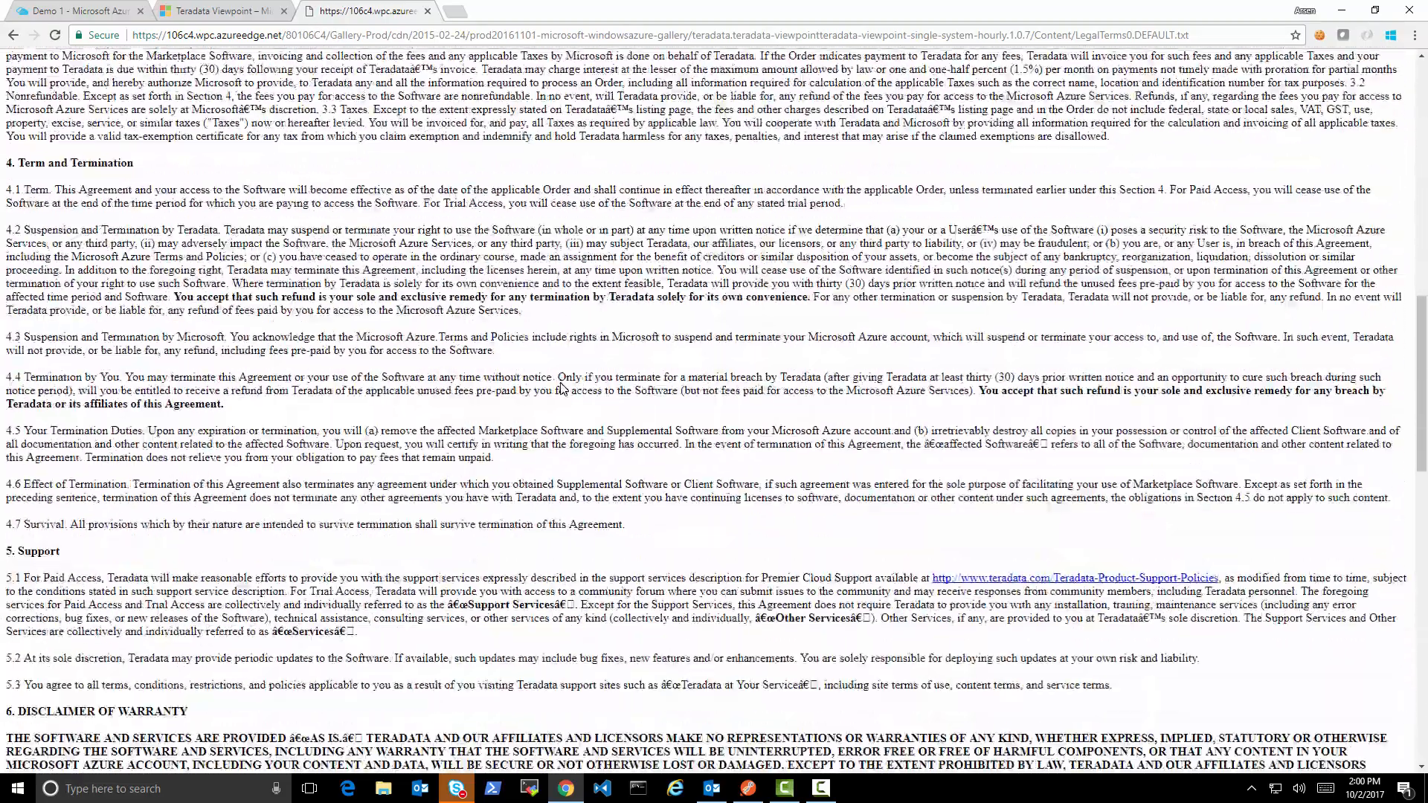
scroll("down", 3)
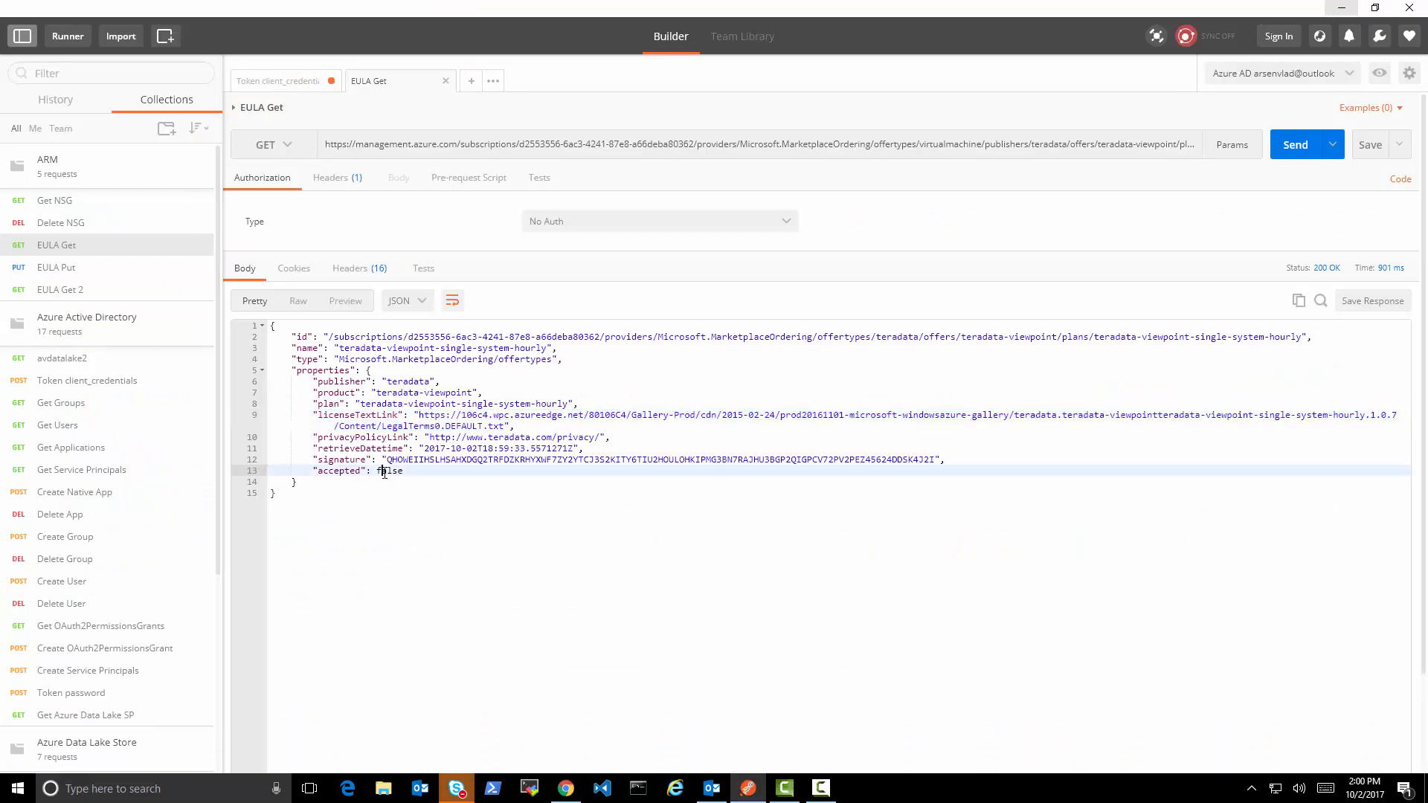
mouse_move(196, 333)
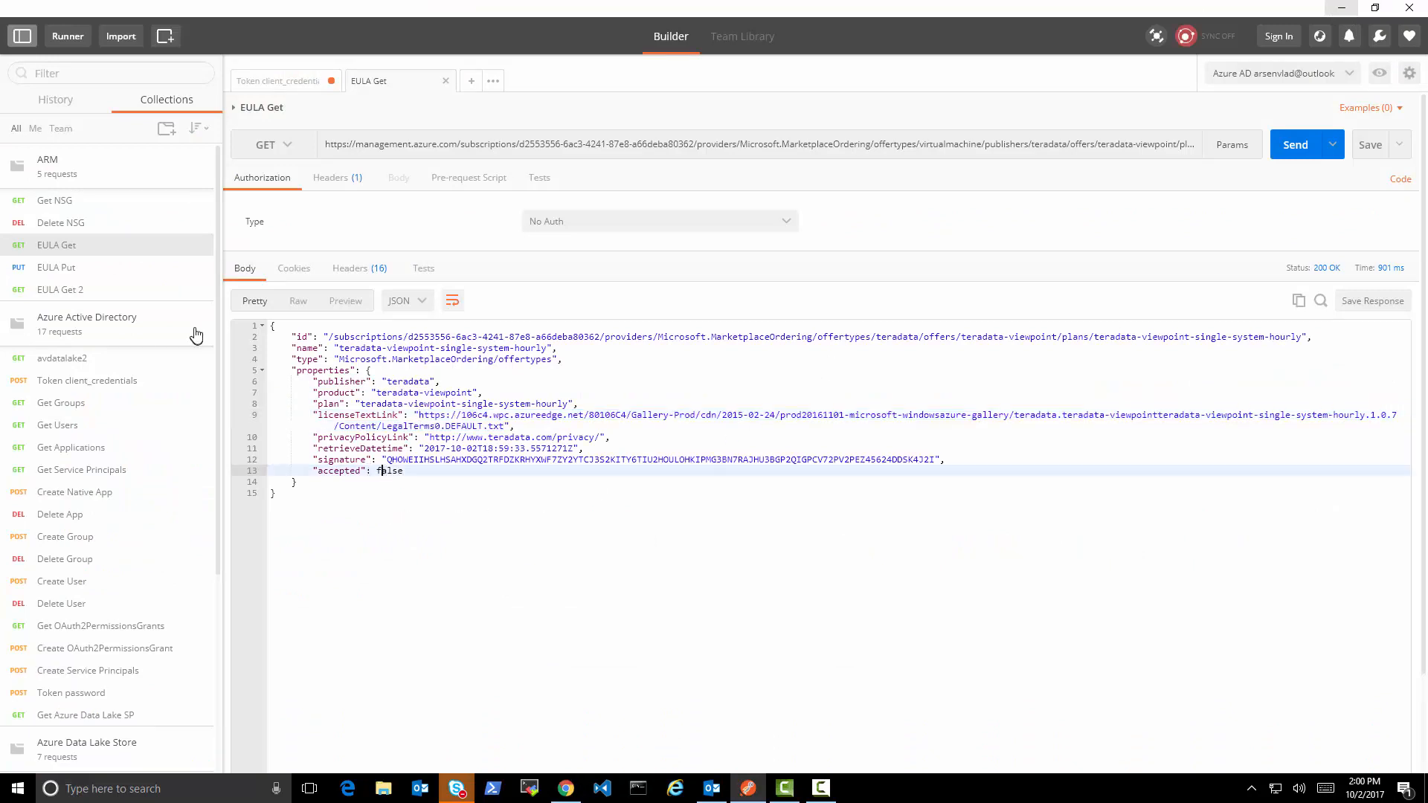
Step: Review the EULA Put request URL and JSON body, copying in the fresh EULA Get response
left_click(57, 268)
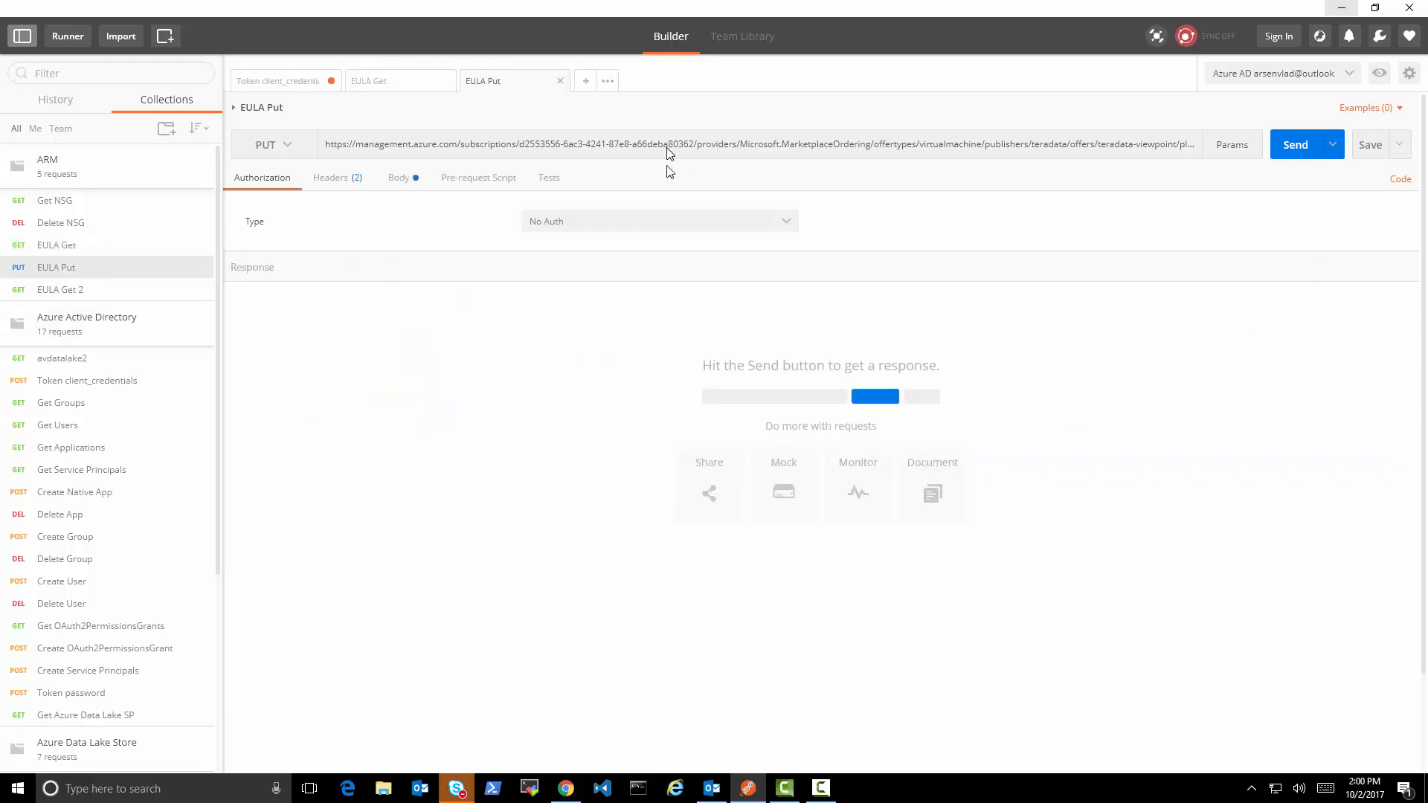
left_click(671, 144)
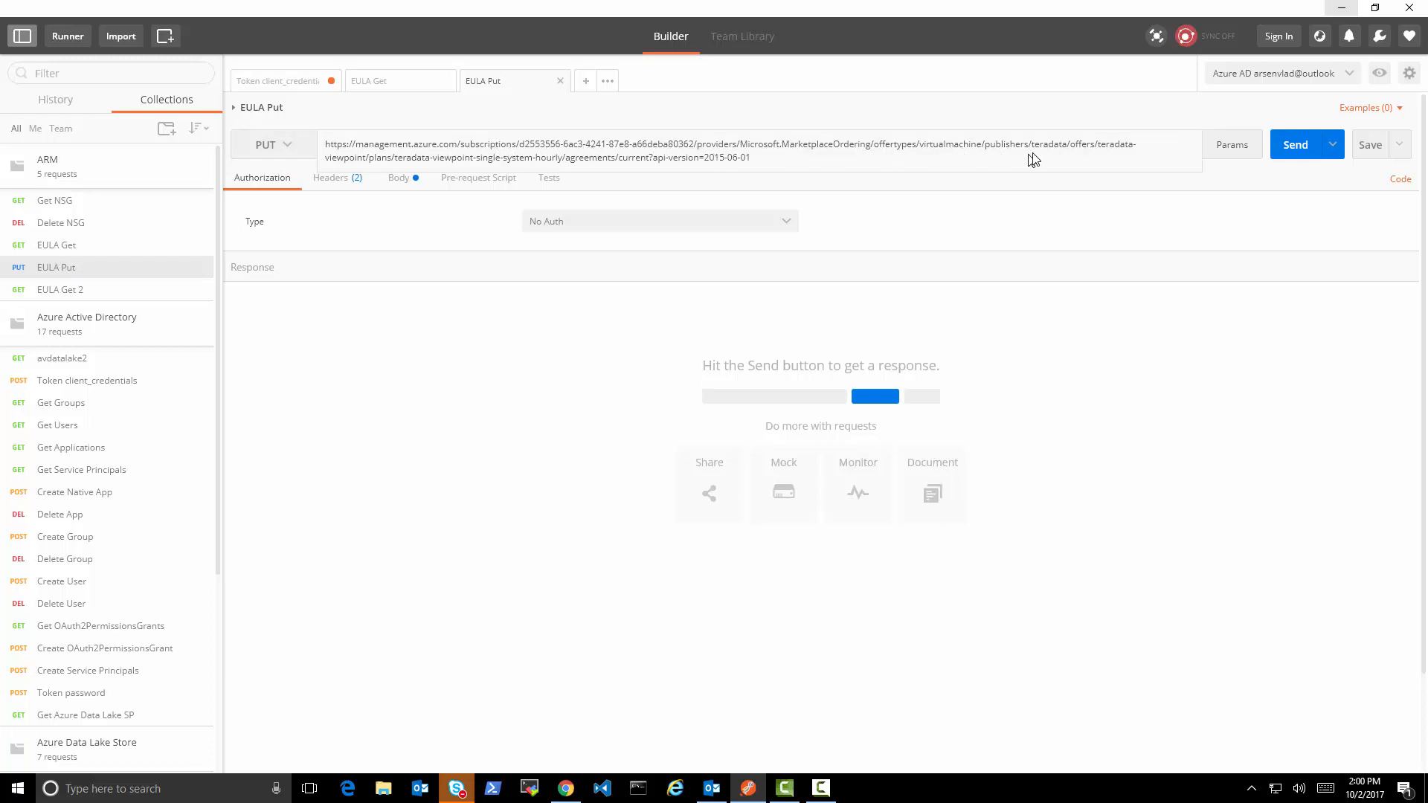
mouse_move(517, 164)
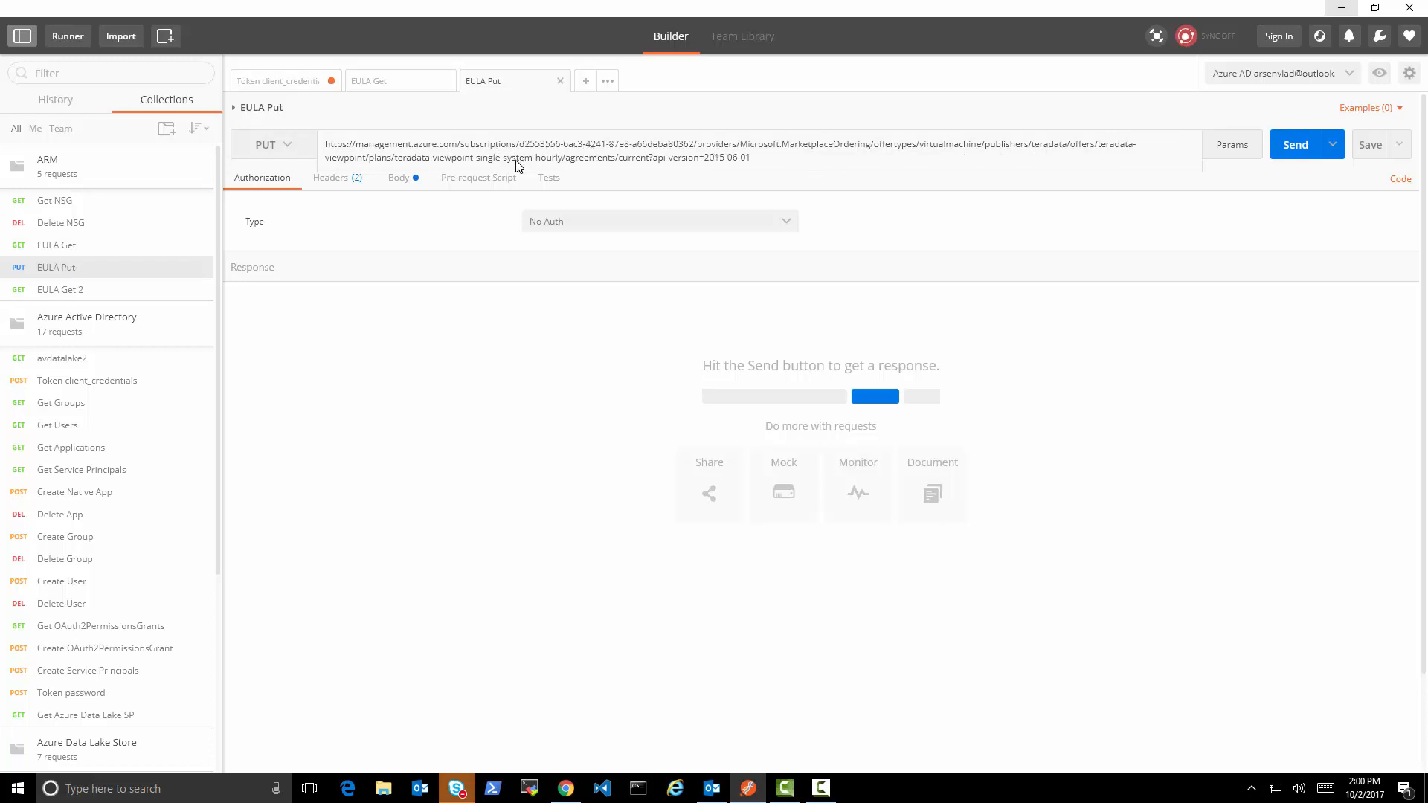
left_click(399, 177)
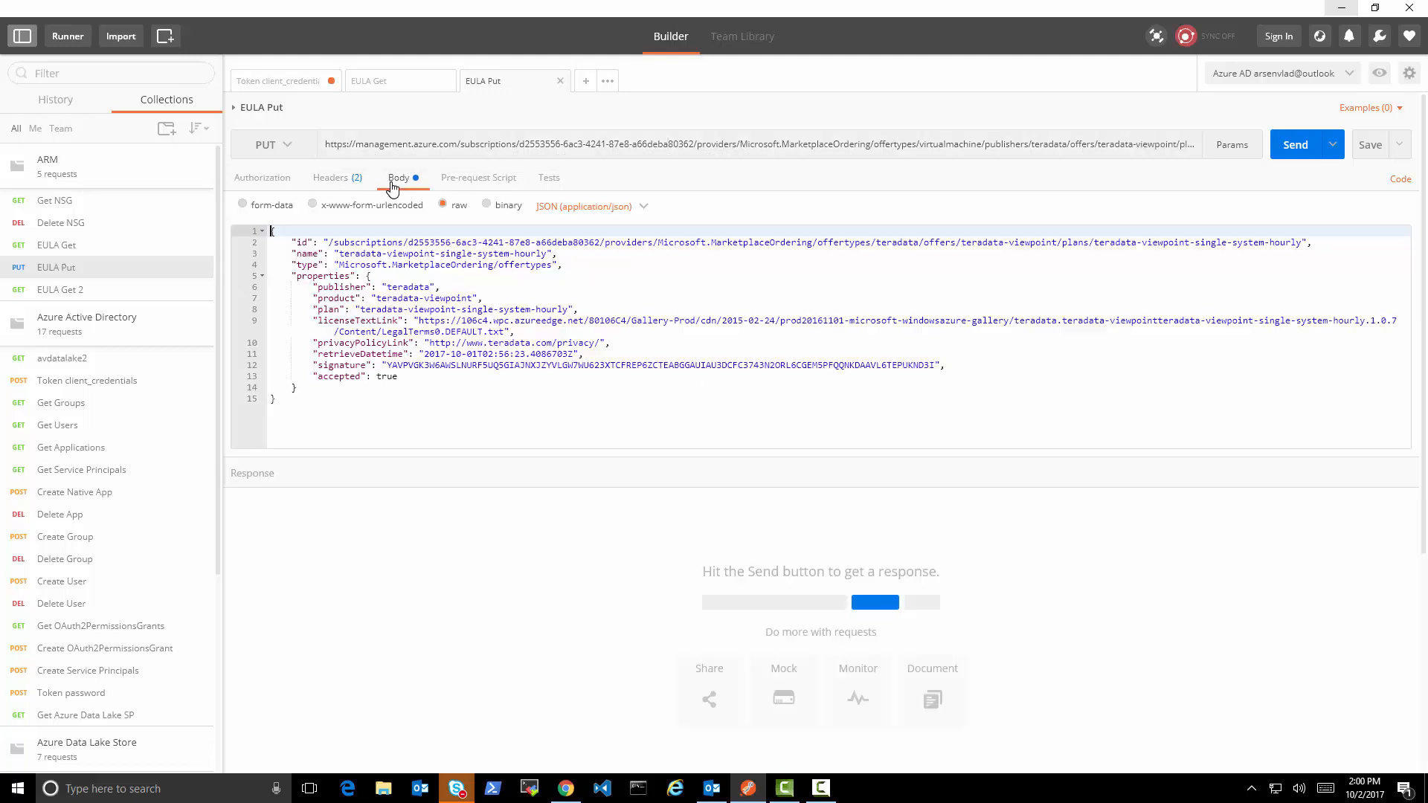
mouse_move(107, 309)
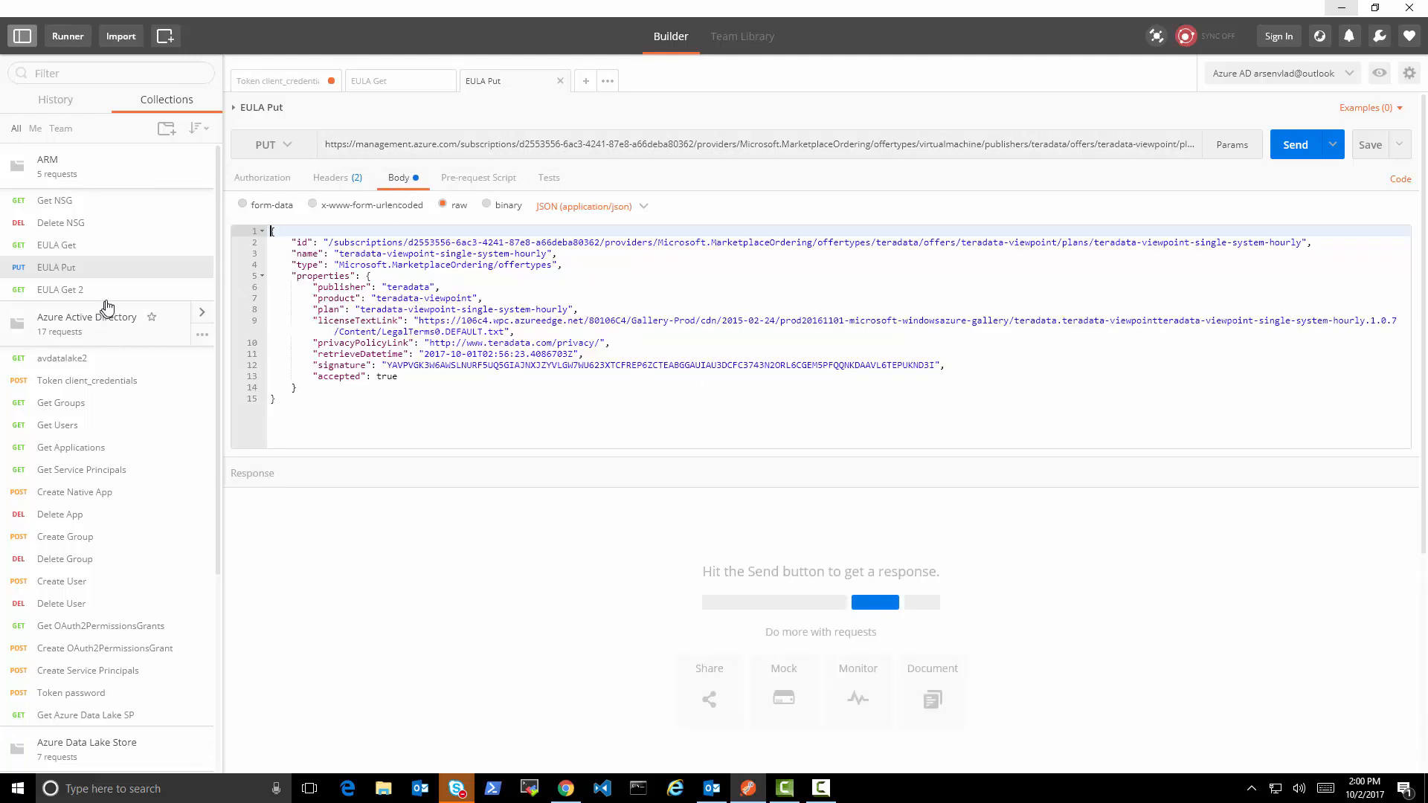
left_click(369, 80)
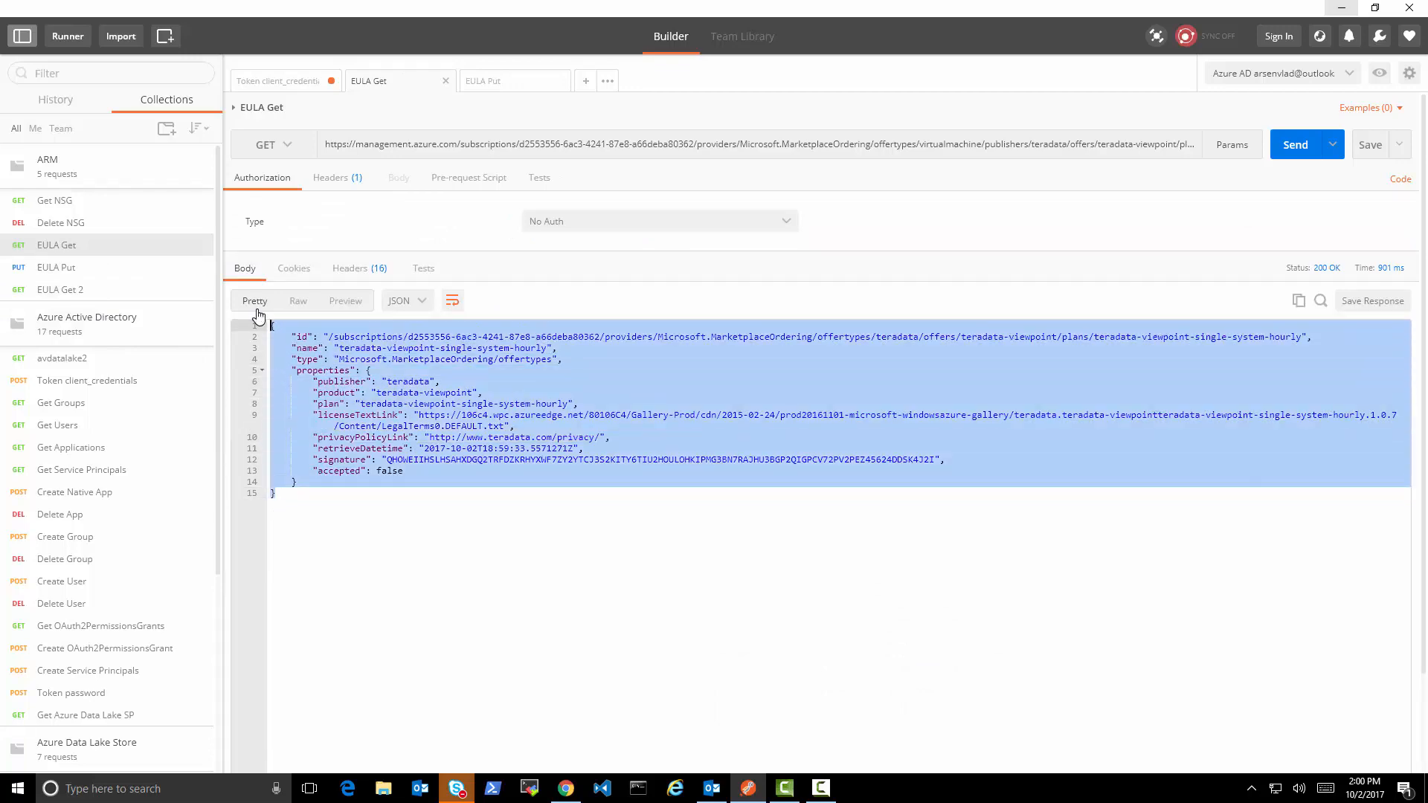
left_click(482, 81)
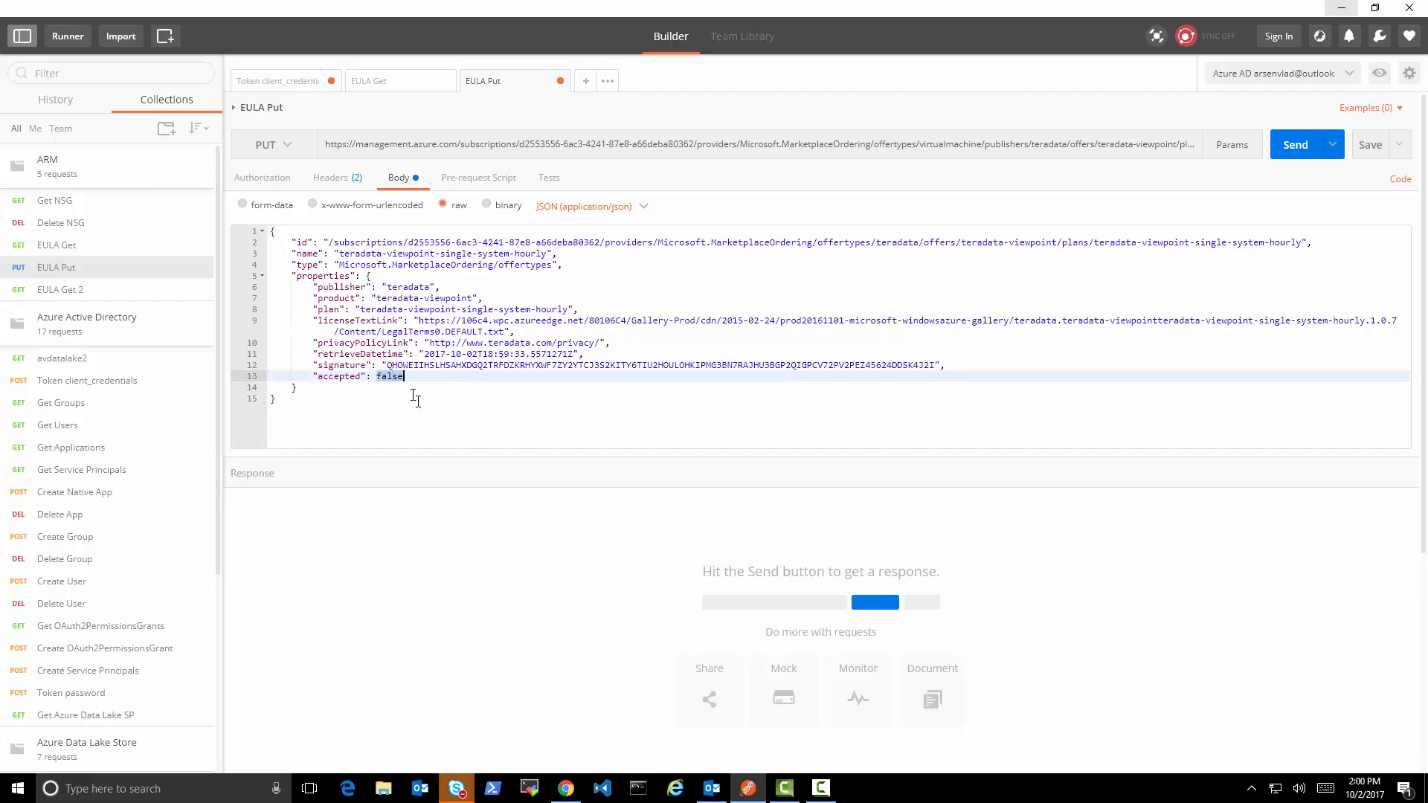
Step: Submit the terms with accepted set to true, get 200 OK, and return to EULA Get
type("true")
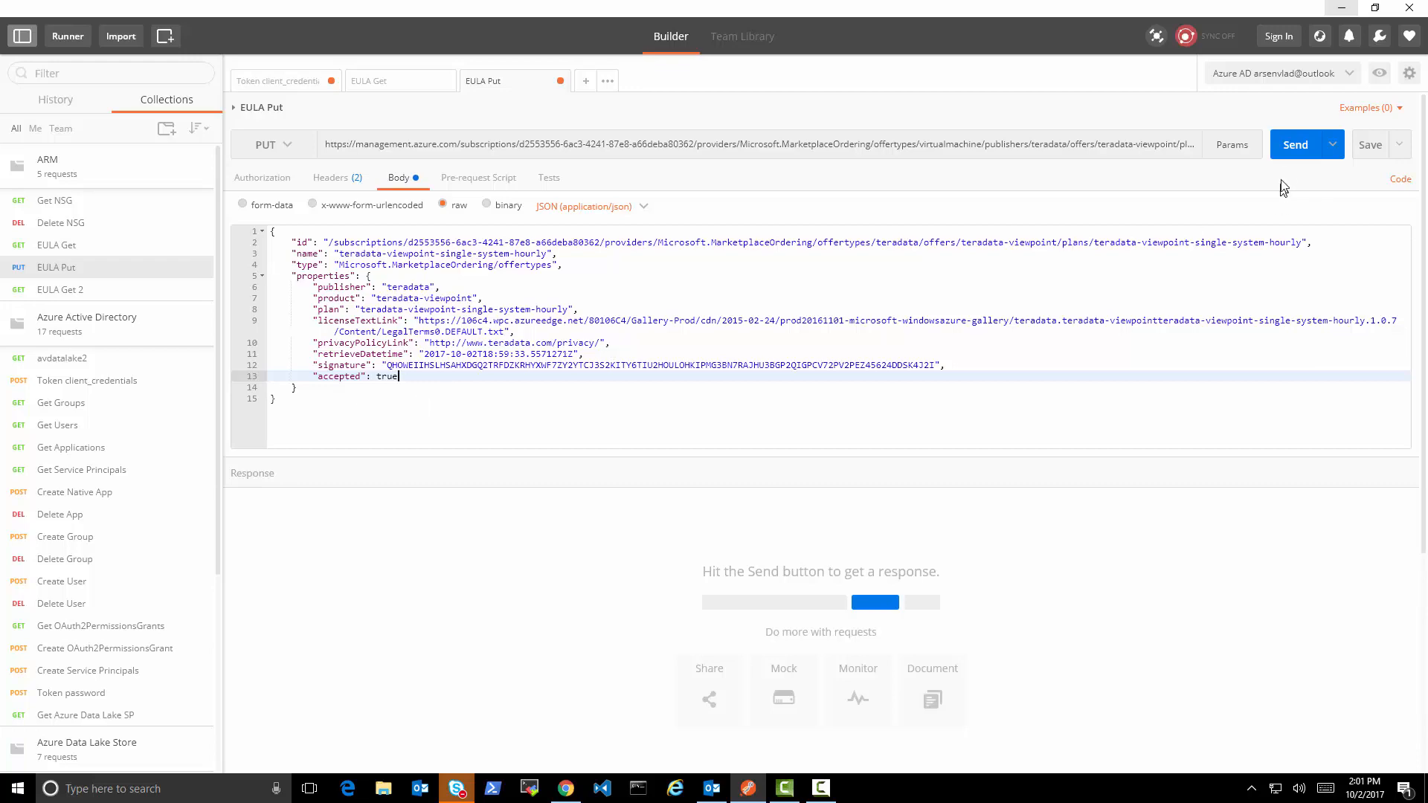
mouse_move(555, 211)
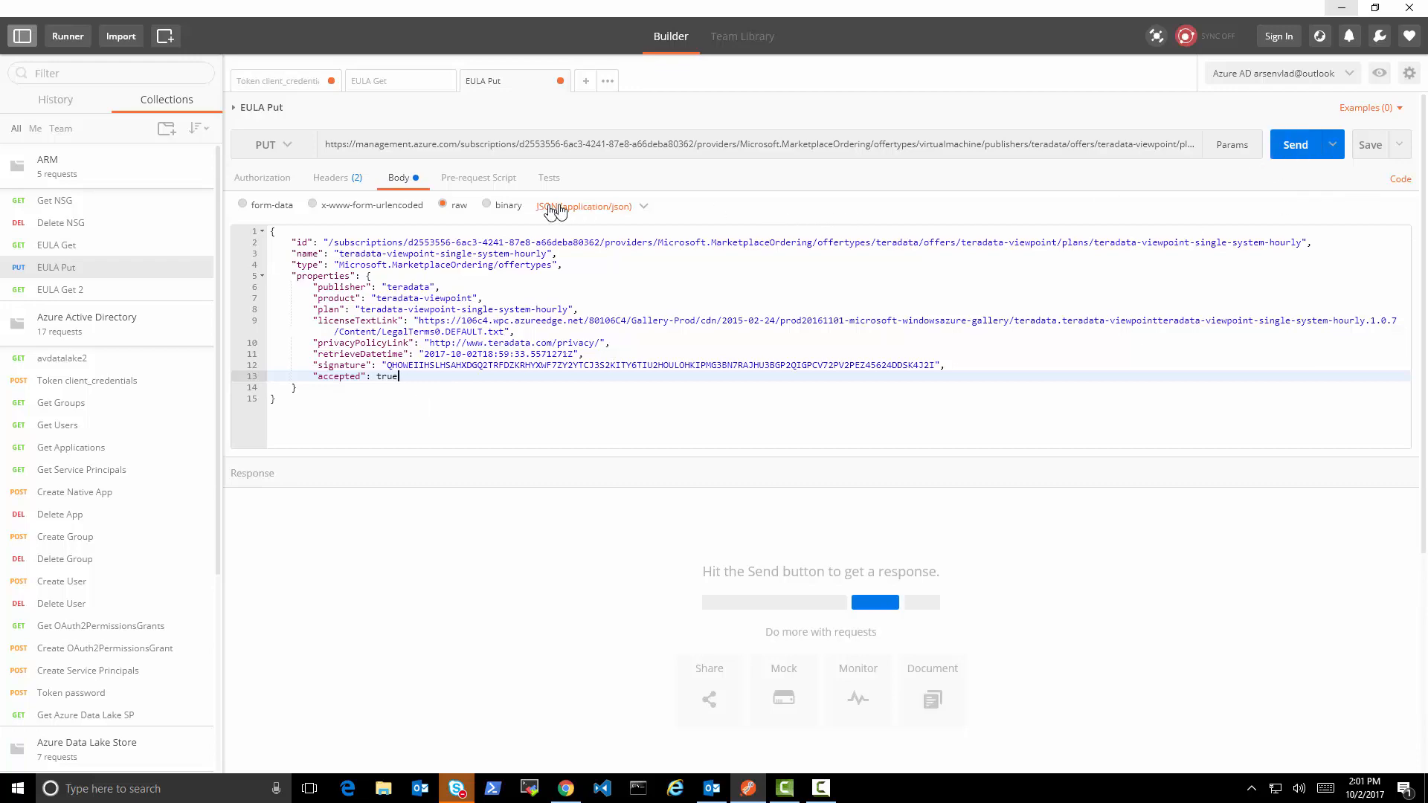
left_click(1297, 144)
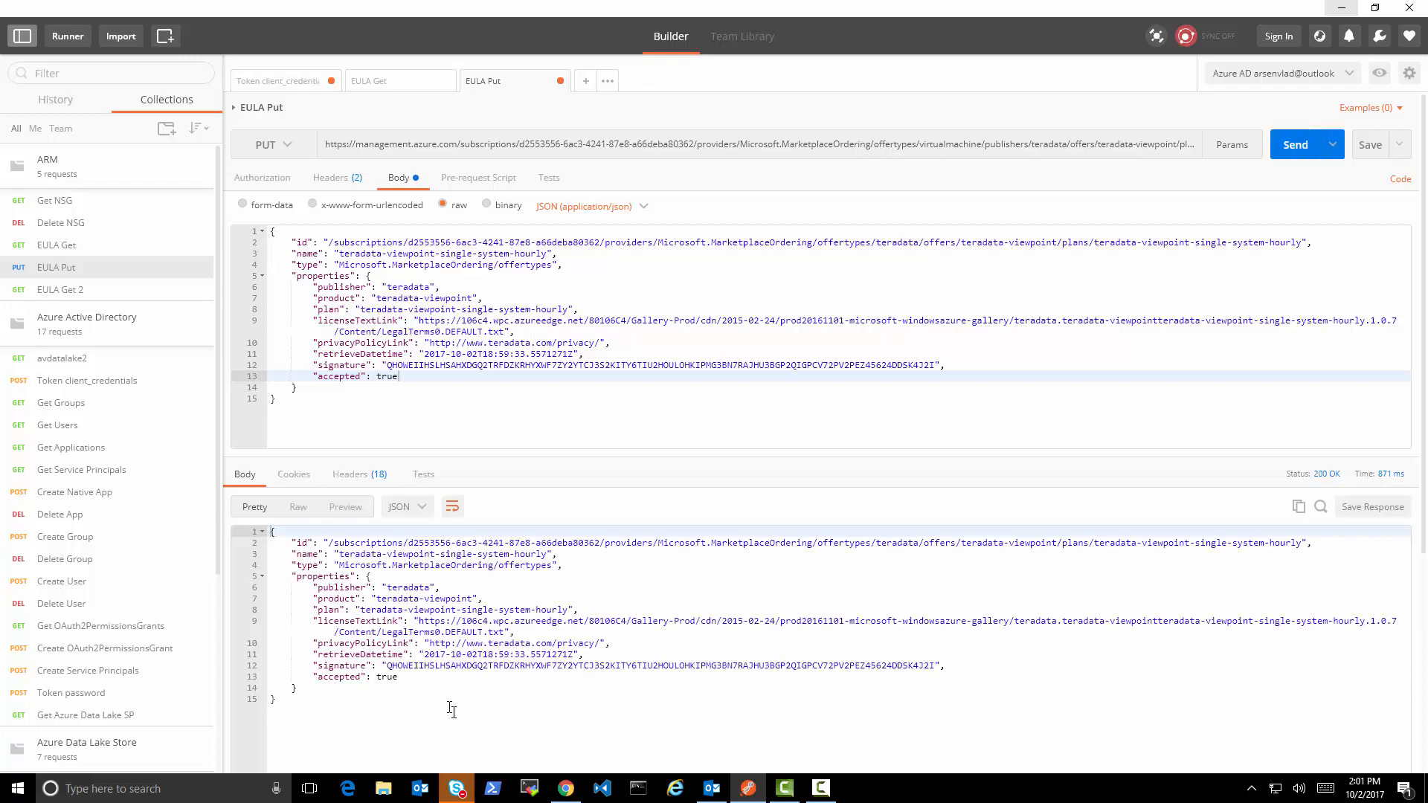
mouse_move(1345, 458)
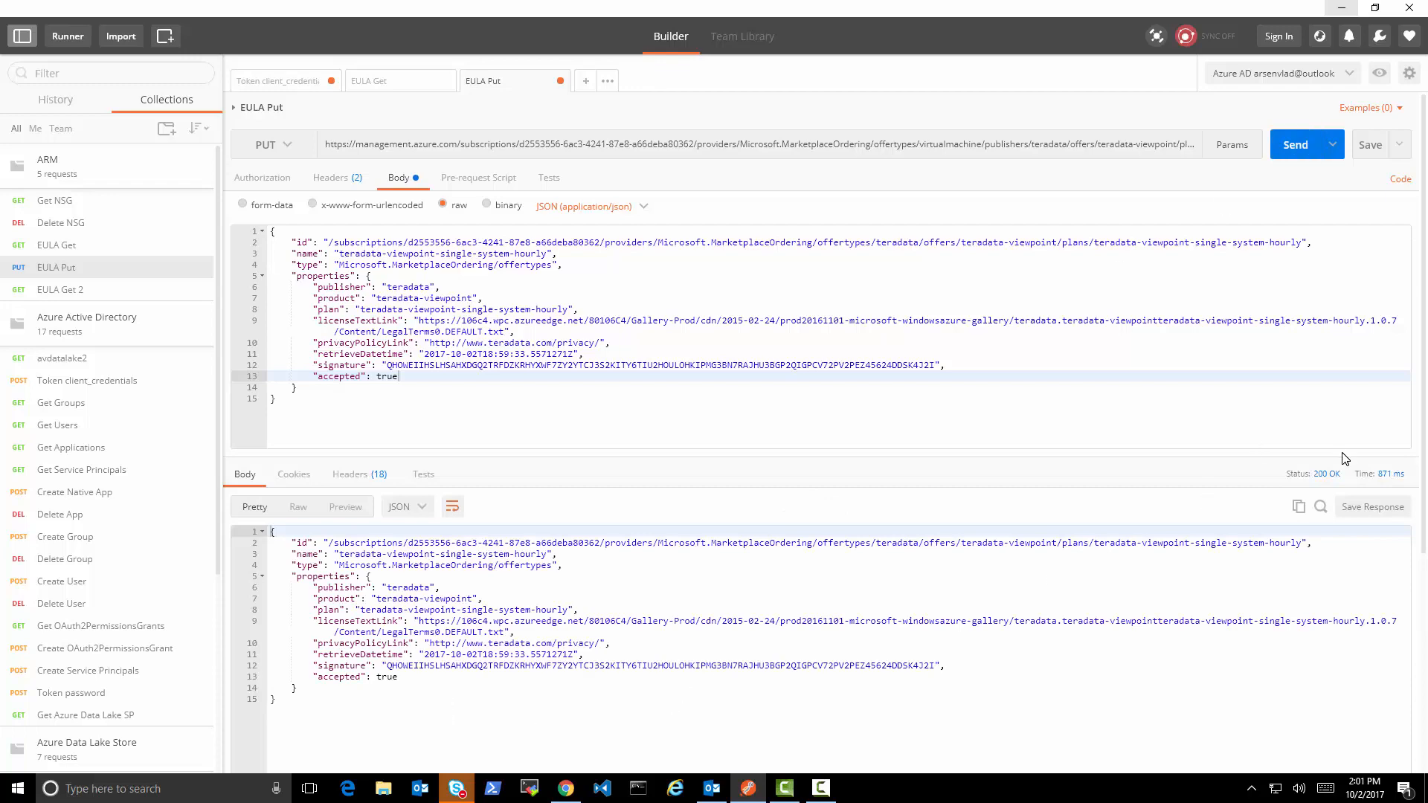
left_click(369, 80)
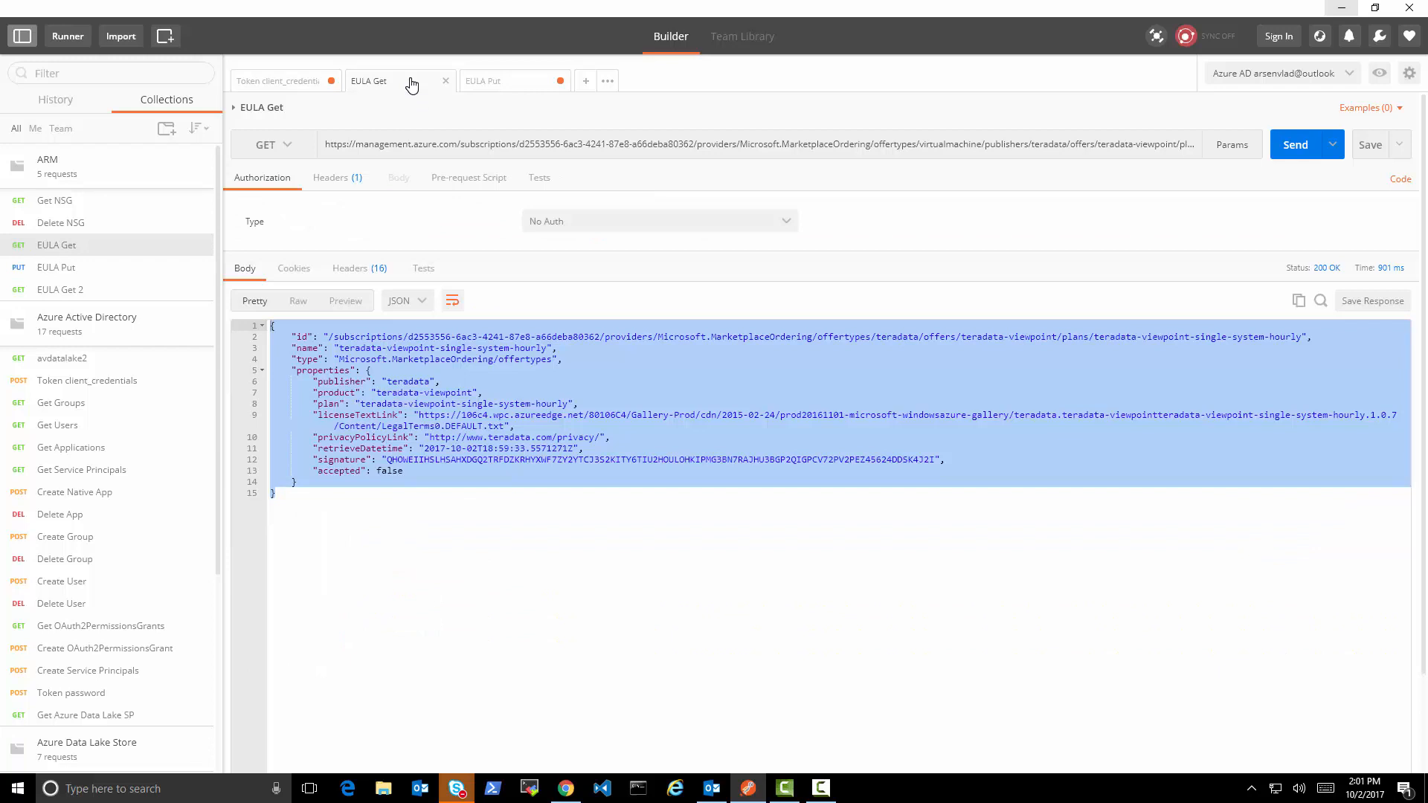
left_click(1296, 144)
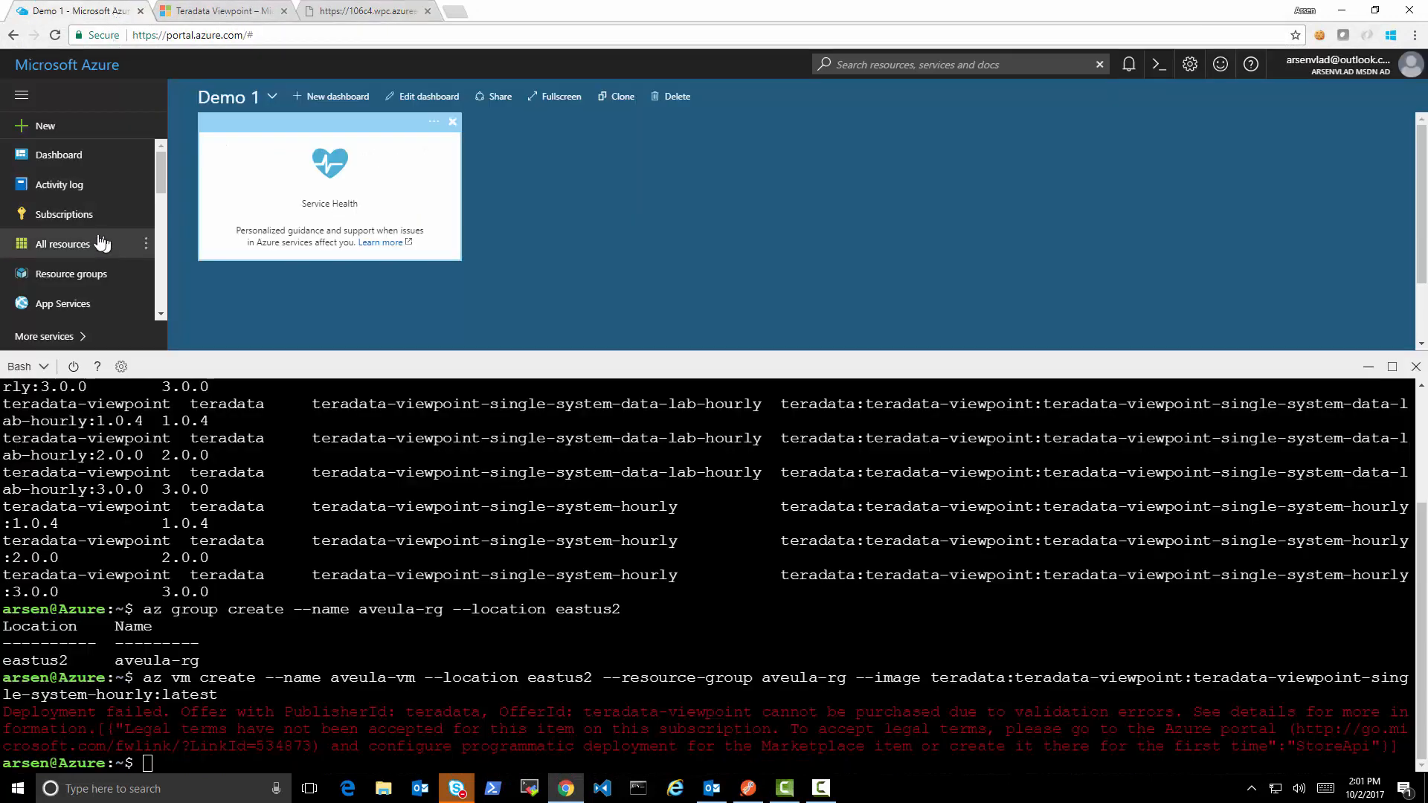
Step: Enable programmatic deployment of Teradata Viewpoint Single System - Hourly on the MSDN subscription and save
left_click(63, 214)
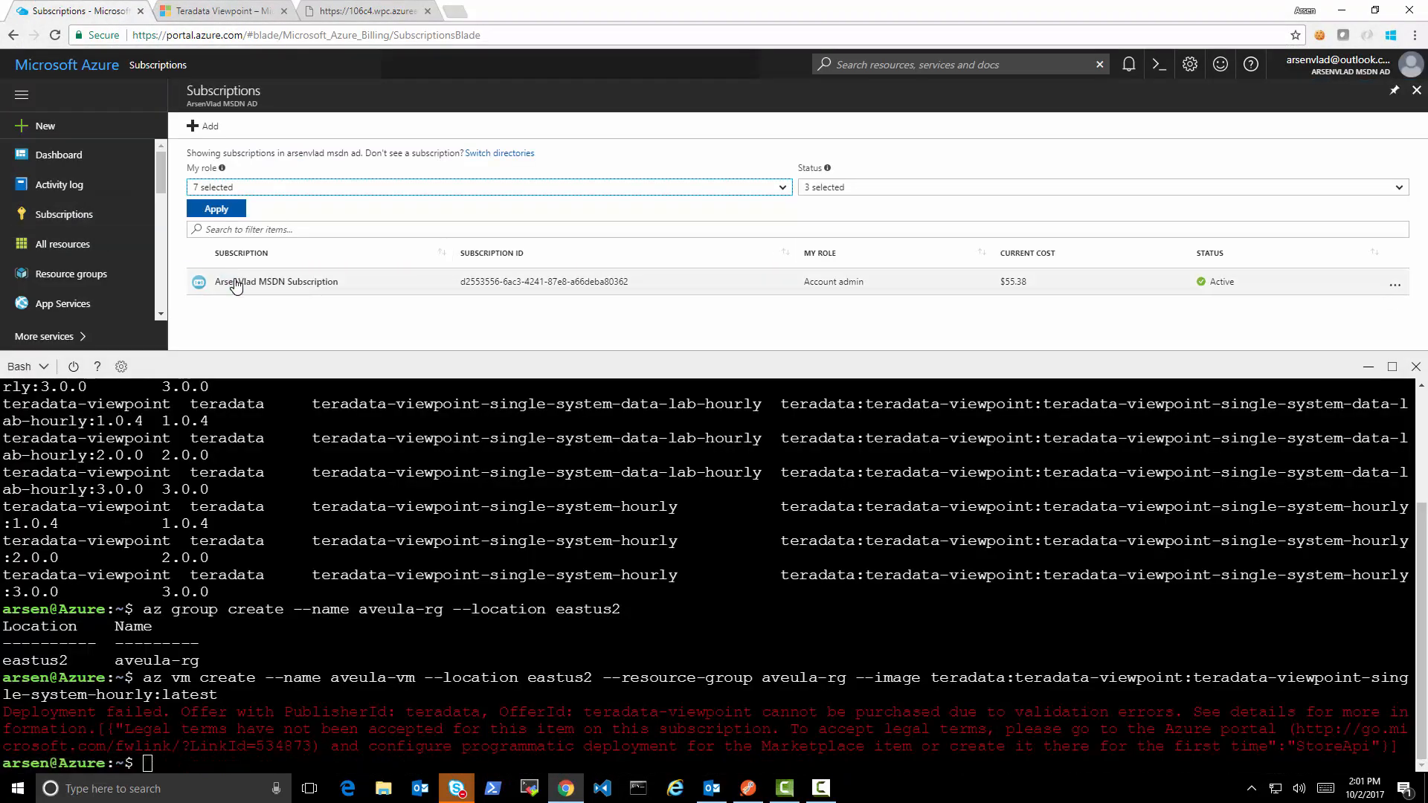
left_click(277, 282)
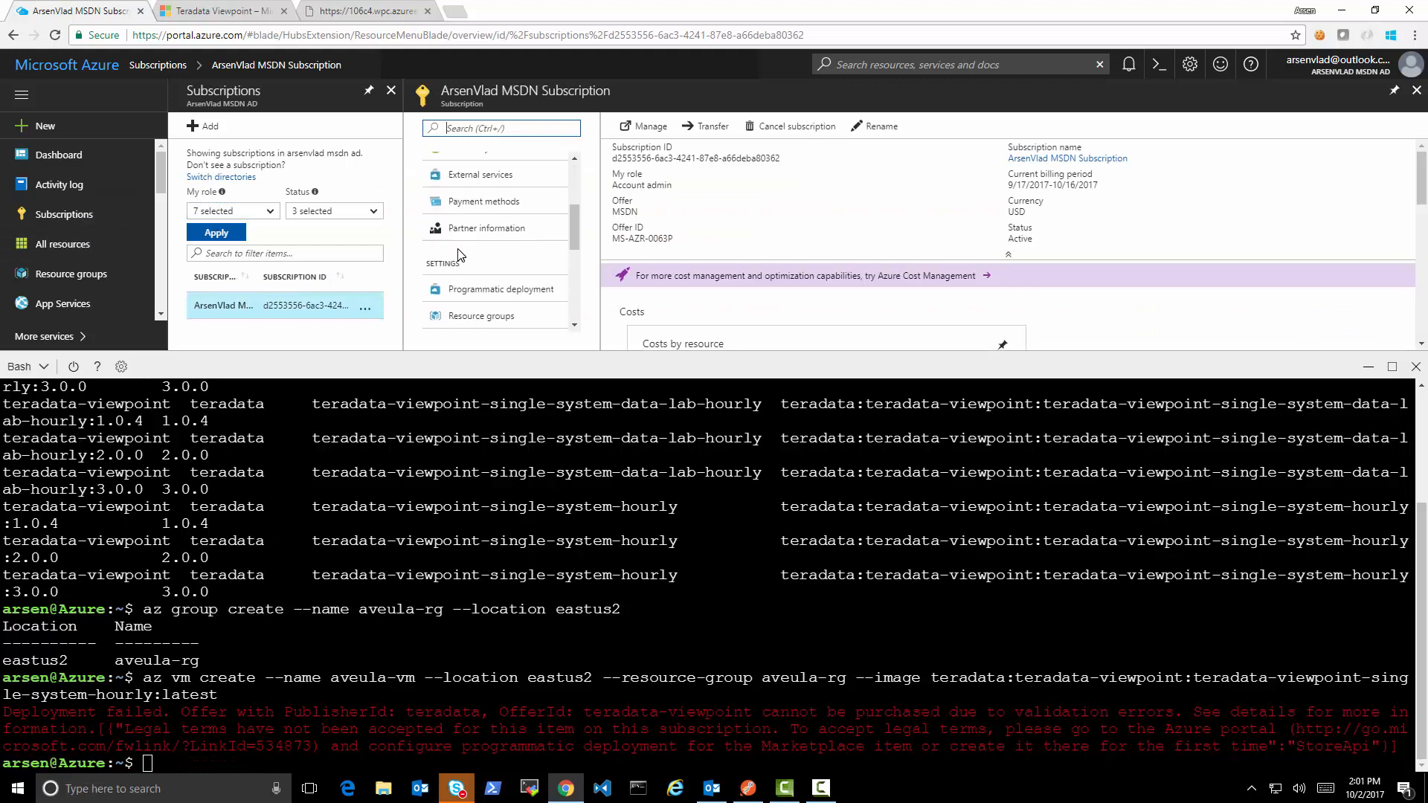
left_click(494, 280)
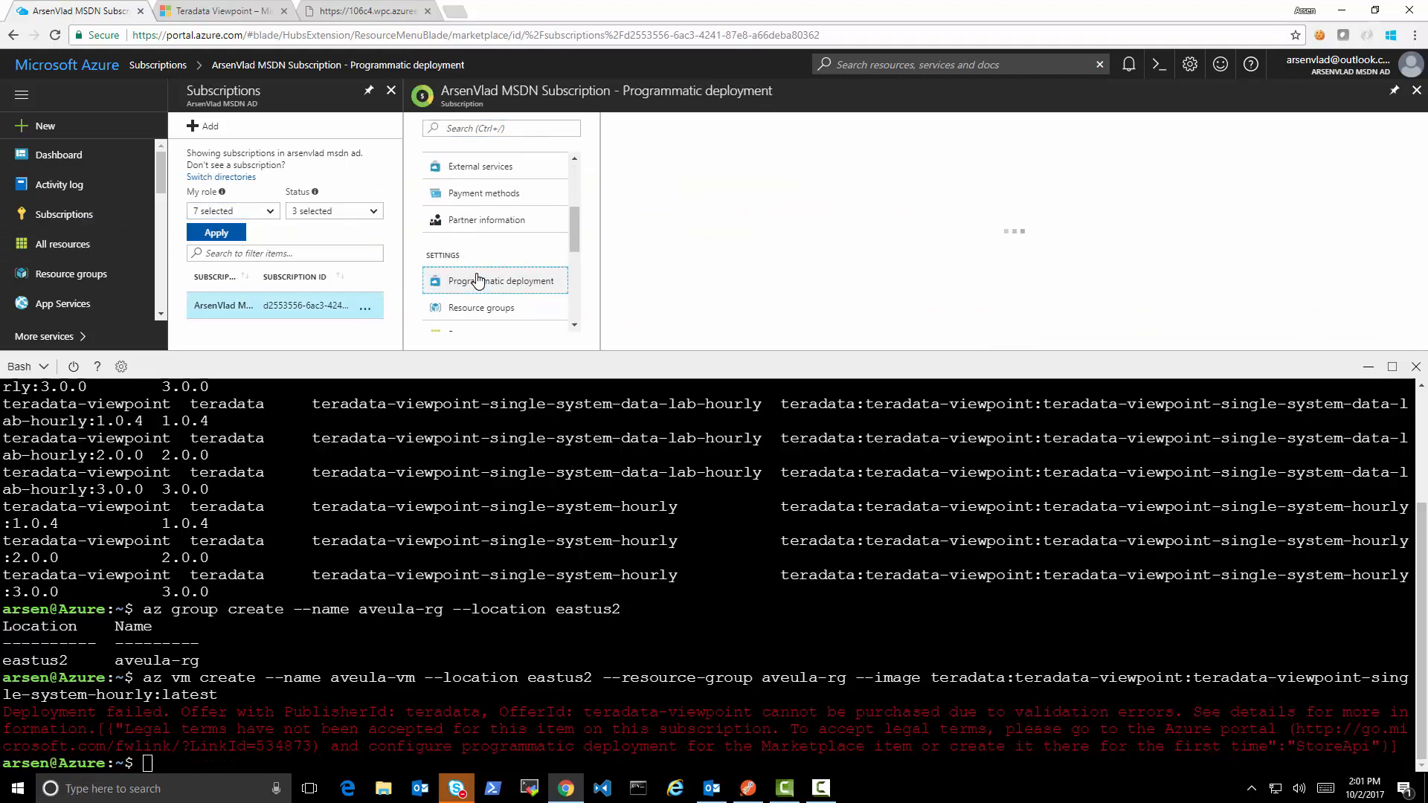
left_click(494, 280)
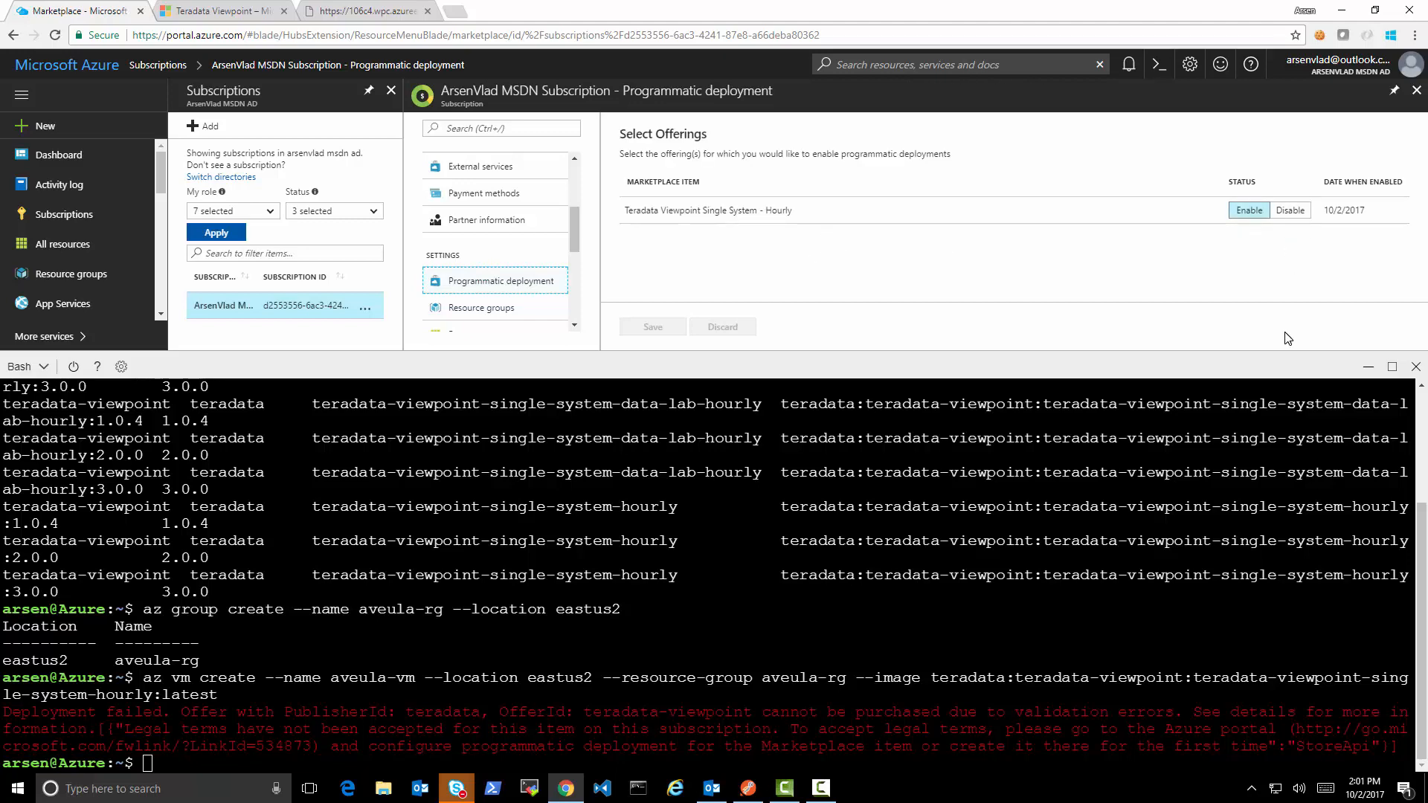
left_click(1417, 89)
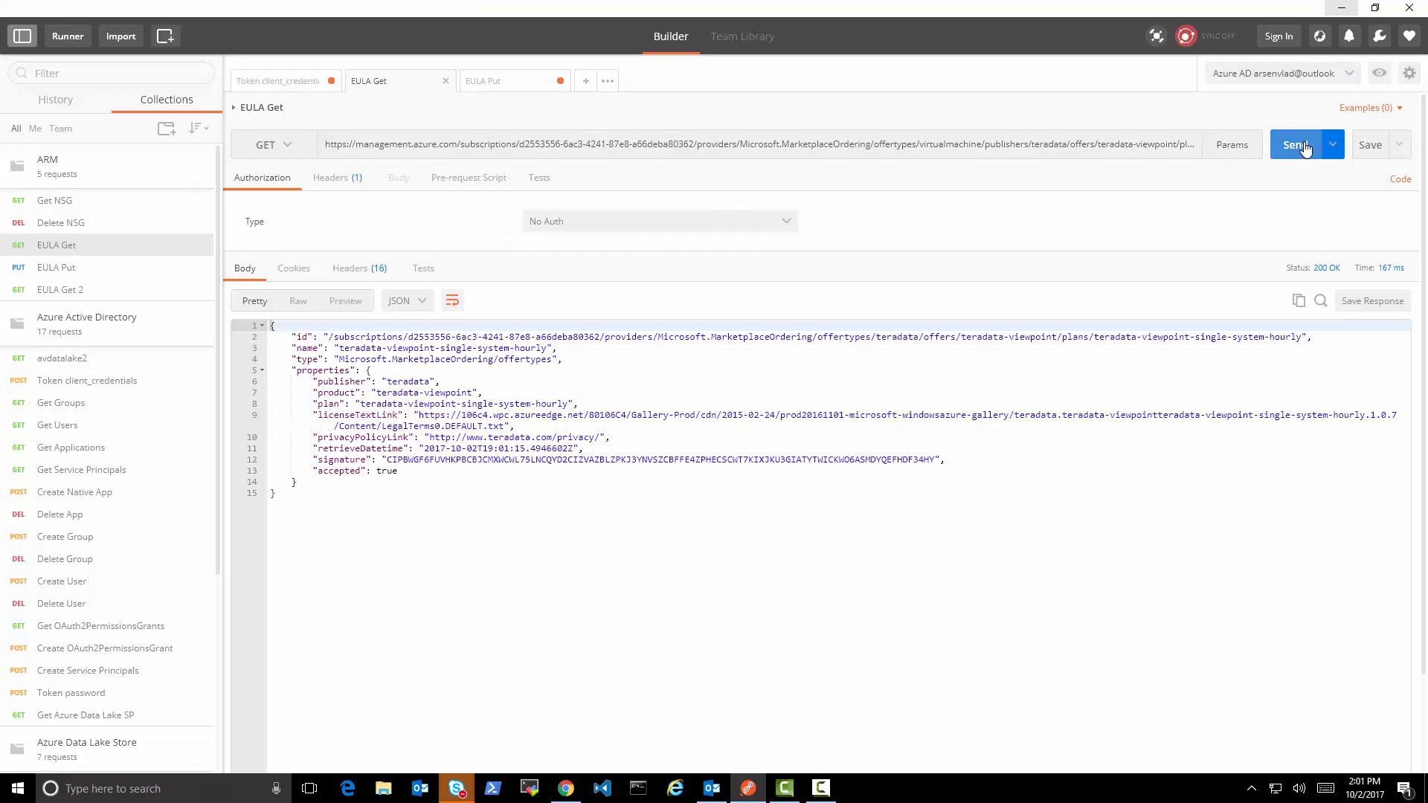
Step: Confirm EULA Get shows accepted true, then send EULA Put with the fresh terms set to accepted false
left_click(1295, 144)
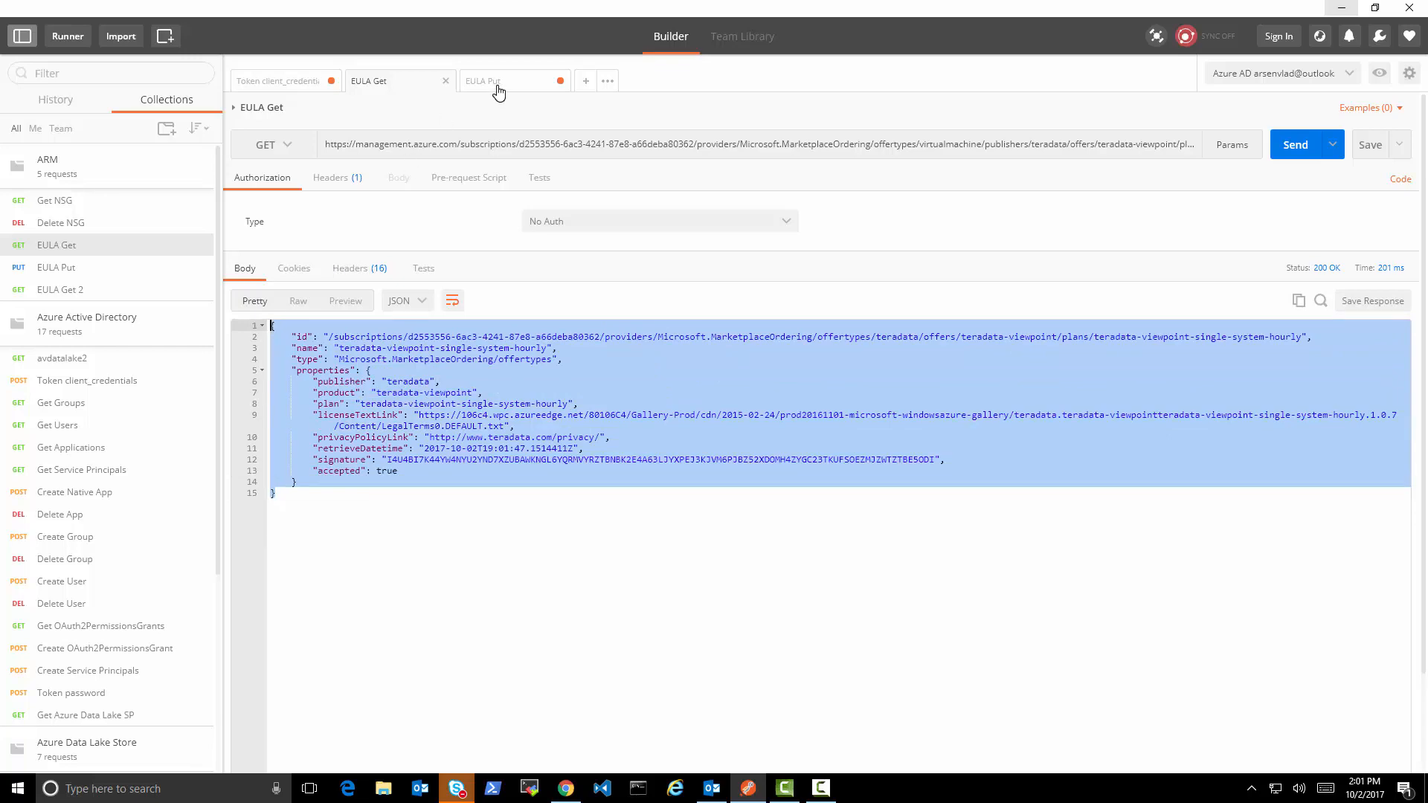
left_click(499, 80)
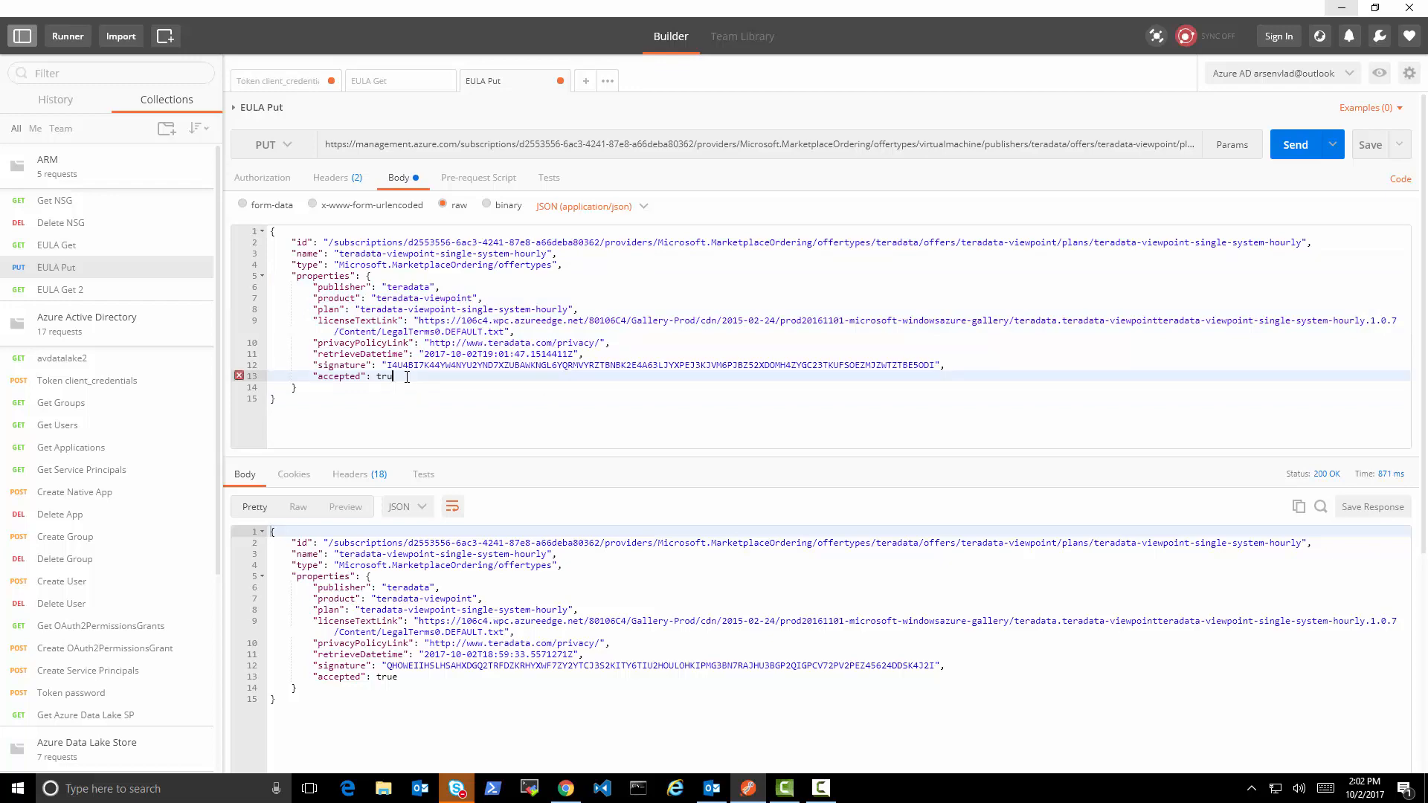
type("false")
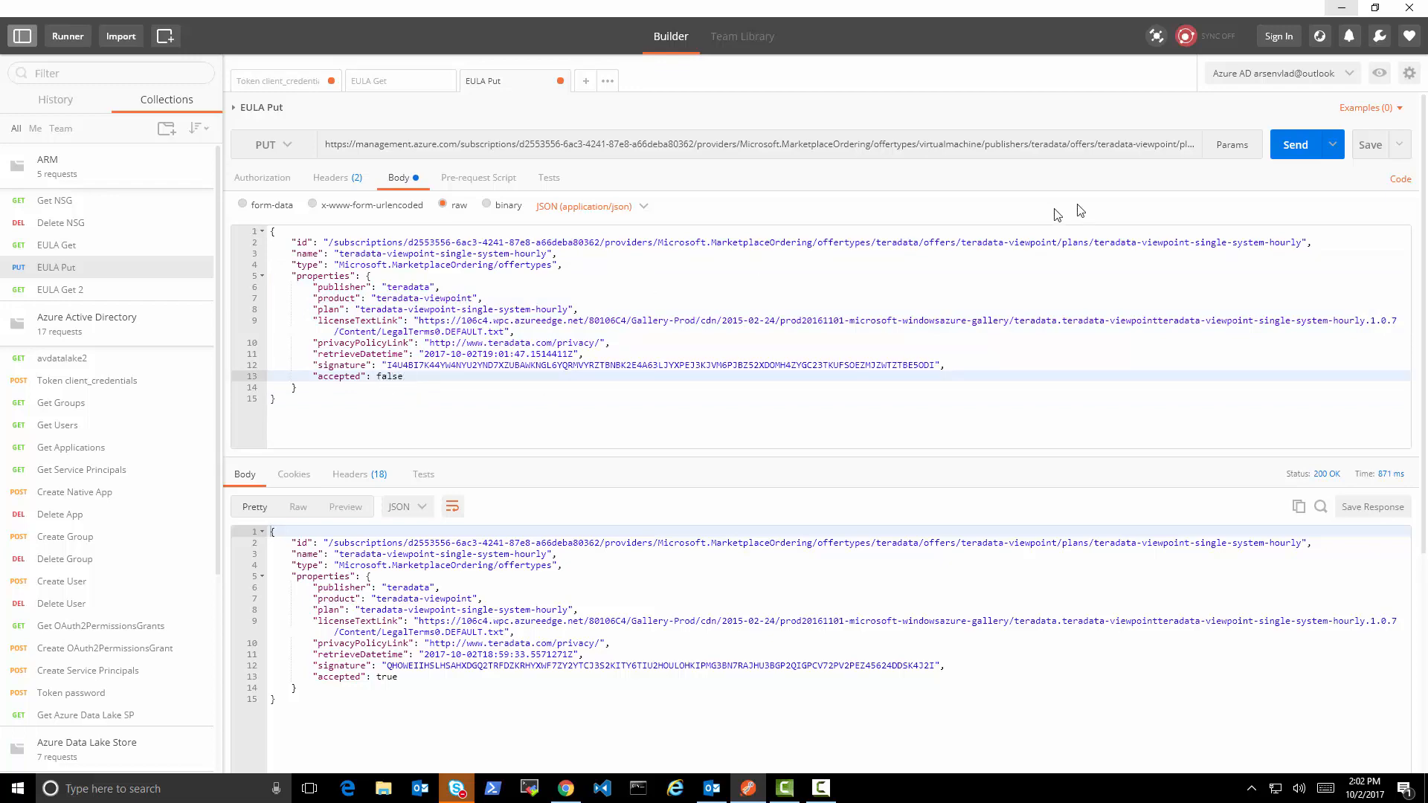
left_click(1296, 144)
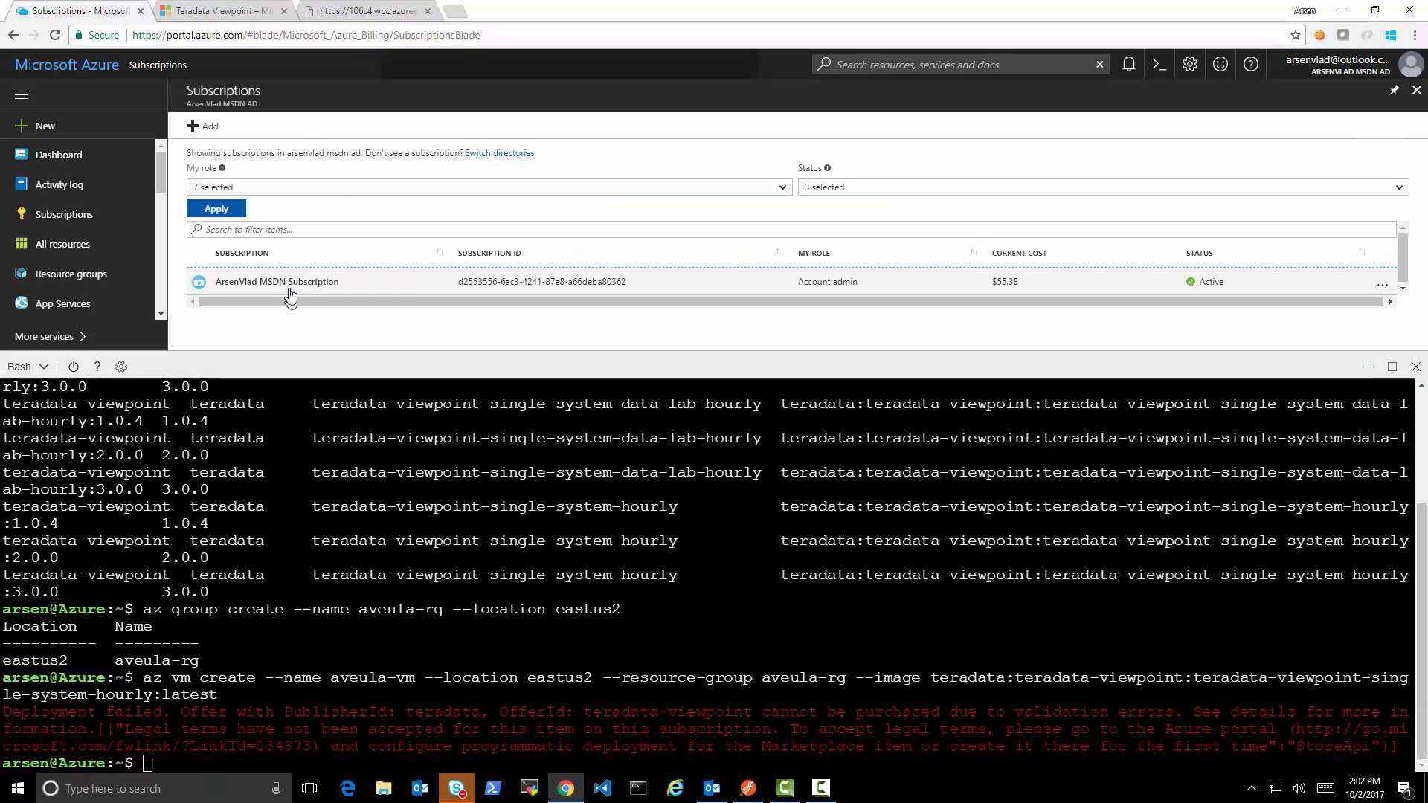
Step: Open the MSDN subscription's details and bring its Settings section into view
left_click(277, 283)
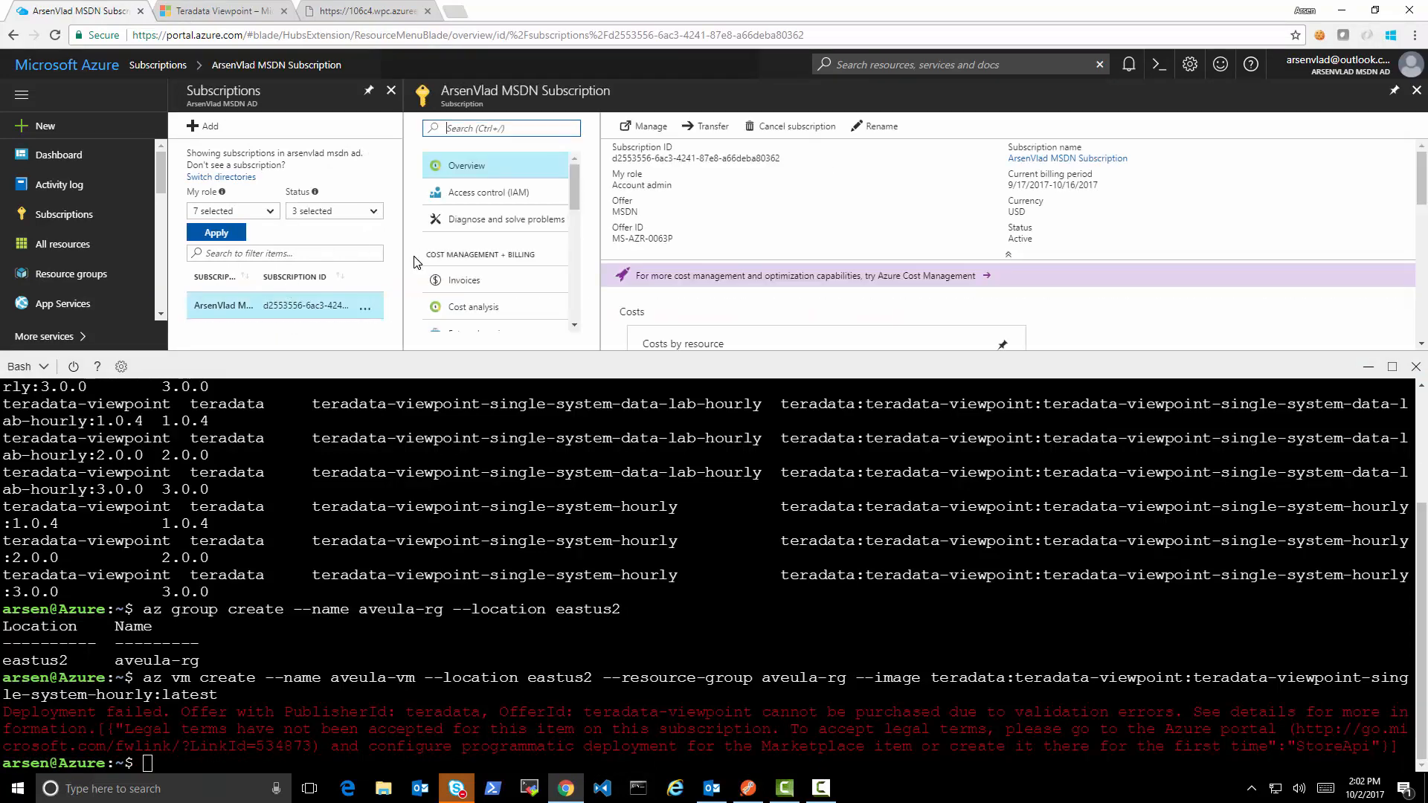
scroll("down", 3)
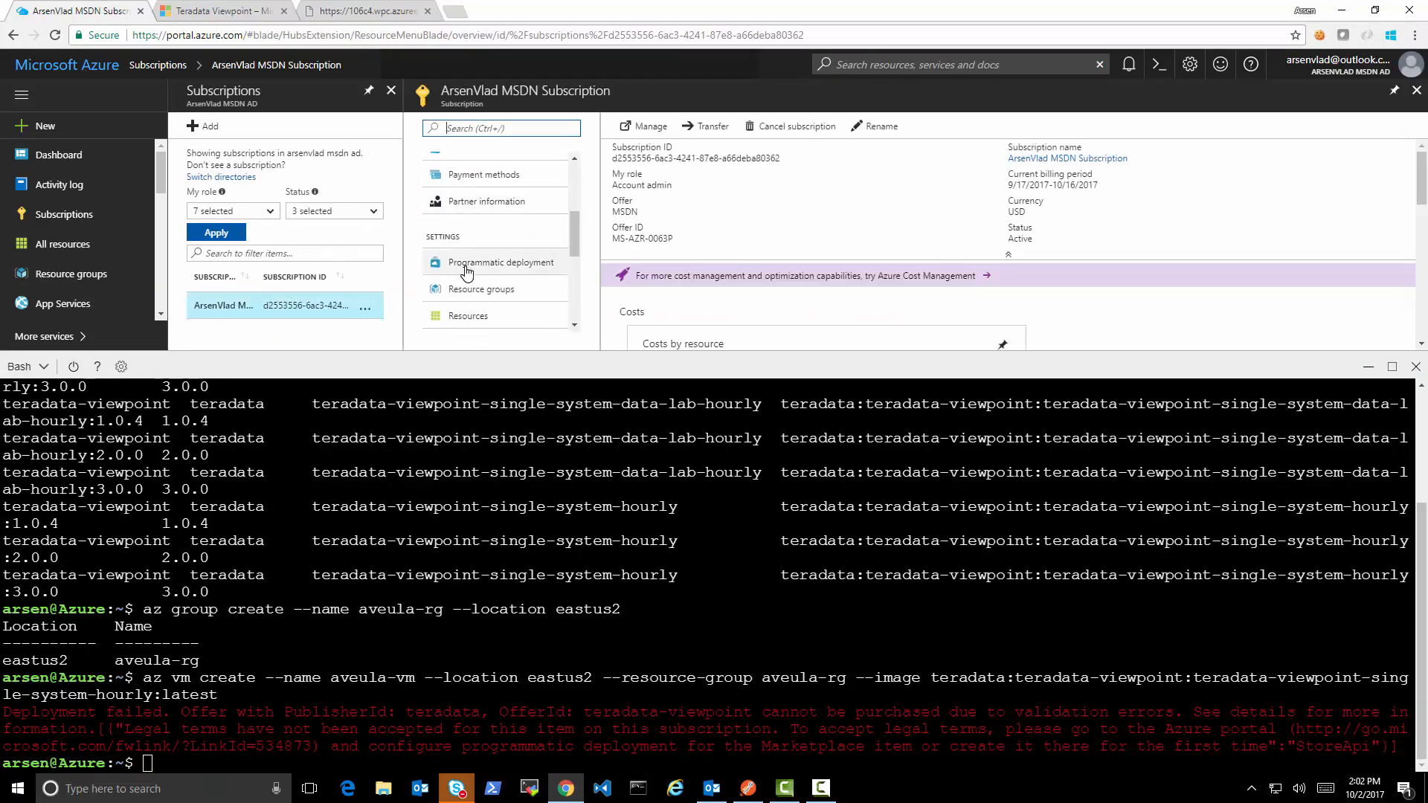
left_click(500, 262)
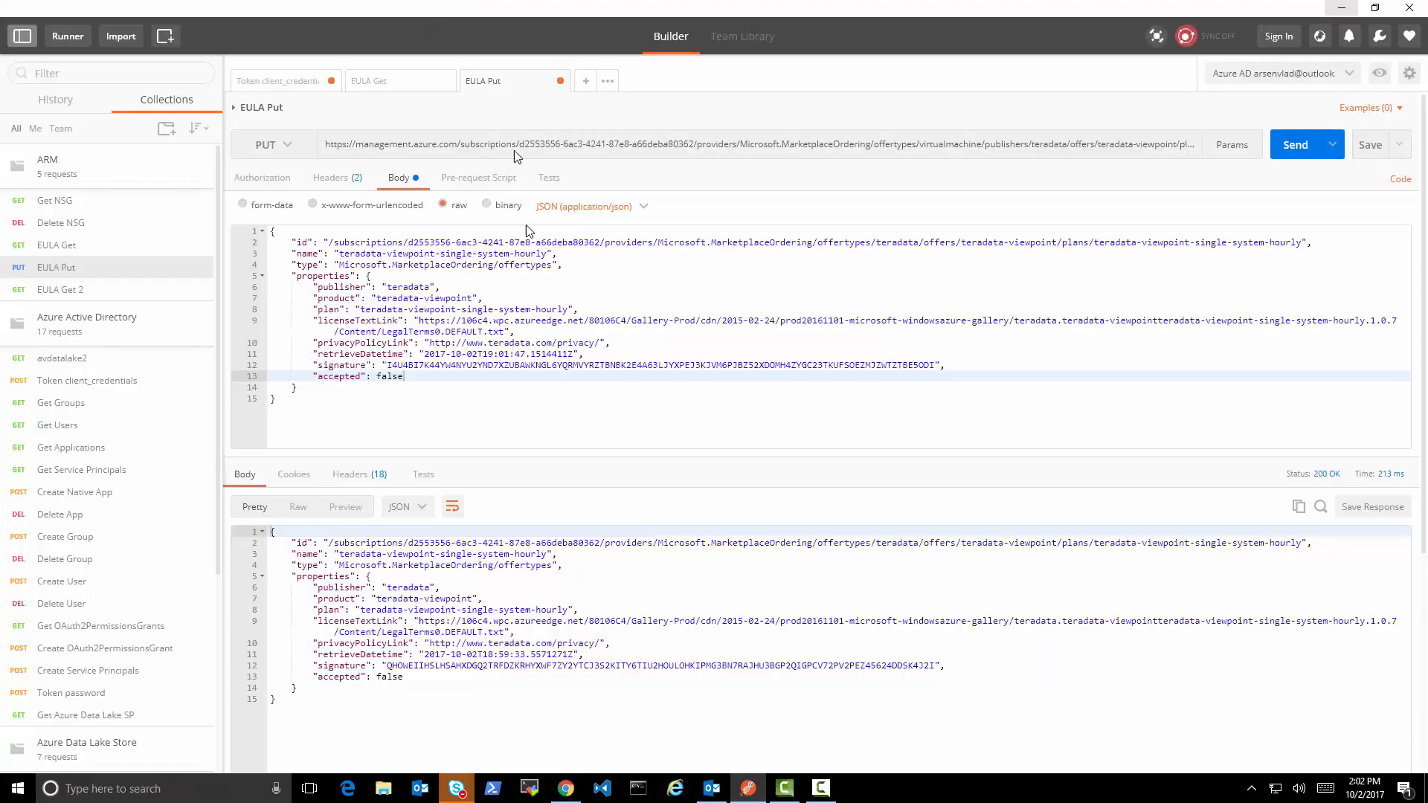
Step: Fetch the terms showing accepted false, then submit EULA Put with the new signature and accepted true
left_click(369, 80)
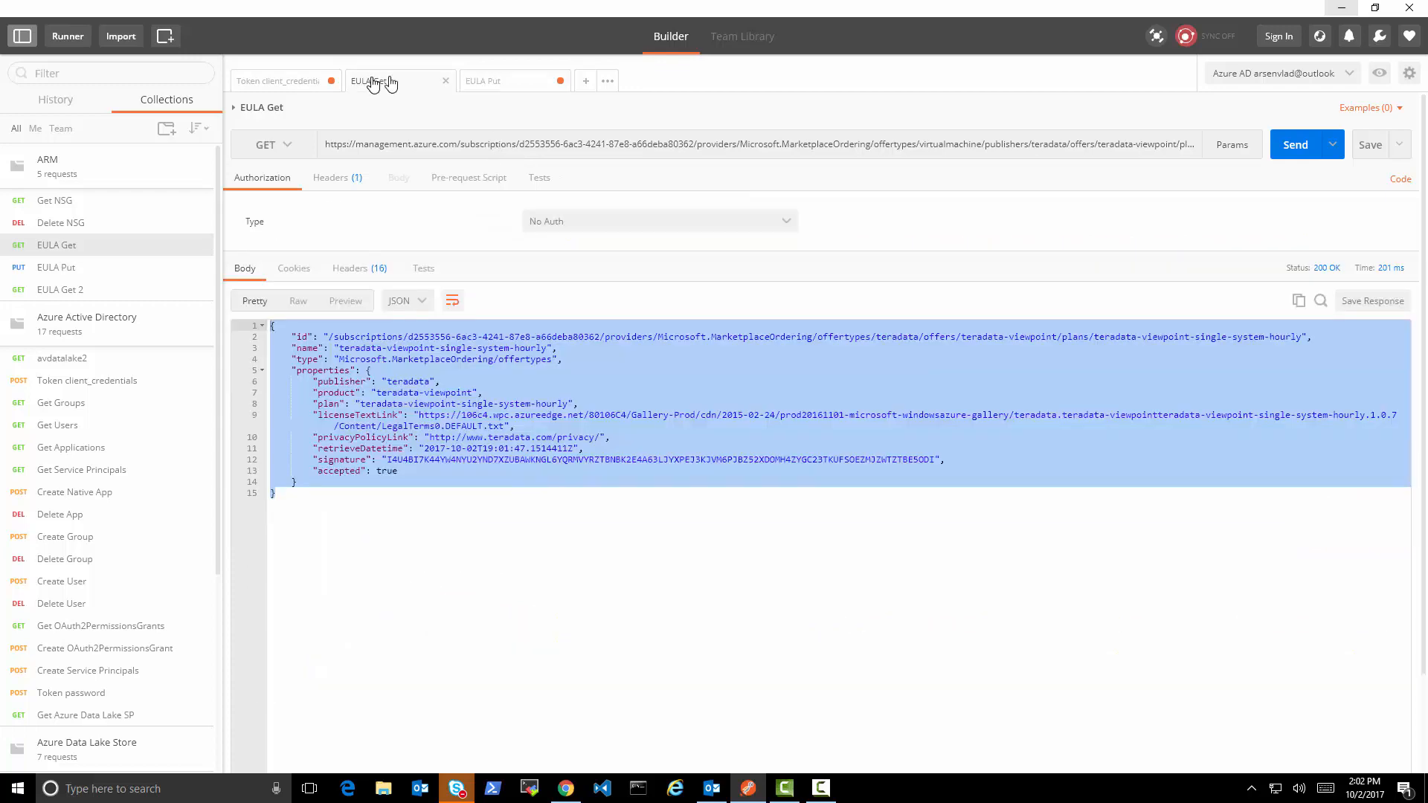
left_click(1295, 144)
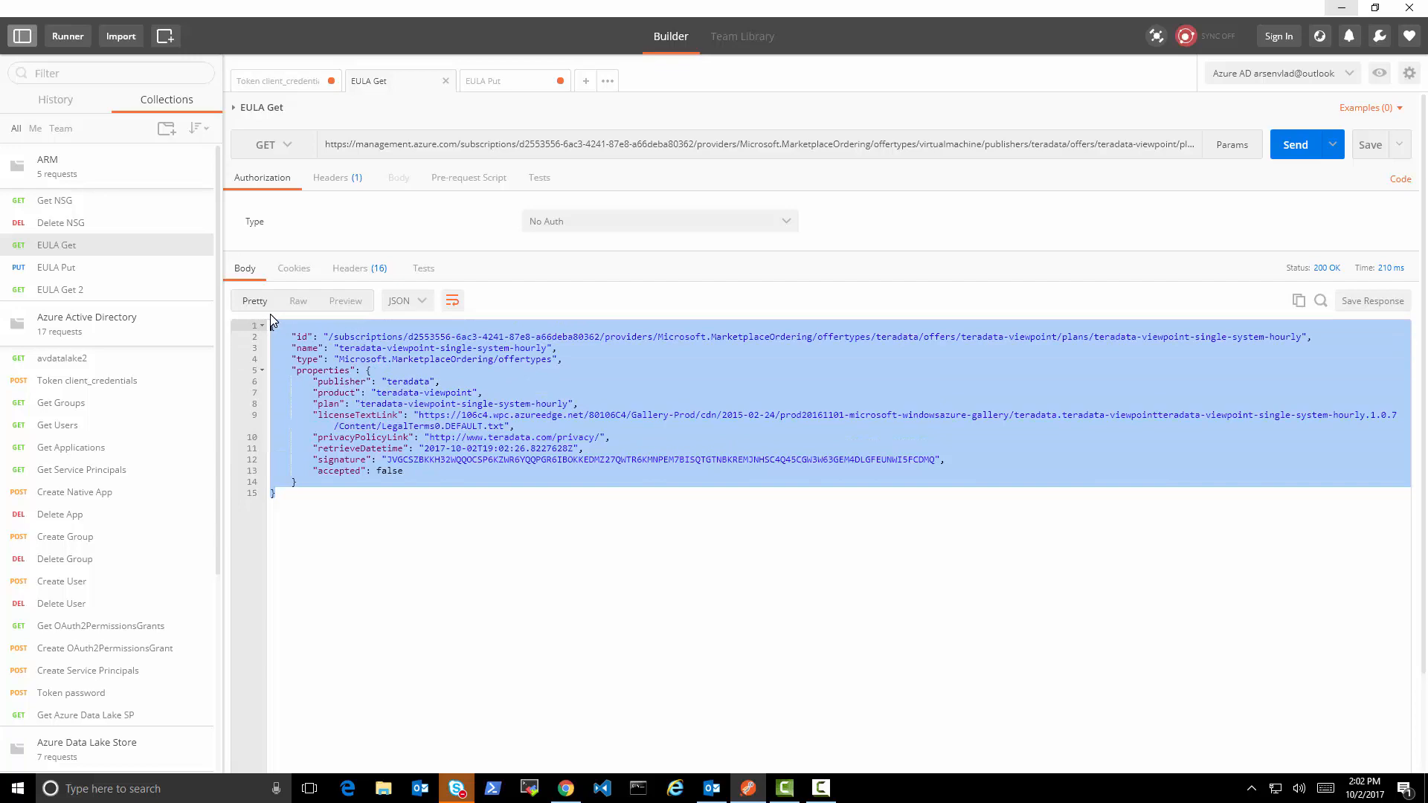
mouse_move(512, 84)
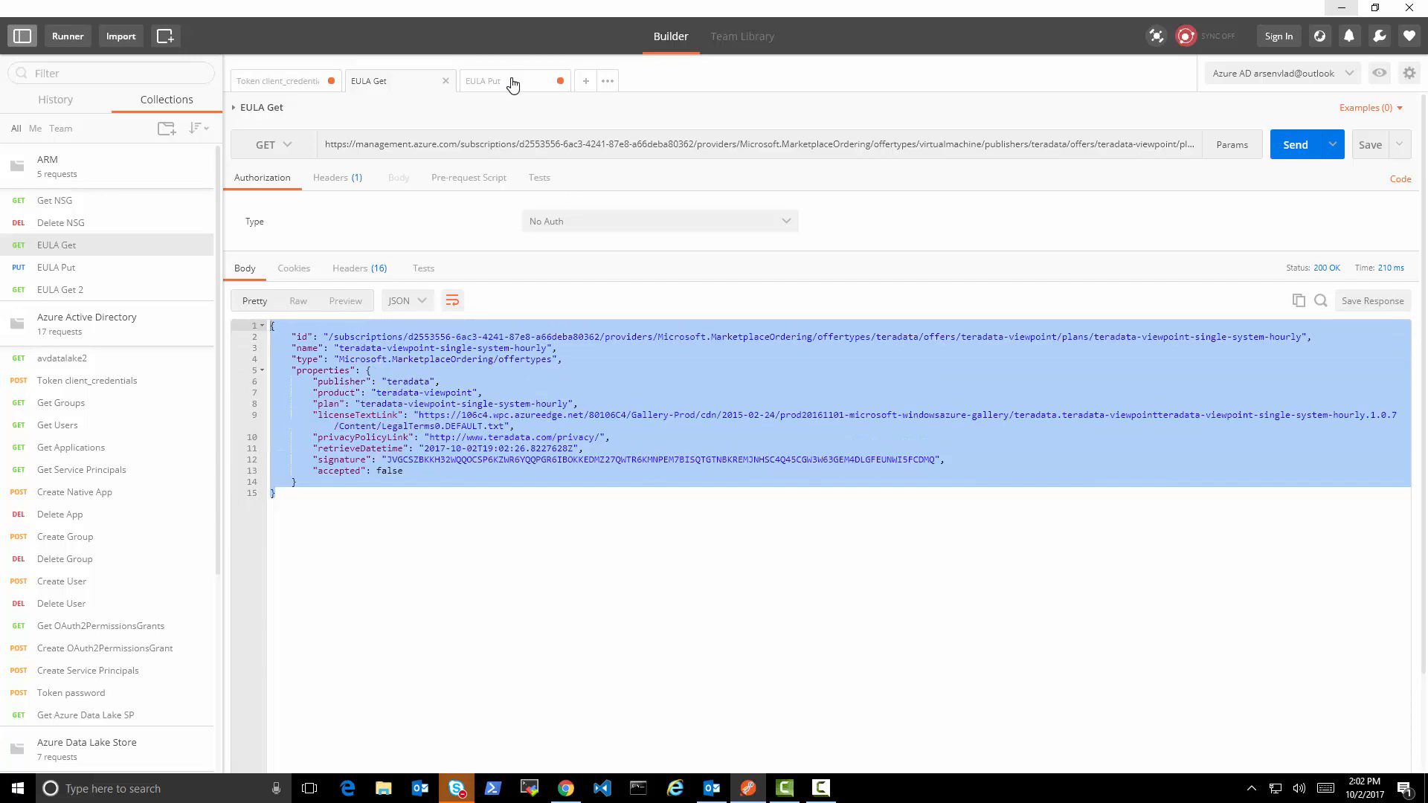
left_click(484, 80)
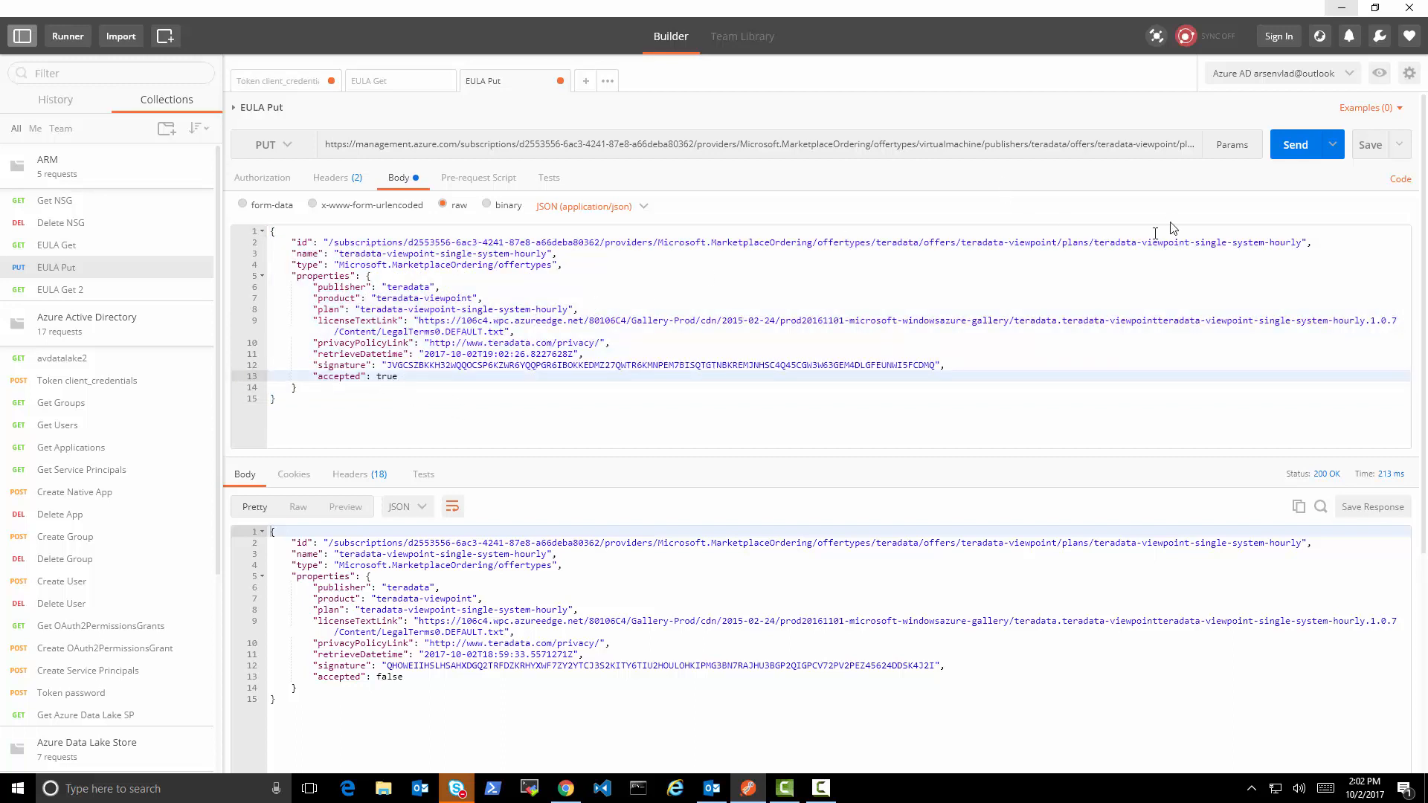
left_click(1296, 145)
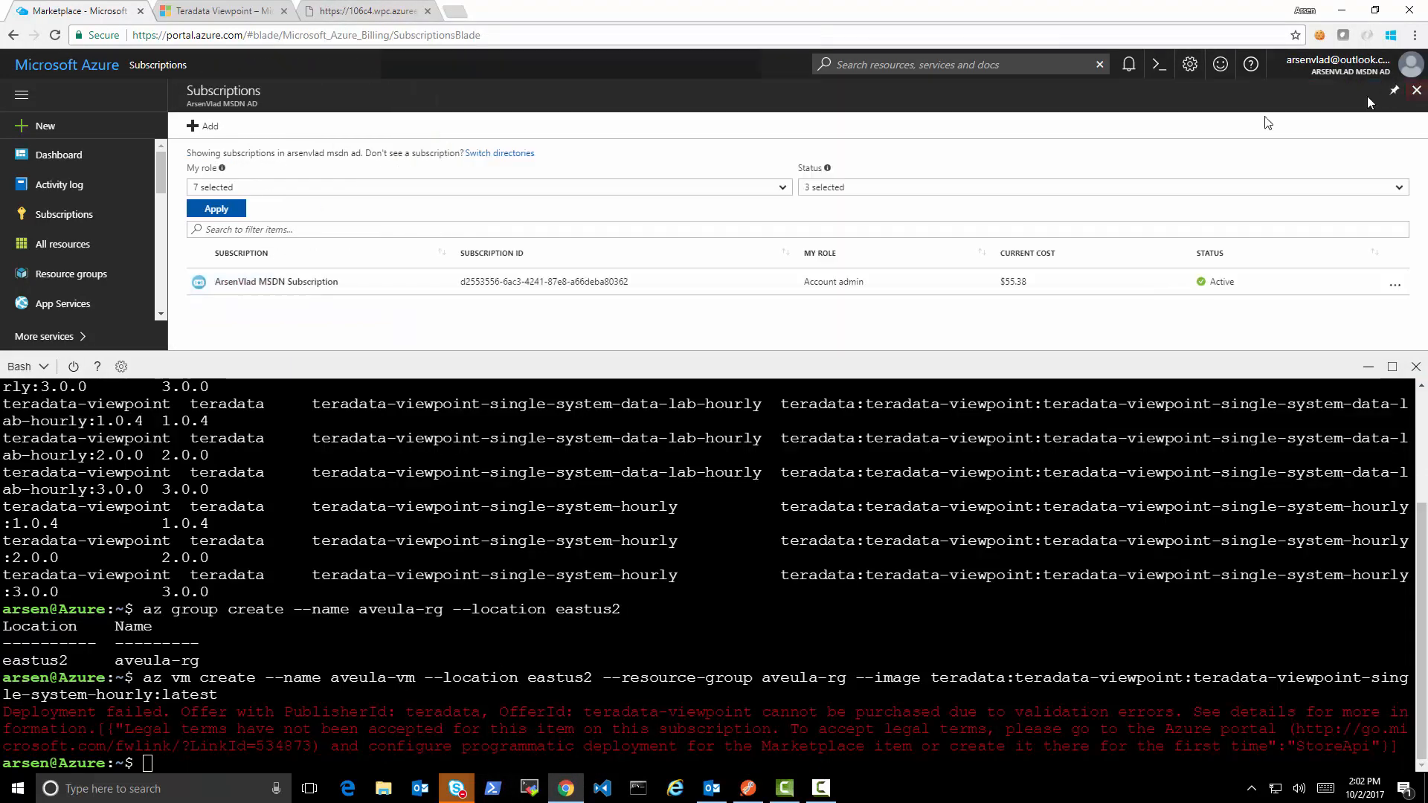
Step: Open the MSDN subscription and its Programmatic deployment settings
left_click(277, 281)
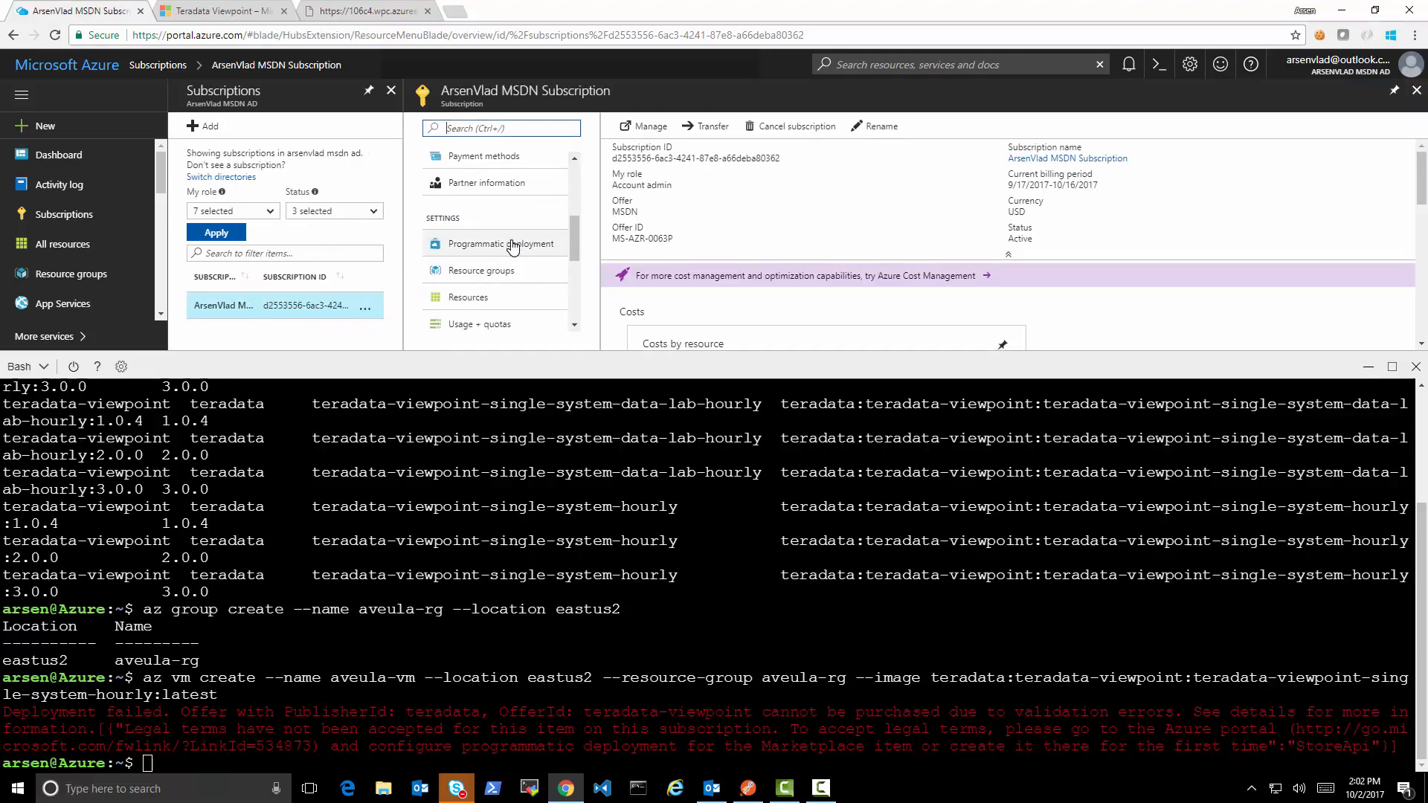
left_click(500, 244)
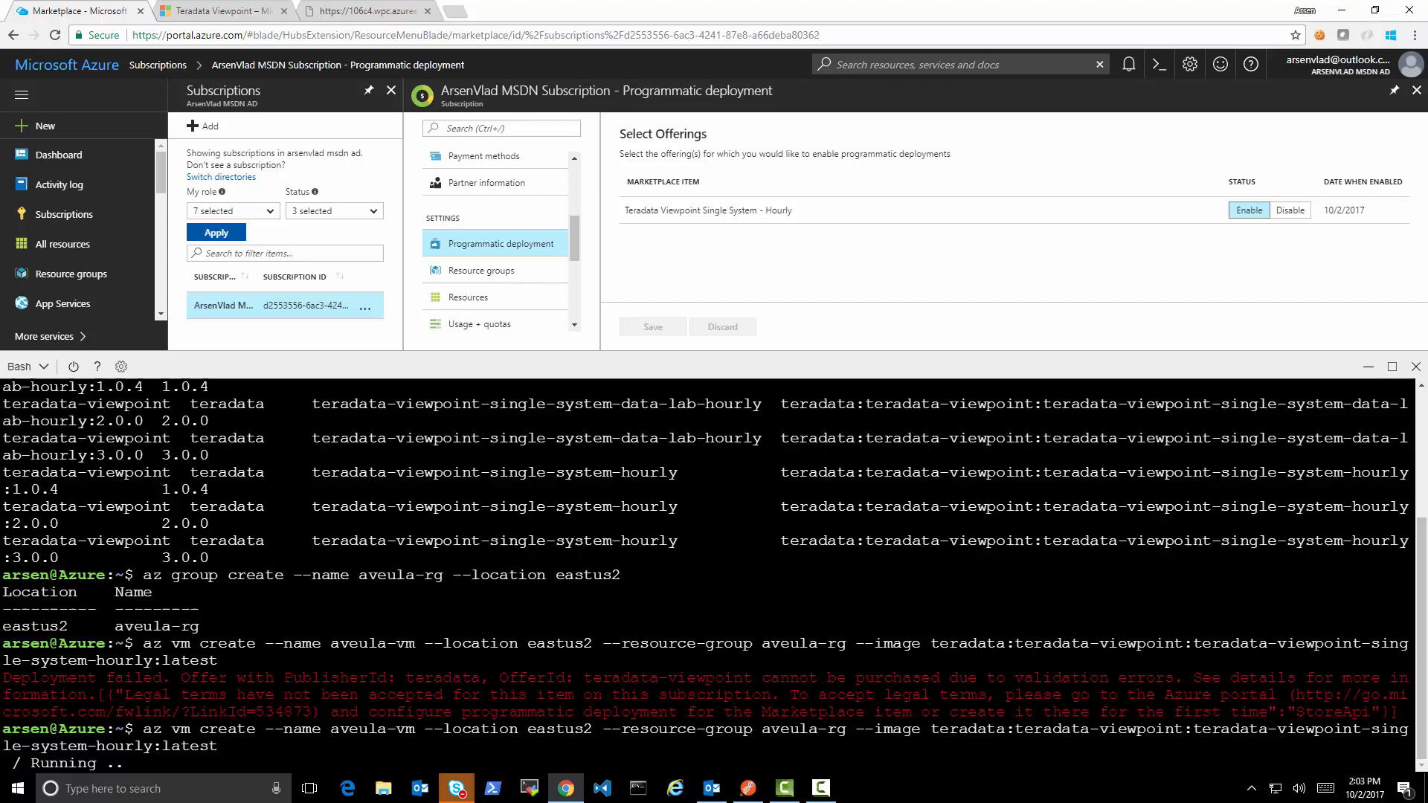
Step: Revisit the Teradata LegalTerms page, select its URL and return to the top of the agreement
left_click(379, 9)
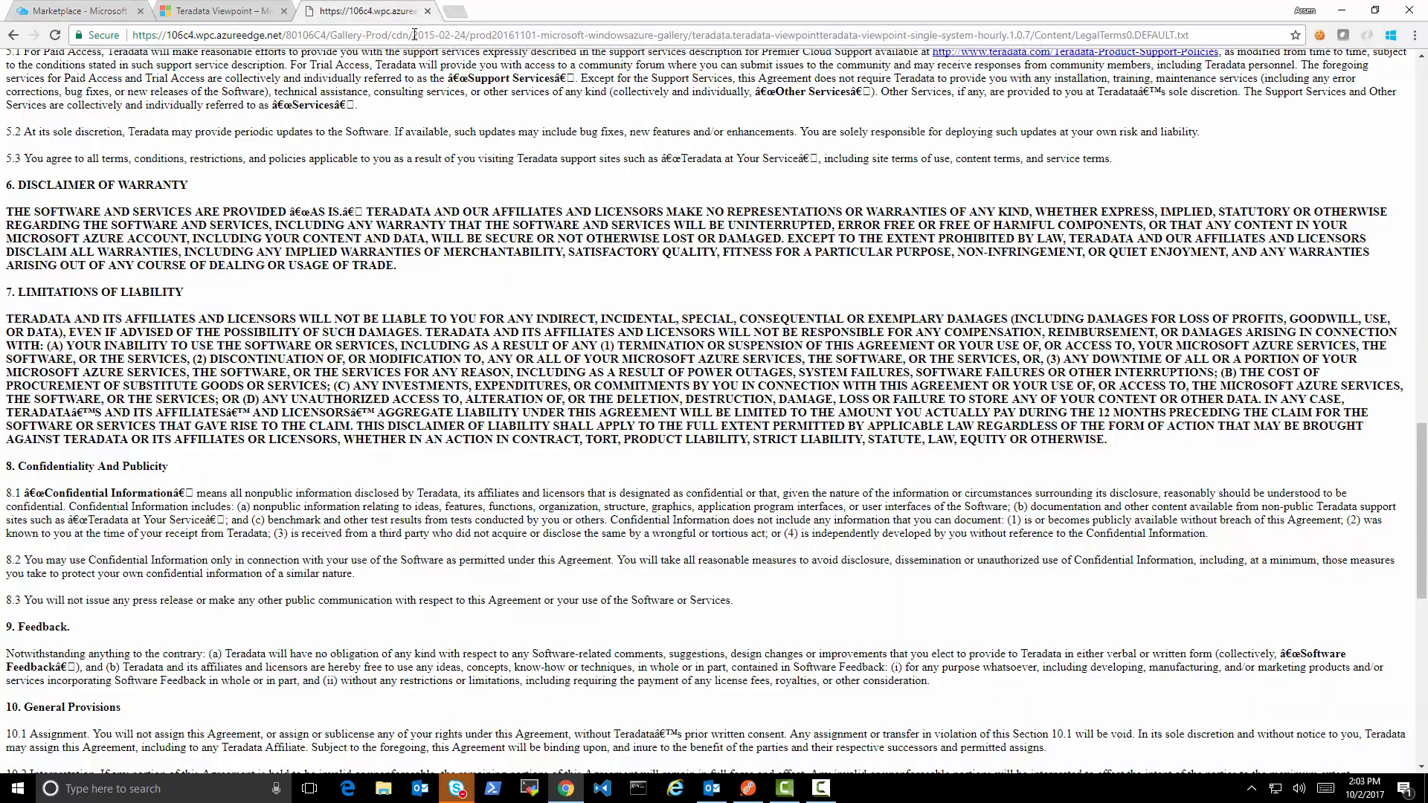
mouse_move(417, 39)
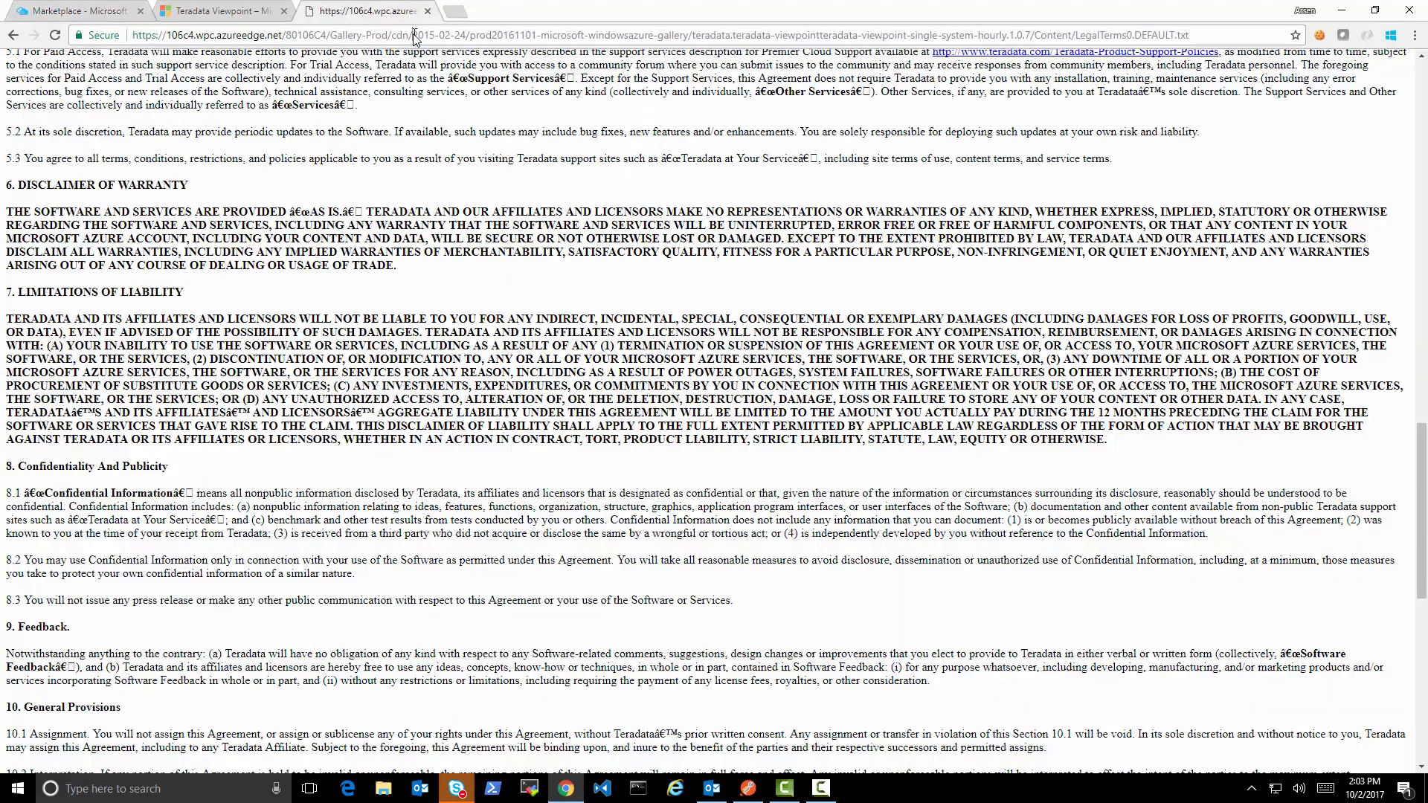
left_click(417, 35)
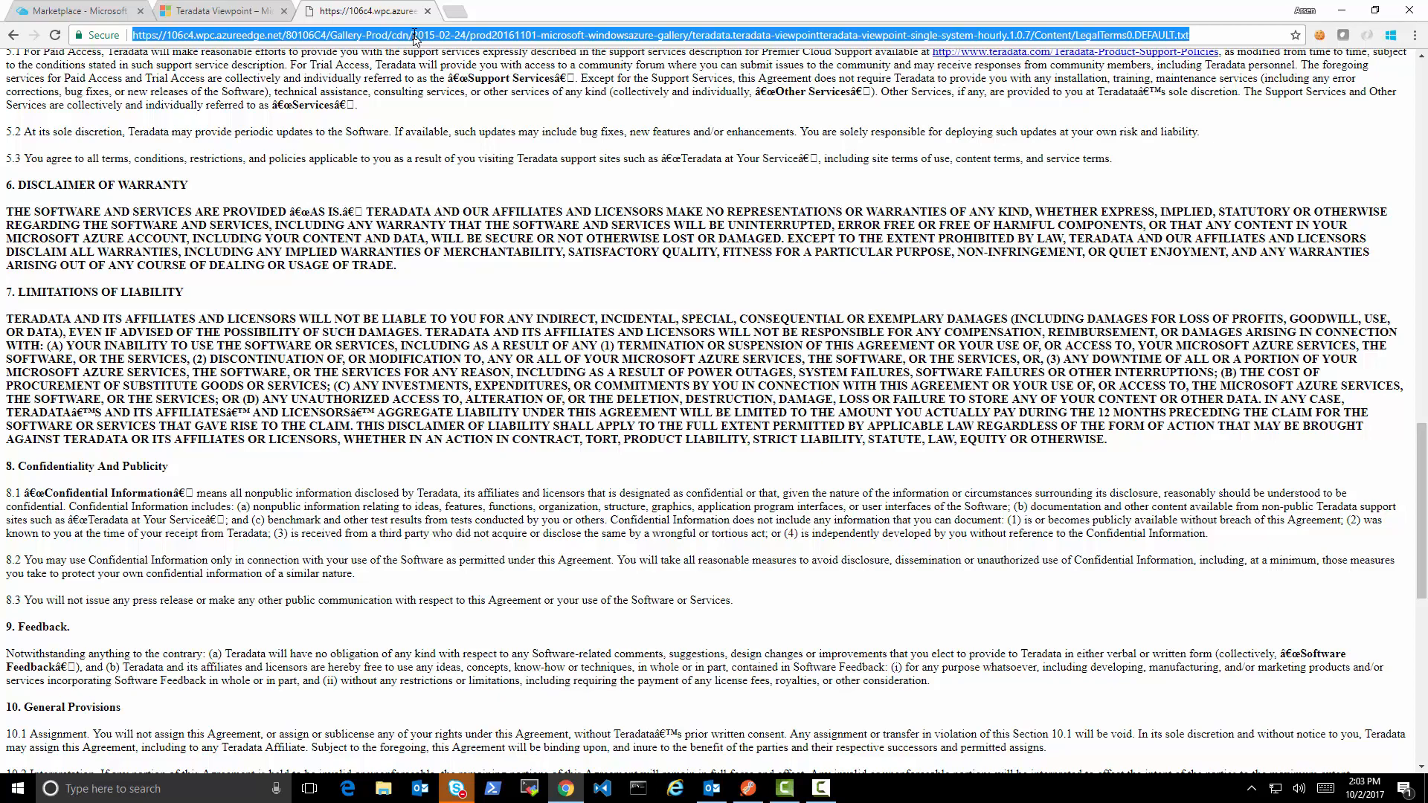
scroll("up", 3)
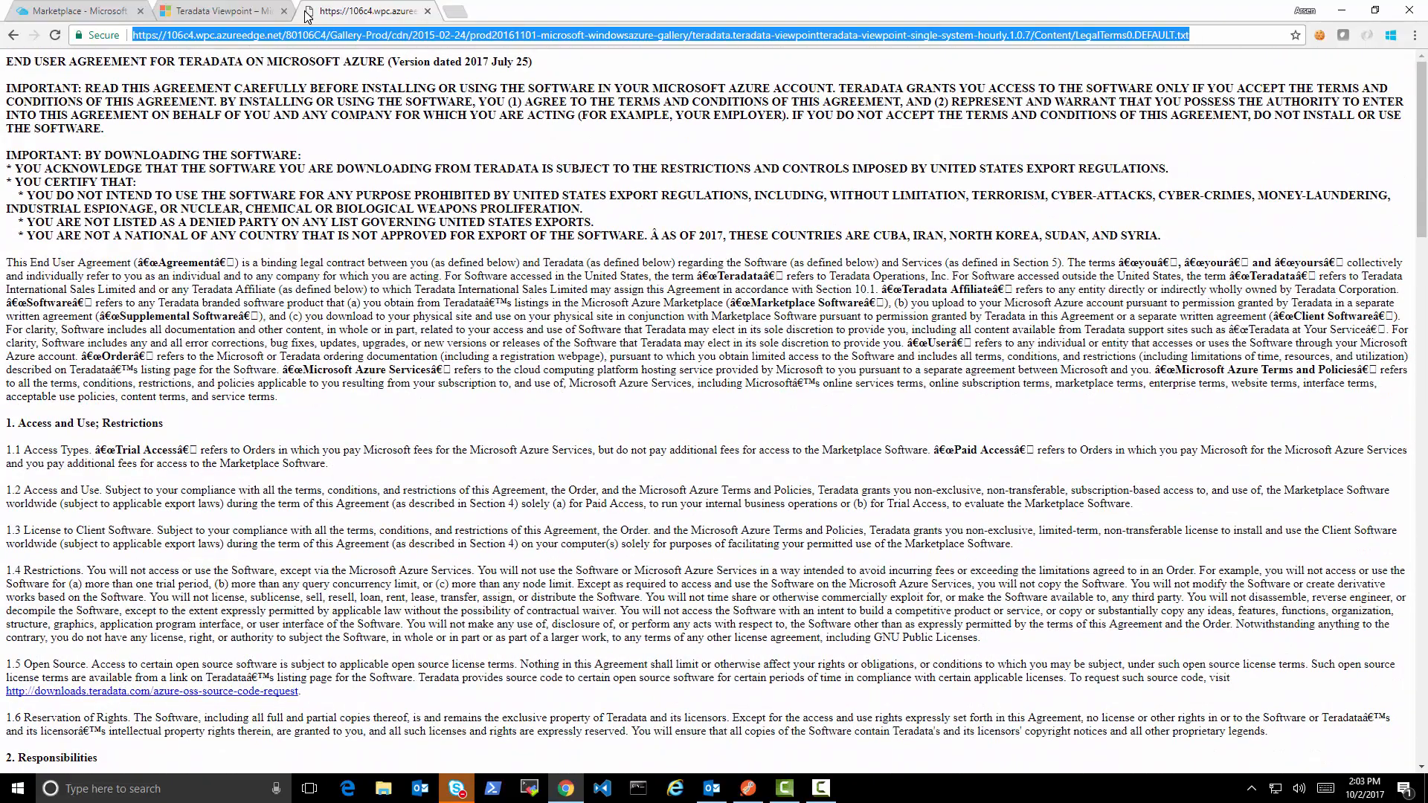
left_click(746, 788)
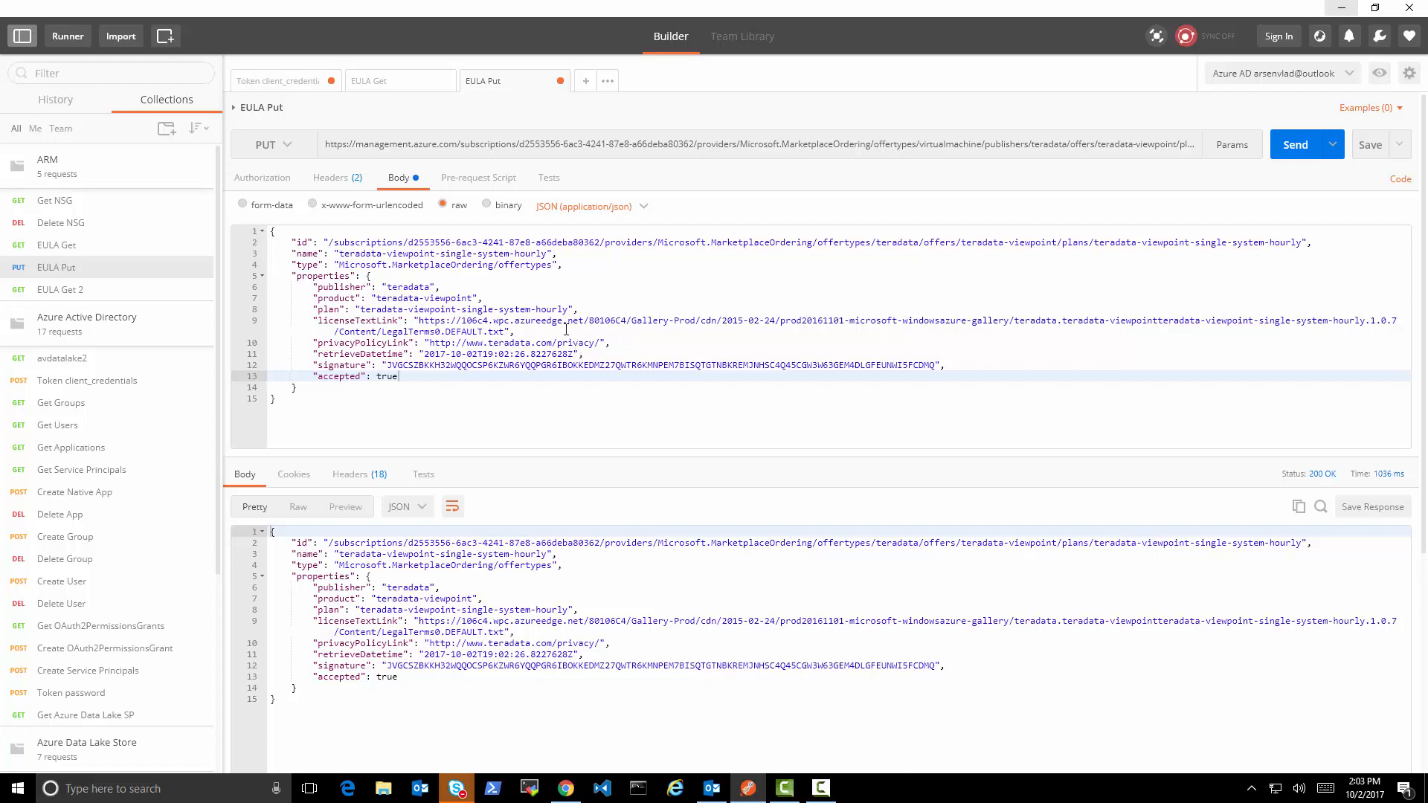
mouse_move(979, 363)
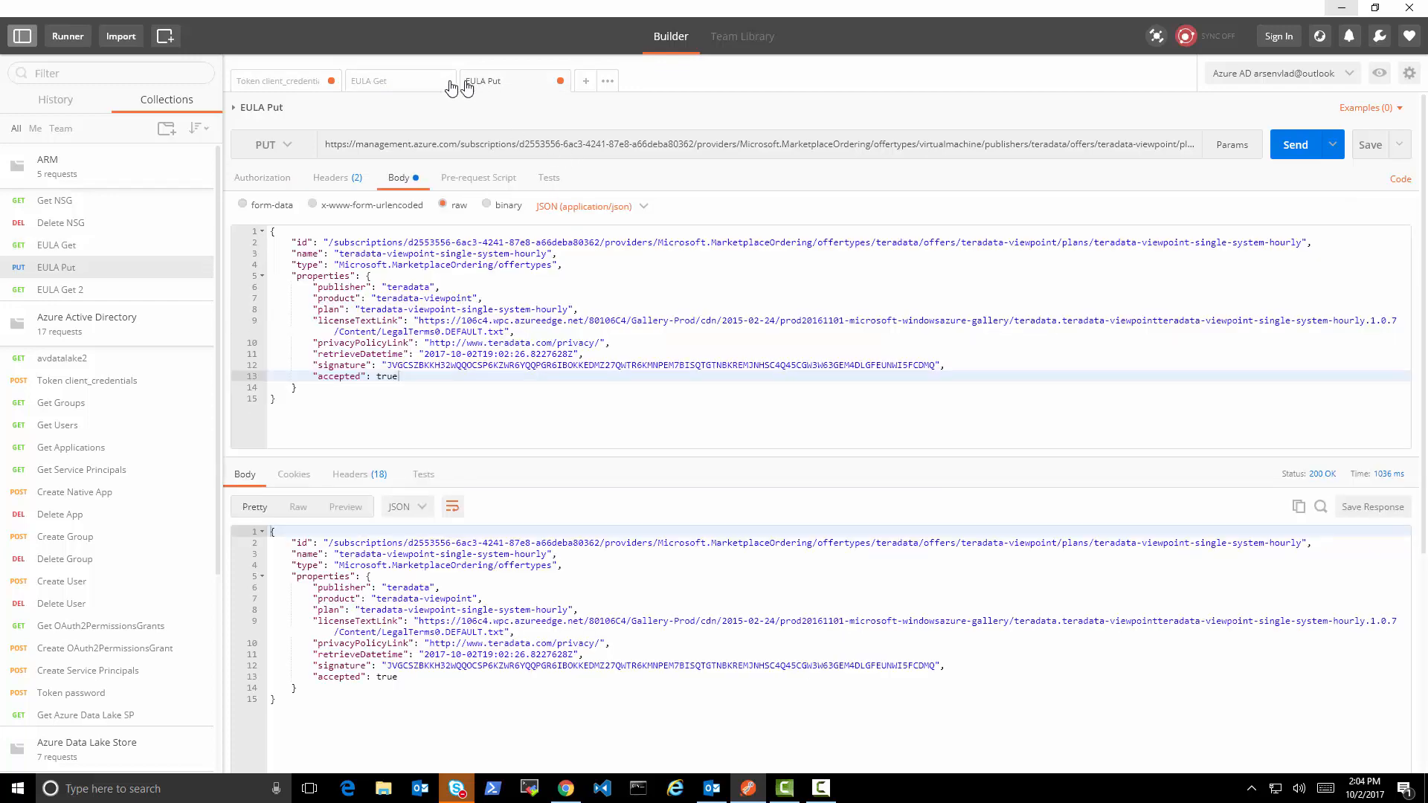
Step: Review the EULA Get, Token client_credentials and EULA Put responses confirming accepted true
left_click(389, 80)
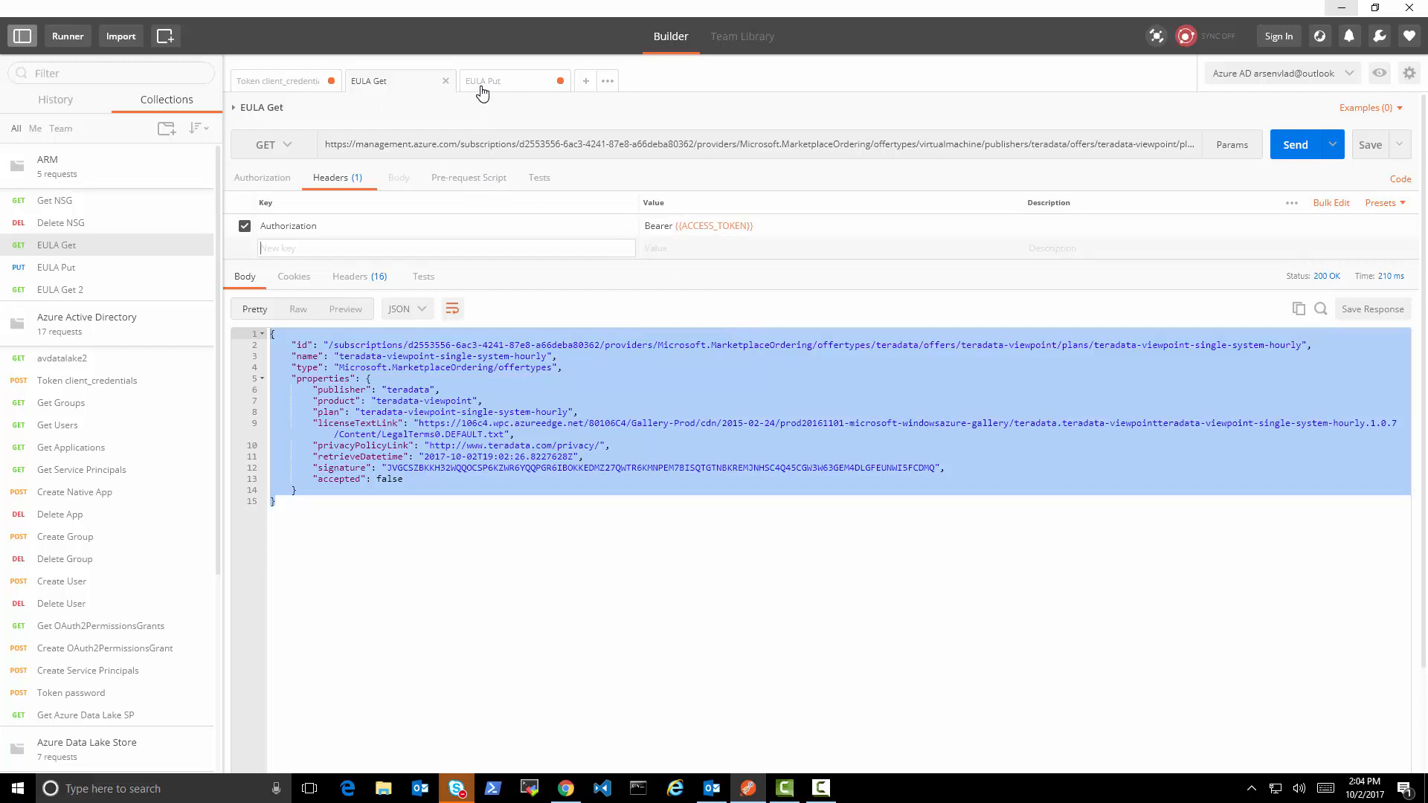
left_click(277, 81)
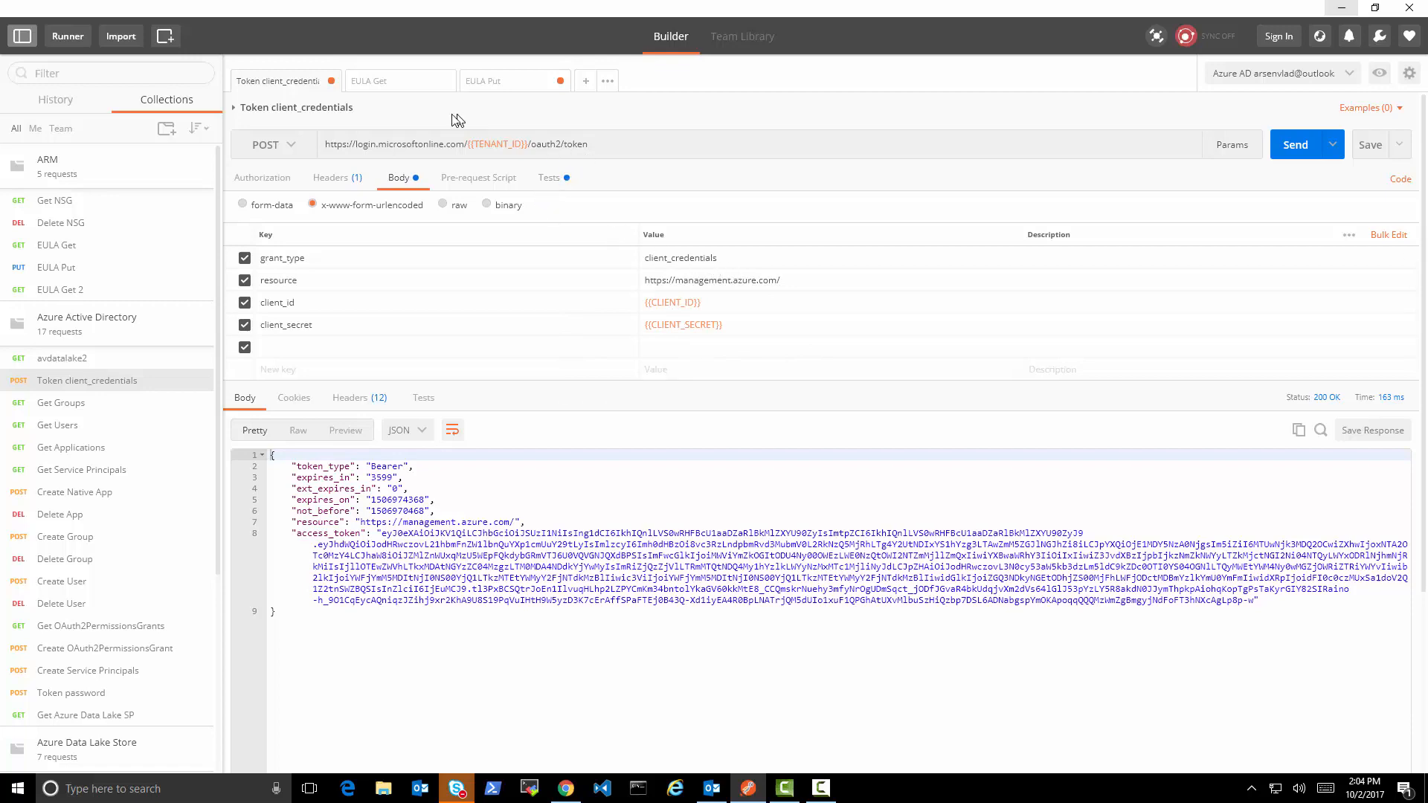
left_click(369, 80)
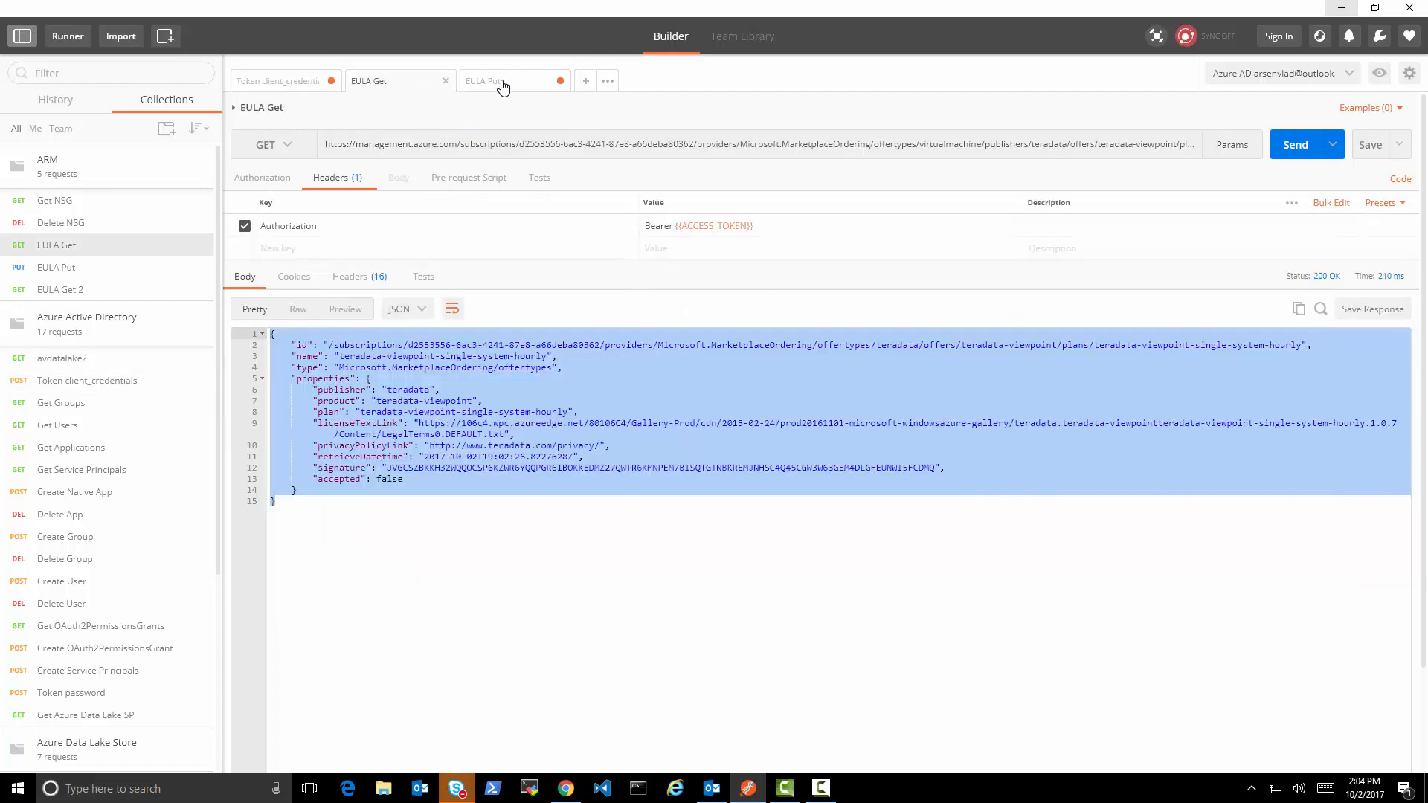
left_click(505, 80)
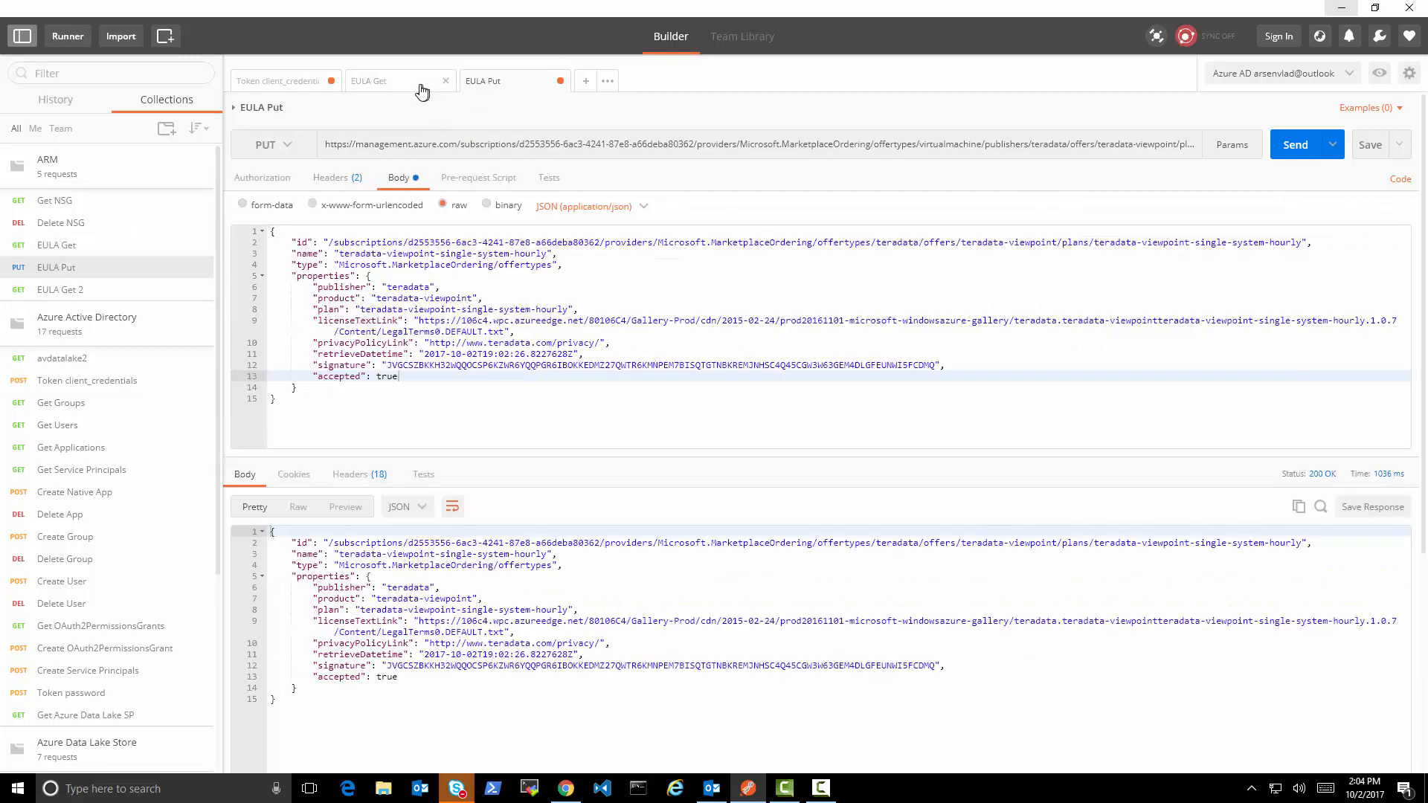
left_click(390, 80)
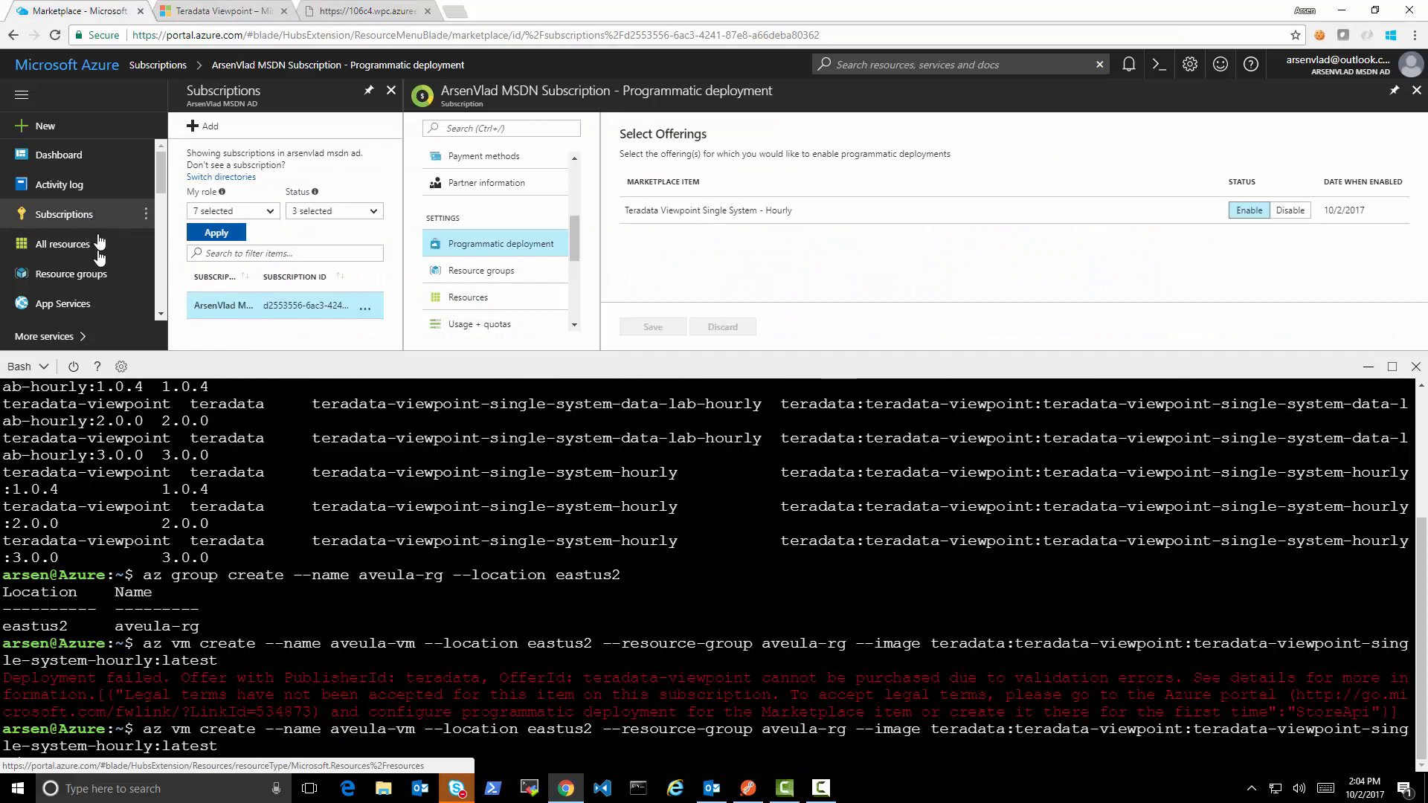
Step: Navigate from Resource groups into aveula-rg's Deployments and view the running aveula-vm deployment
left_click(71, 274)
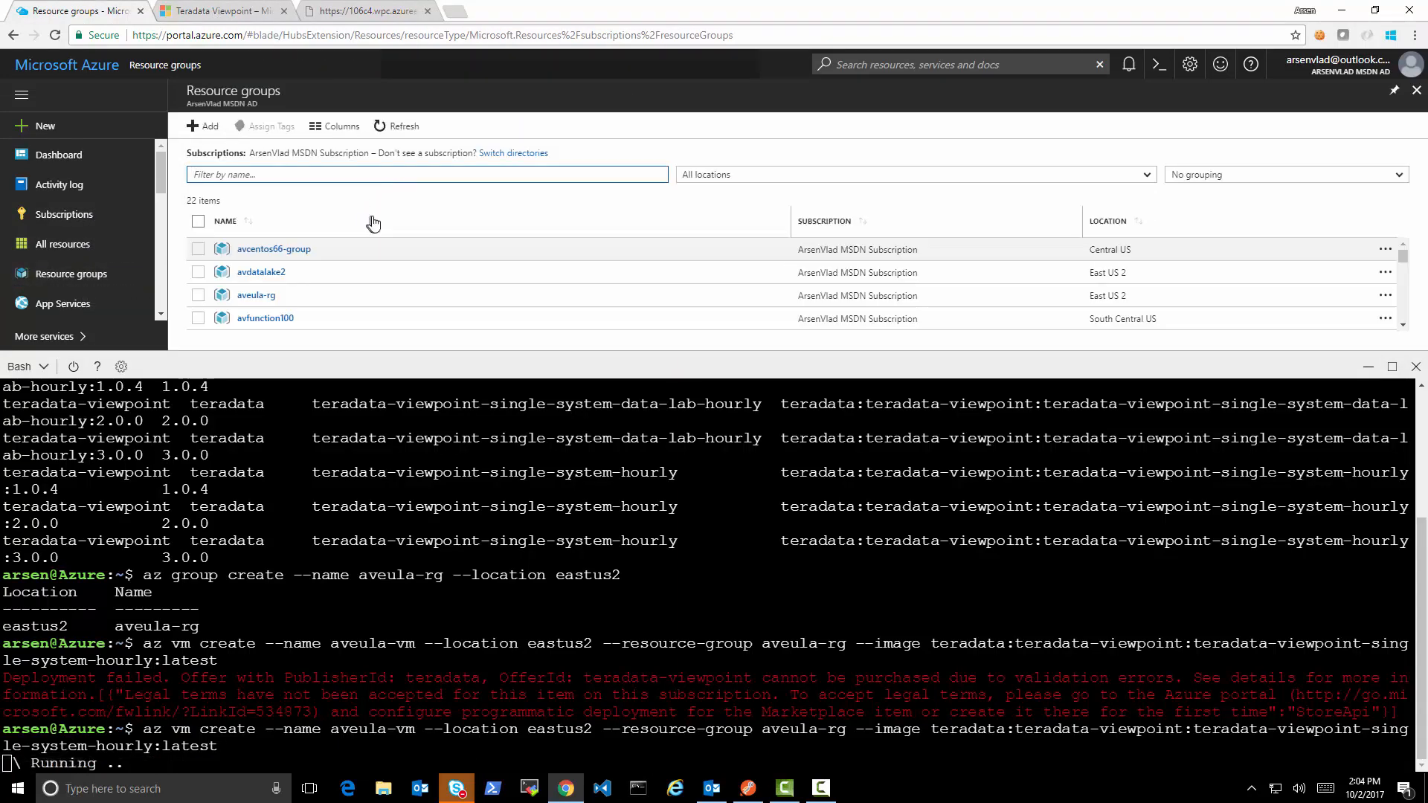
left_click(256, 294)
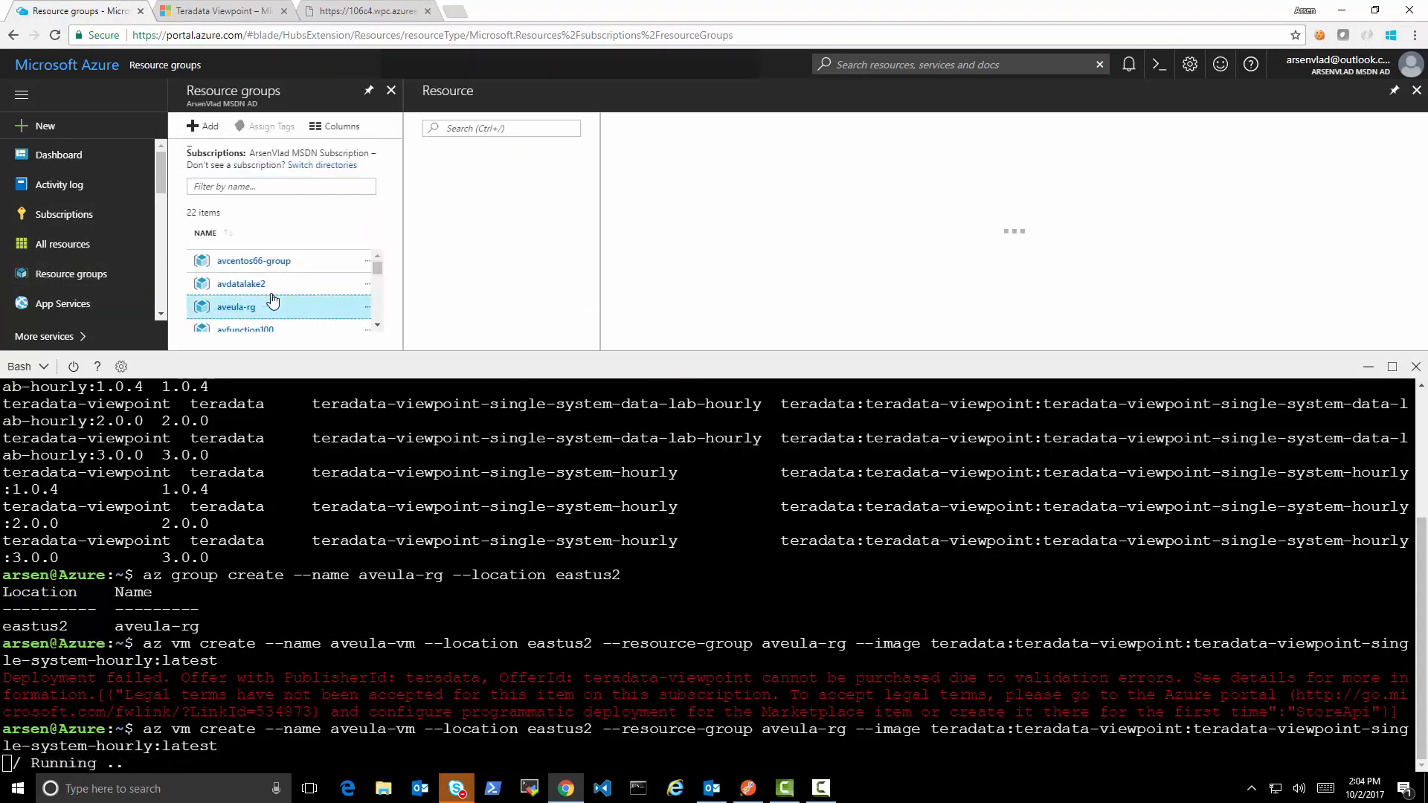
left_click(235, 307)
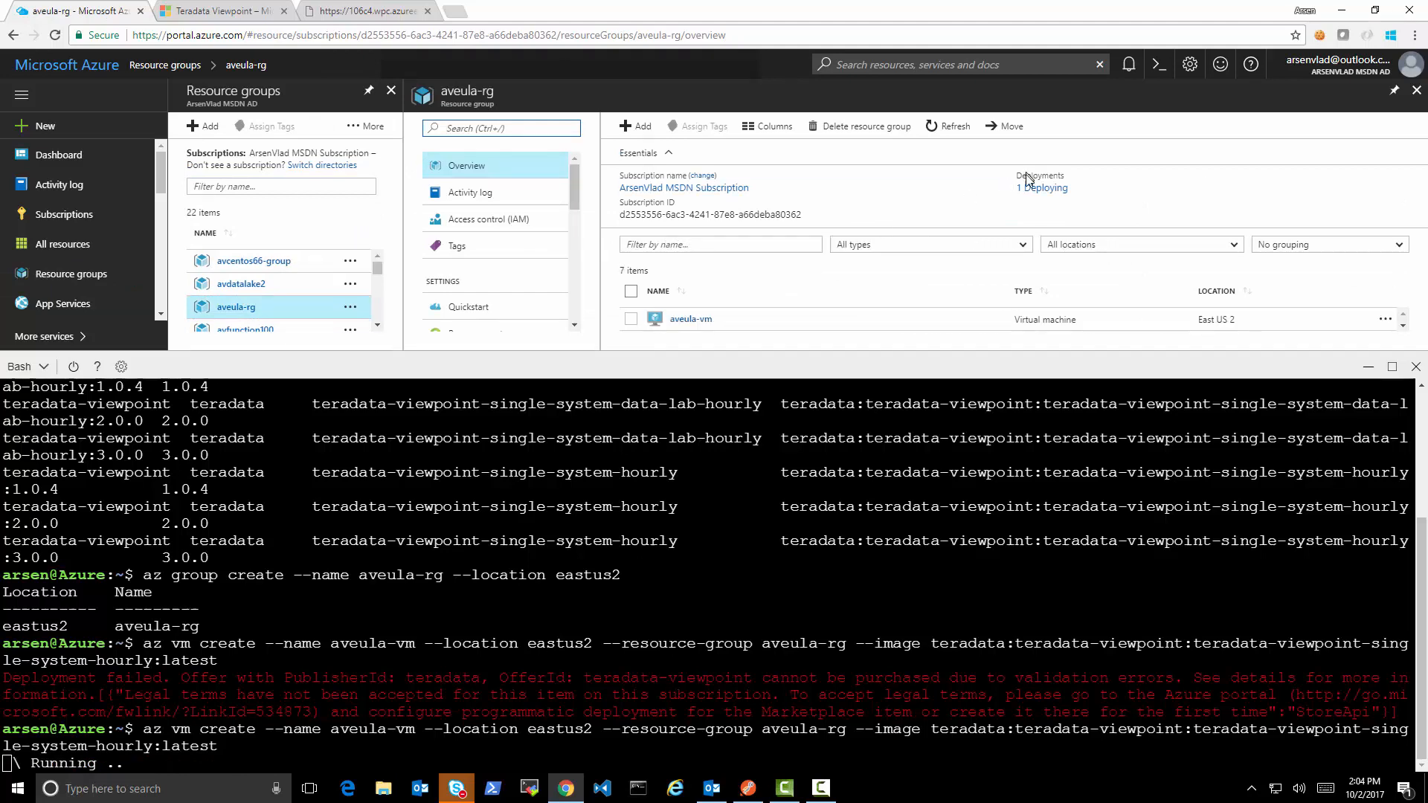
left_click(1043, 187)
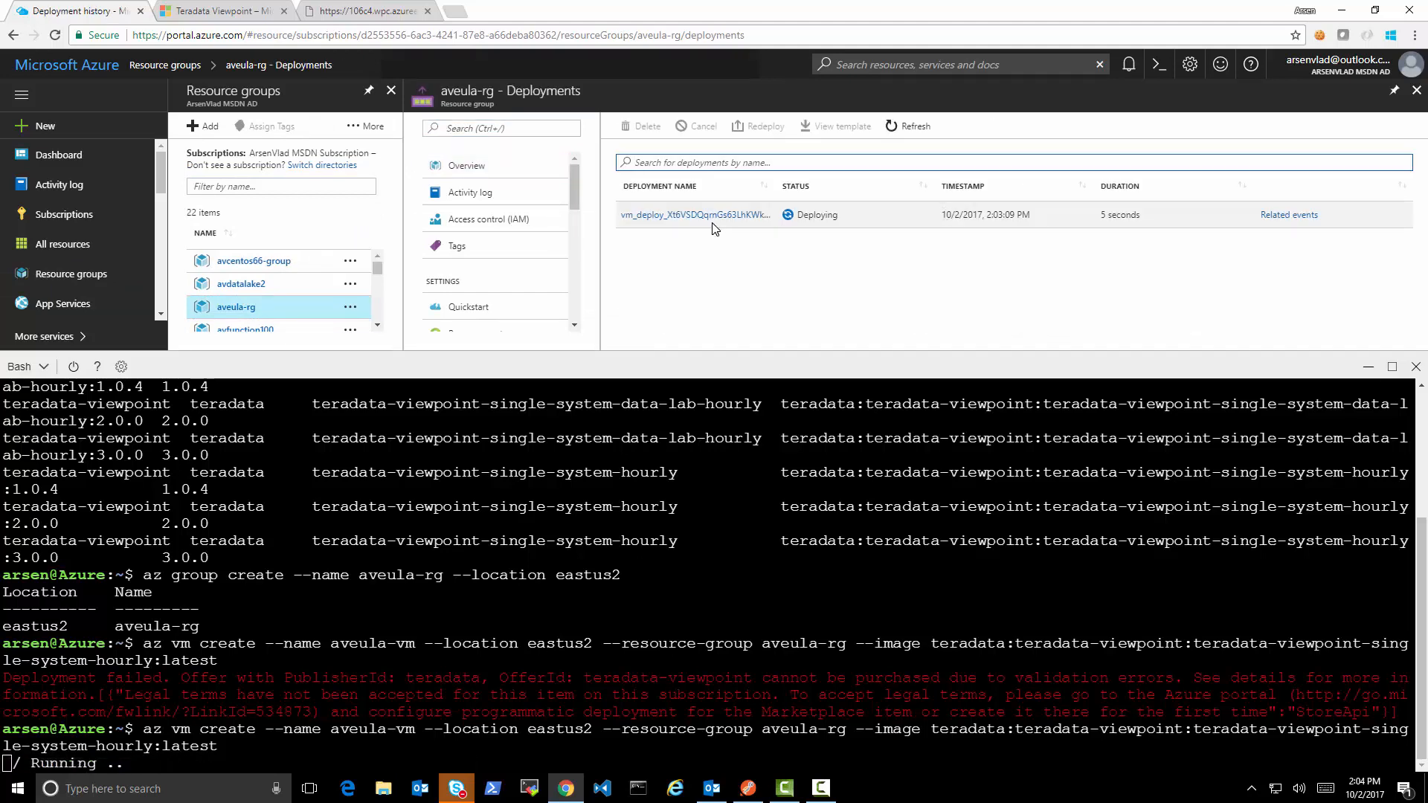
left_click(696, 214)
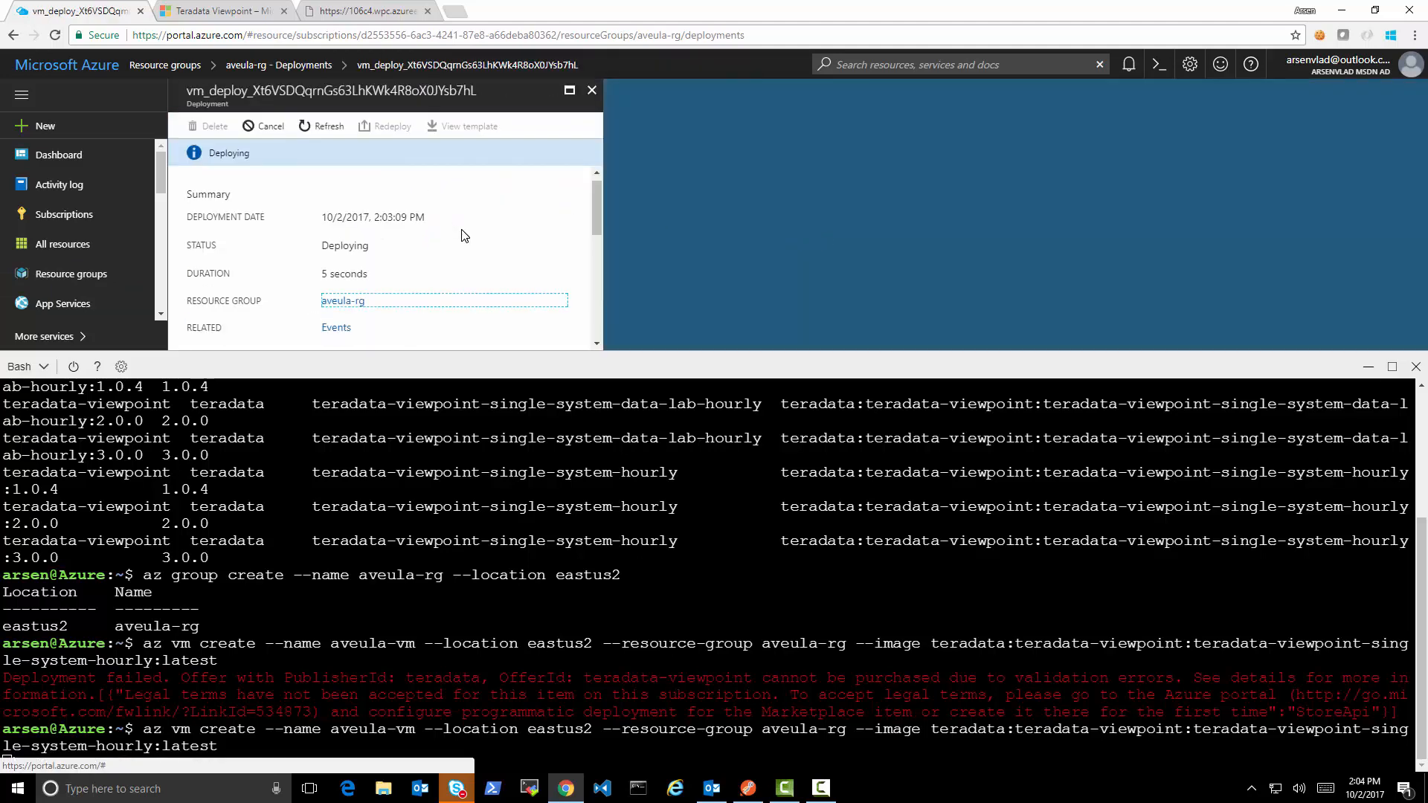